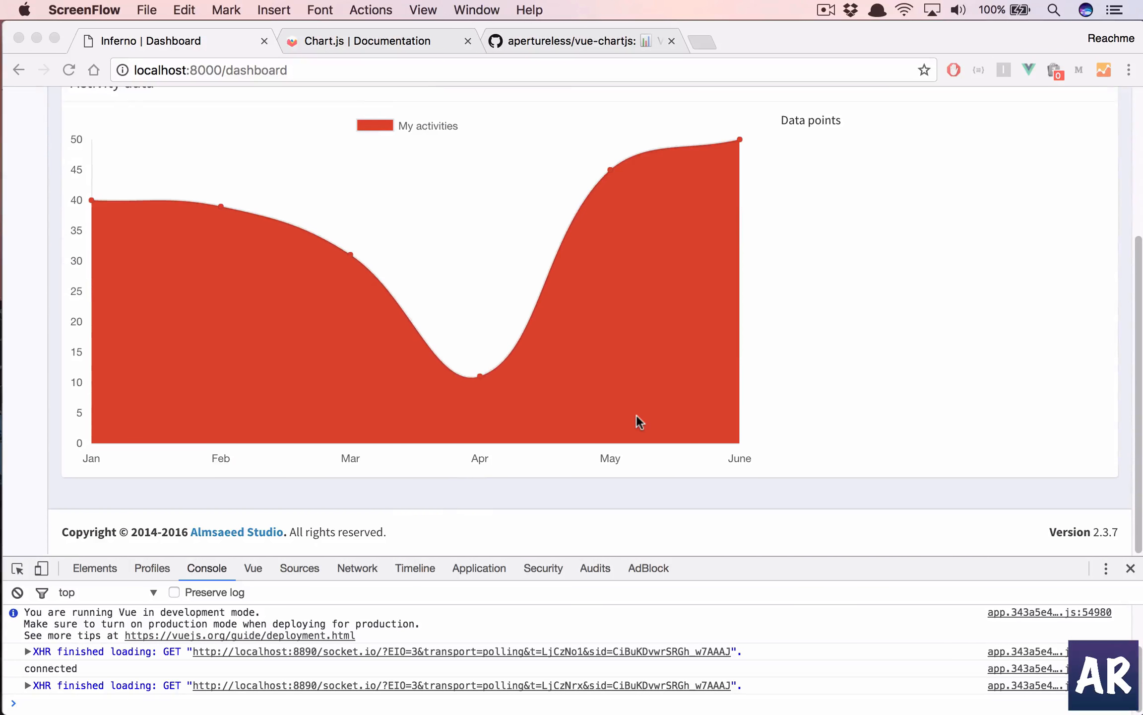
Scroll the dashboard to review the hard-coded My activities chart
scroll(up, 3)
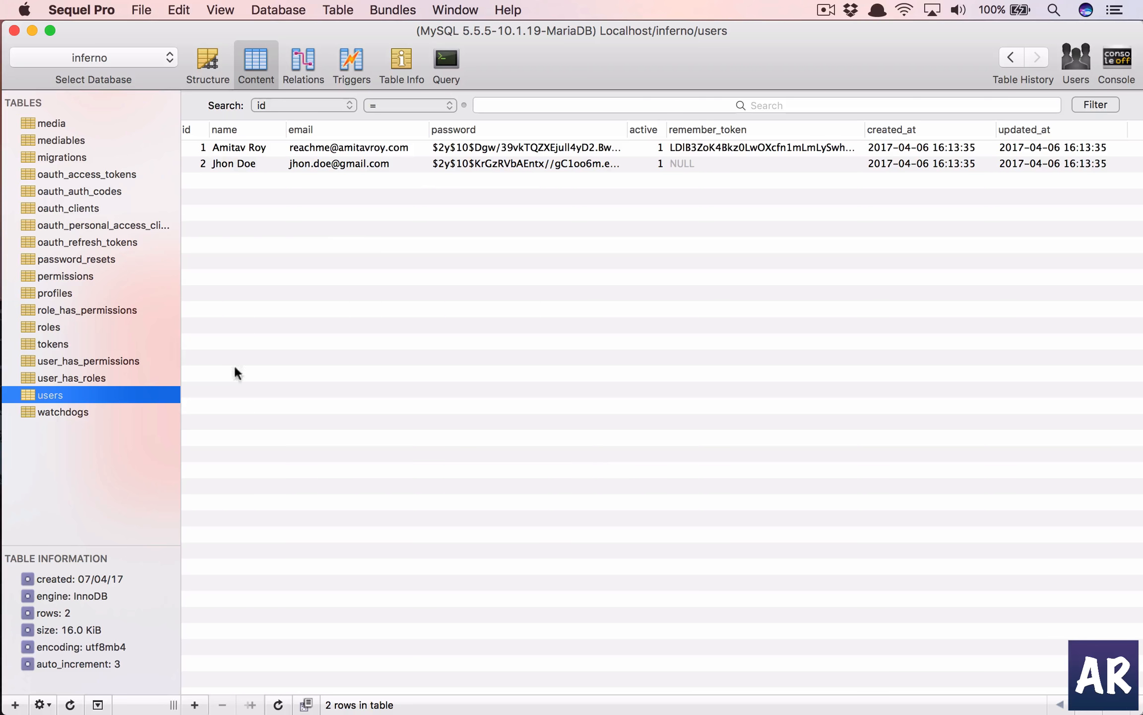
mouse_move(20, 460)
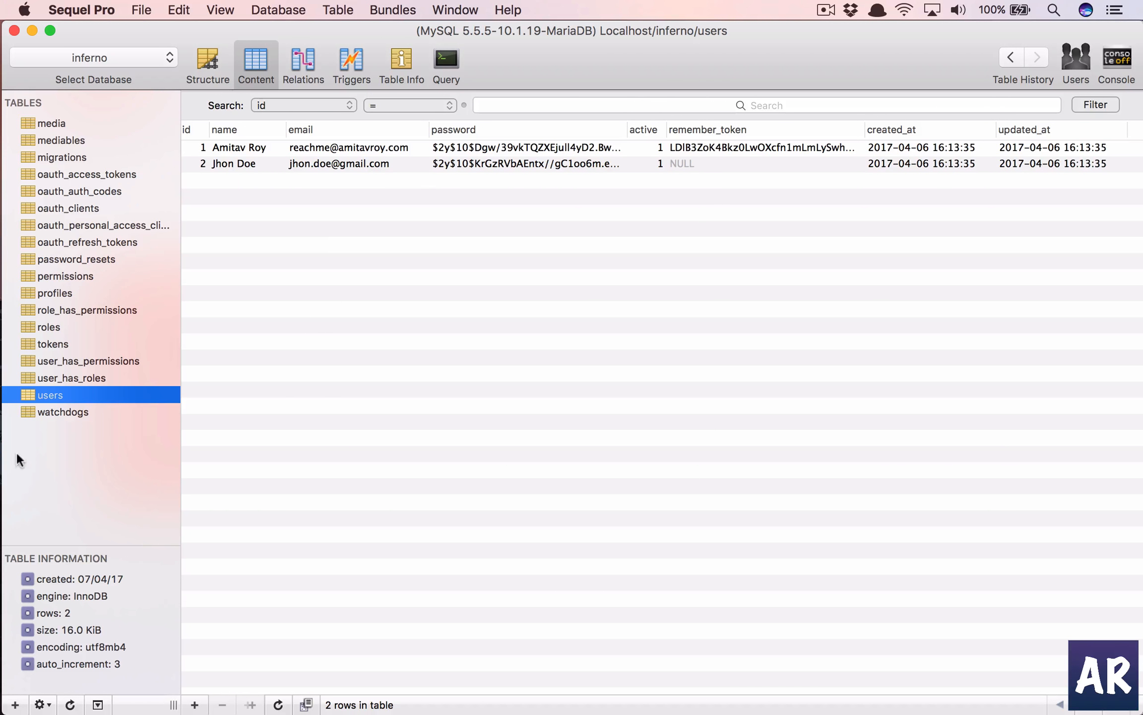
Show the empty watchdogs table in Sequel Pro, then switch to PhpStorm's LineChart.js
click(62, 412)
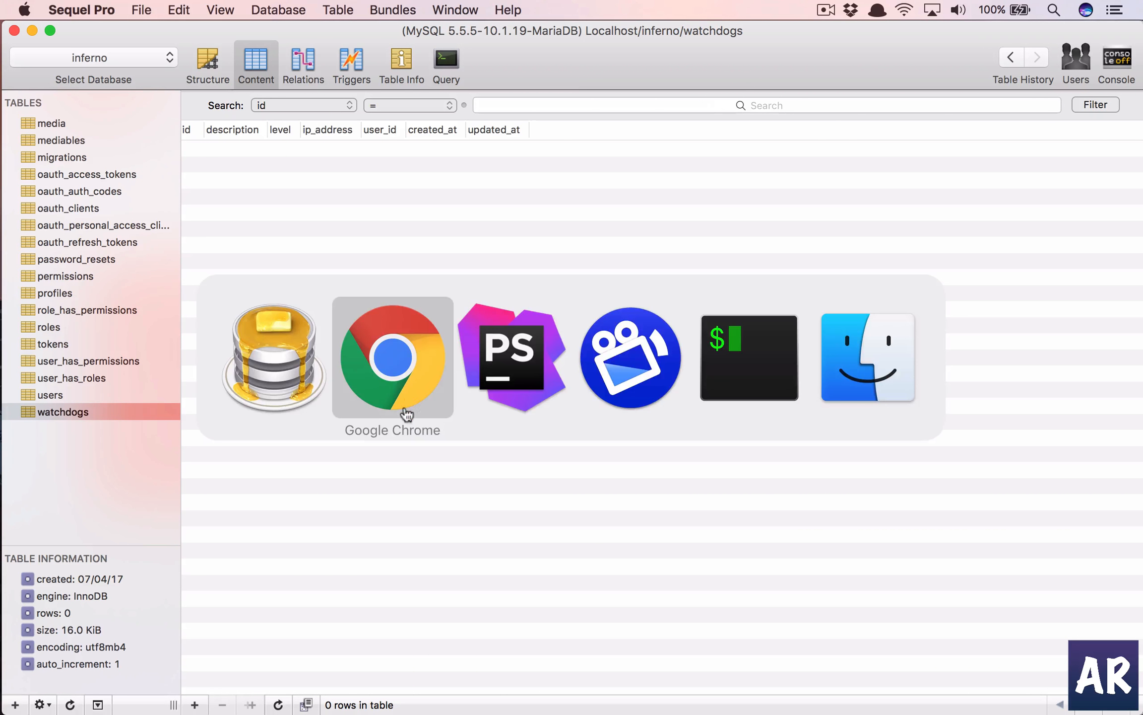
click(393, 357)
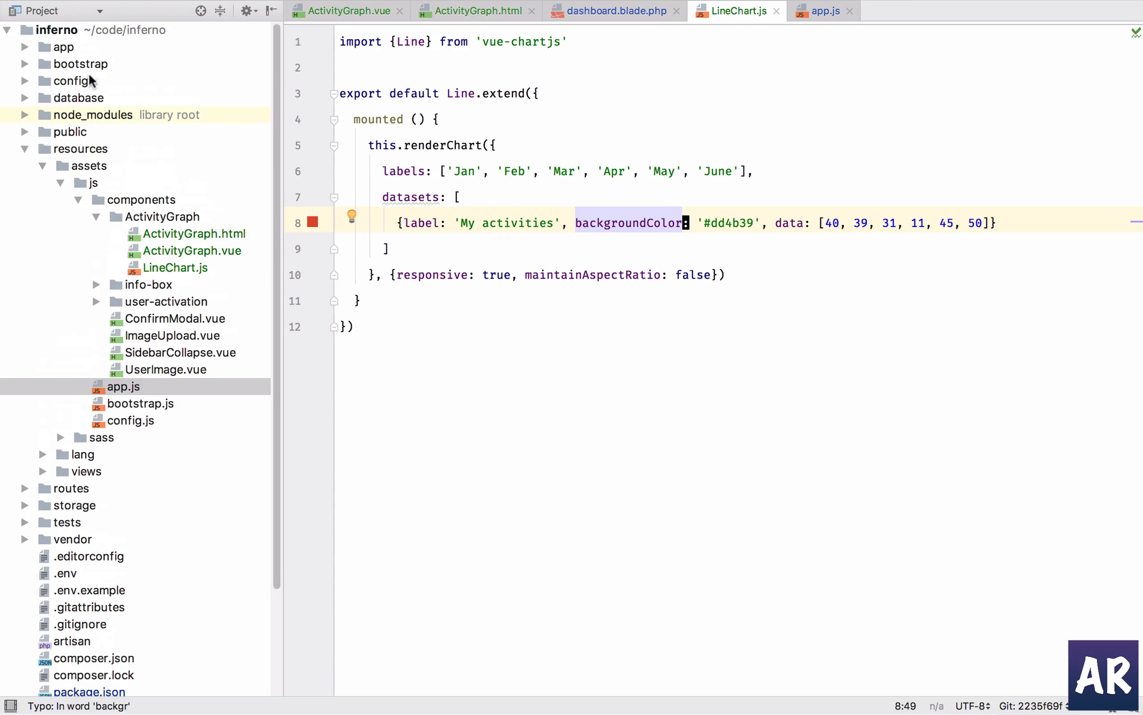
In database/factories/ModelFactory.php, duplicate the User factory block and rename its class to Watchdog
click(70, 97)
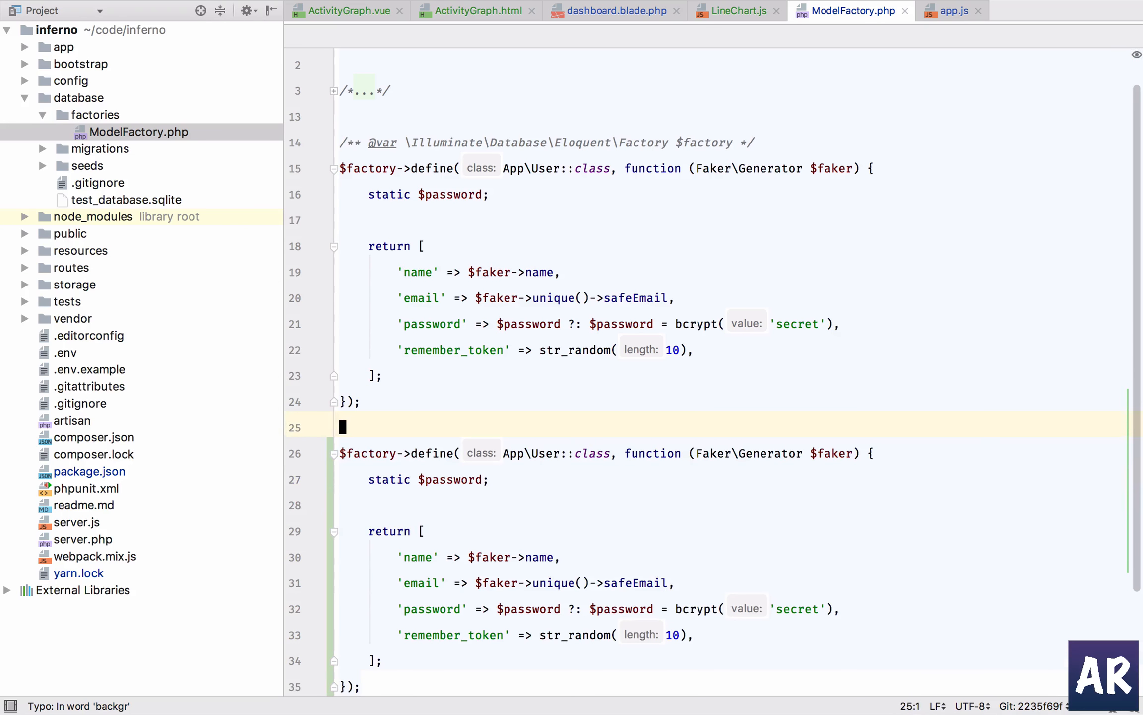
text(Watchdog)
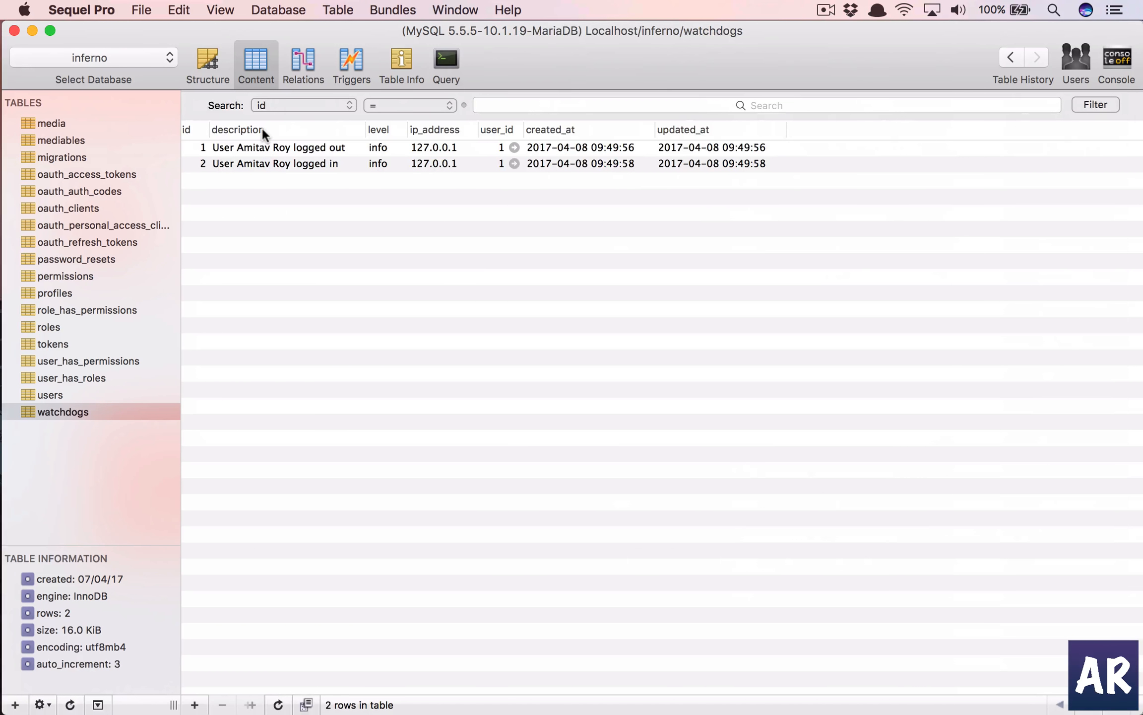
mouse_move(427, 140)
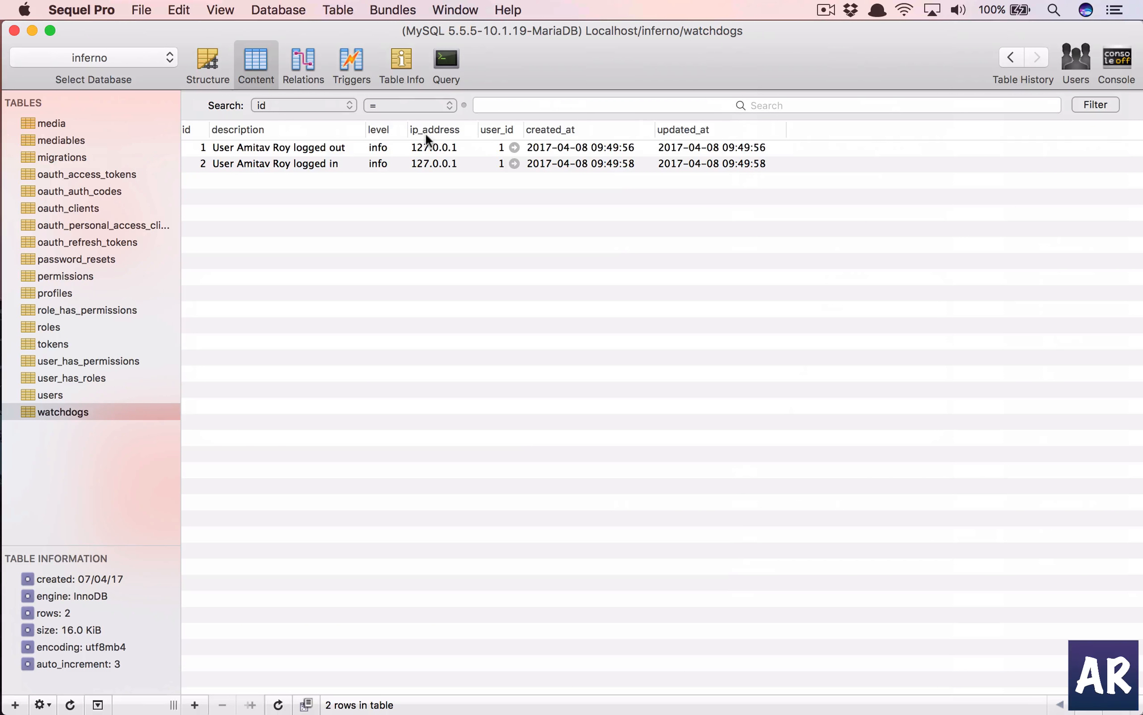
mouse_move(615, 306)
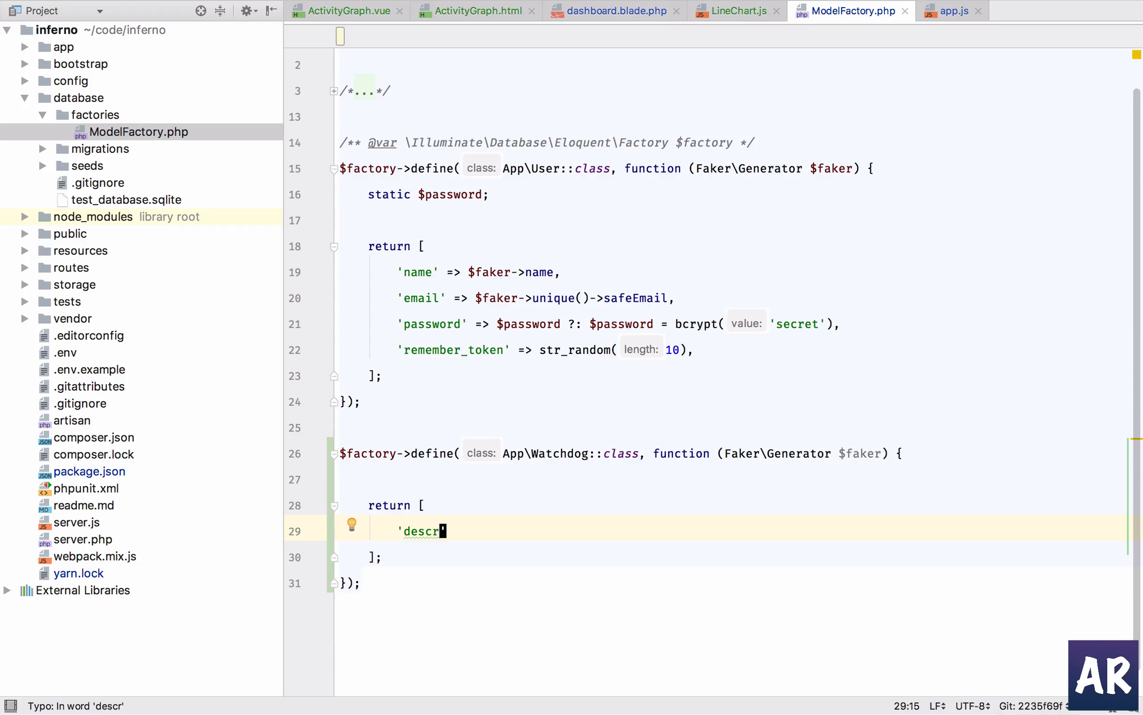
Add Faker entries: description sentence, level ['info'], ip_address ipv4, and a random user_id
text(iption')
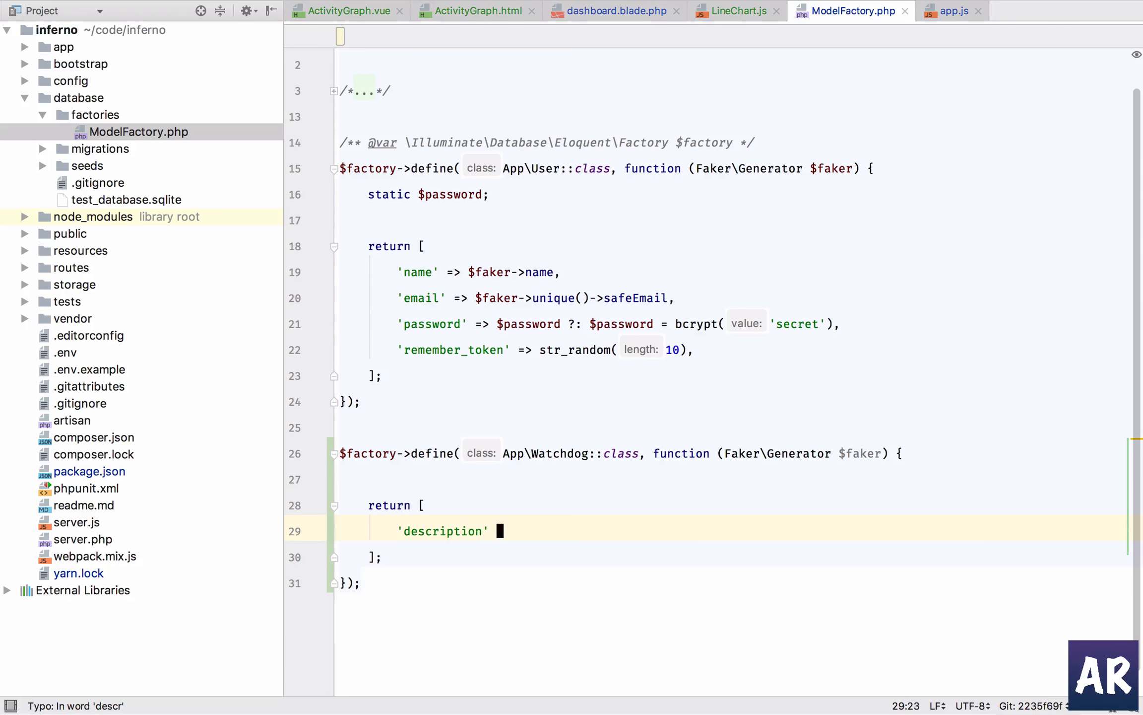
text(=> $faker->sentence(6, true)
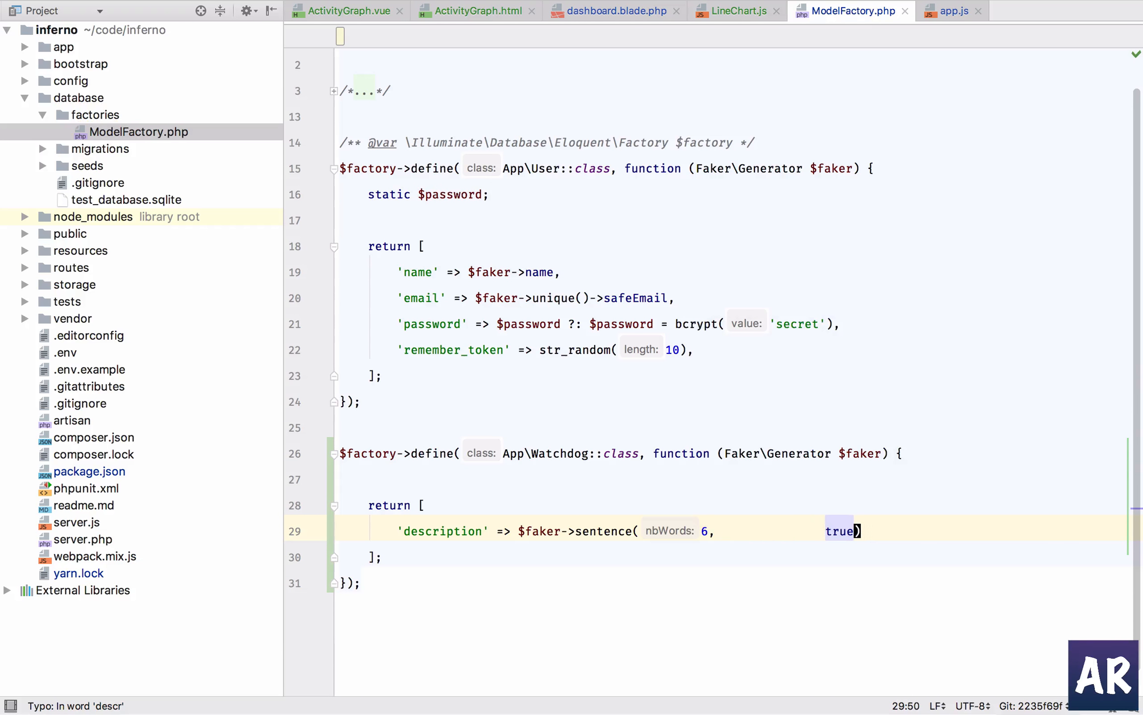
key(Return)
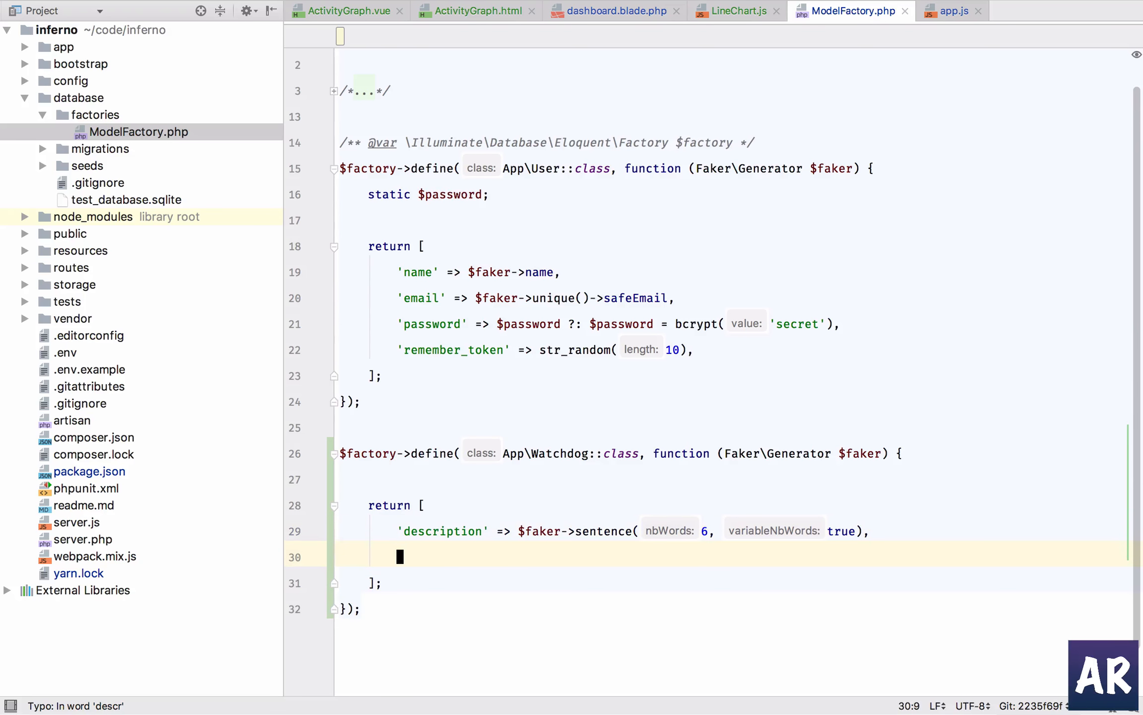
text('level' => $faker)
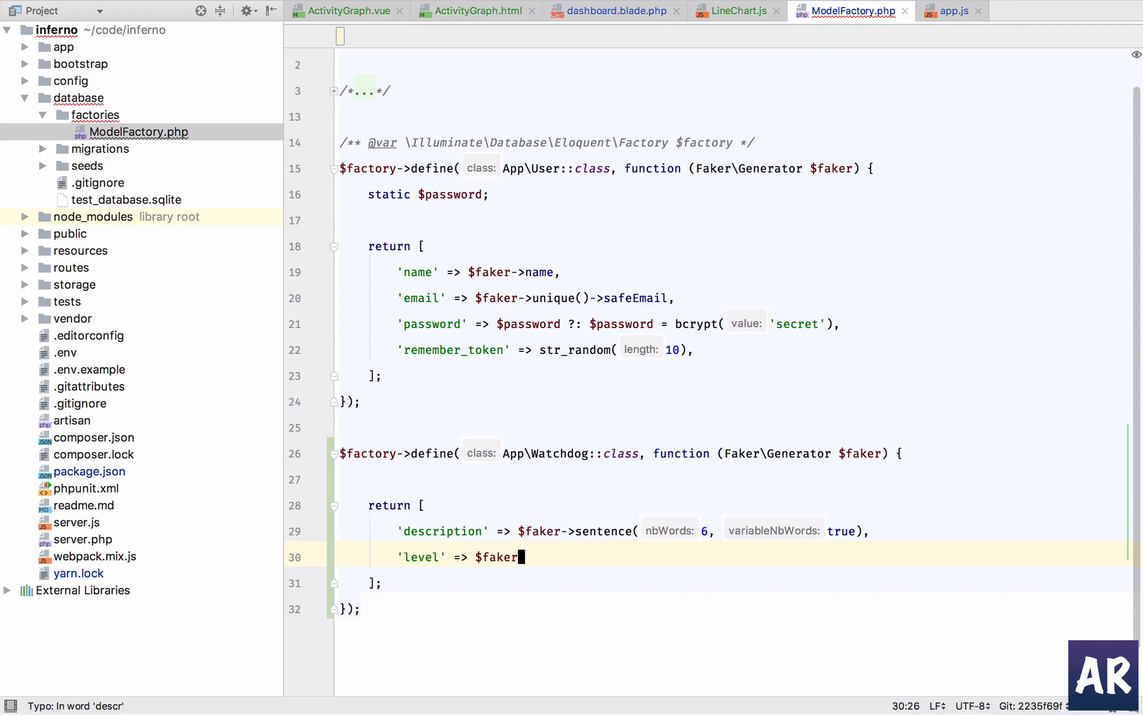
text(->randomElements(['info']))
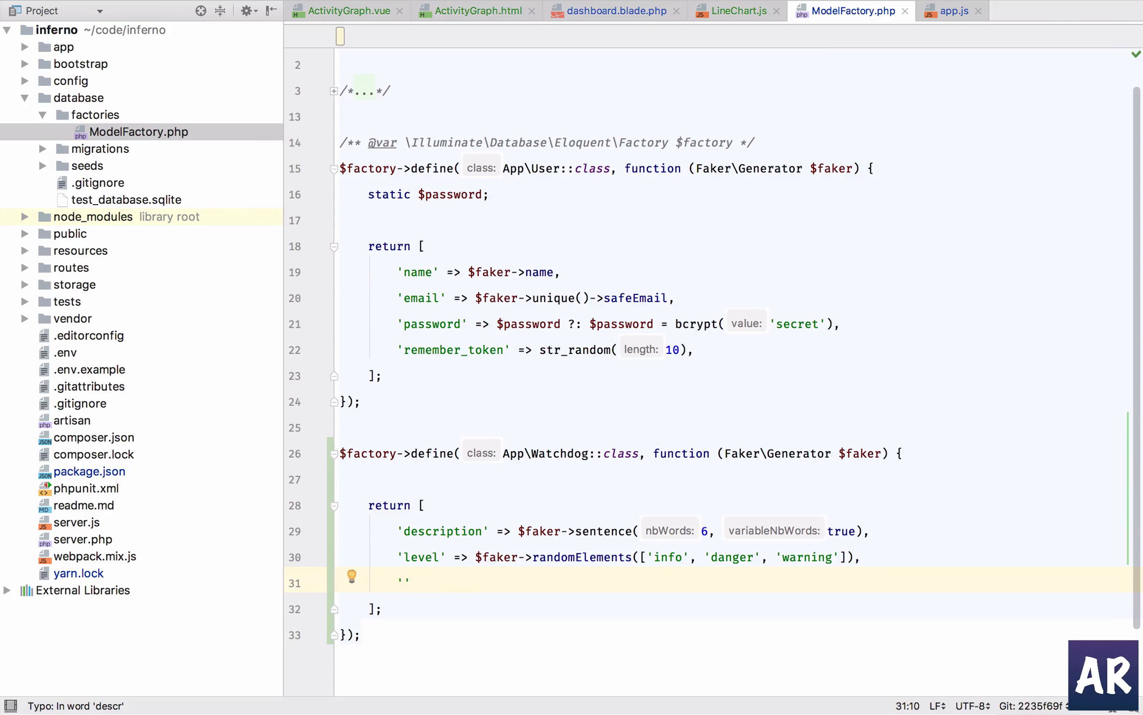
text('ip_address' => $faker->ipv4)
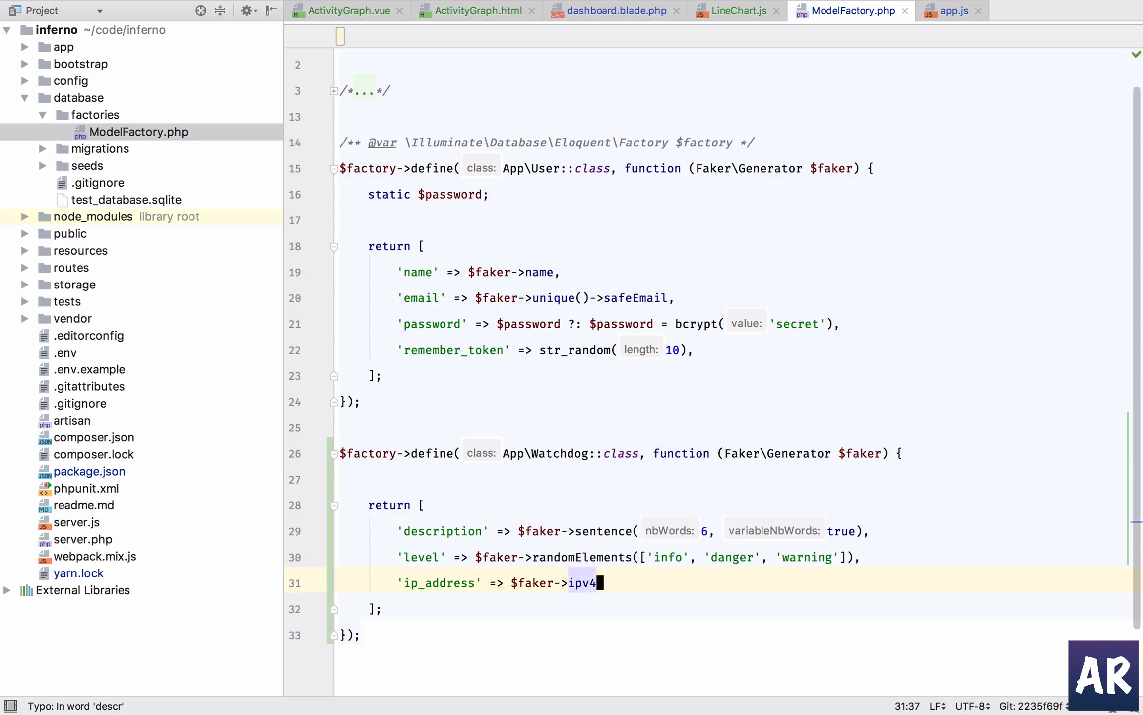
text(,)
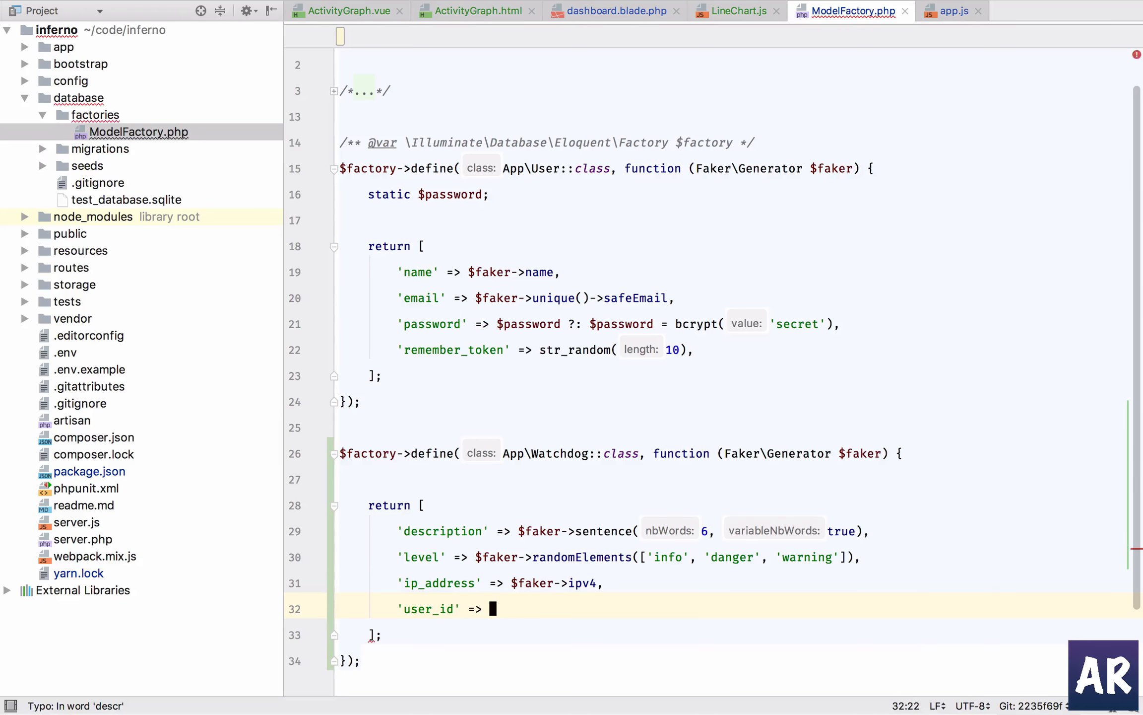
text($faker->randomElements([1,2]),)
text('updated_at' => $date,)
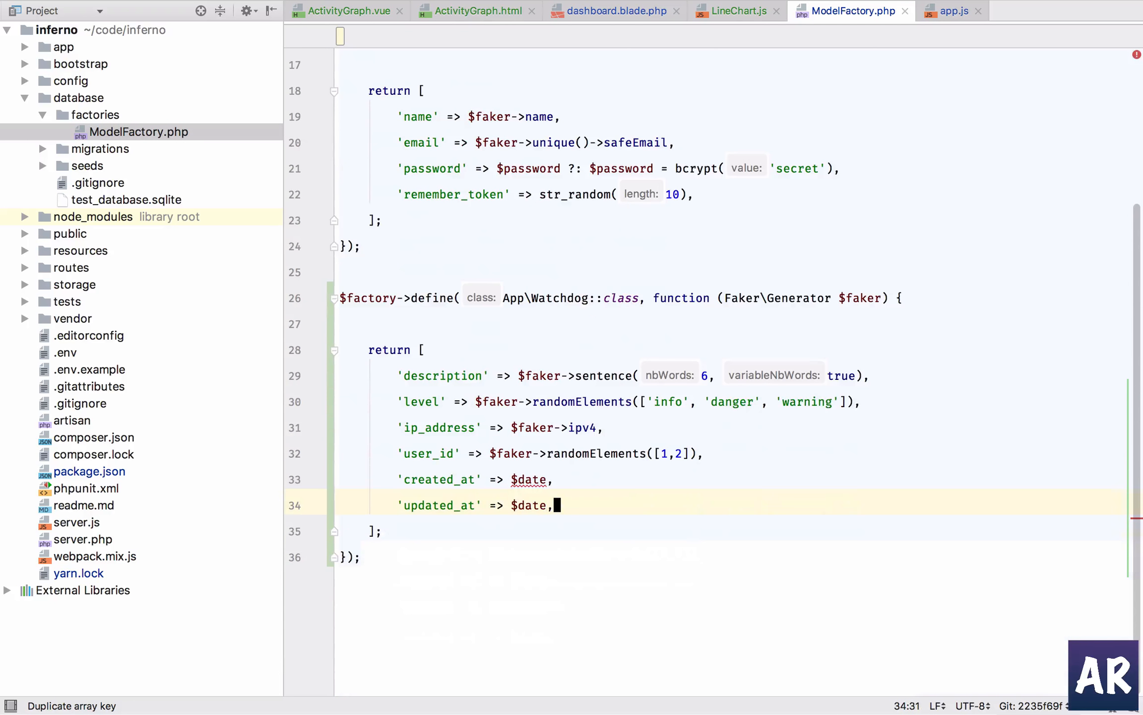
double_click(421, 401)
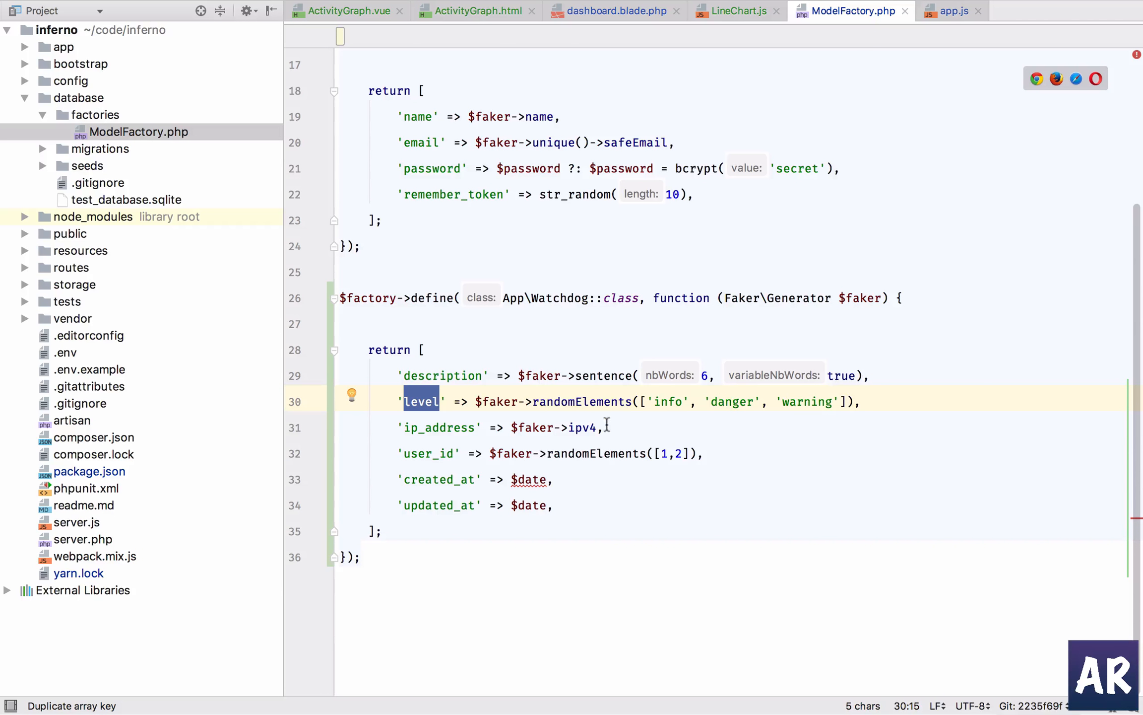
mouse_move(533, 430)
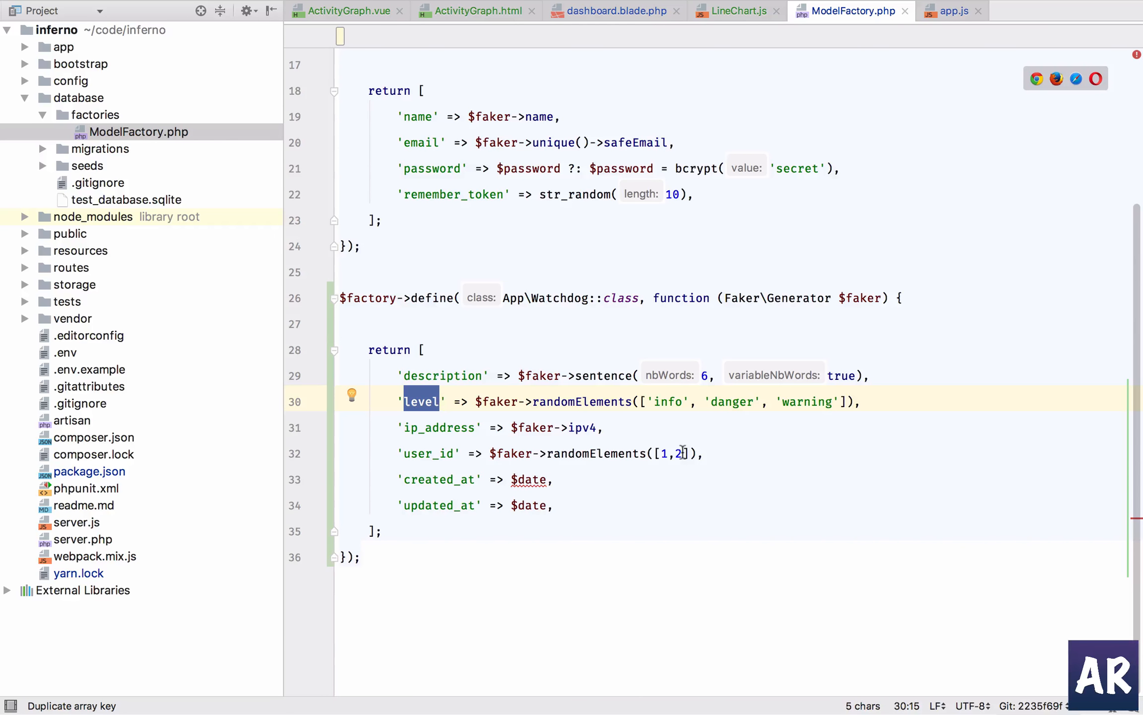
mouse_move(573, 468)
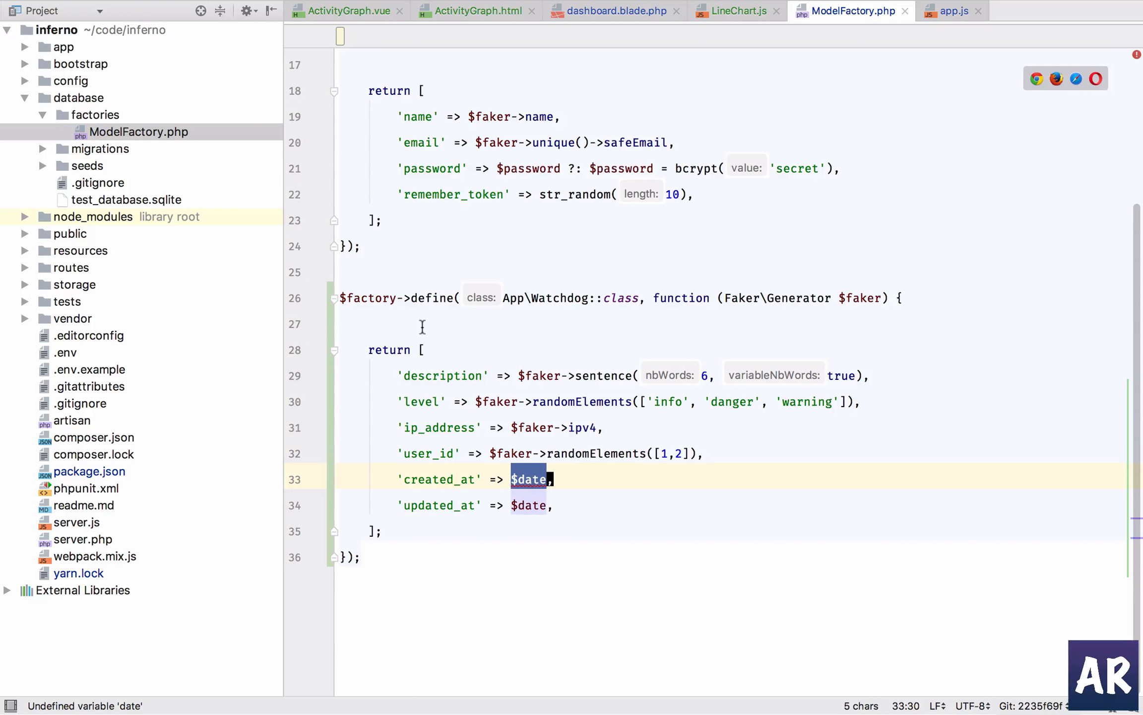
Add $date = $faker->dateTimeBetween('-10 days', 'now'); above the return statement
text($date =)
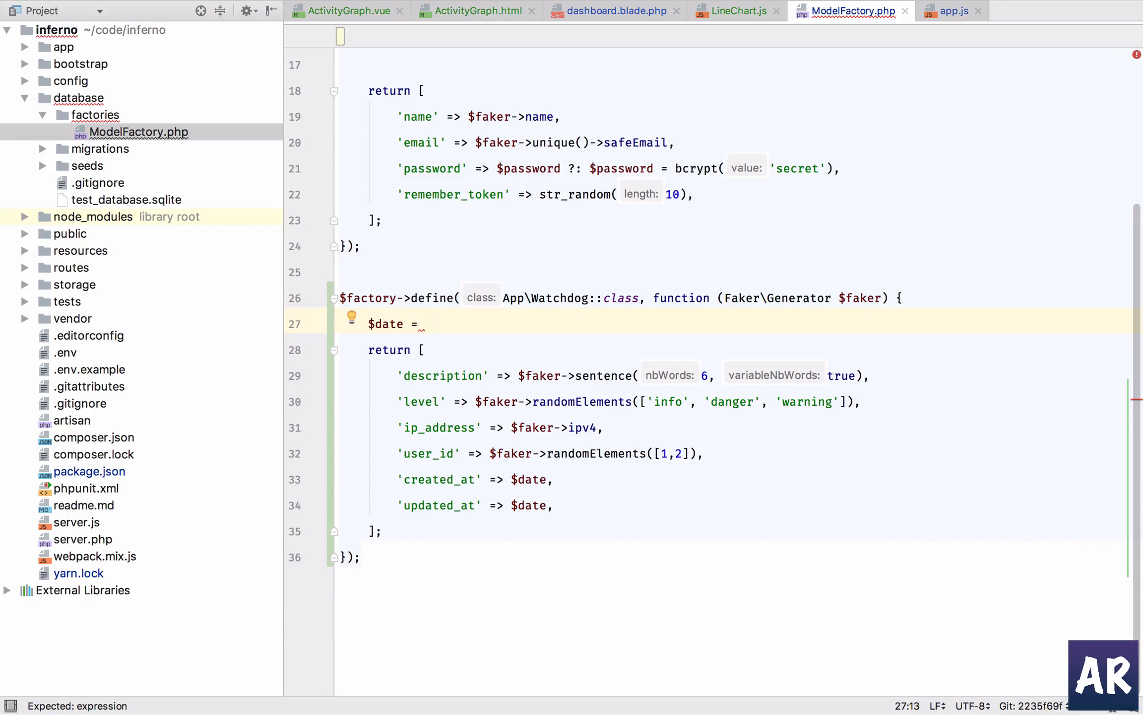
text($faker->)
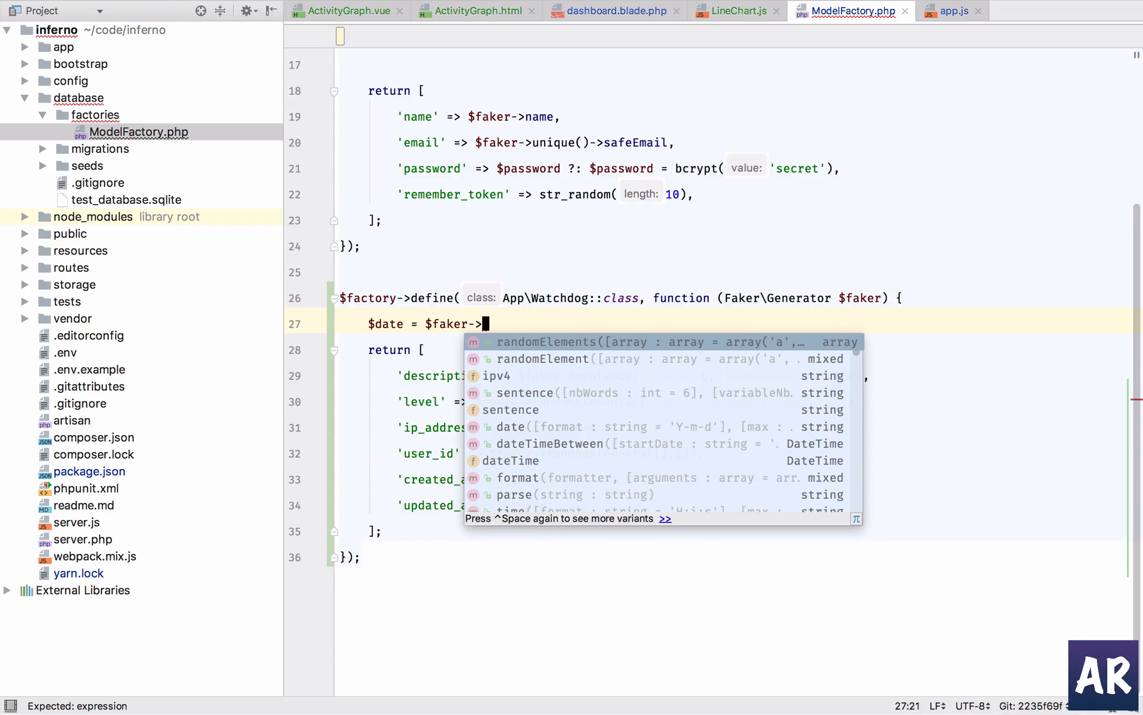
text(dateTimeBetween('-10 d)
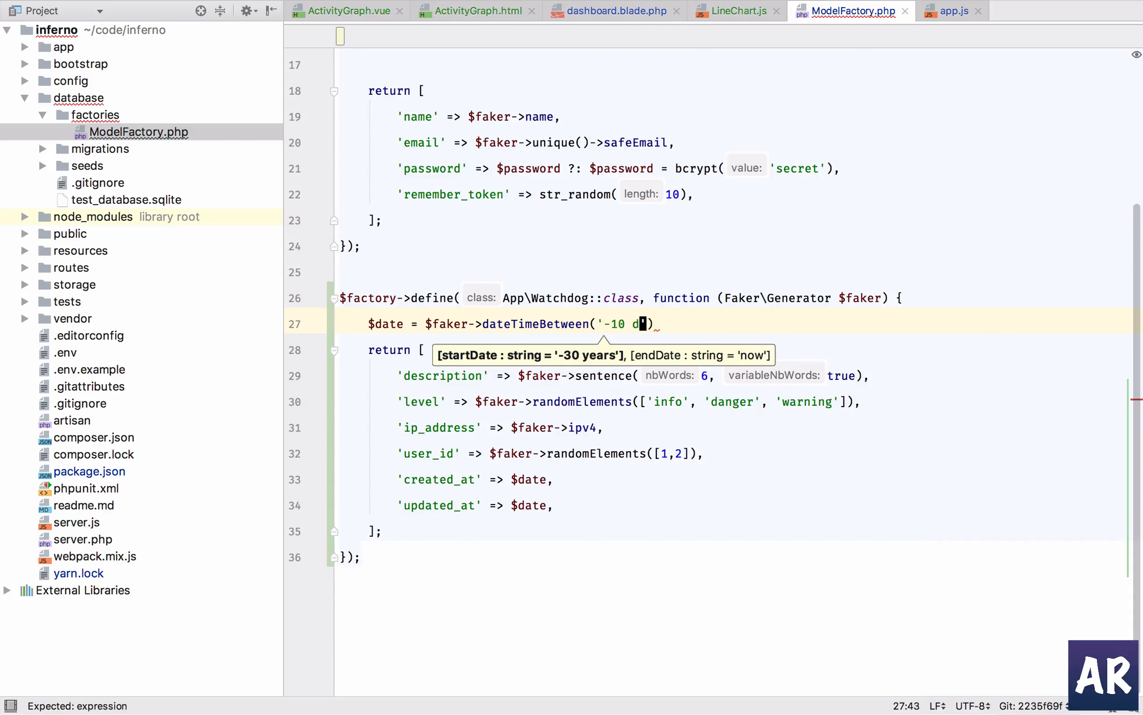
text(ays', ')
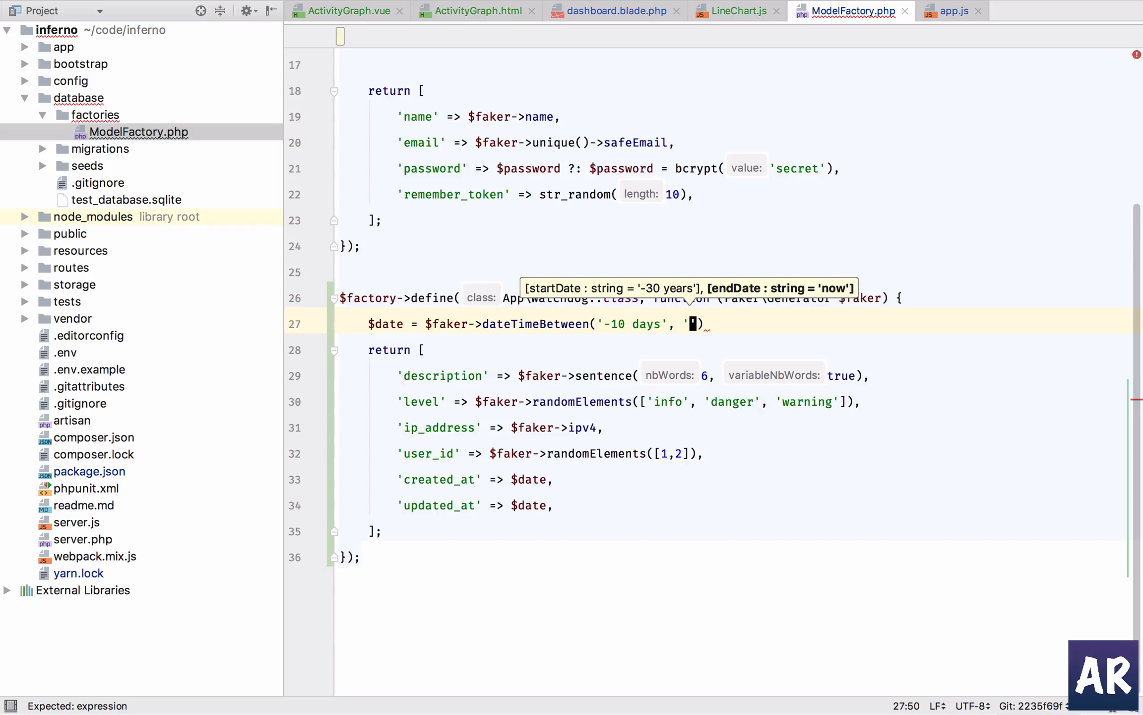
text(now');)
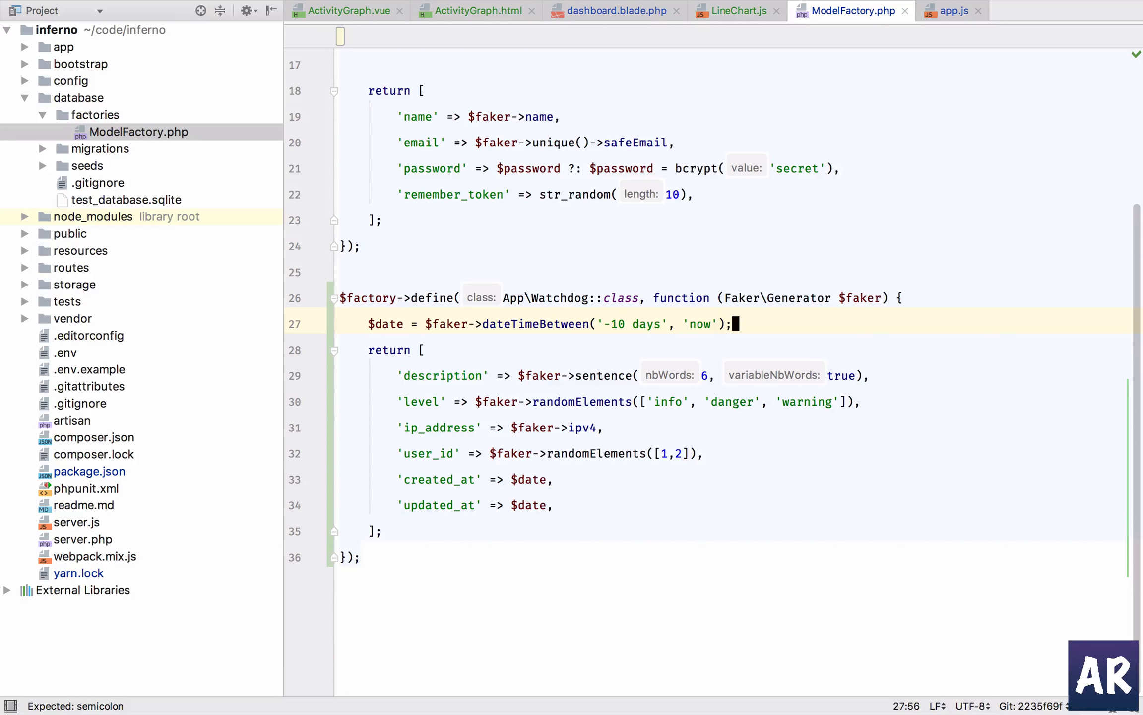
scroll(up, 3)
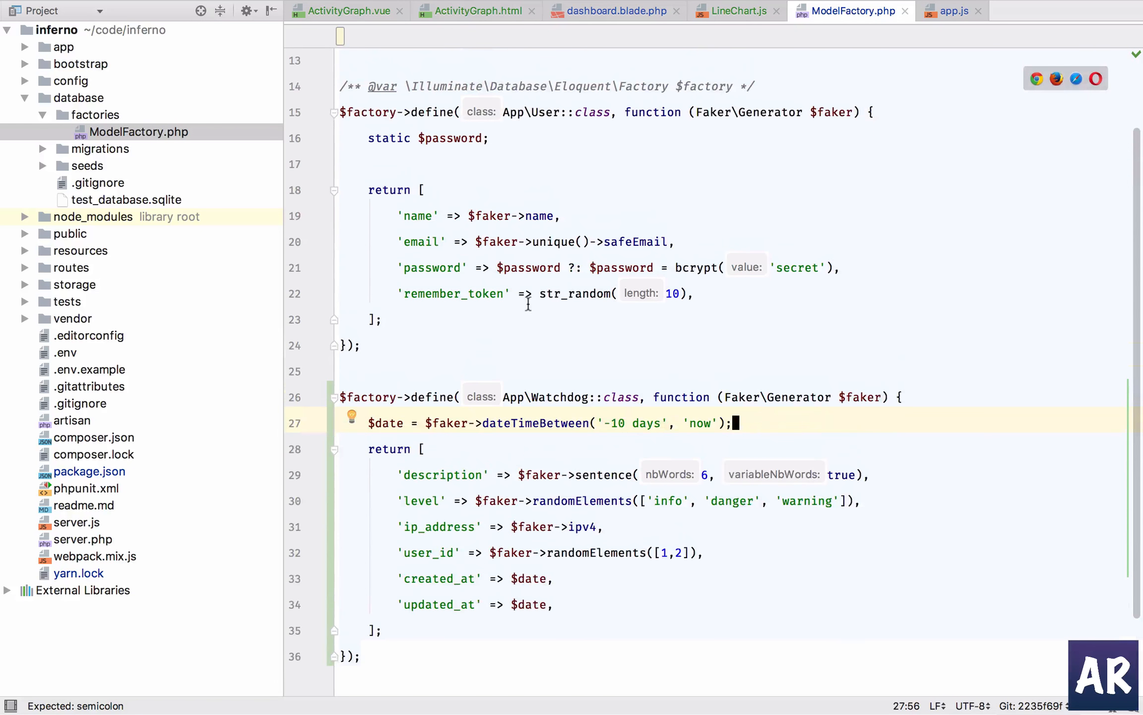
mouse_move(631, 452)
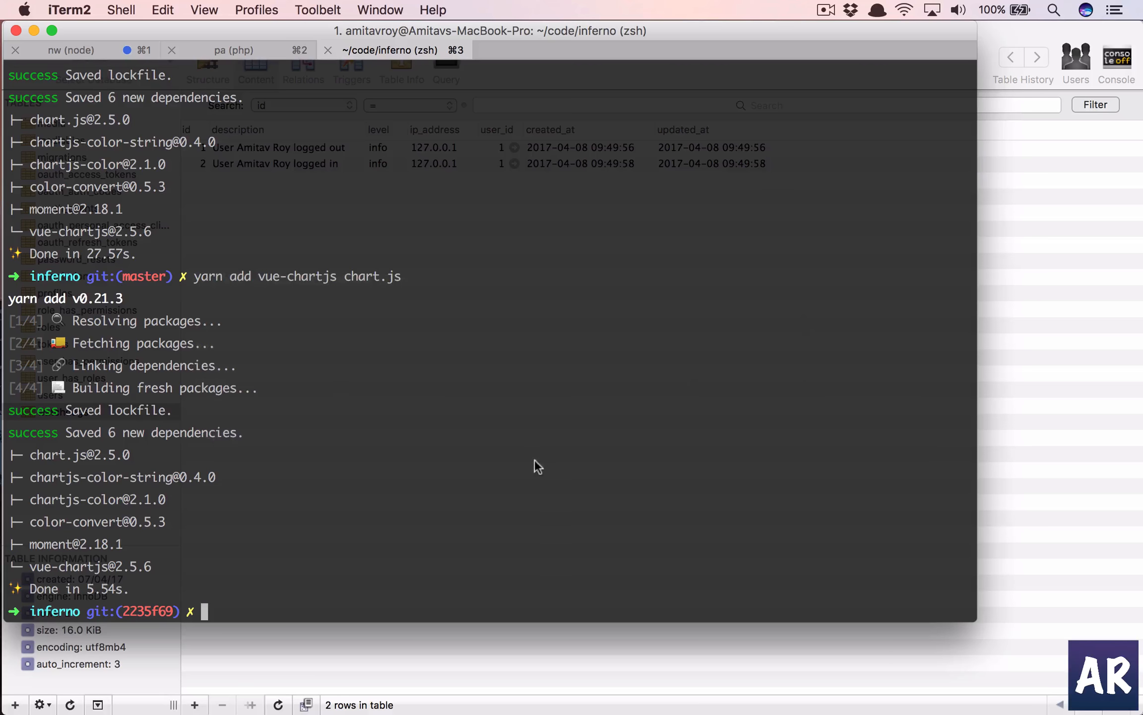
In the tinker tab, run factory('App\Watchdog', 500)->create(); to seed 500 entries
click(233, 49)
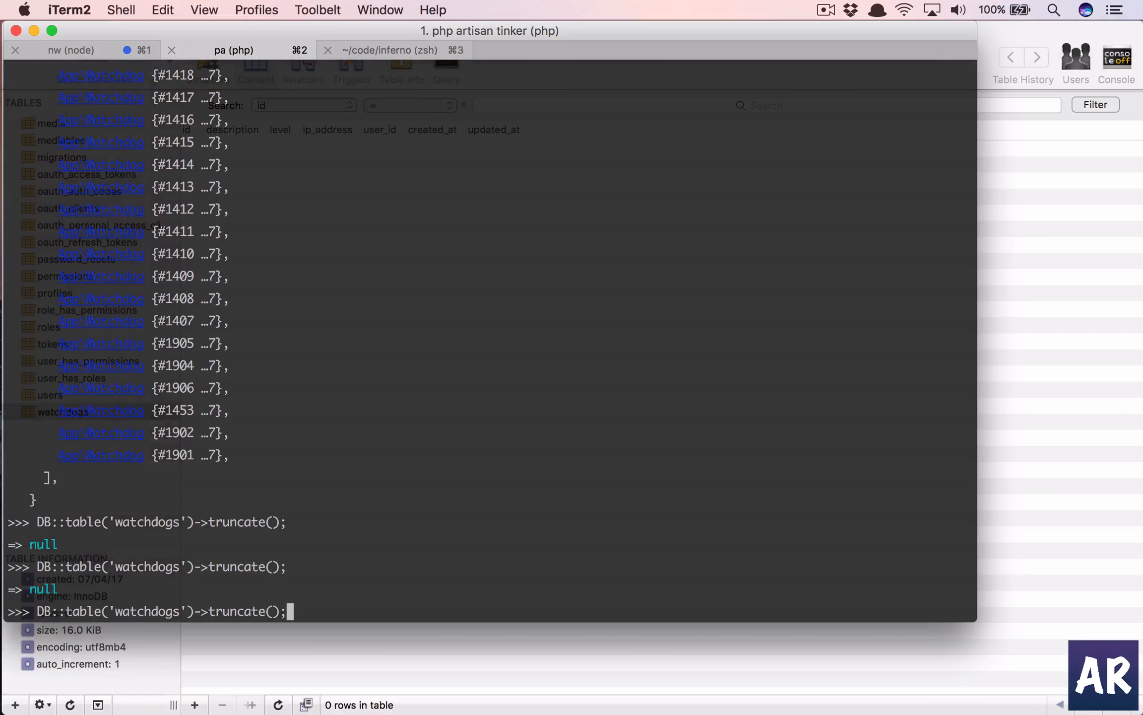
text(factory('App\Watchdog', 500)->create();)
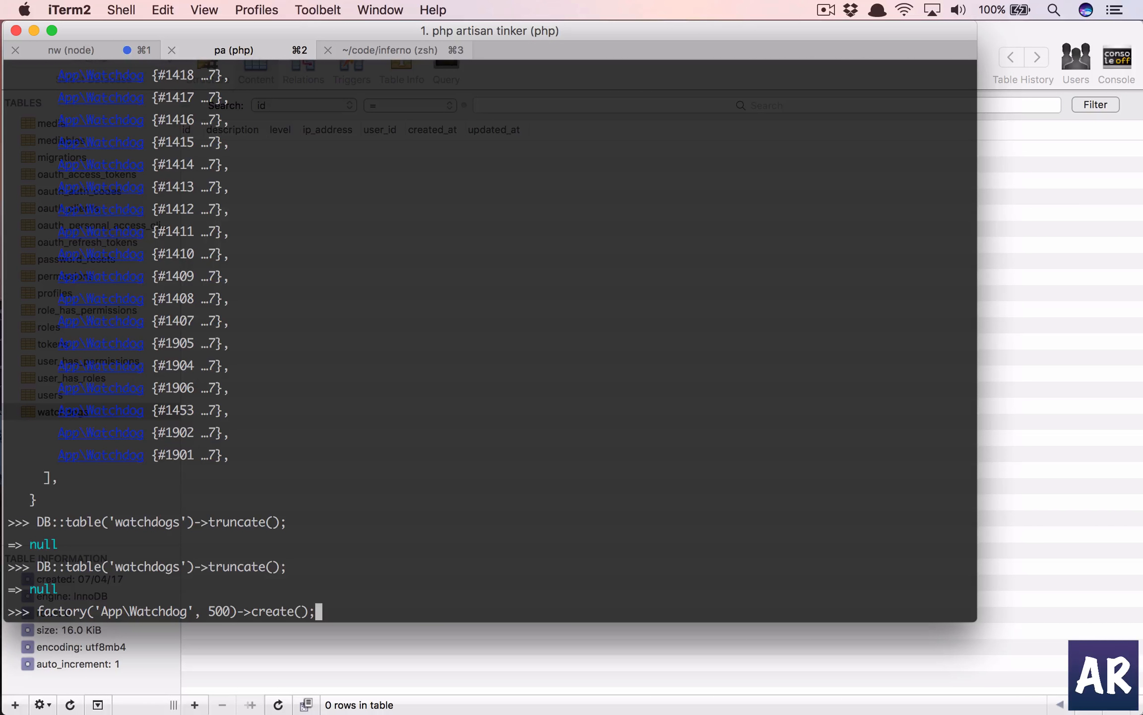
key(return)
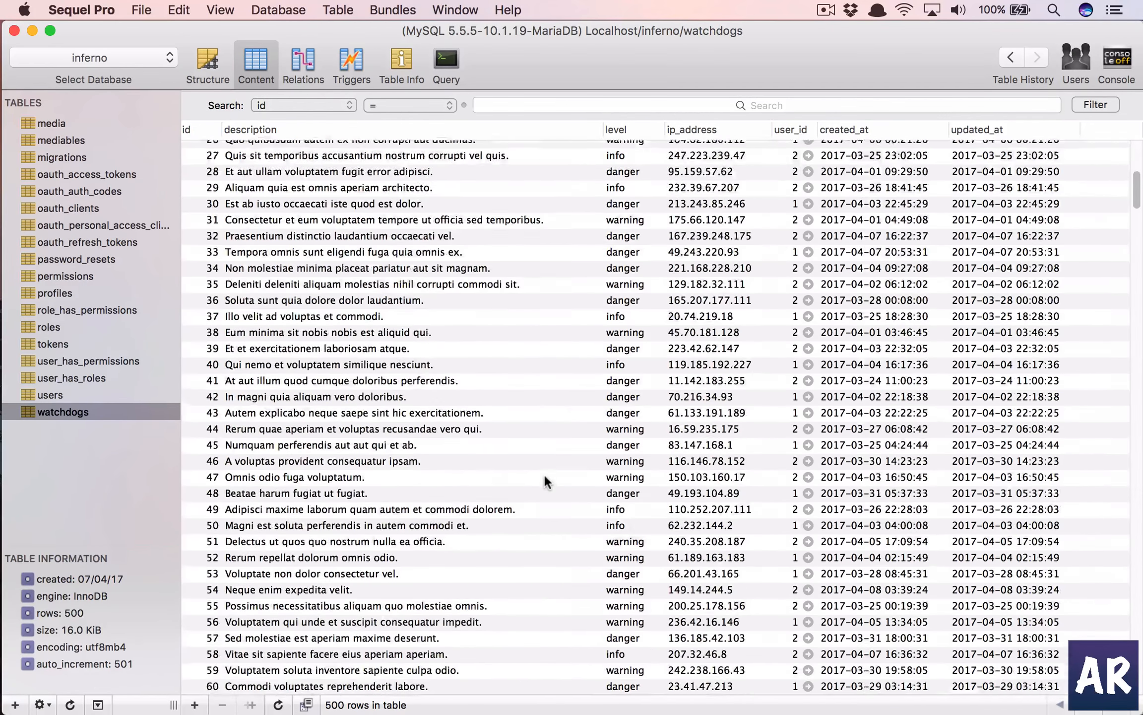
Scroll through the watchdogs table contents to check the seeded rows
scroll(down, 3)
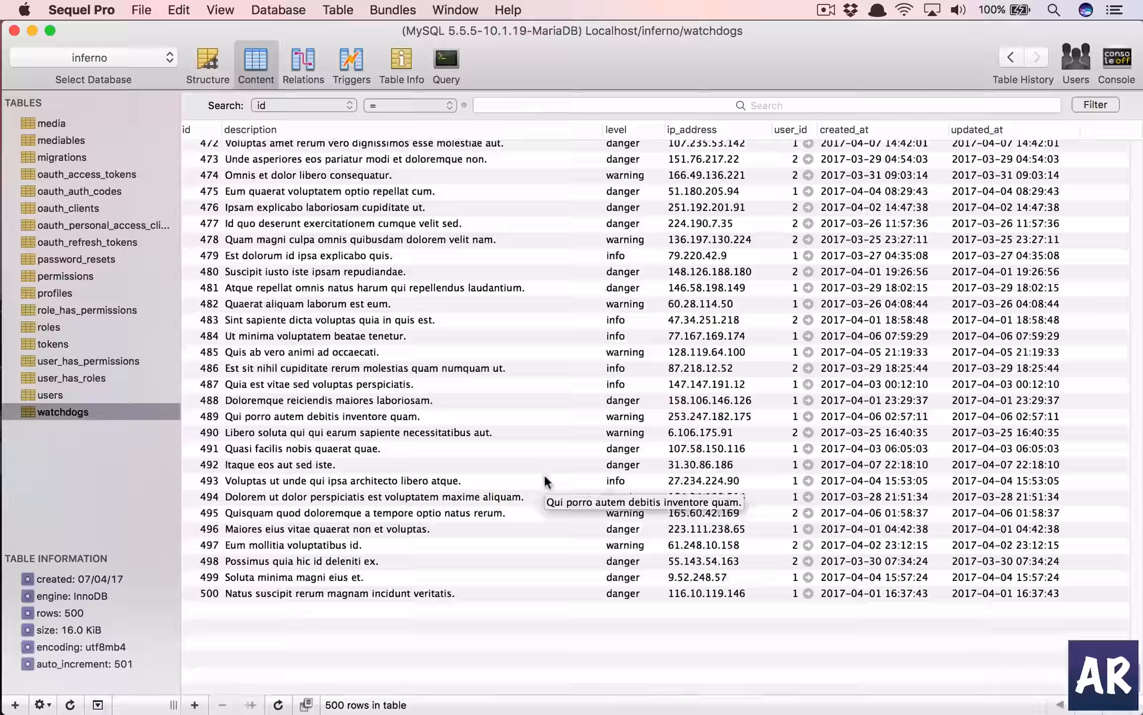
scroll(up, 3)
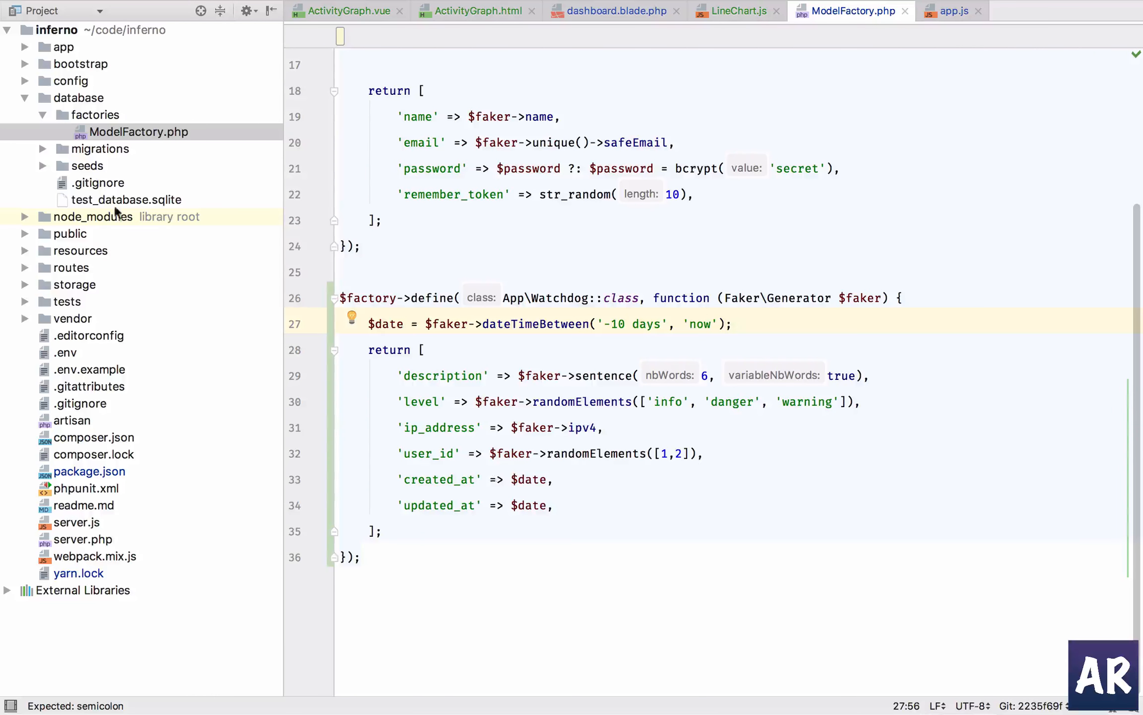
Fill the new PHP class form: DashboardRepository, namespace App\Repositories\Dashboard, kind Interface
click(24, 97)
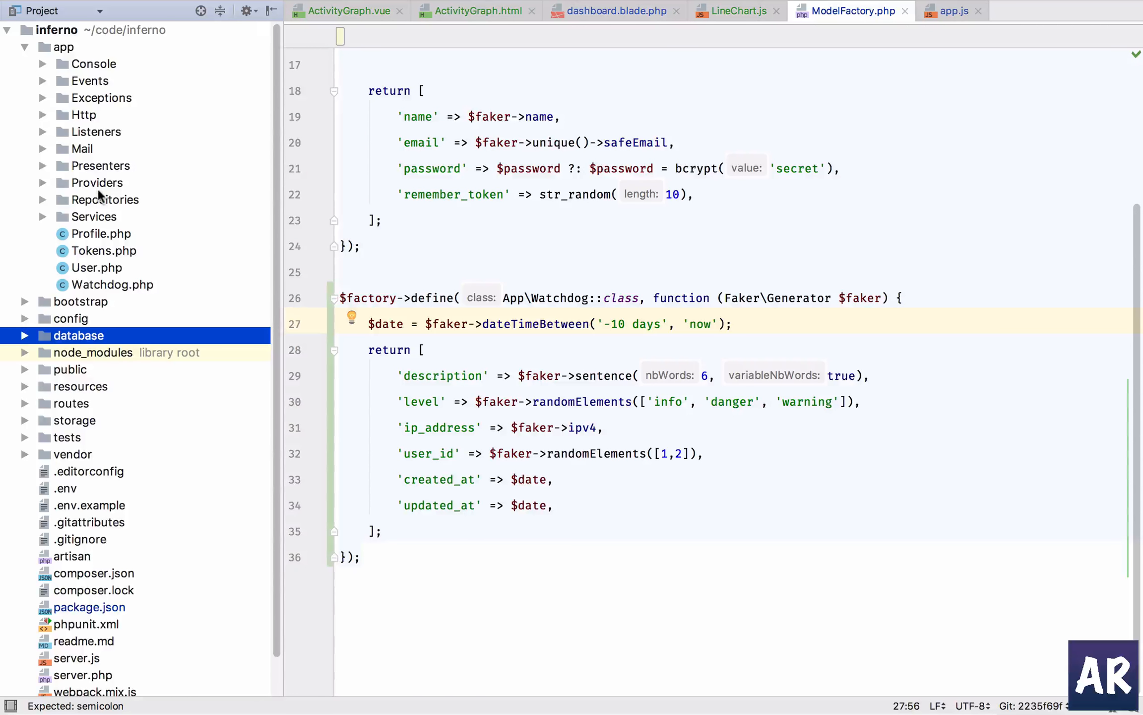
click(105, 199)
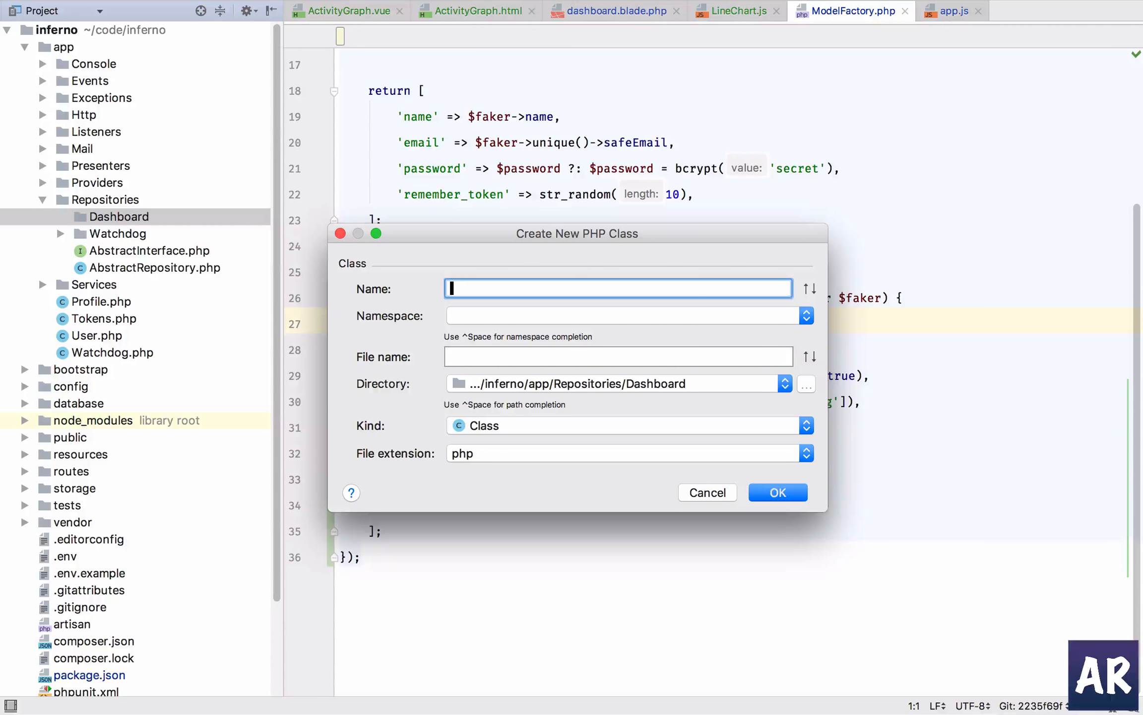
text(DashboardRepository)
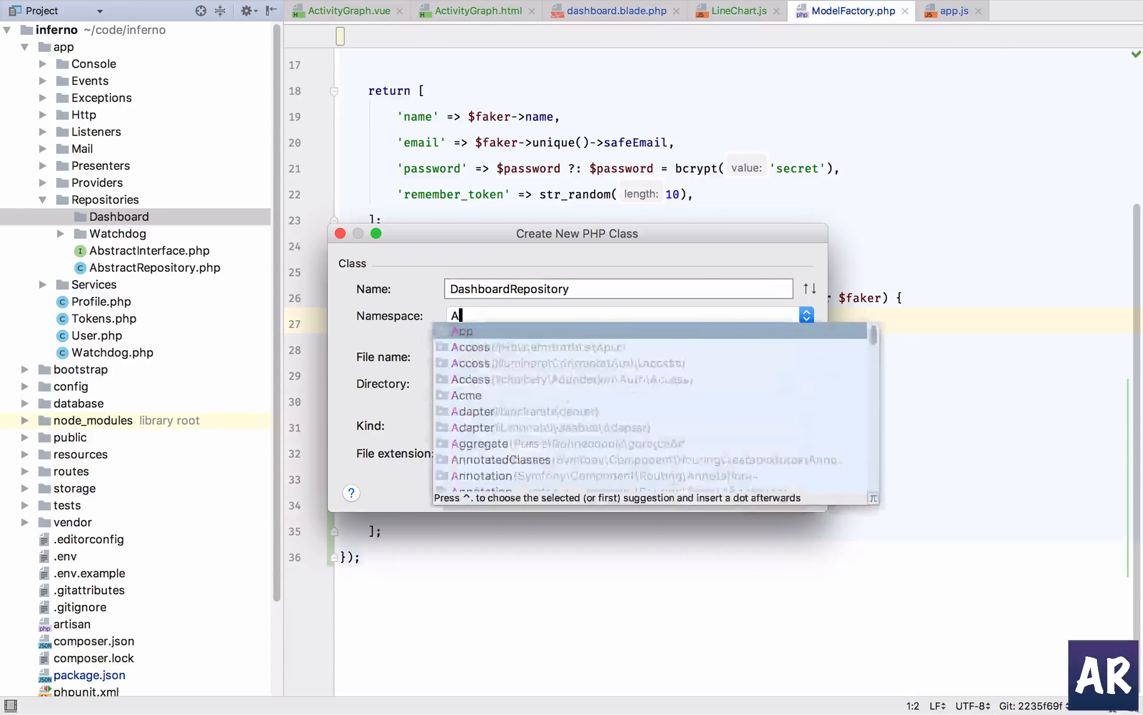
text(pp\Repositories\Dashb)
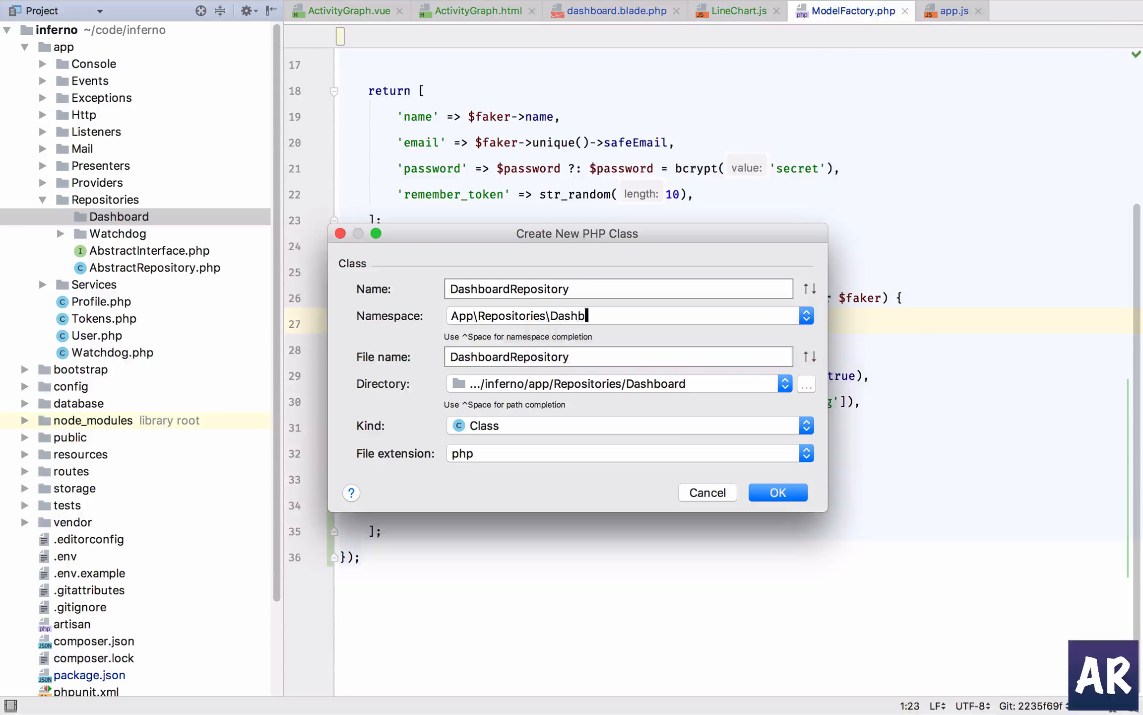
text(oard)
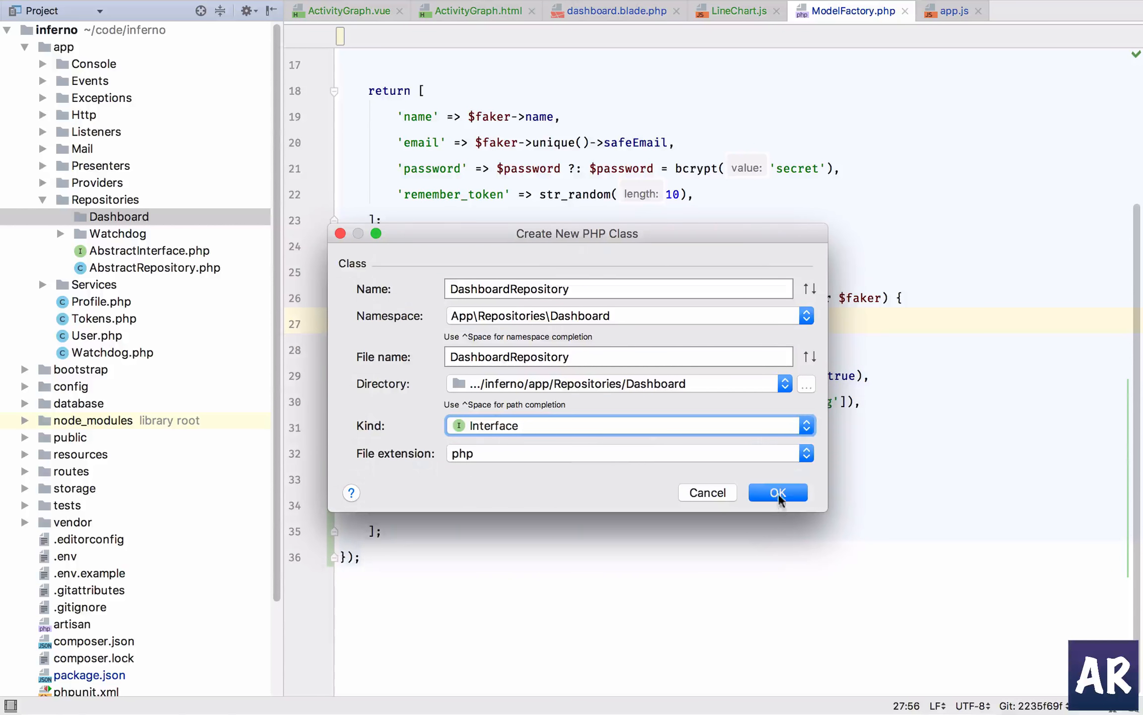
Create the DashboardRepository interface and declare public function userLastWeekActivities
click(777, 492)
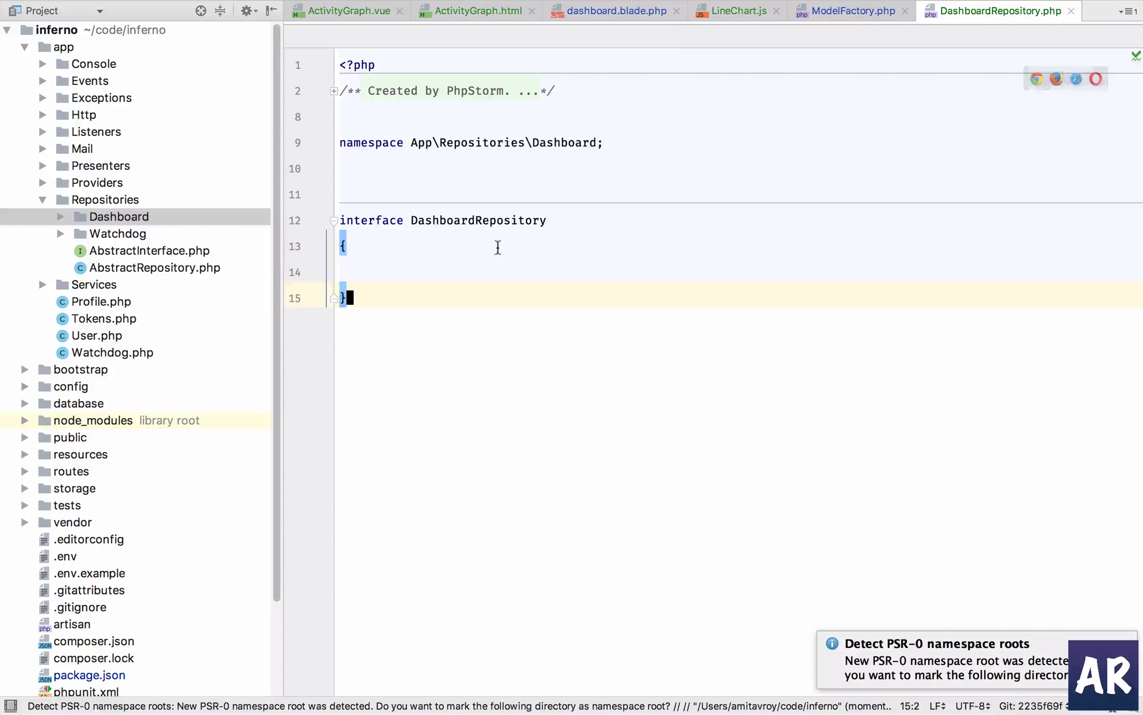
text(public function user)
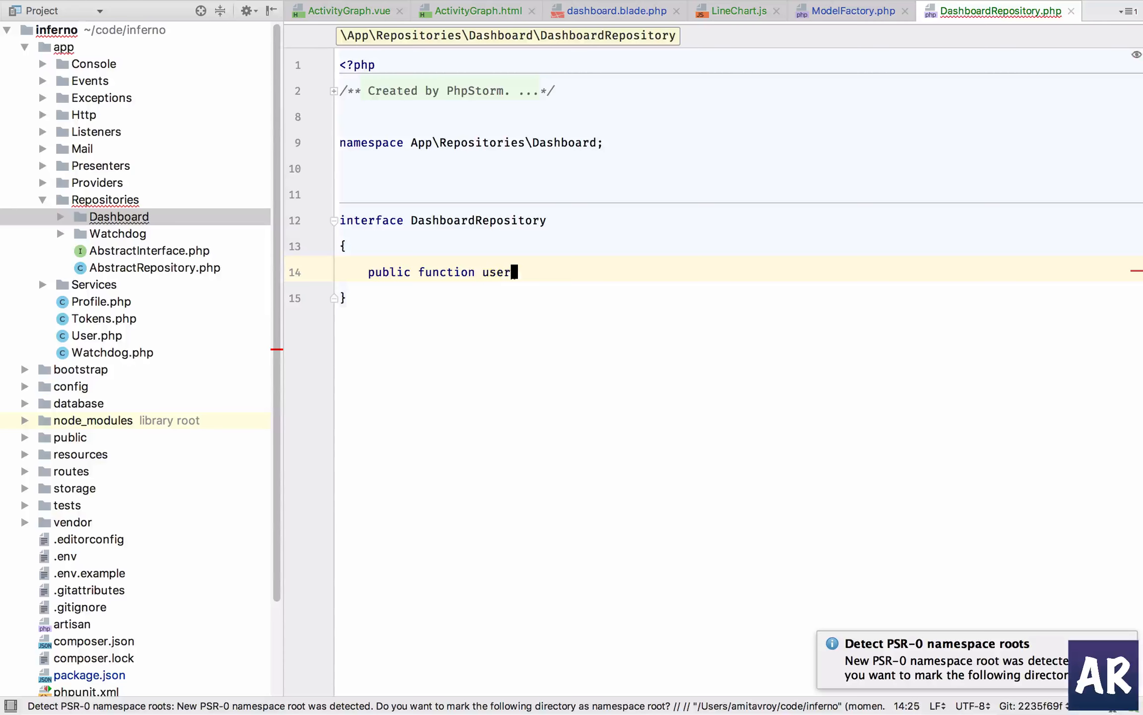
text(LastWeekAcitivities($userId)
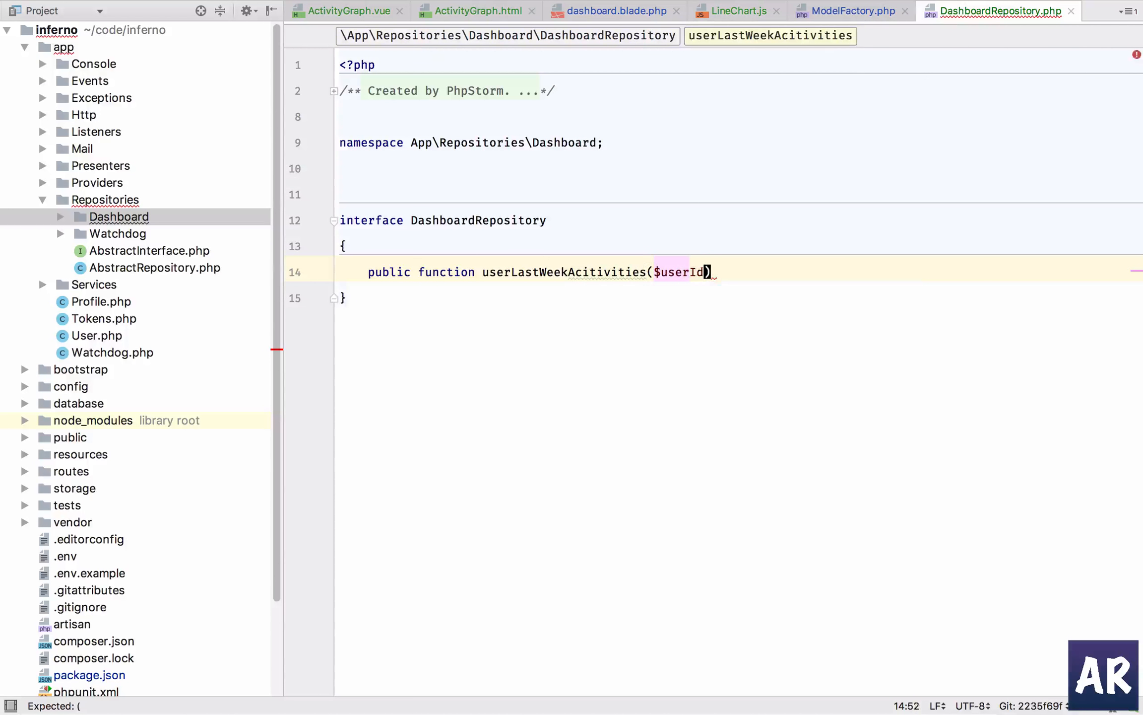
text(;)
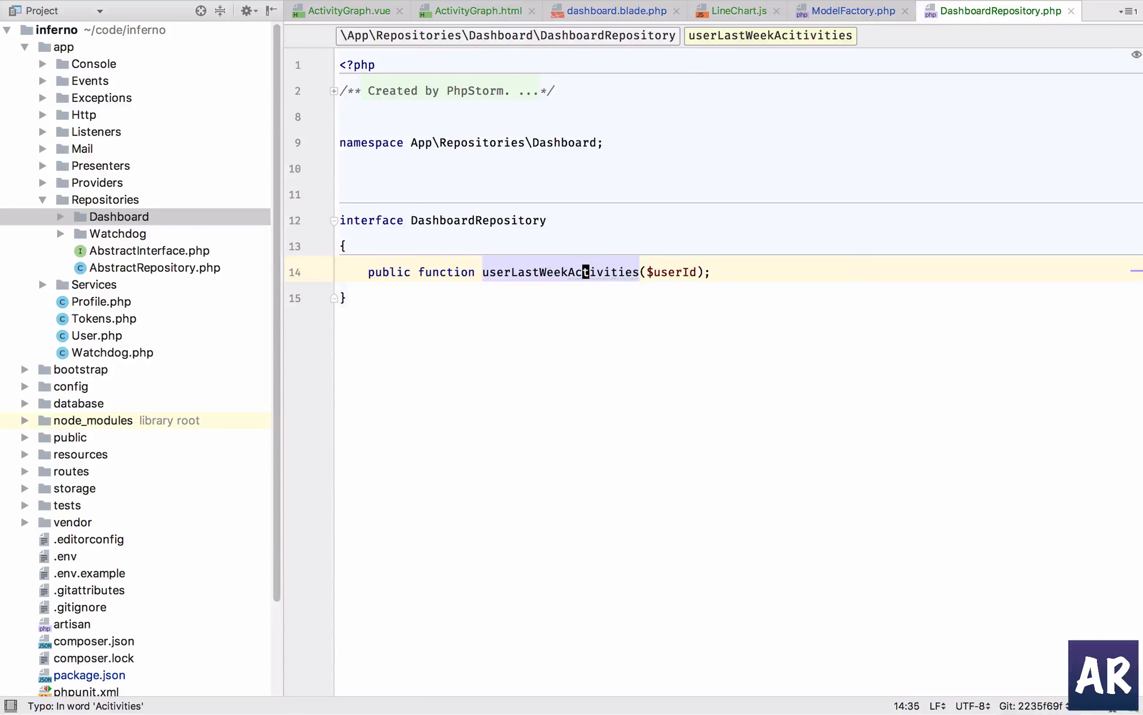
Declare public function systemLastWeekActivities(); in the interface body
text(public f)
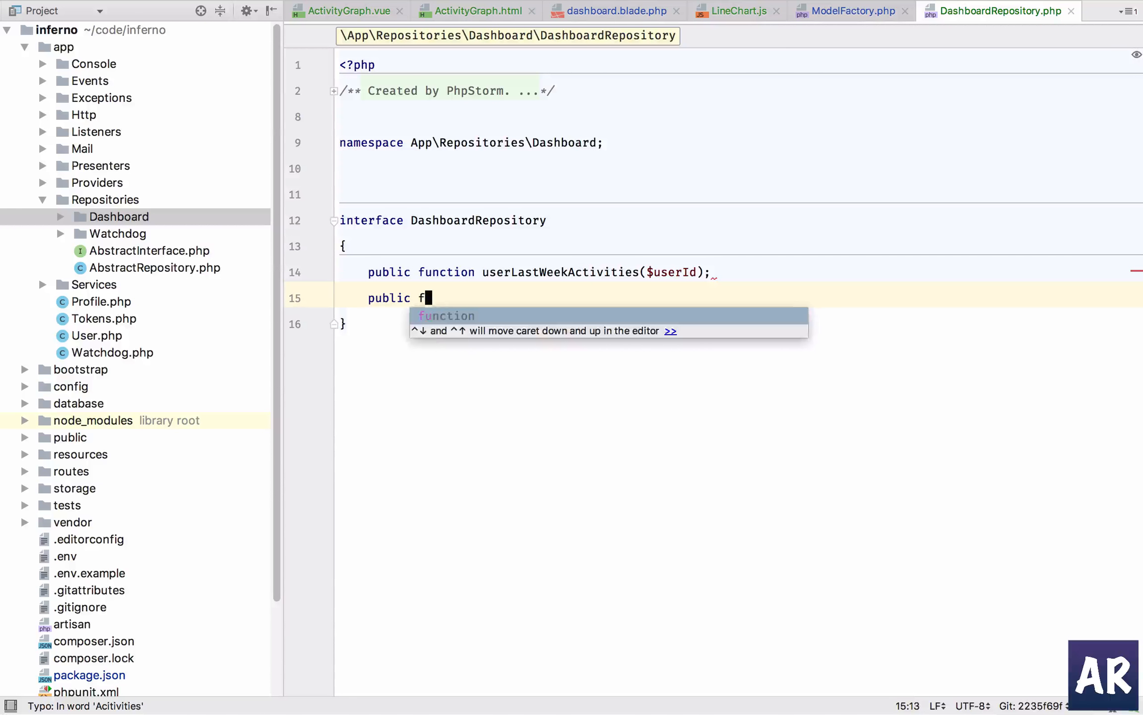
text(unction syst)
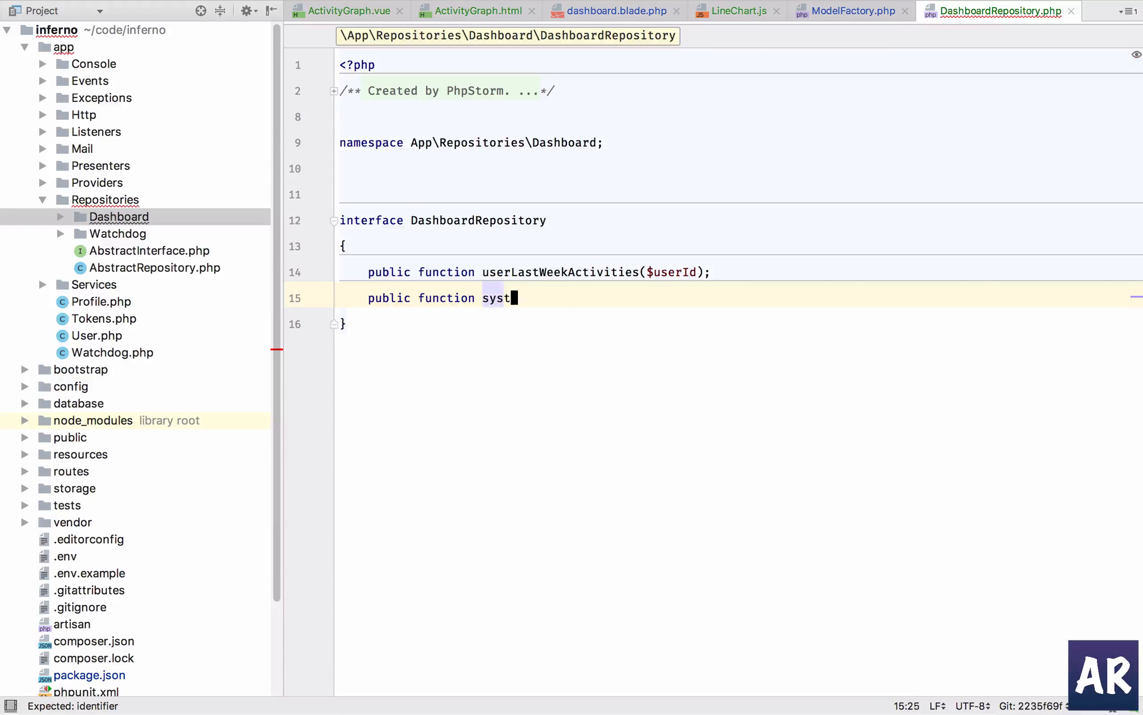
text(emLastWeekActivities)
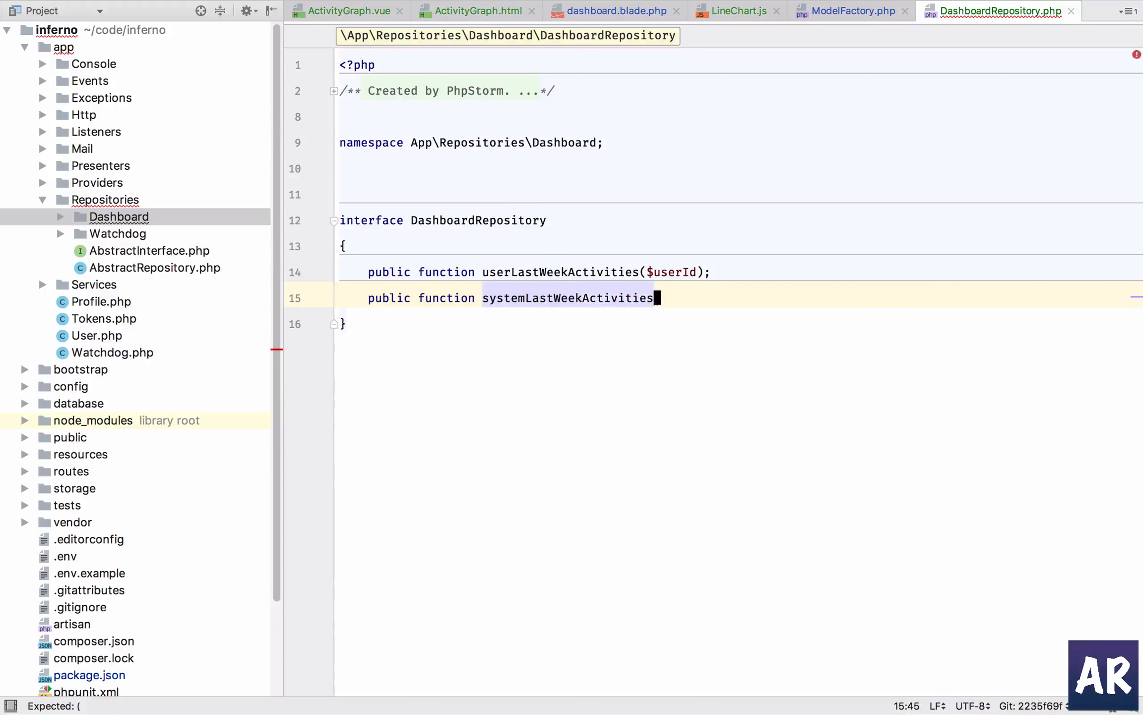
text(();)
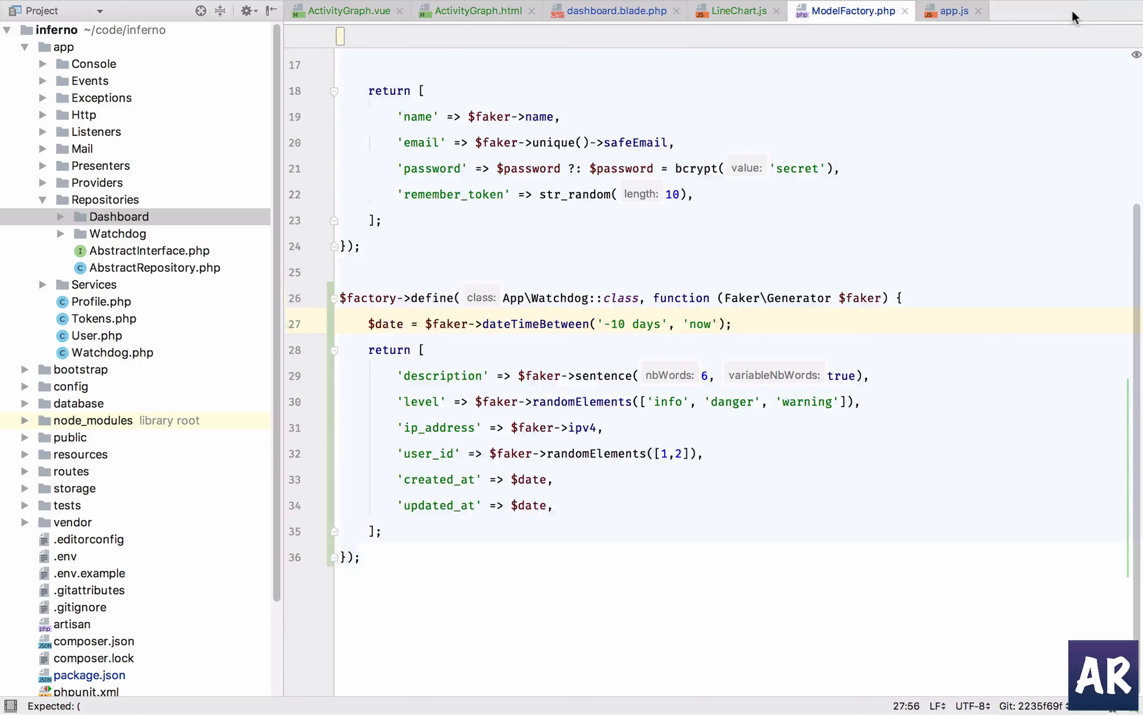
click(118, 216)
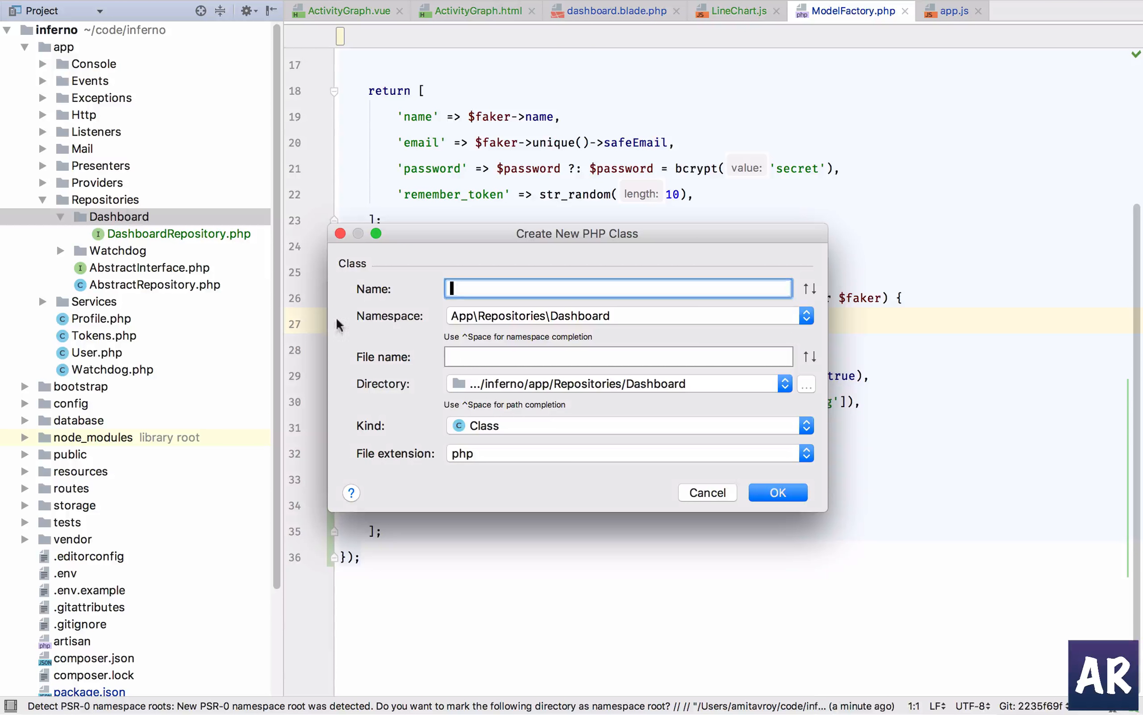
Create the EloquentDashboard class file and add it to Git
text(EloquentDas)
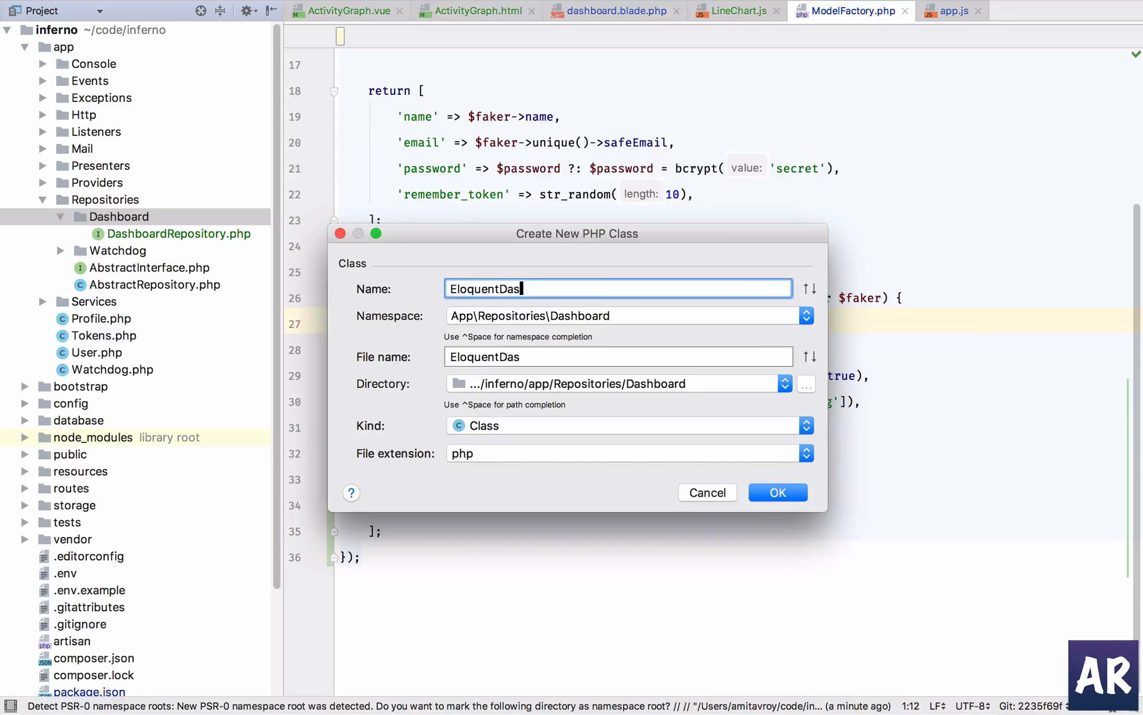
text(hboard)
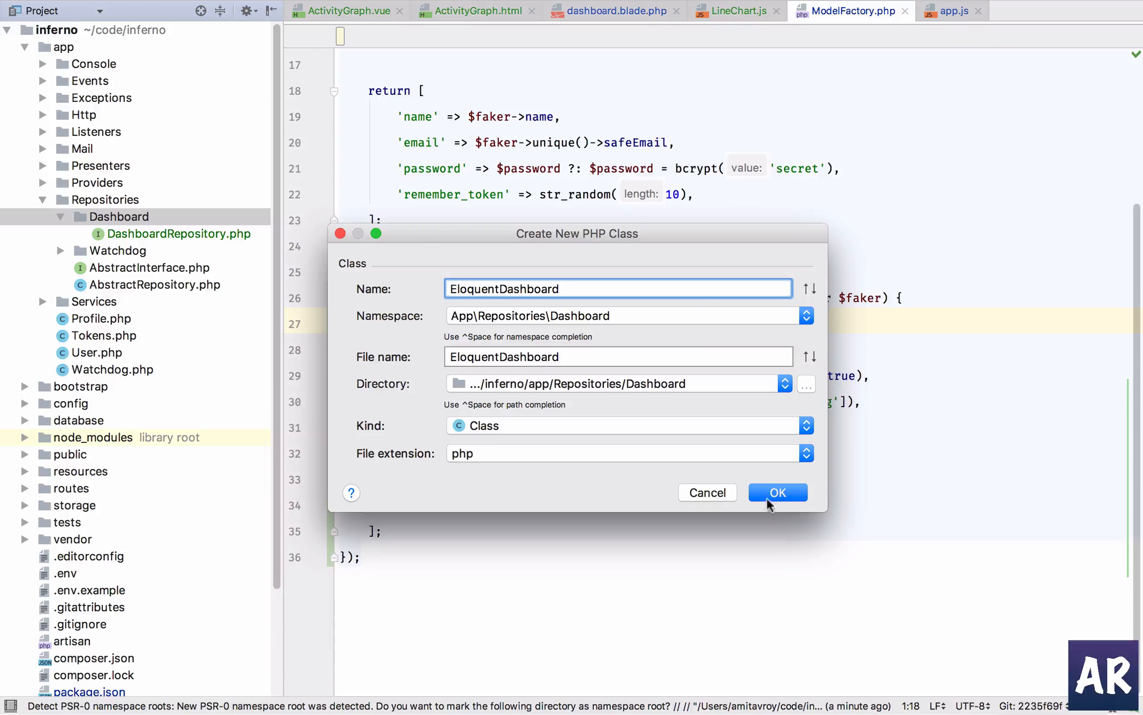
click(776, 491)
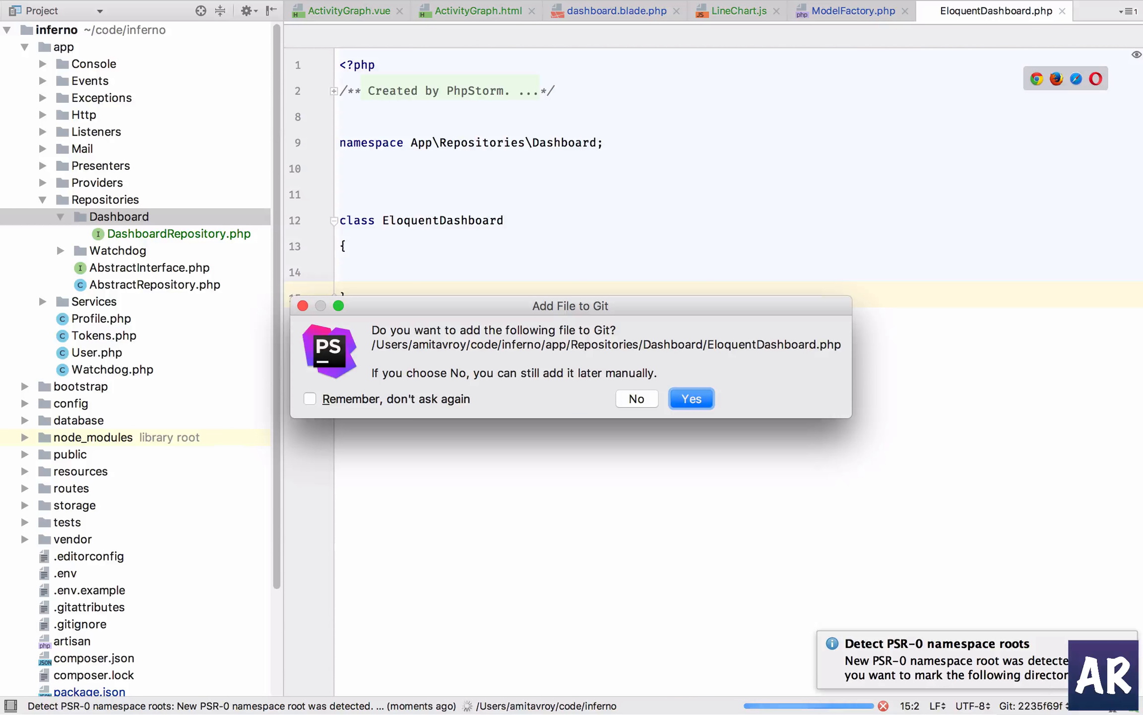
click(690, 398)
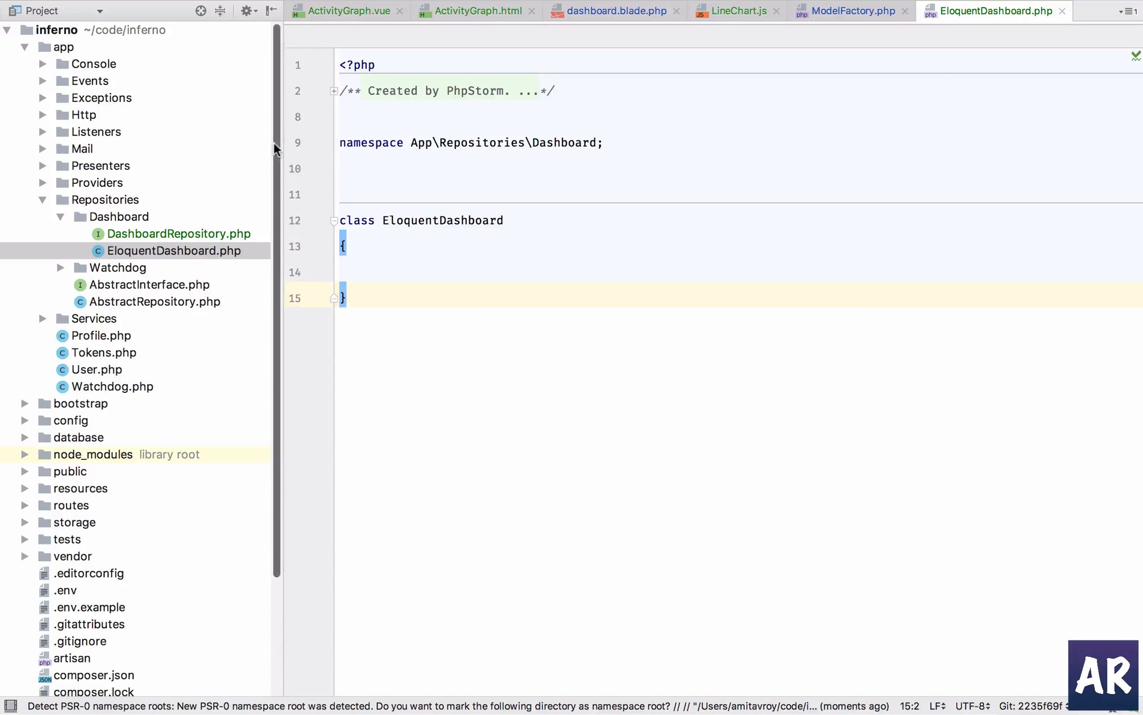
Declare EloquentDashboard implements DashboardRepository, generate both activity method stubs, and clear userLastWeekActivities' TODO
text(implements DashboardRepository)
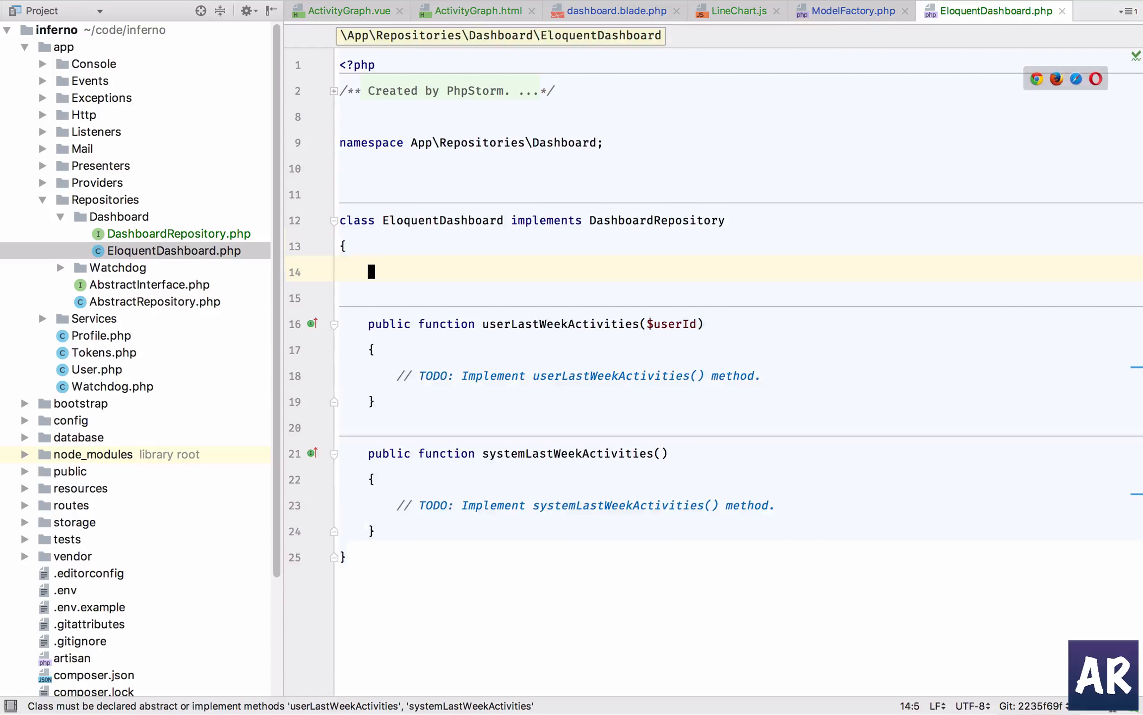
text(p)
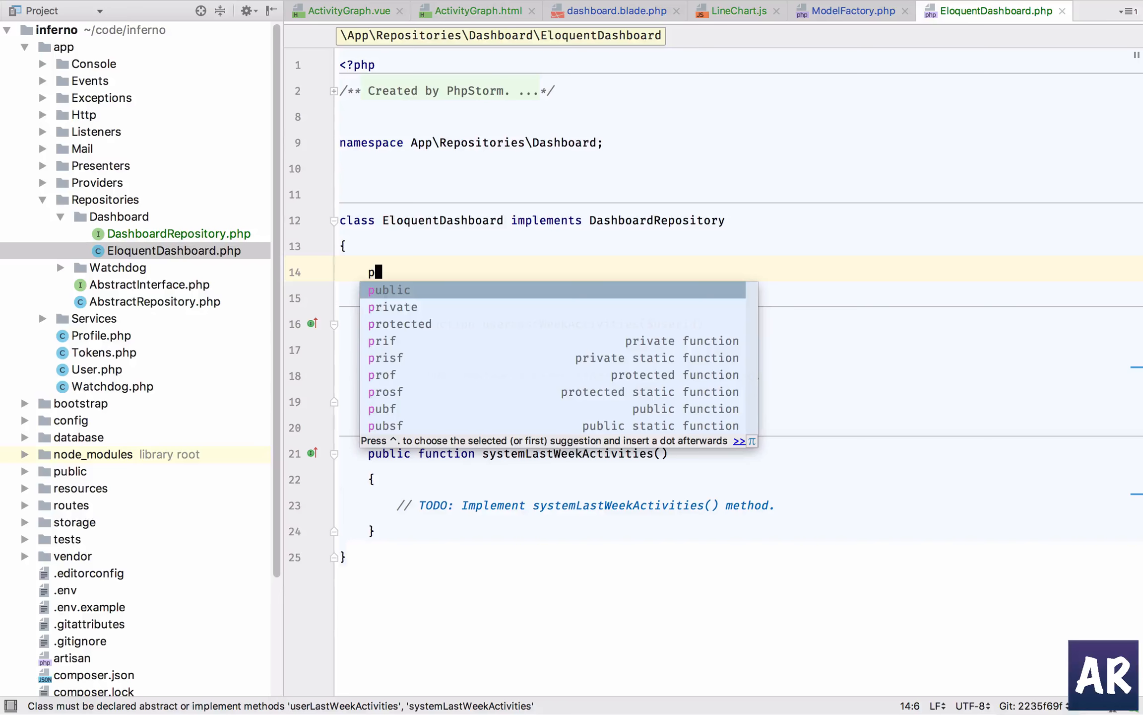
text(rivate fun)
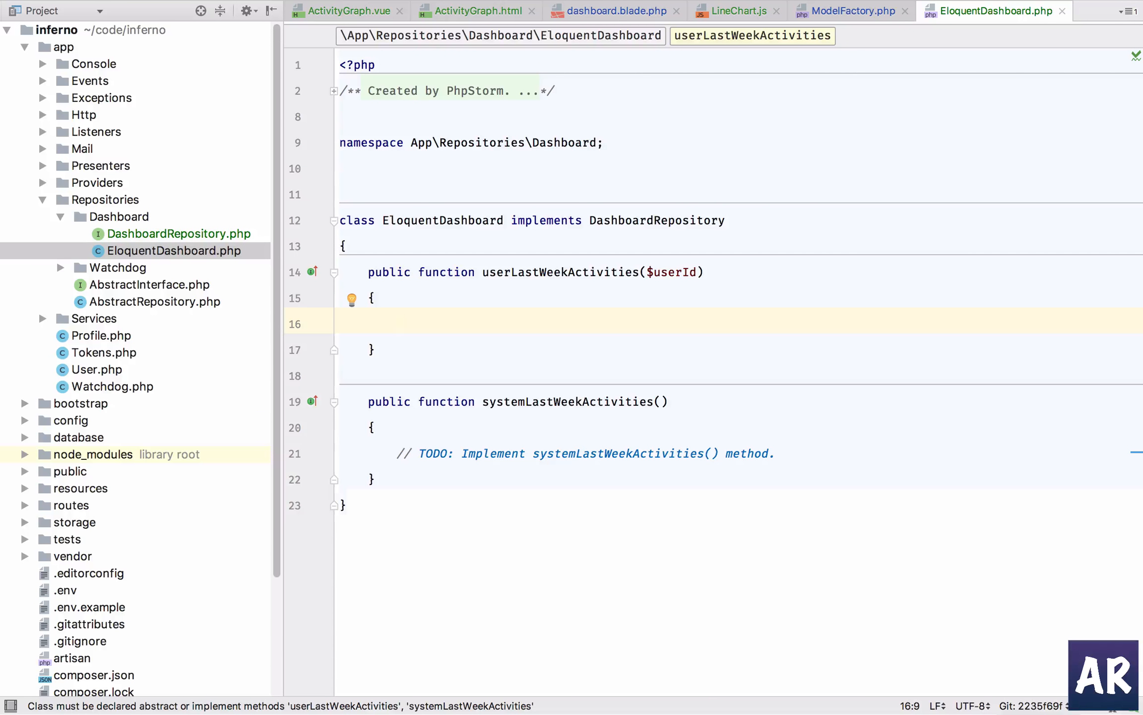
In userLastWeekActivities, build a DB::table('watchdogs') query that selects columns from a $select array
text($u)
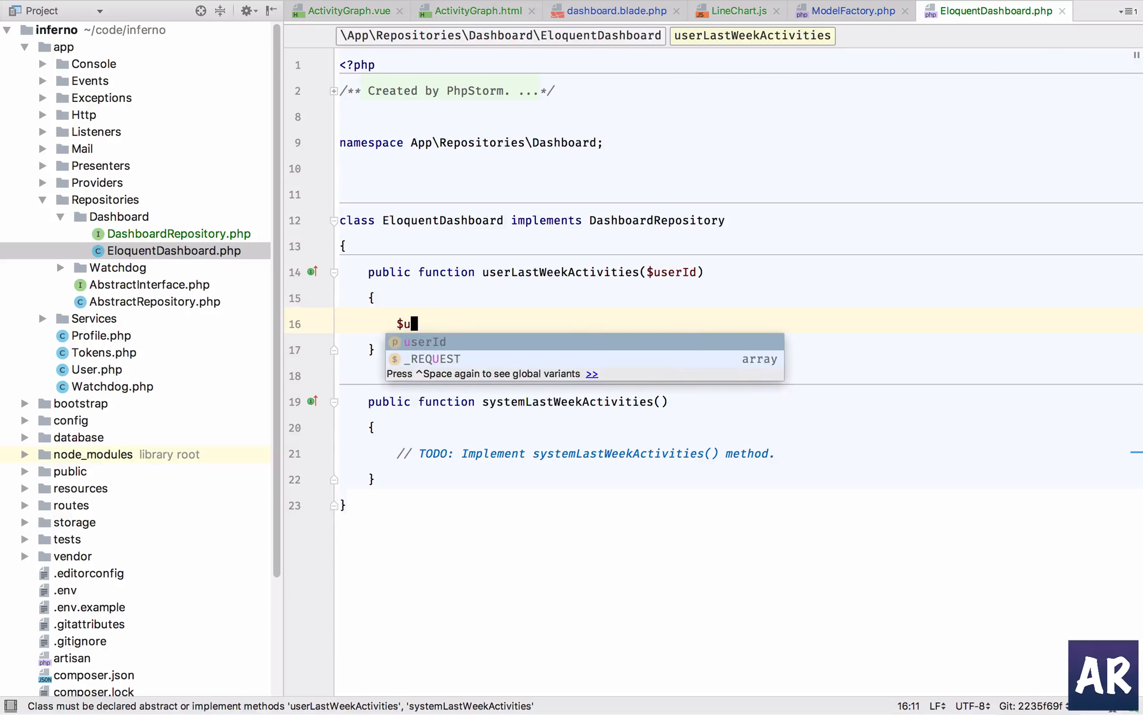
text(query = DB::table('wt)
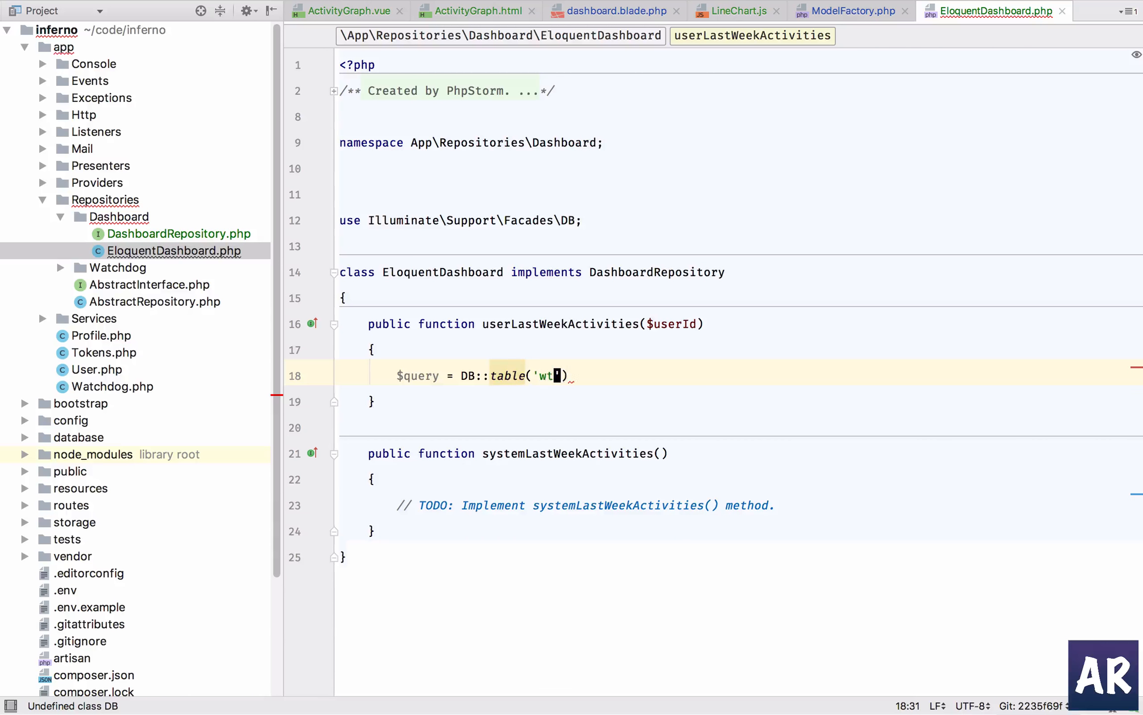
text(atchdogs');)
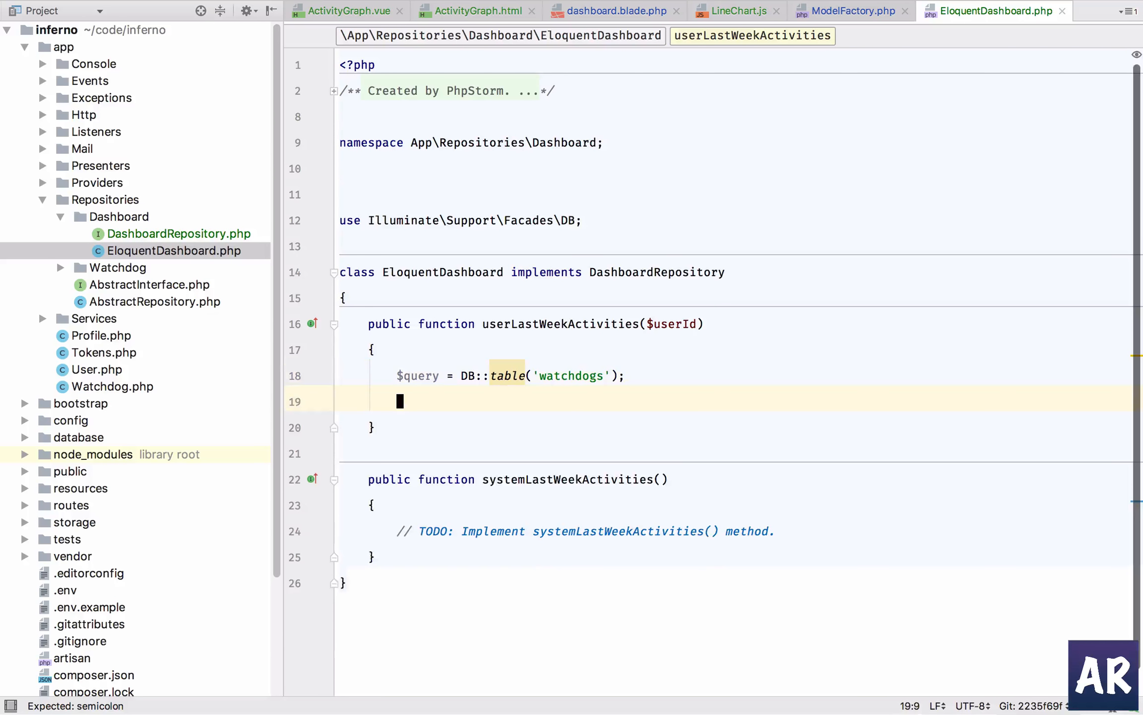
text($query)
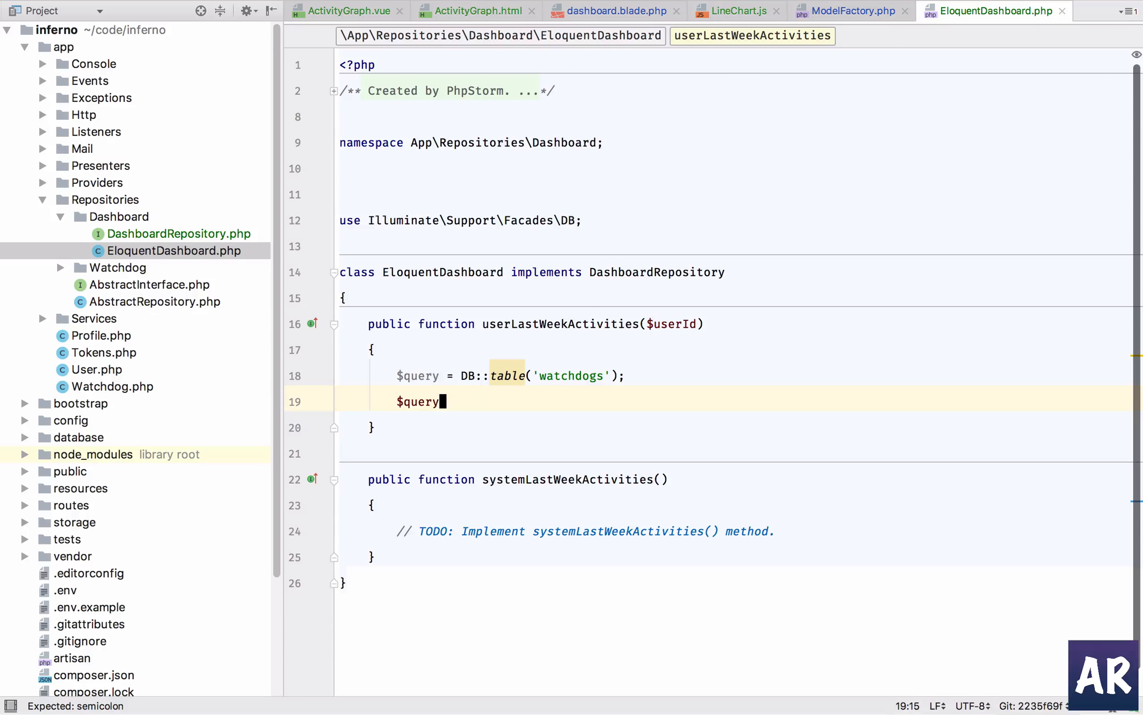
text(->select($select);)
text($select = [];)
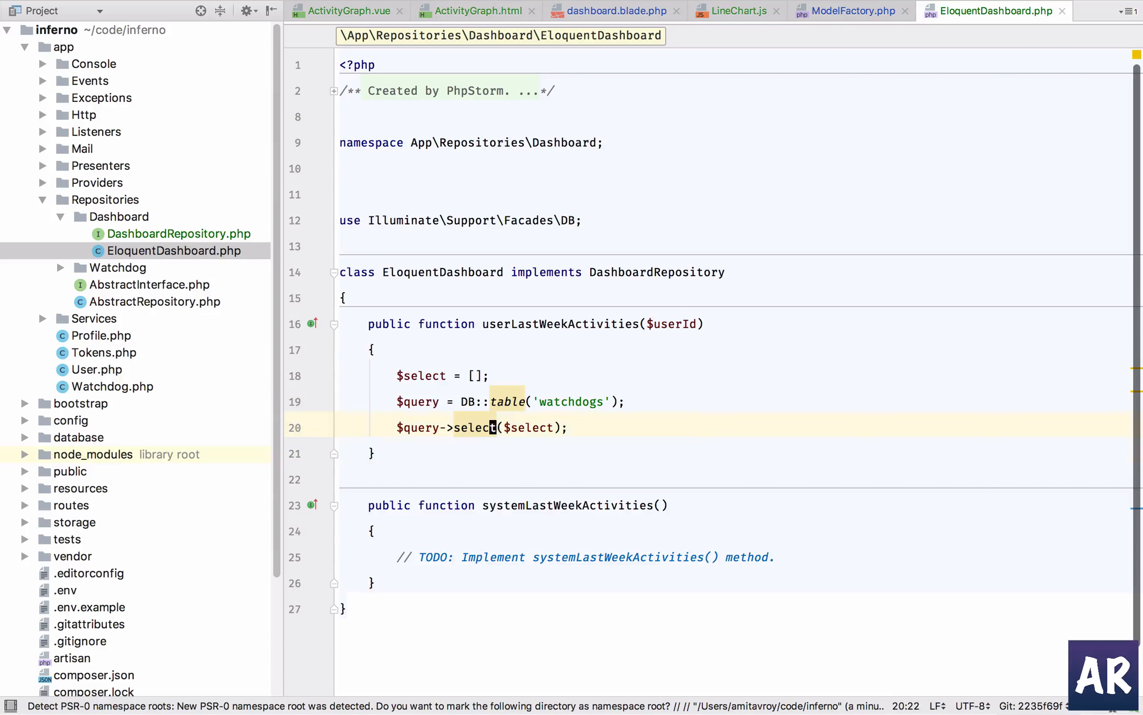
key(Return)
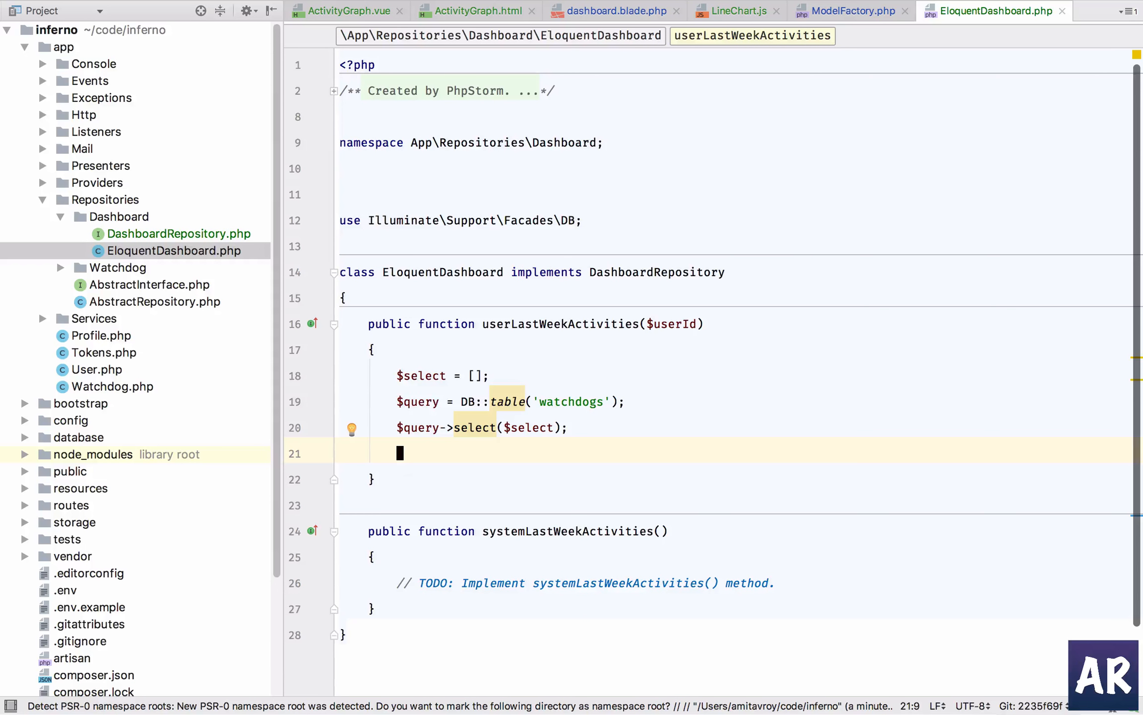
click(494, 375)
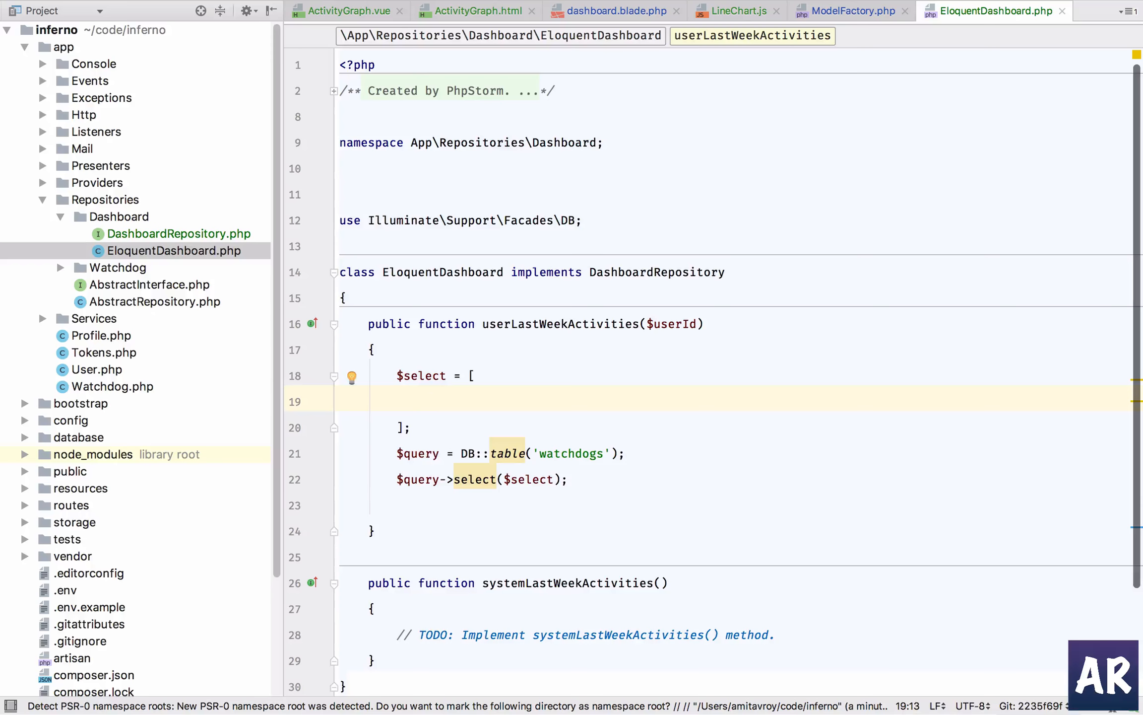
Put DB::raw("count(id) as count, DATE_FORMAT(created_at, '%M %d') as date") in the $select array
text(DB::)
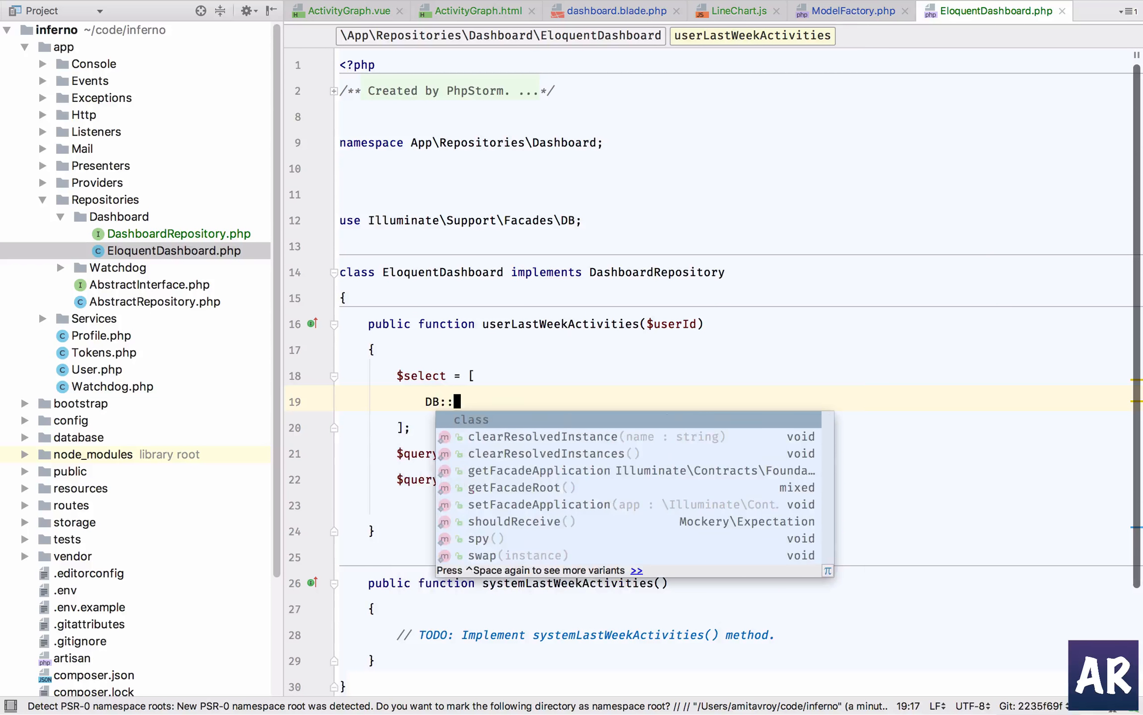
text(raw("count)
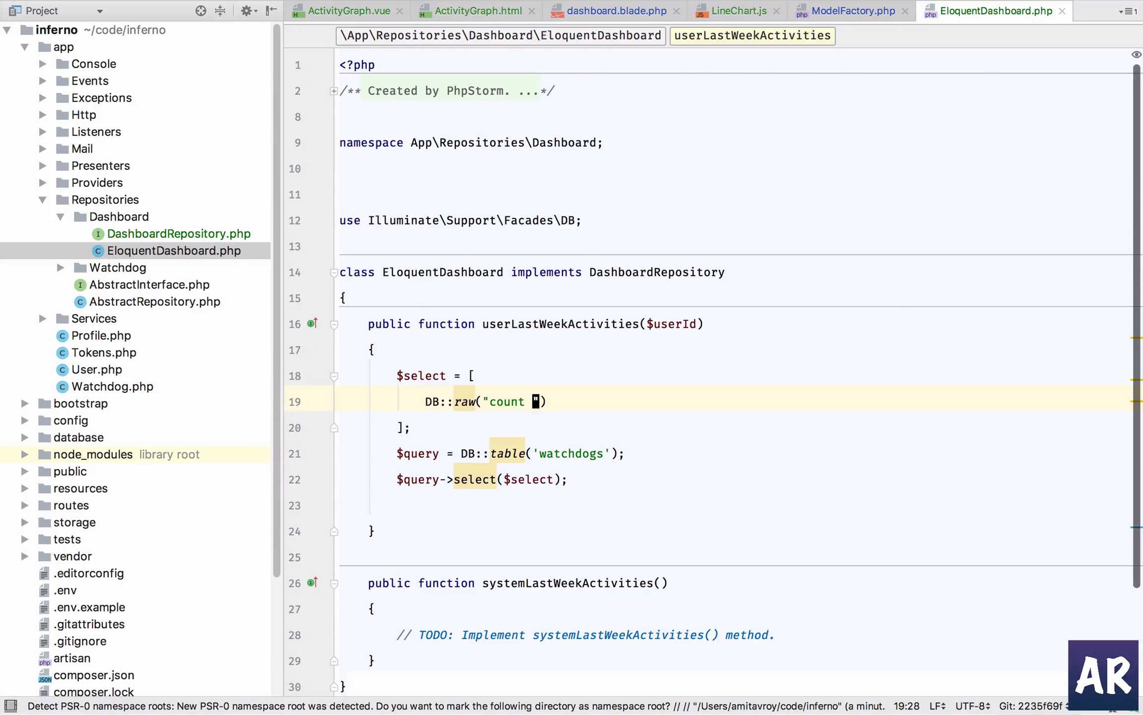
key(Backspace)
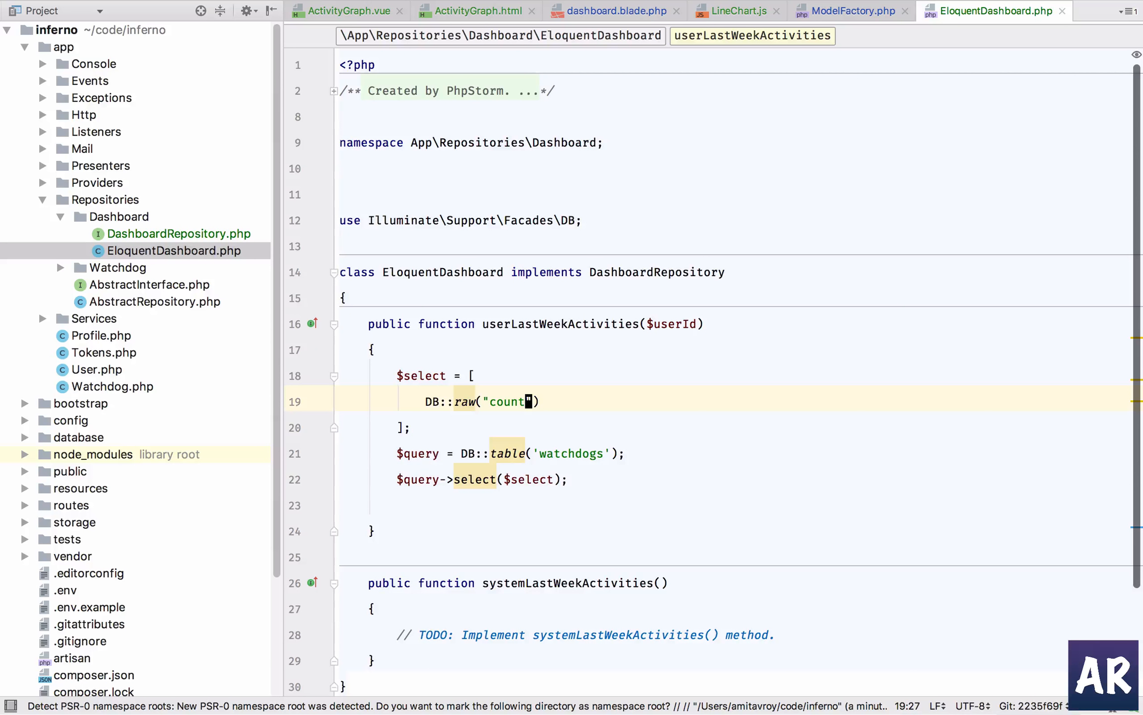
text((id) a)
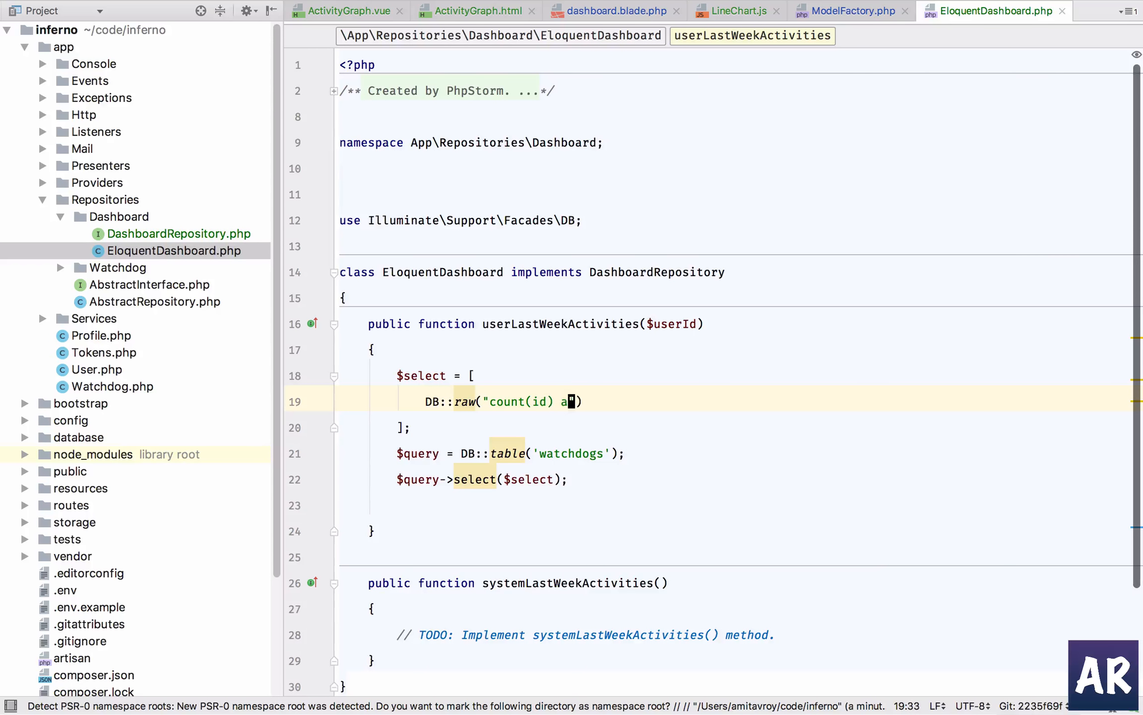
text(s count, DATE_FORMAT)
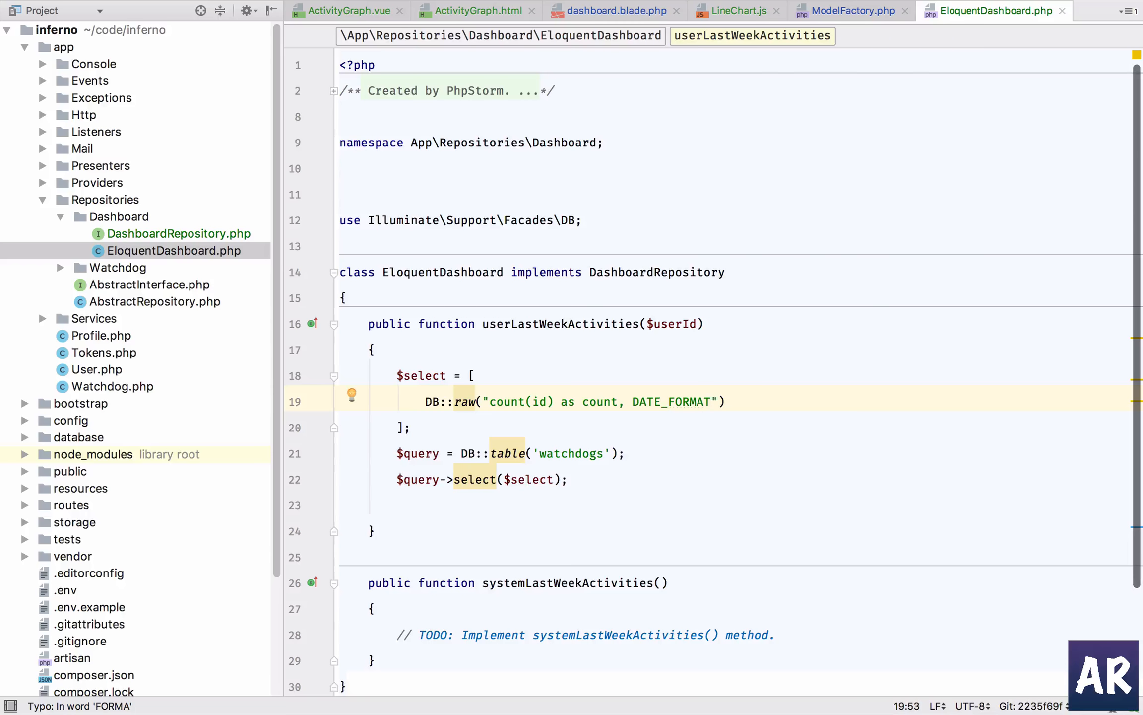
text((created_at,)
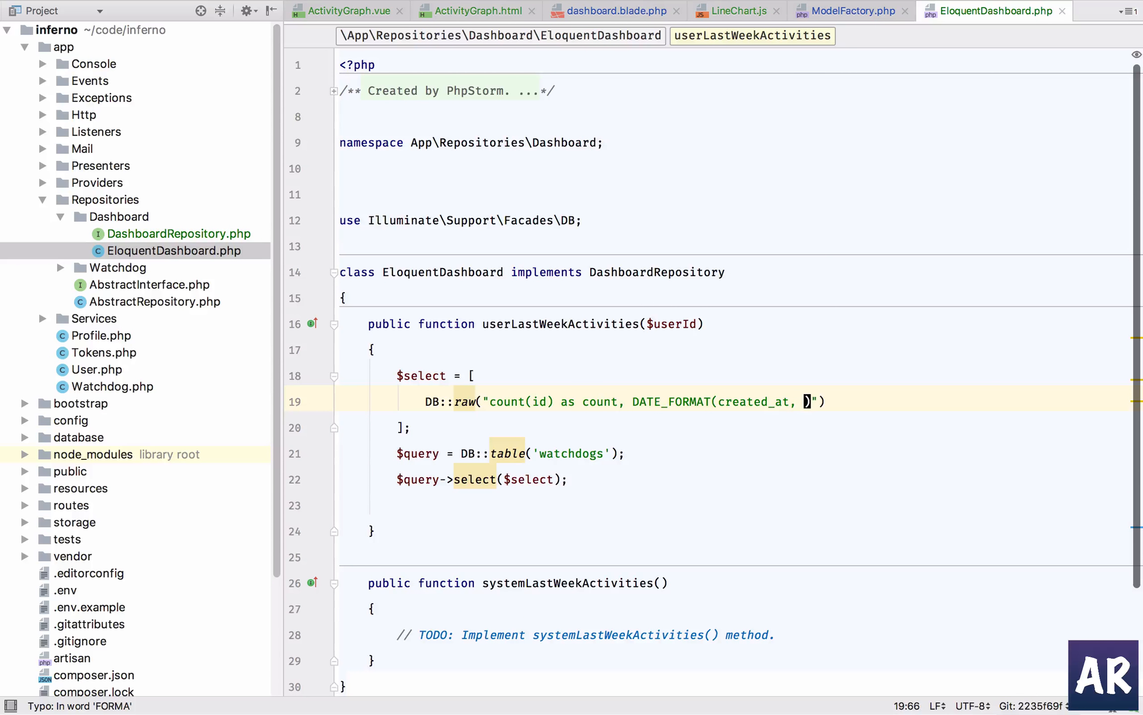
text(%')
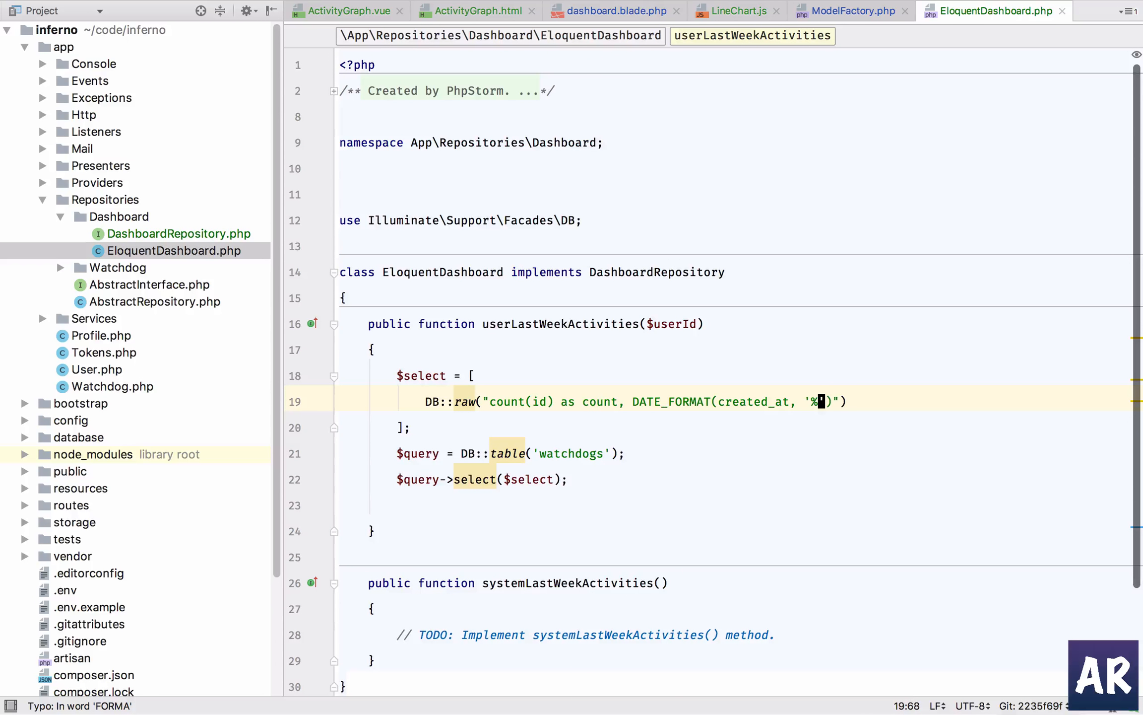
text(M)
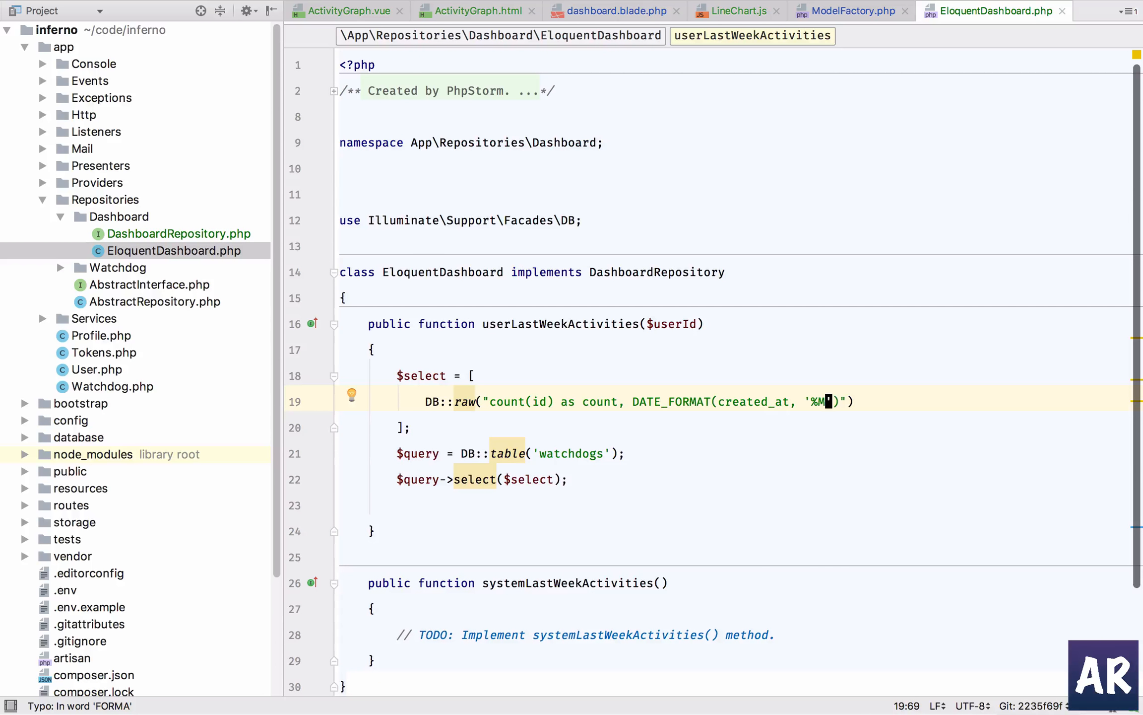
text(%d)
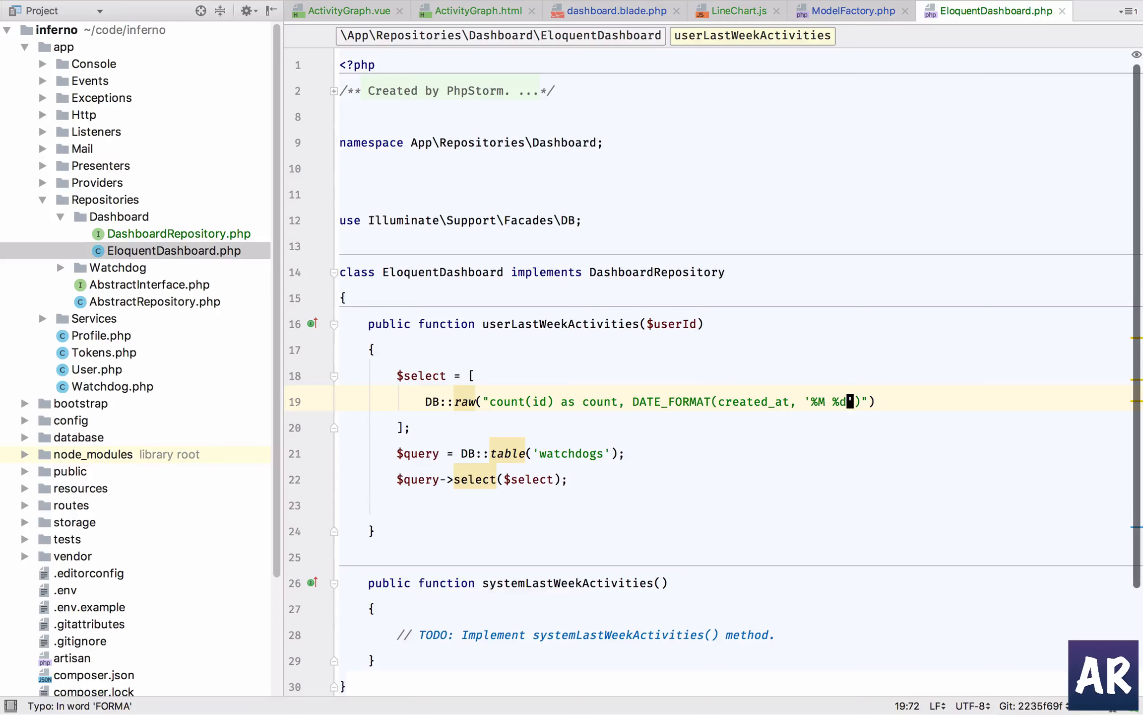
key(right)
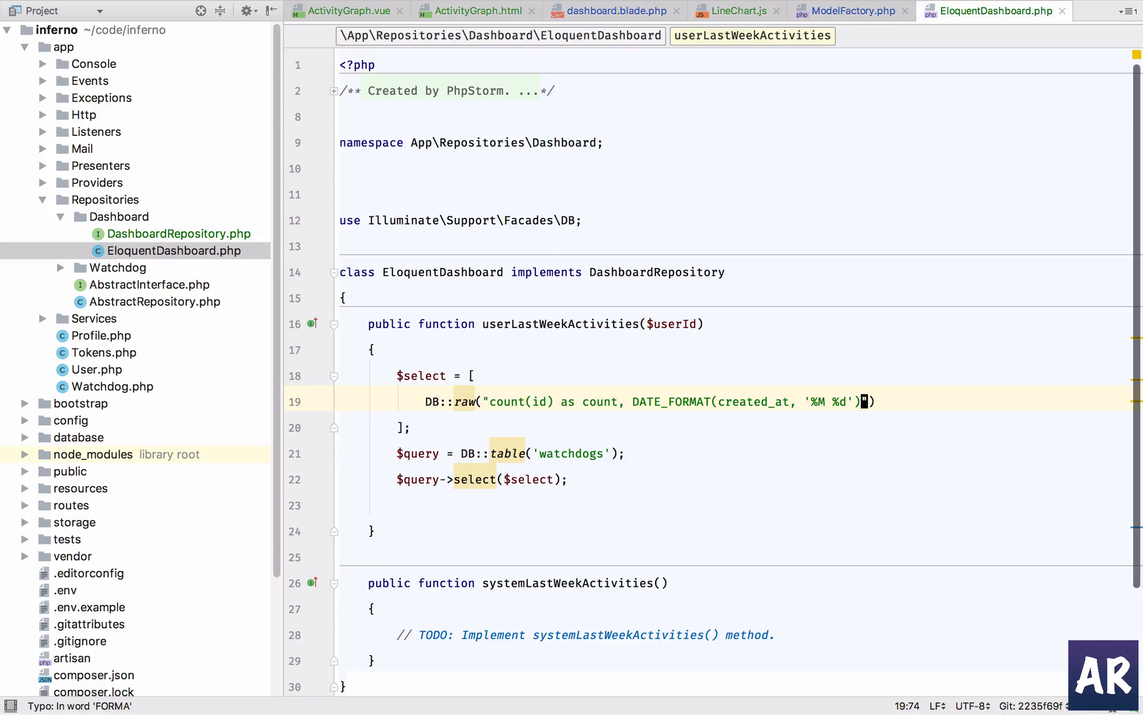
text(as date)
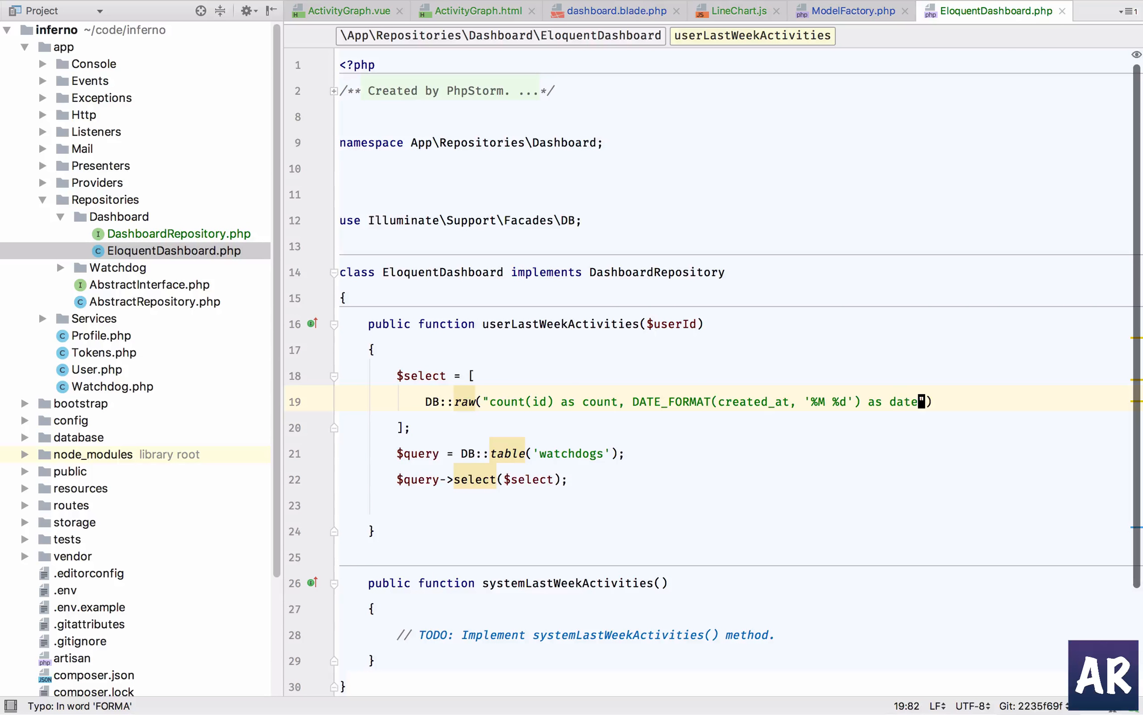
text($query->whe)
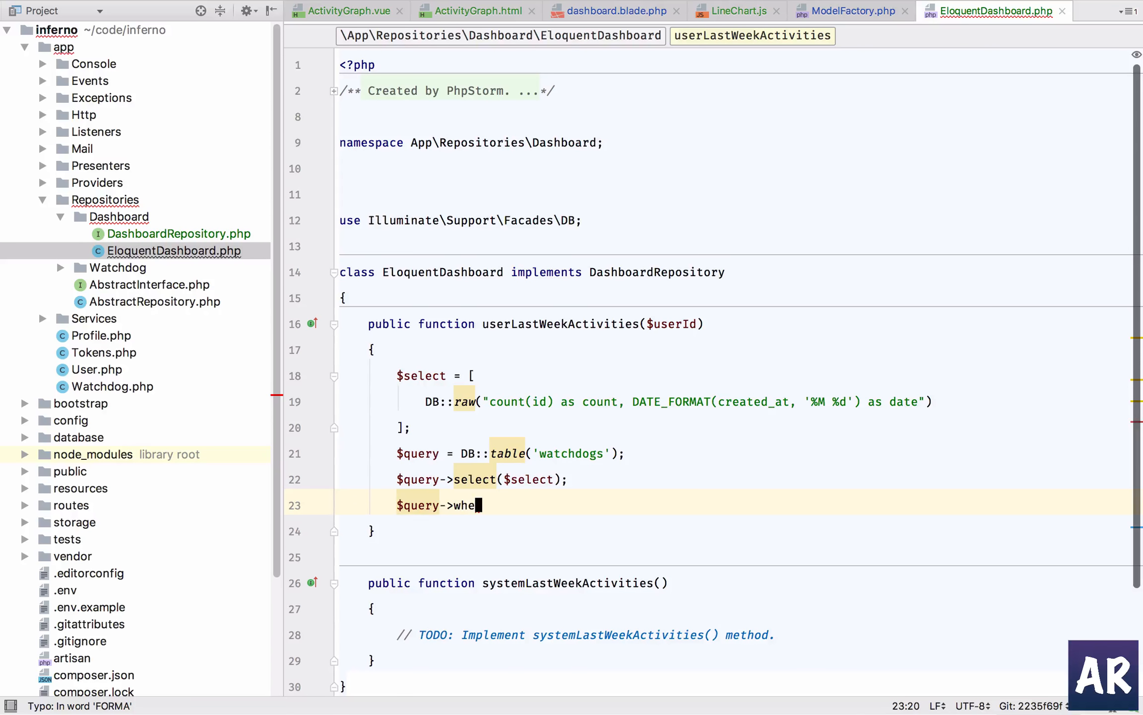
Add where created_at >= Carbon::today()->subDays(7), importing Carbon
text(re()
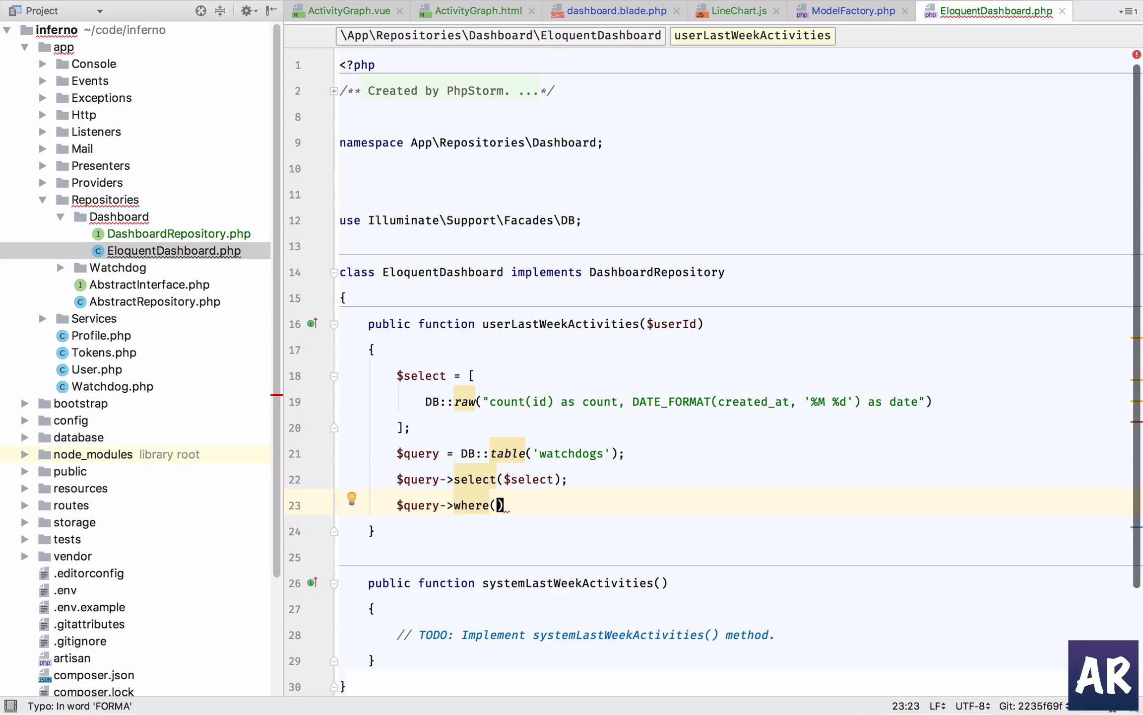
text('cret')
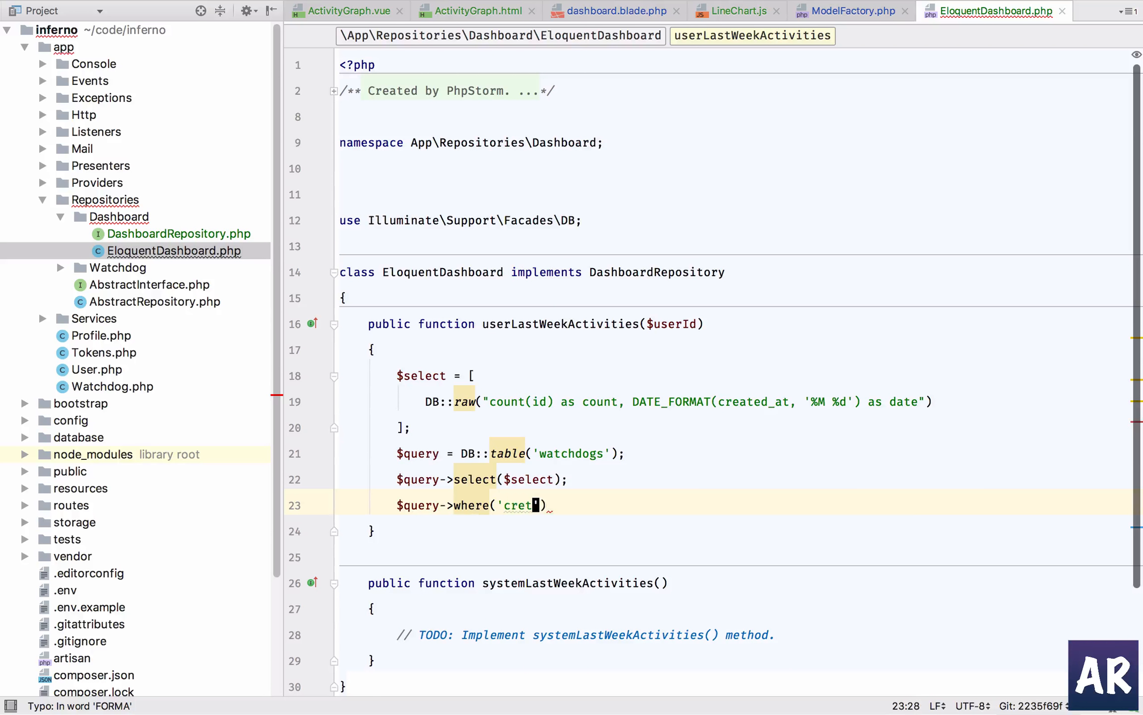
text(ated_at', '>',)
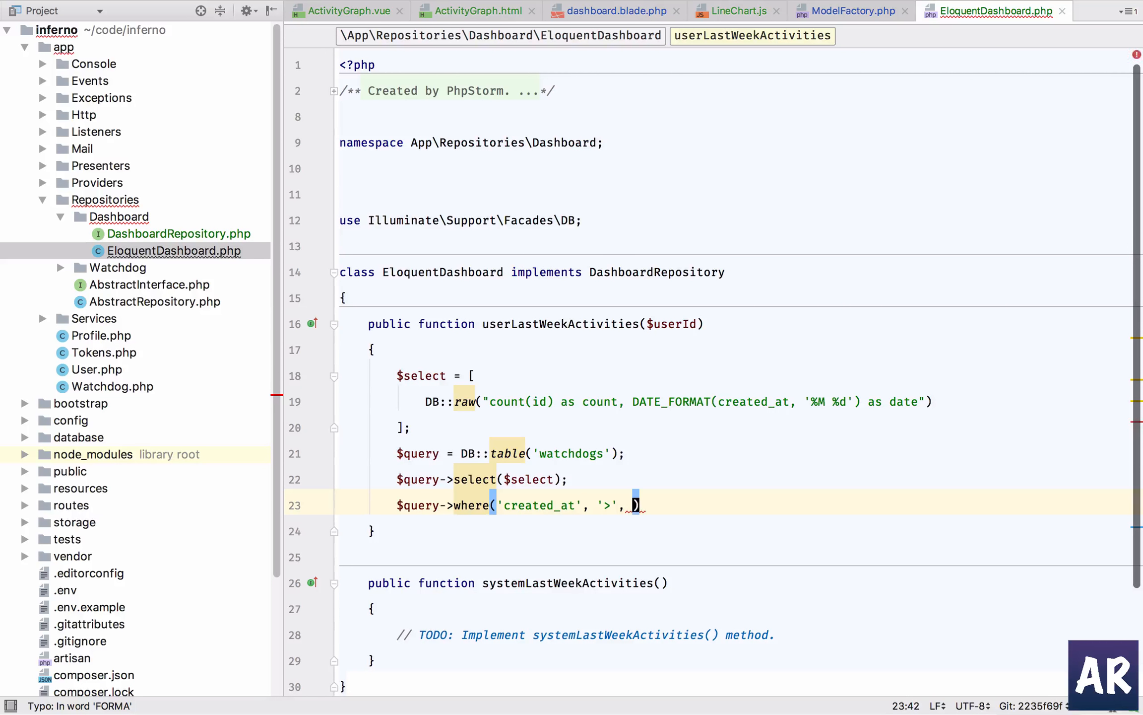
text(Car)
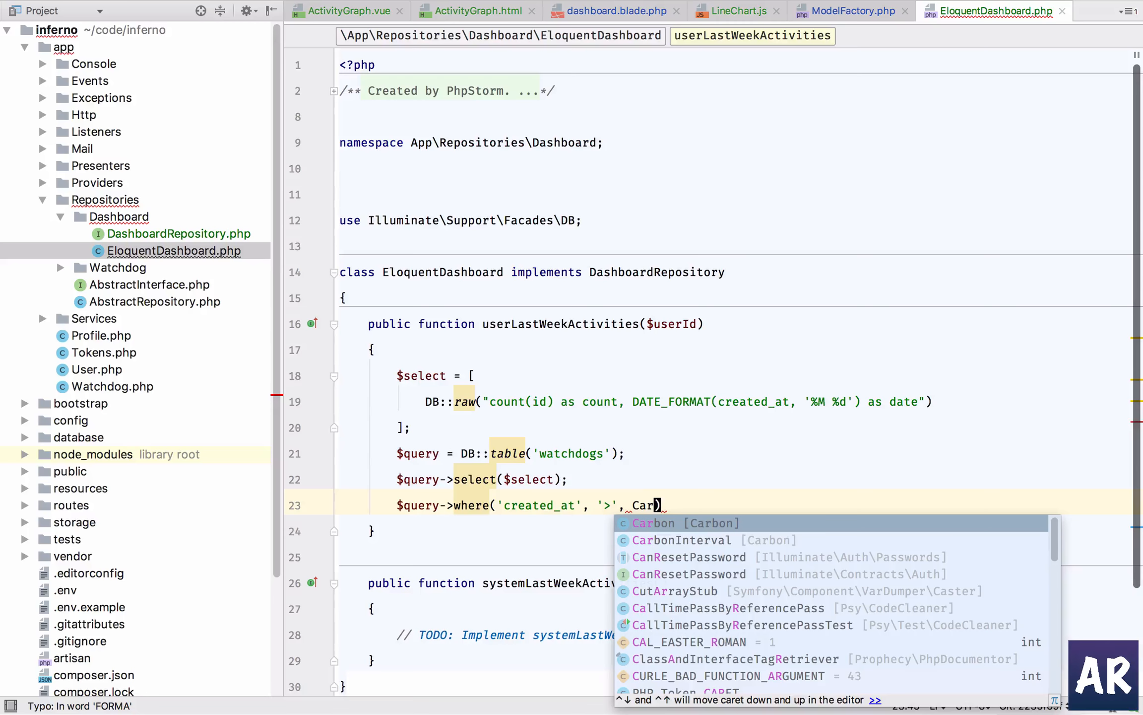
click(655, 523)
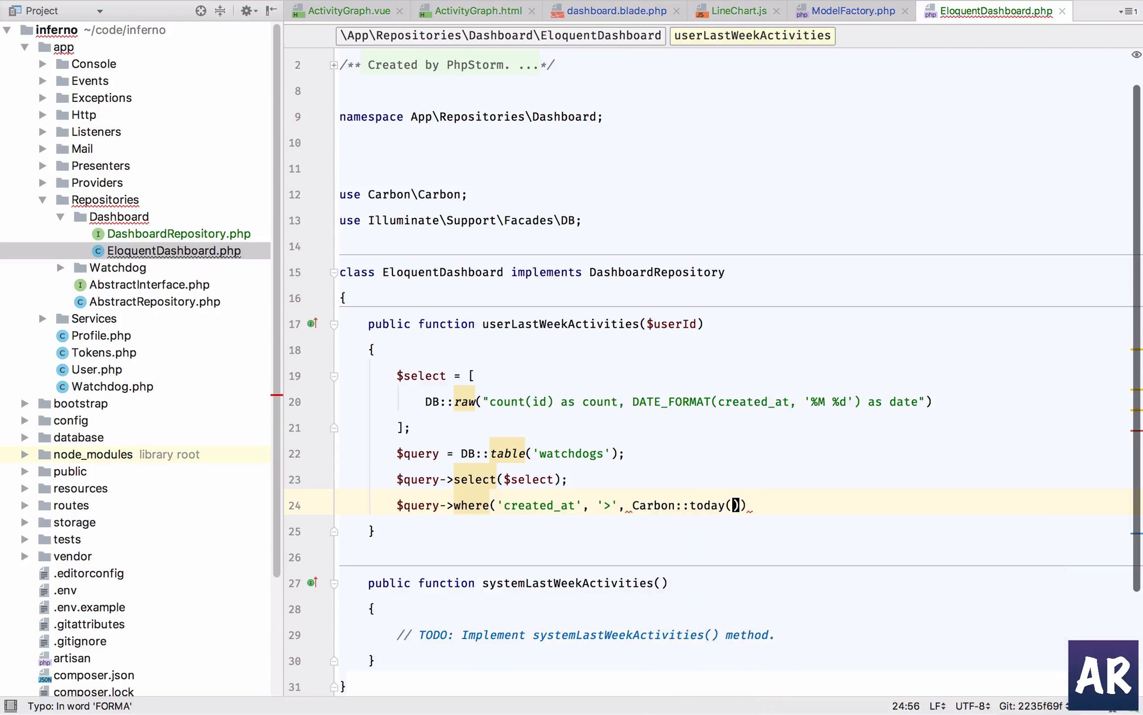
text(->subDays()
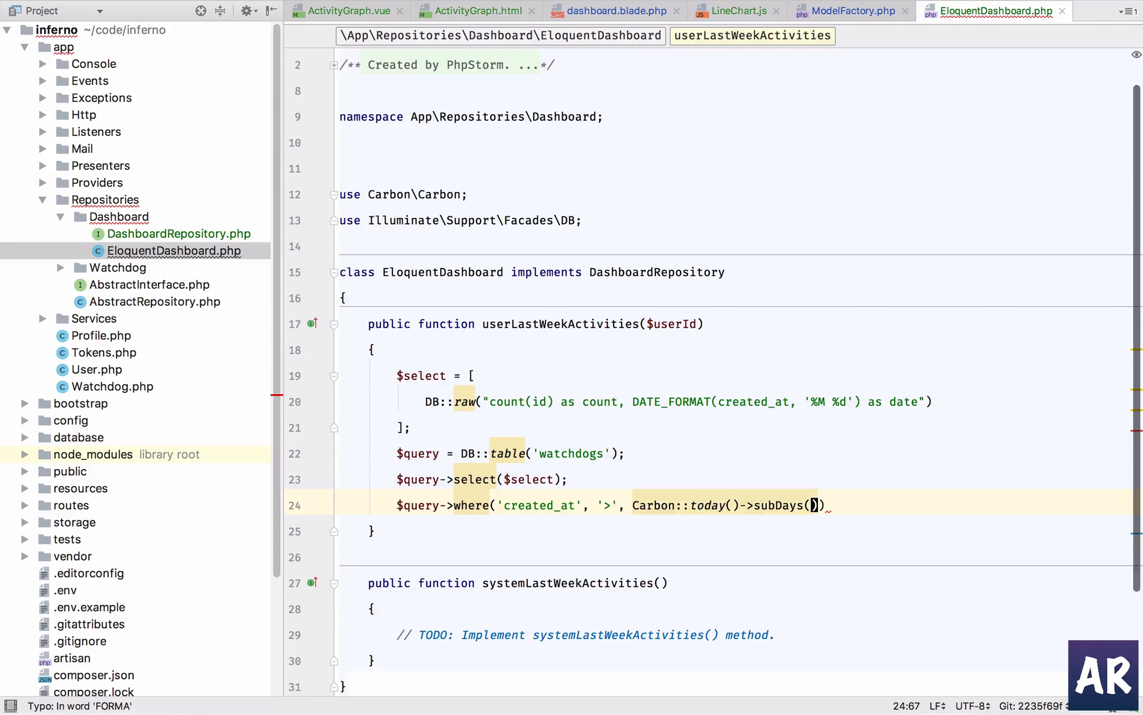
text(7)
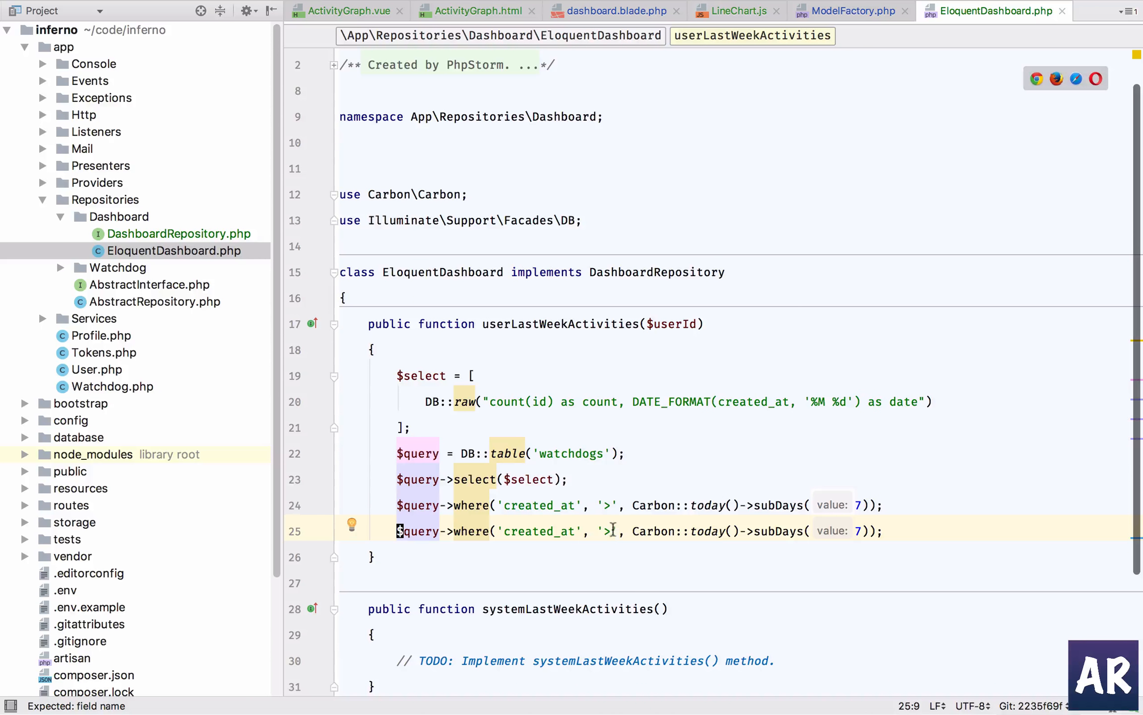
Add a second where clause capping created_at at <= Carbon::today()
text(<)
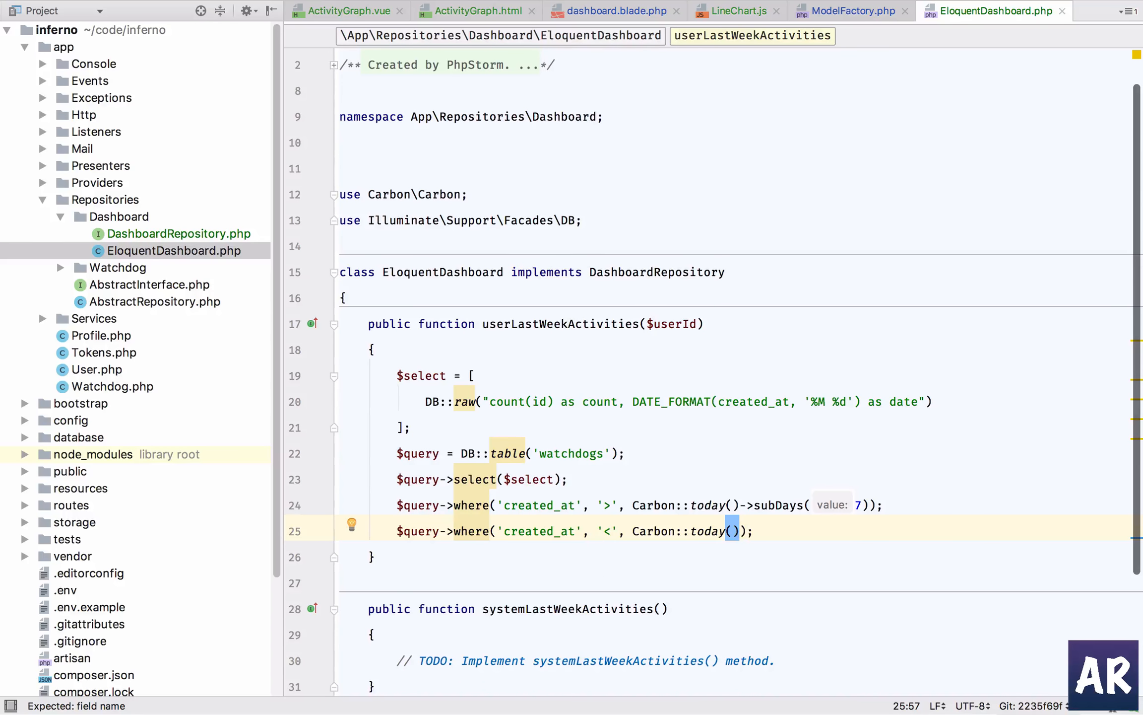
text(<=)
click(617, 505)
text(=)
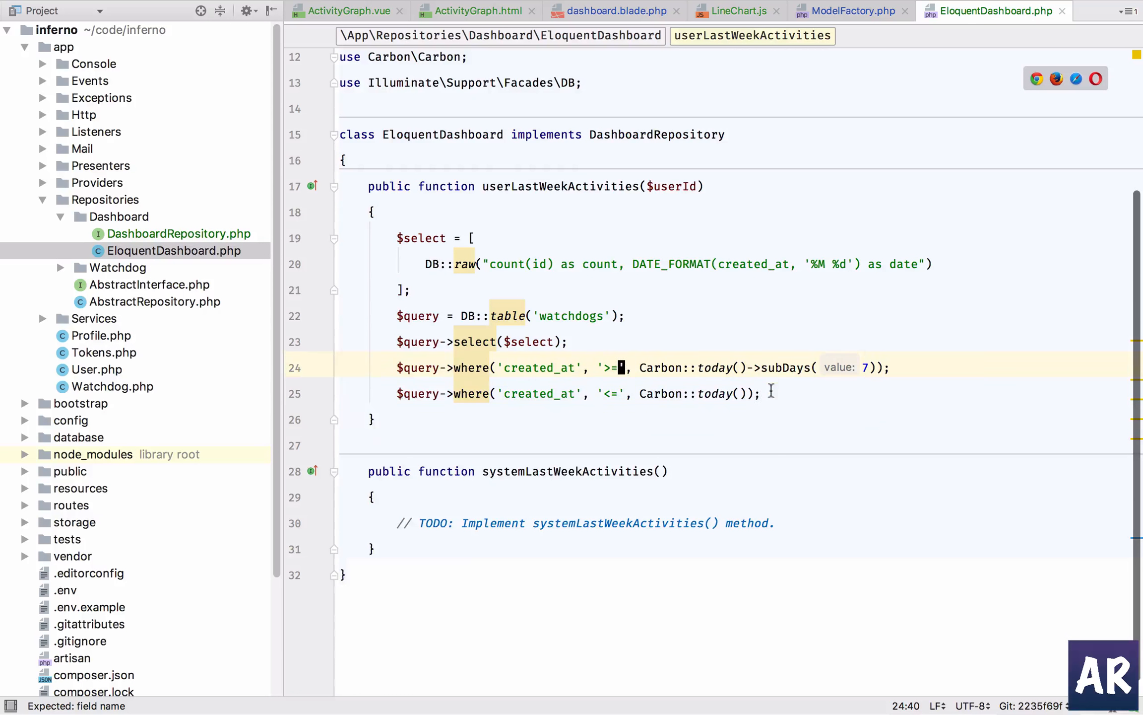
text($)
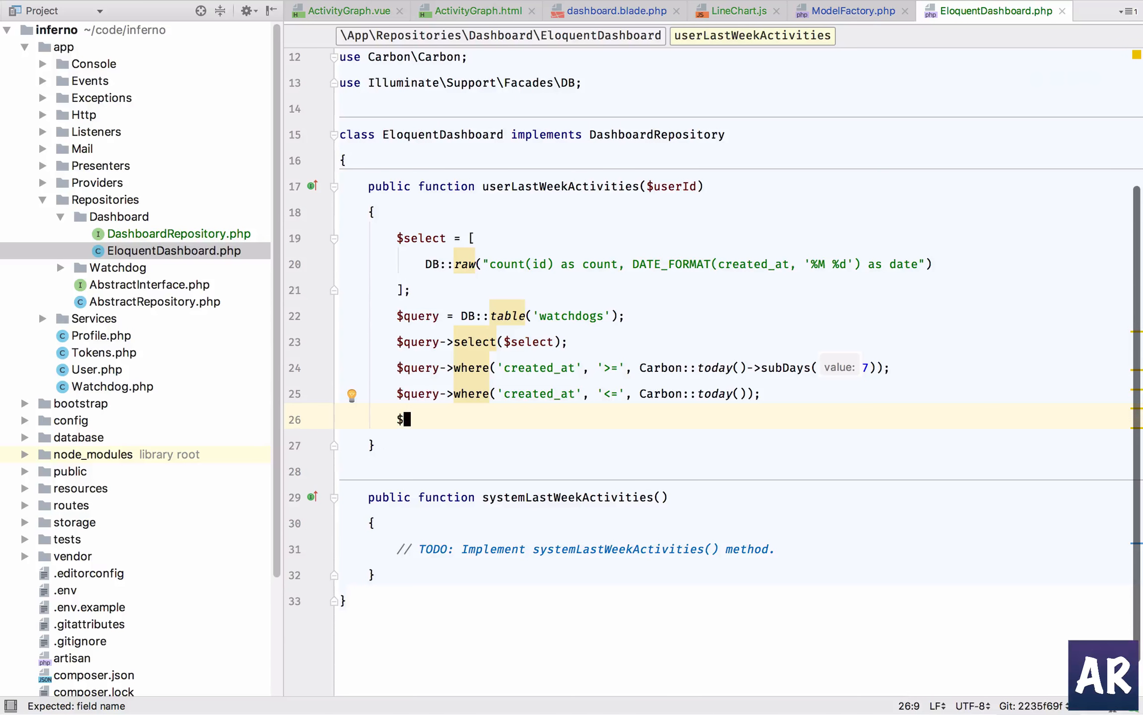
text(query->orderBy(')
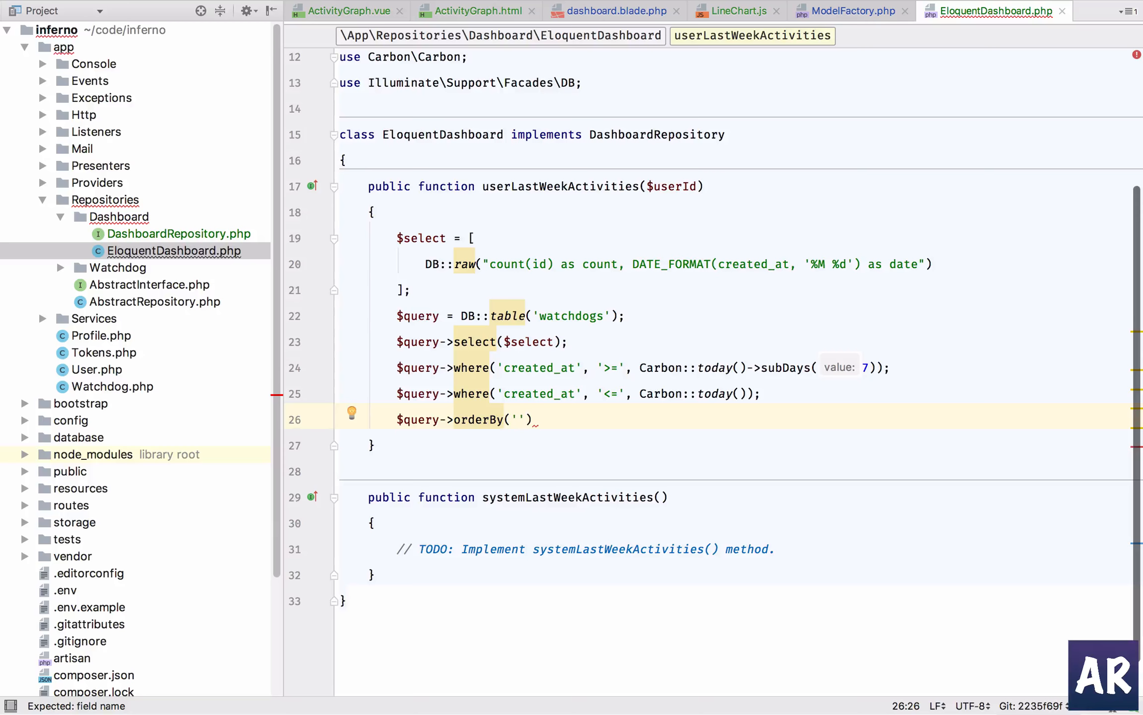
Add orderBy('created_at', 'desc') and groupBy('date') to the watchdogs query
text(created_at', 'desc)
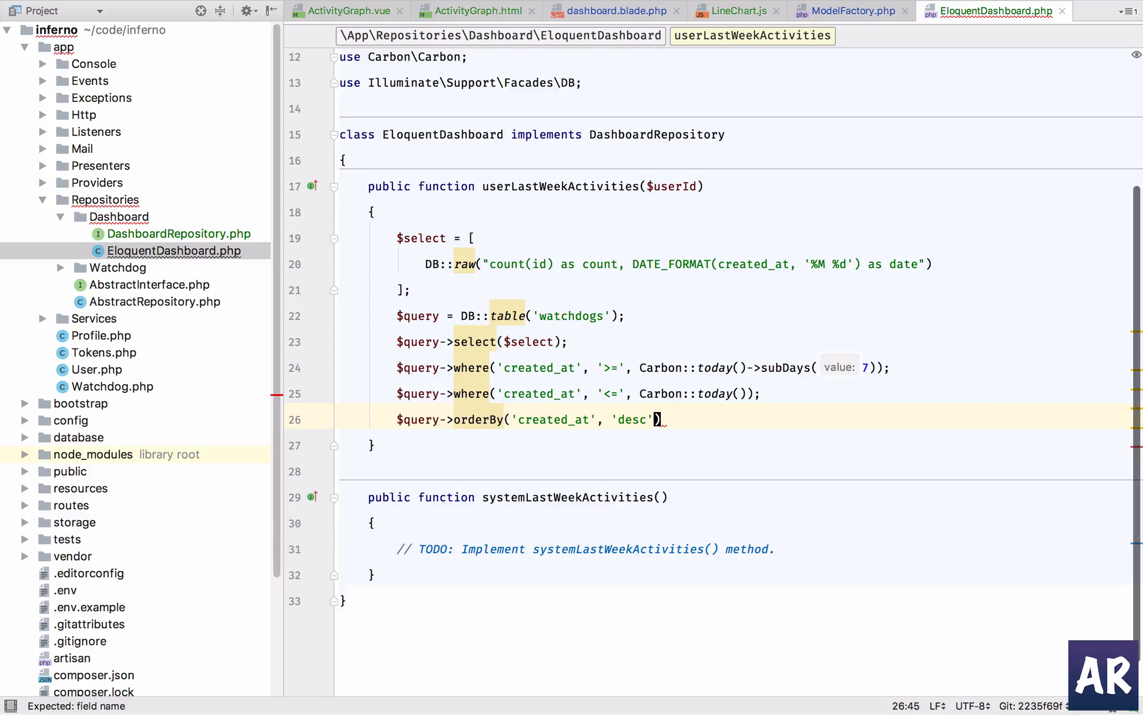
text(;)
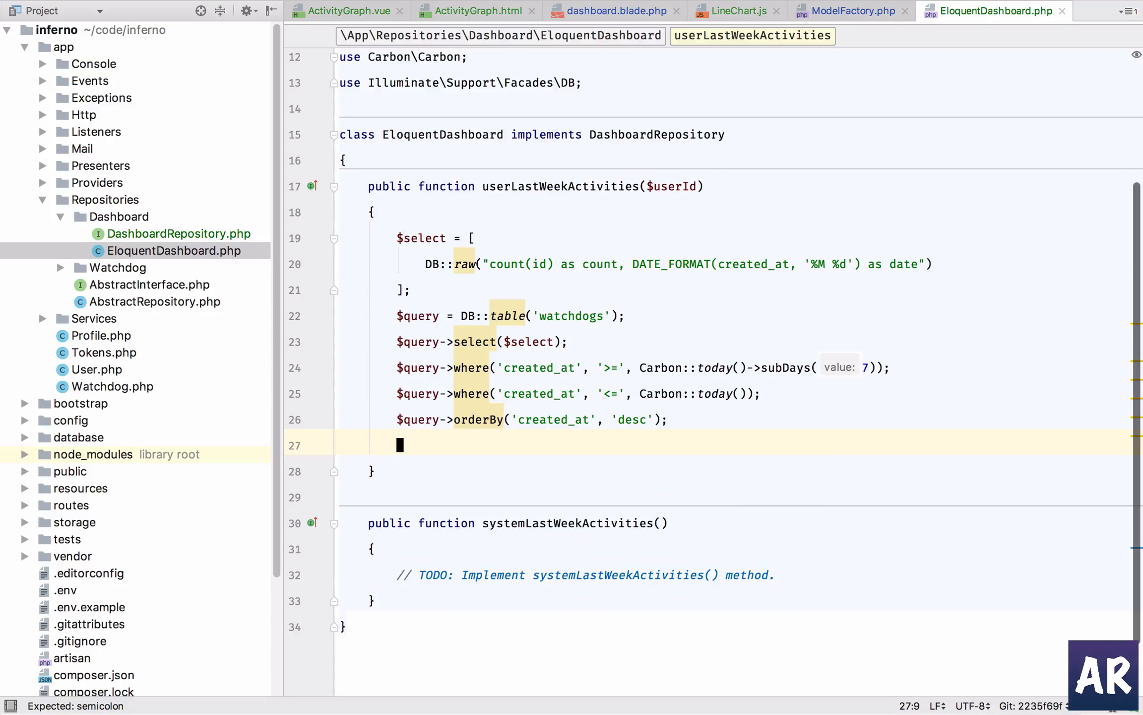
text($query->groupBy)
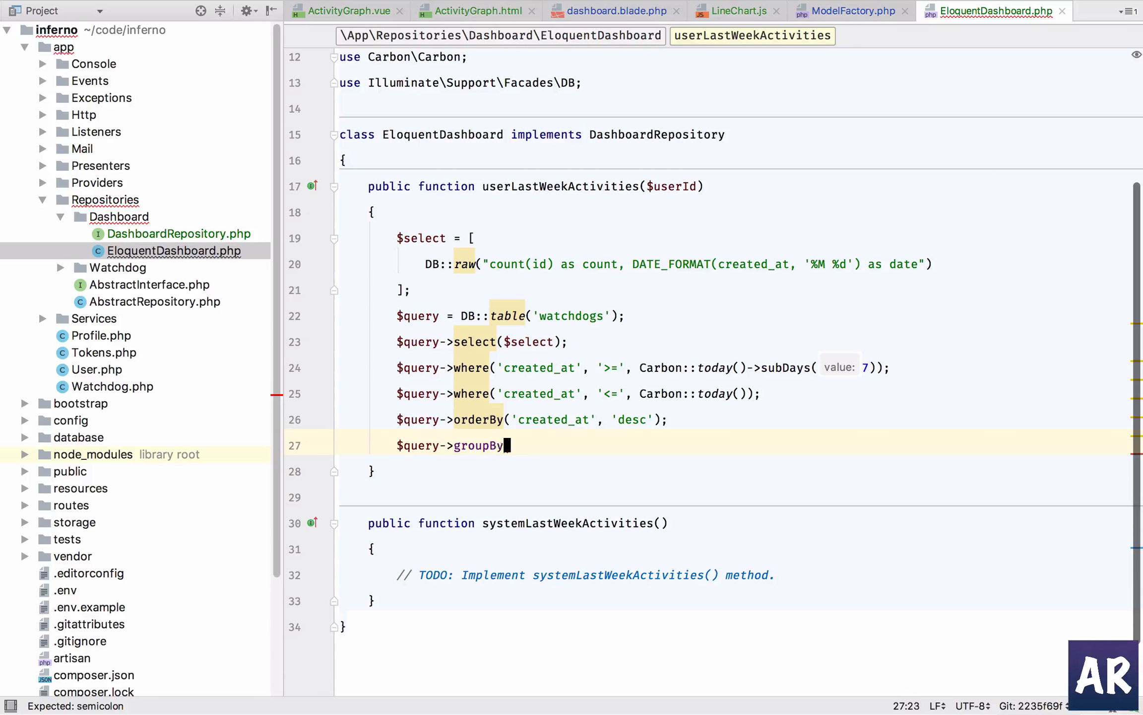
text(('date');)
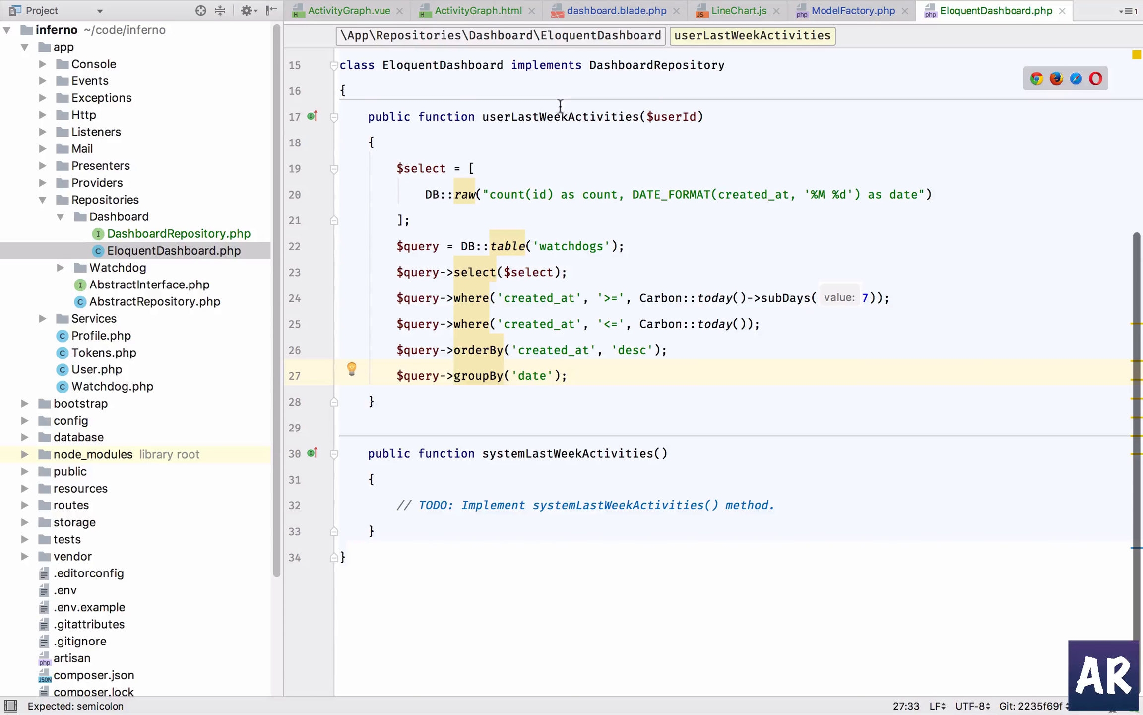
double_click(559, 116)
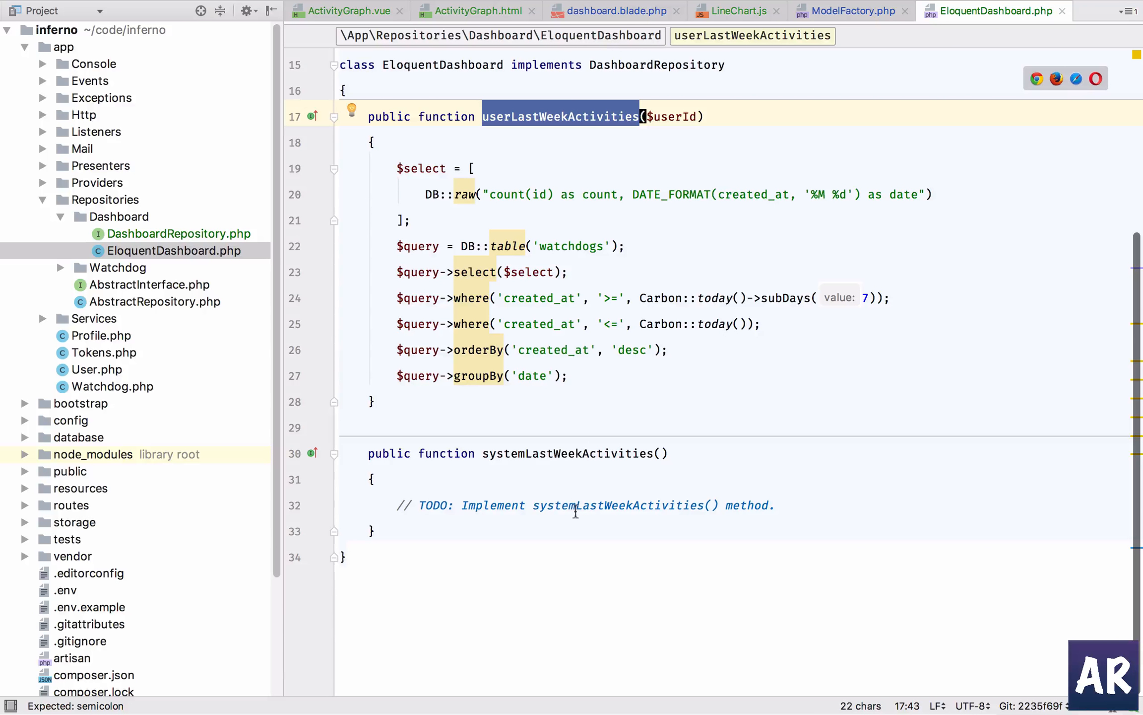
double_click(568, 453)
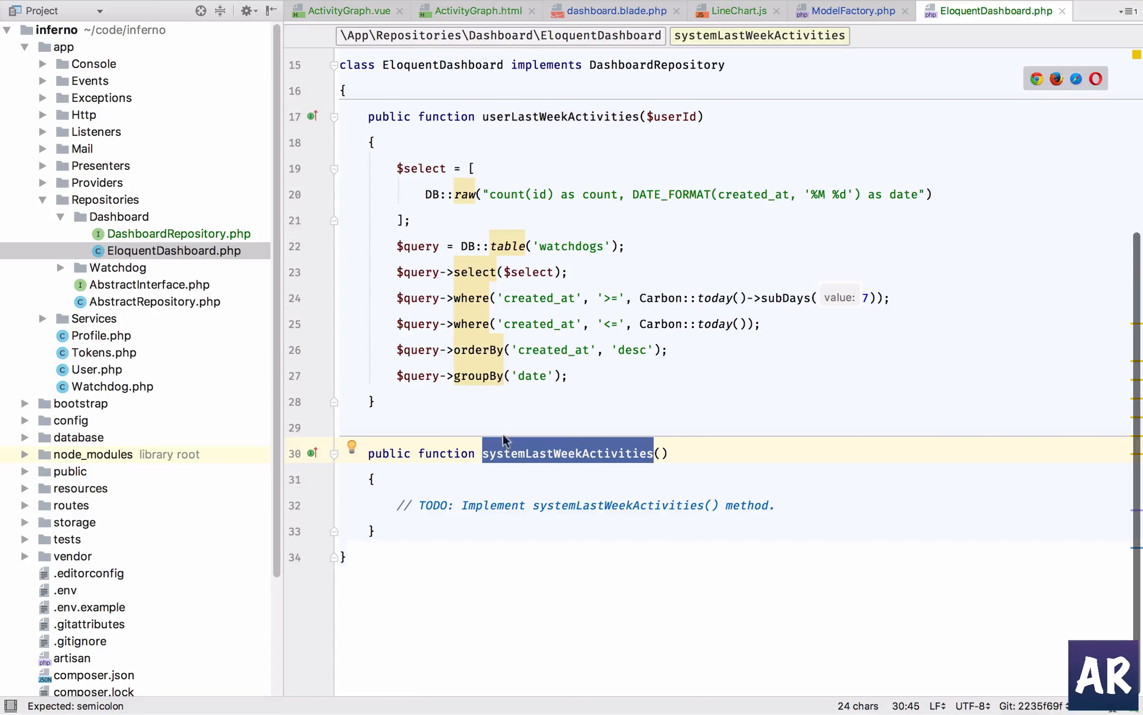
mouse_move(494, 389)
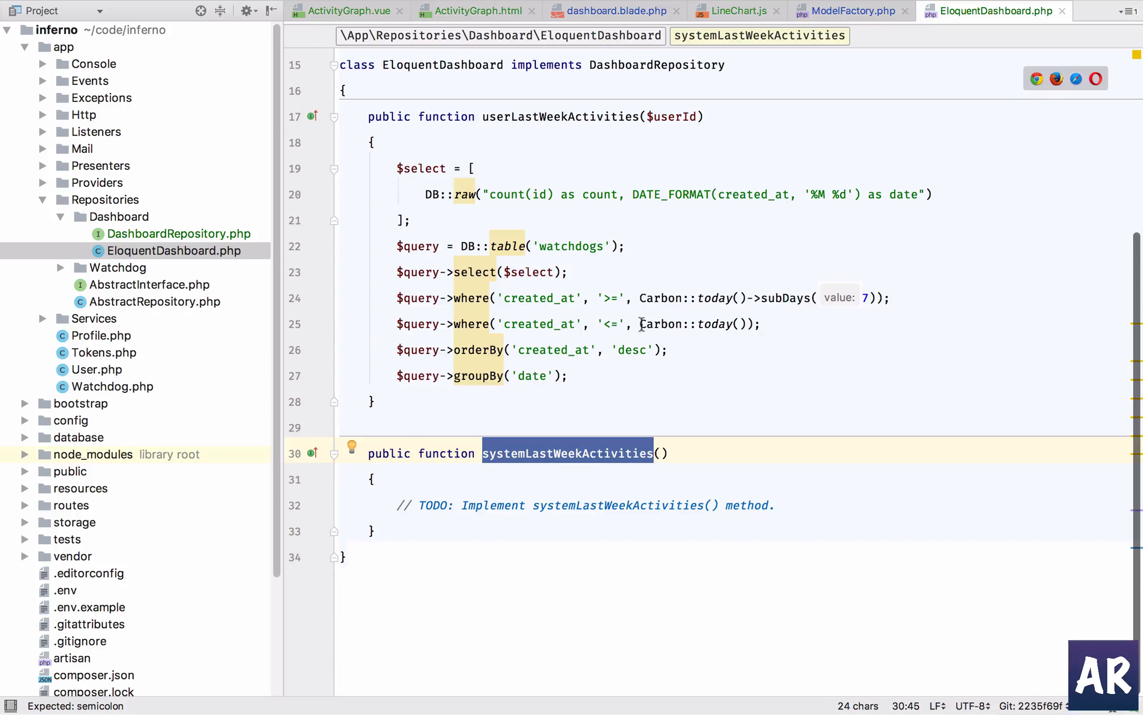
scroll(up, 3)
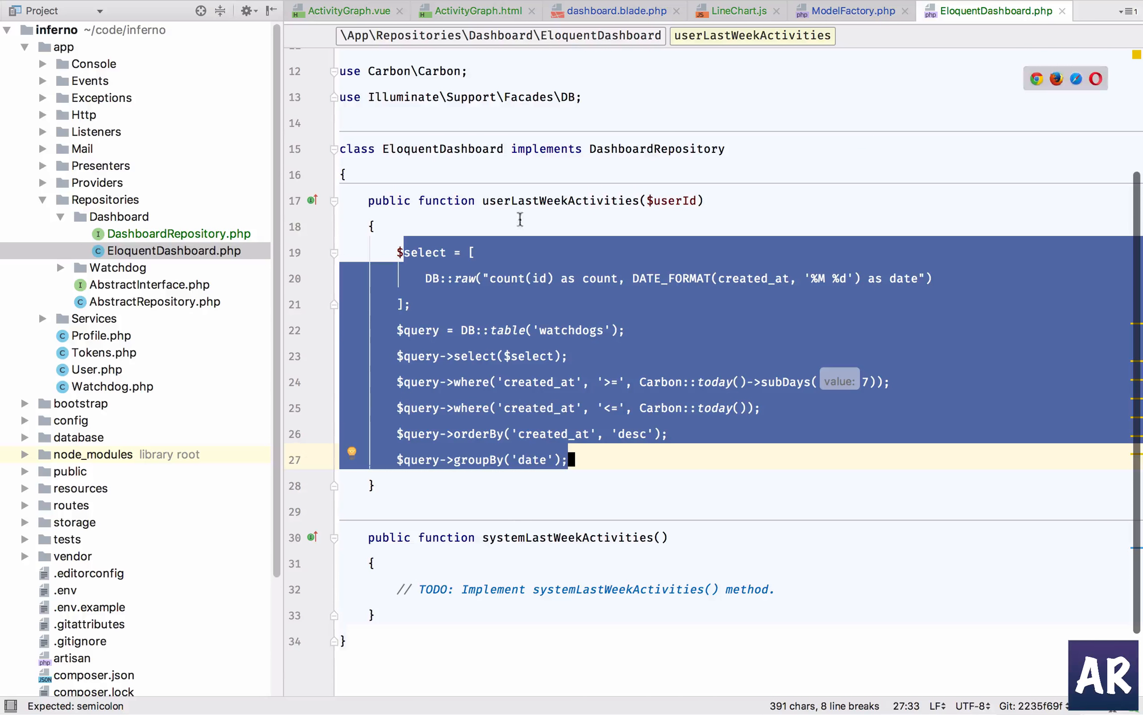
mouse_move(510, 339)
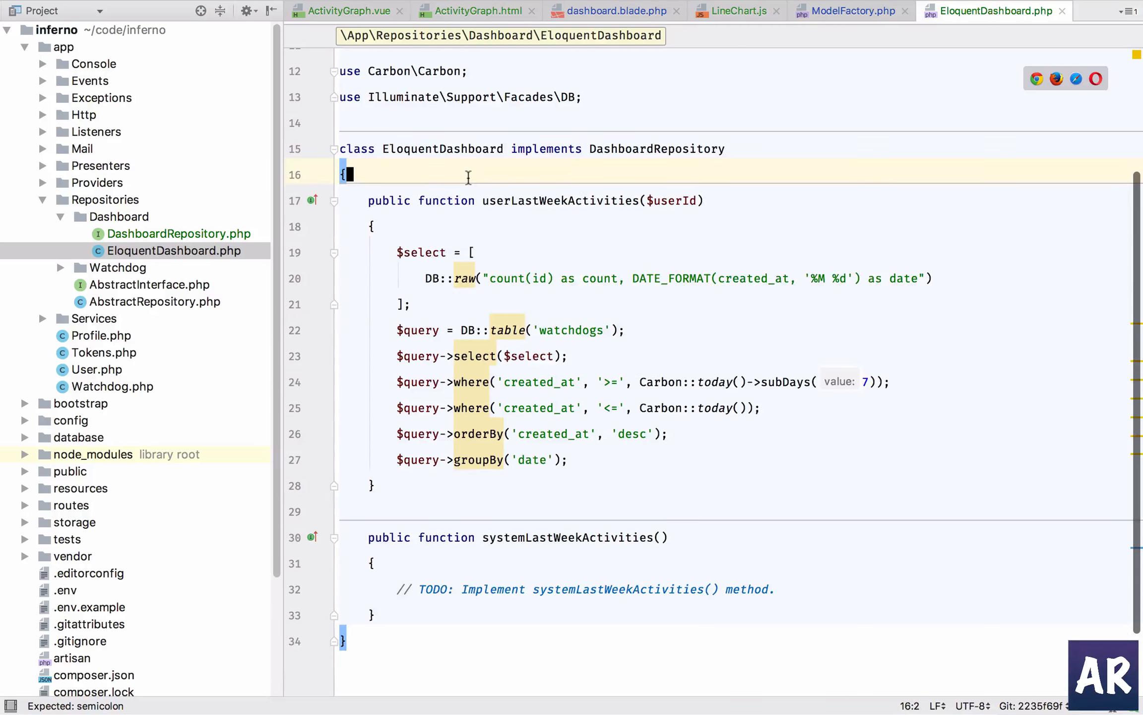
Add an empty private function baseActivityQuery() above userLastWeekActivities
text(private)
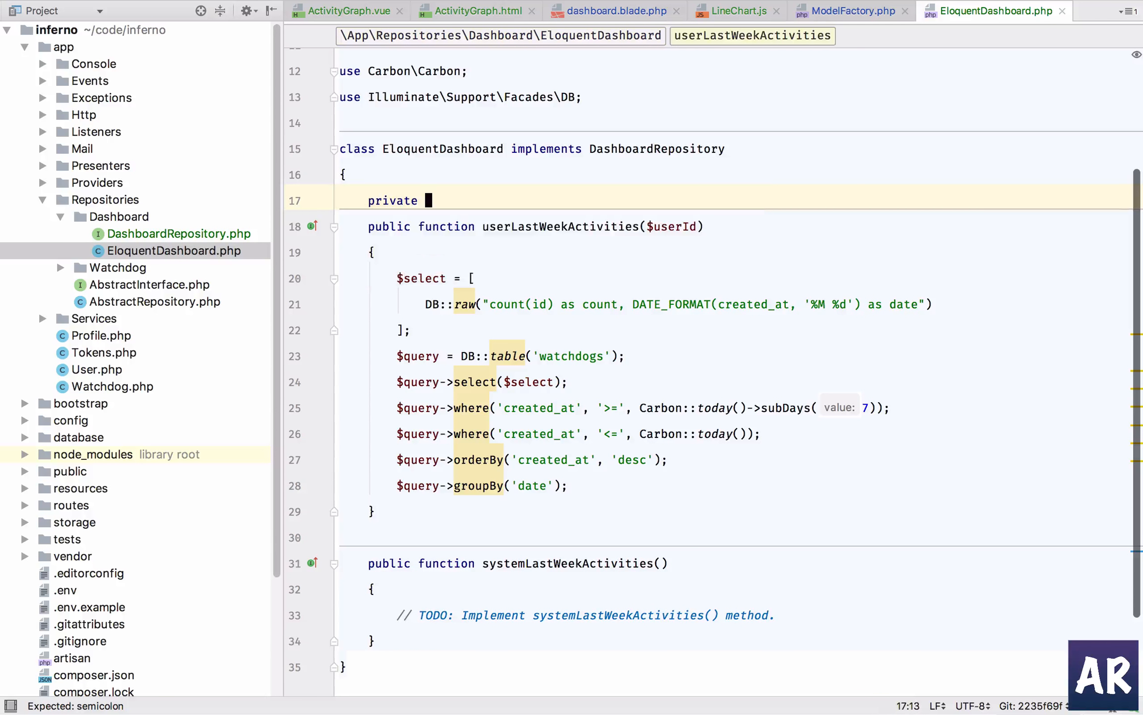
text(function get)
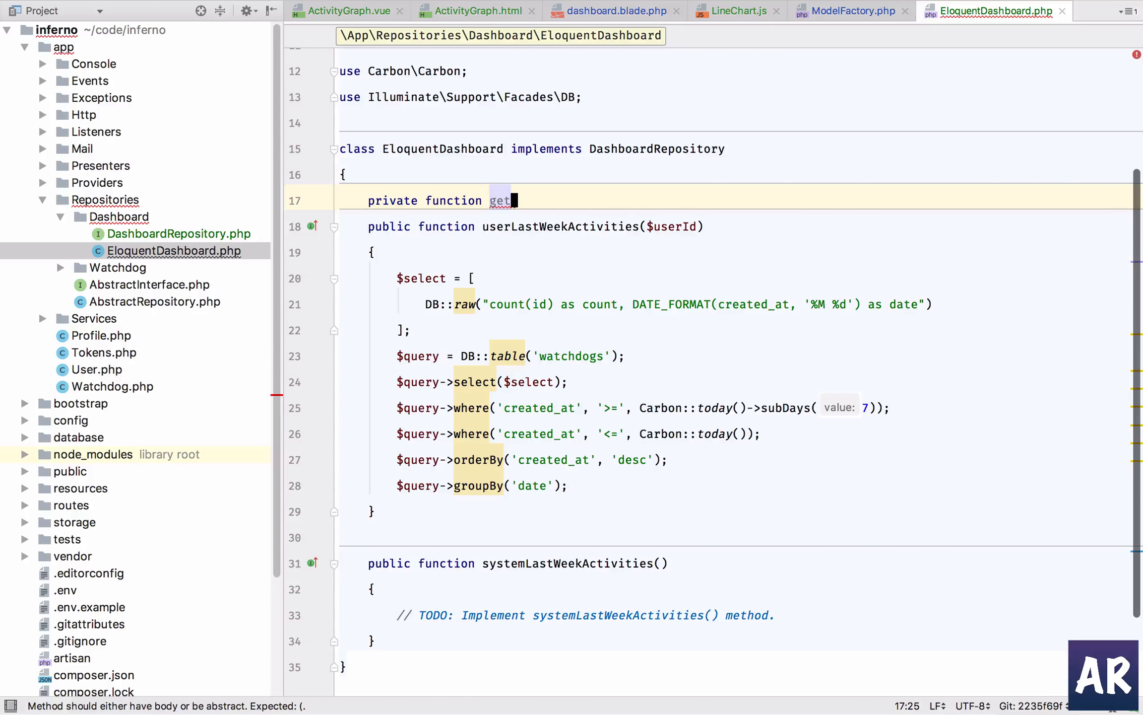
text(baseAct)
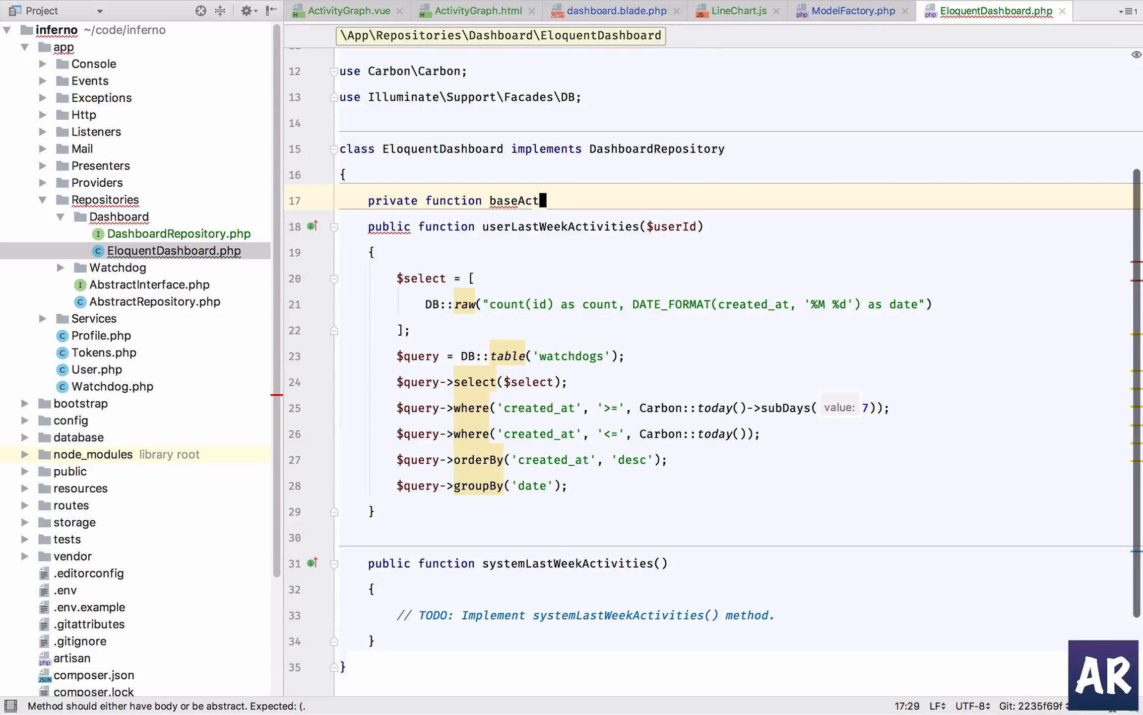
text(ivity)
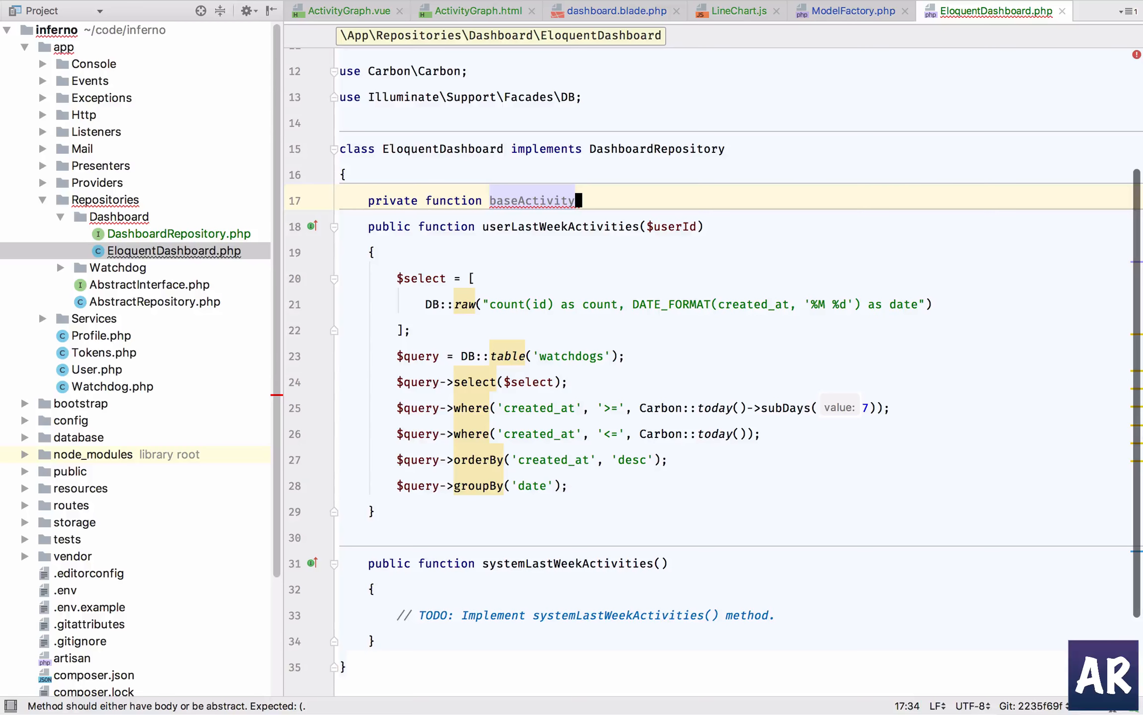
text(Query())
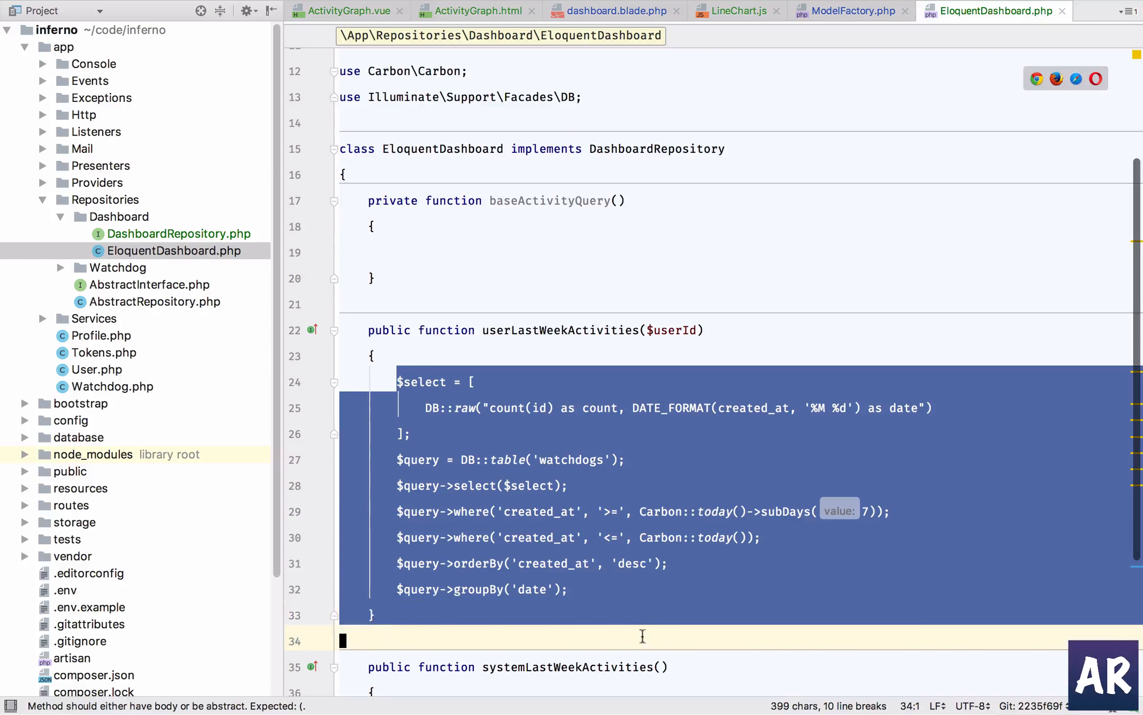
Move the watchdogs query into baseActivityQuery() returning $query, and clear systemLastWeekActivities' TODO
key(Delete)
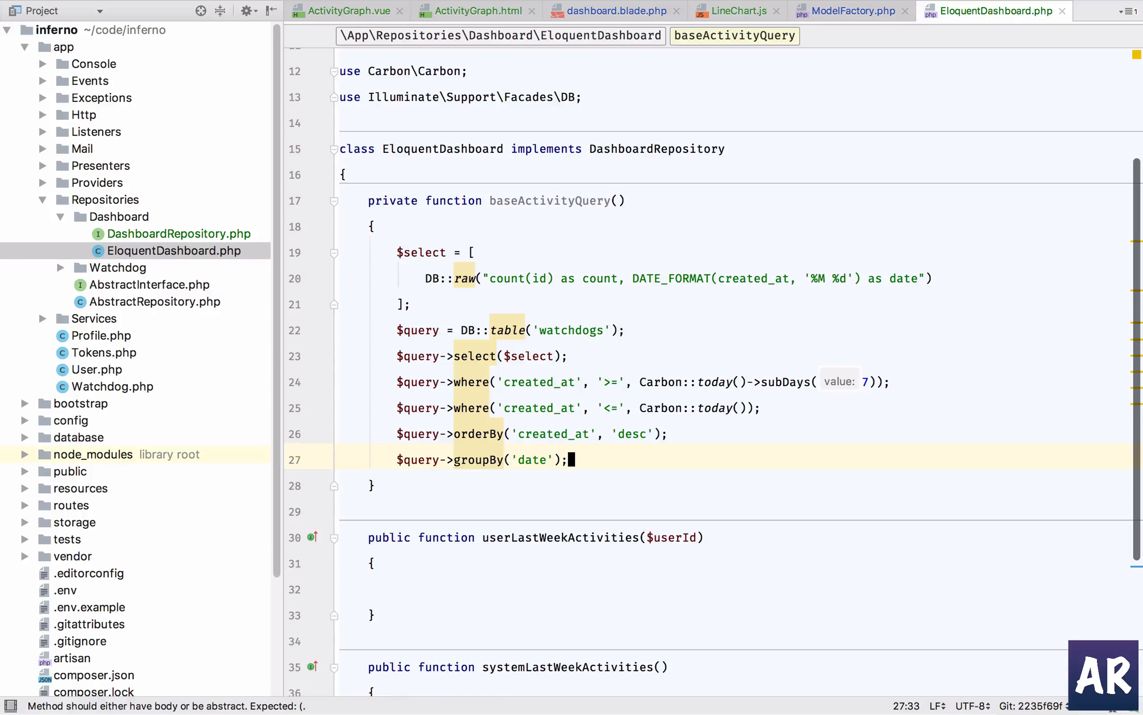
text(return $query;)
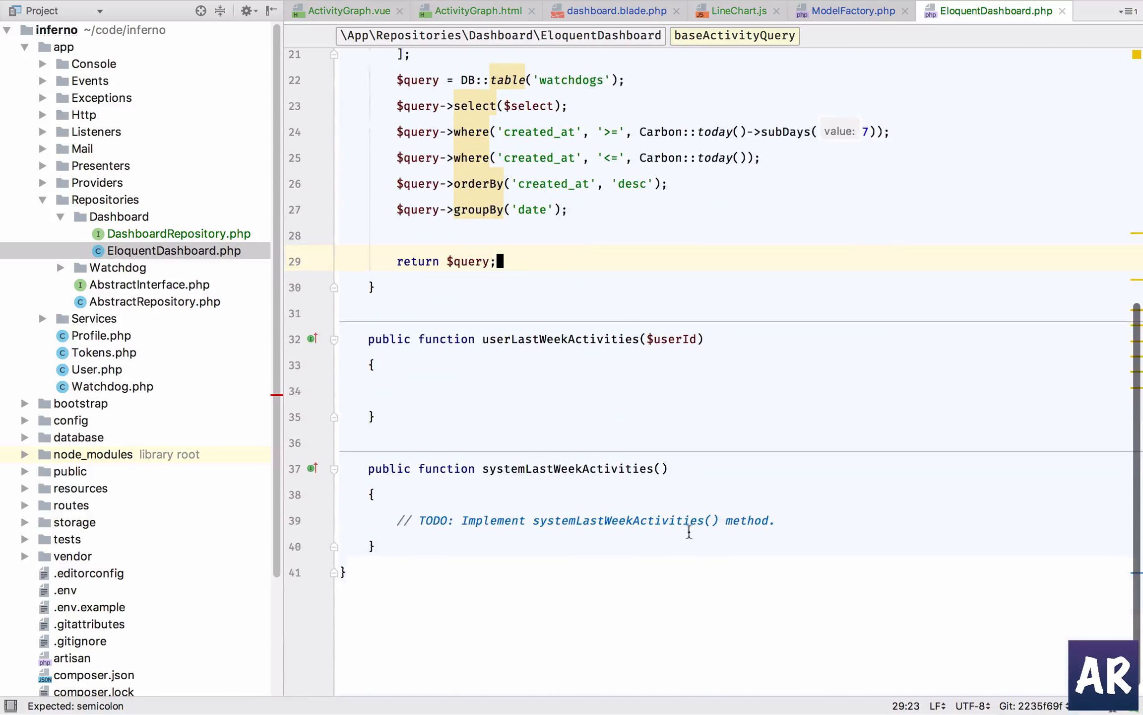
click(400, 520)
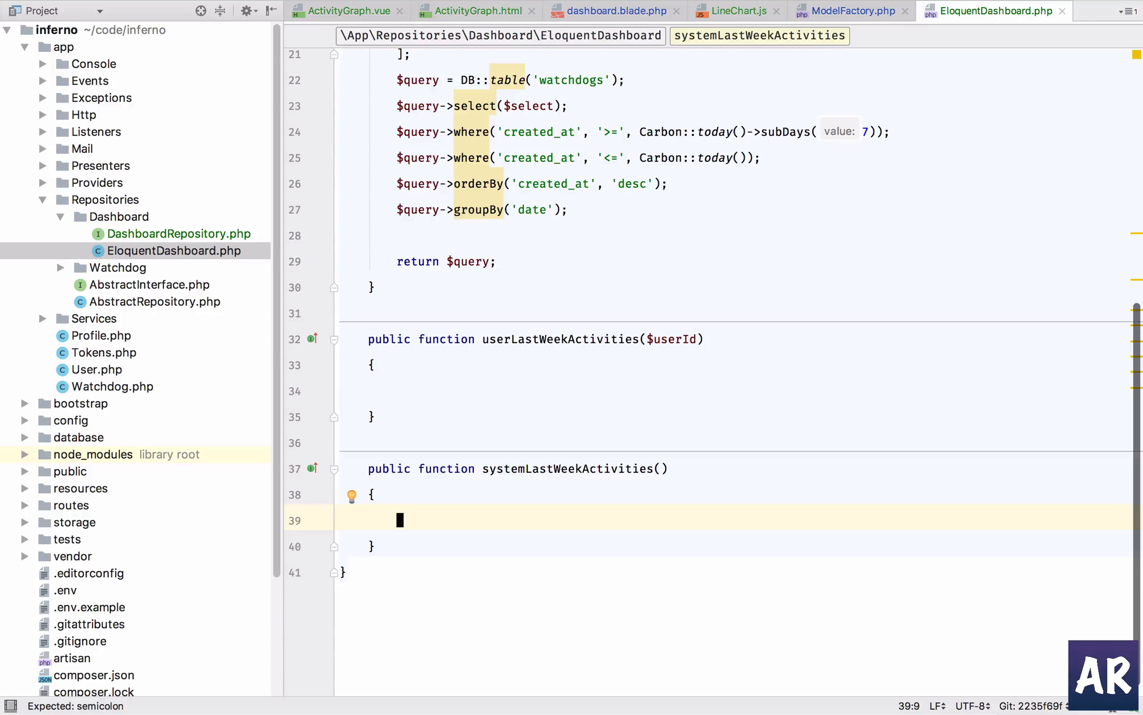
Have both methods call $this->baseActivityQuery() and return $query->get(), filtering user version by user_id
text($query)
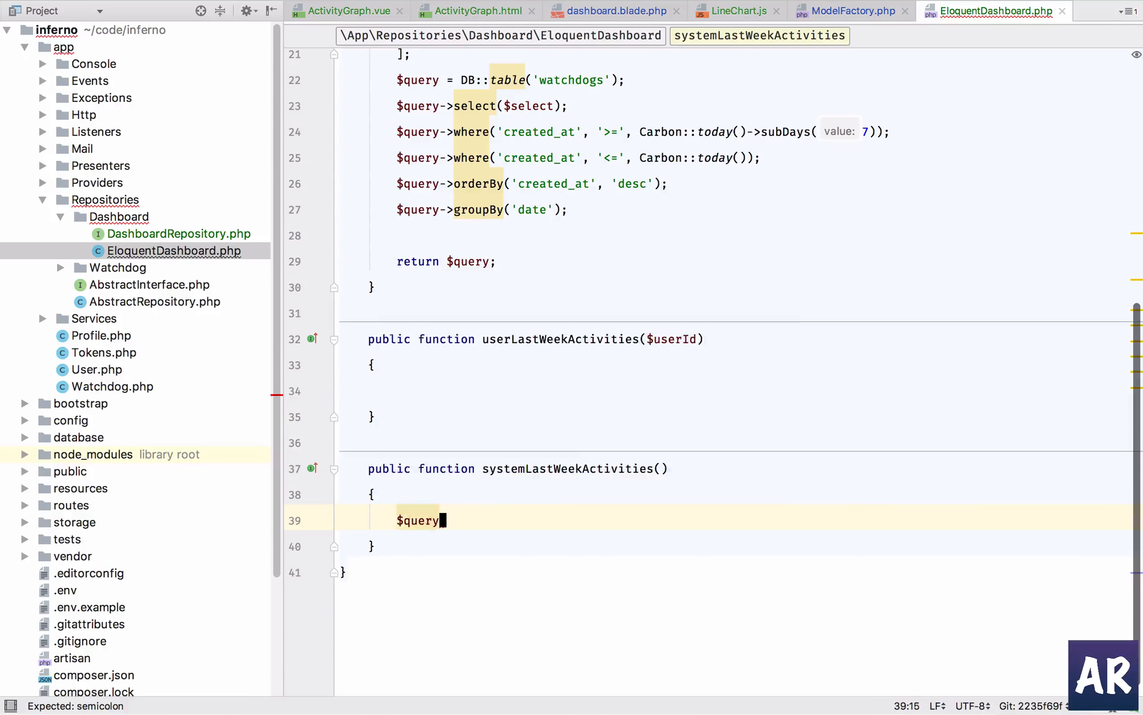
text(= $this->baseActivityQuery();)
text(return $query-)
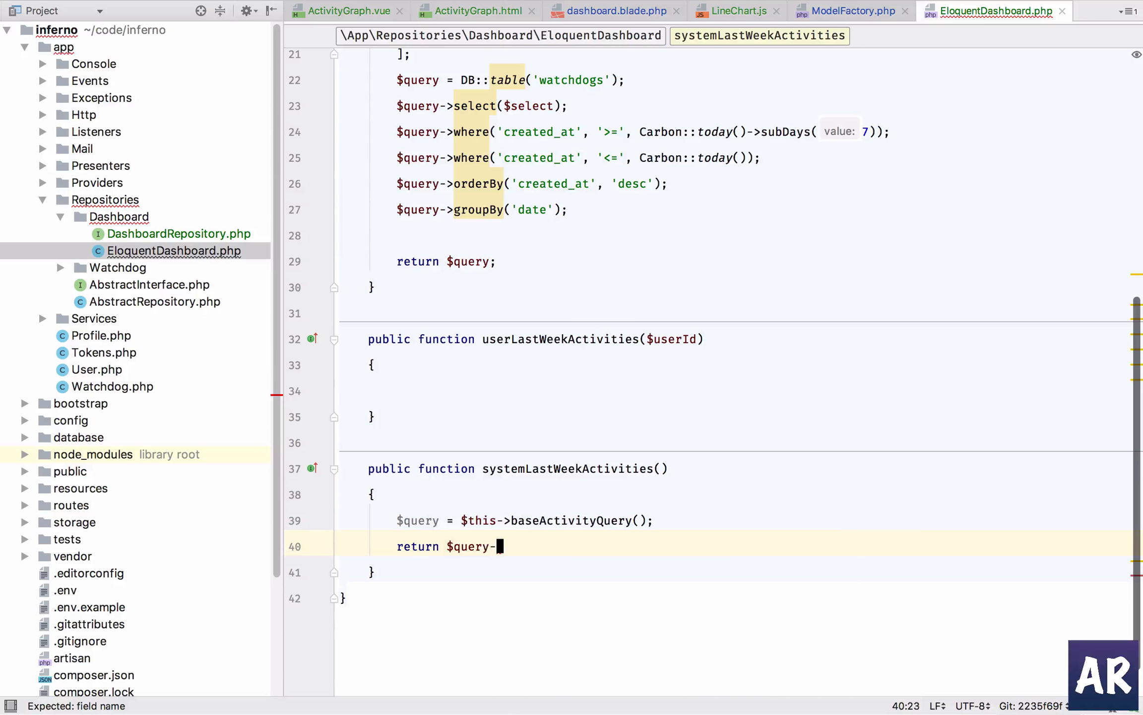
text(>get();)
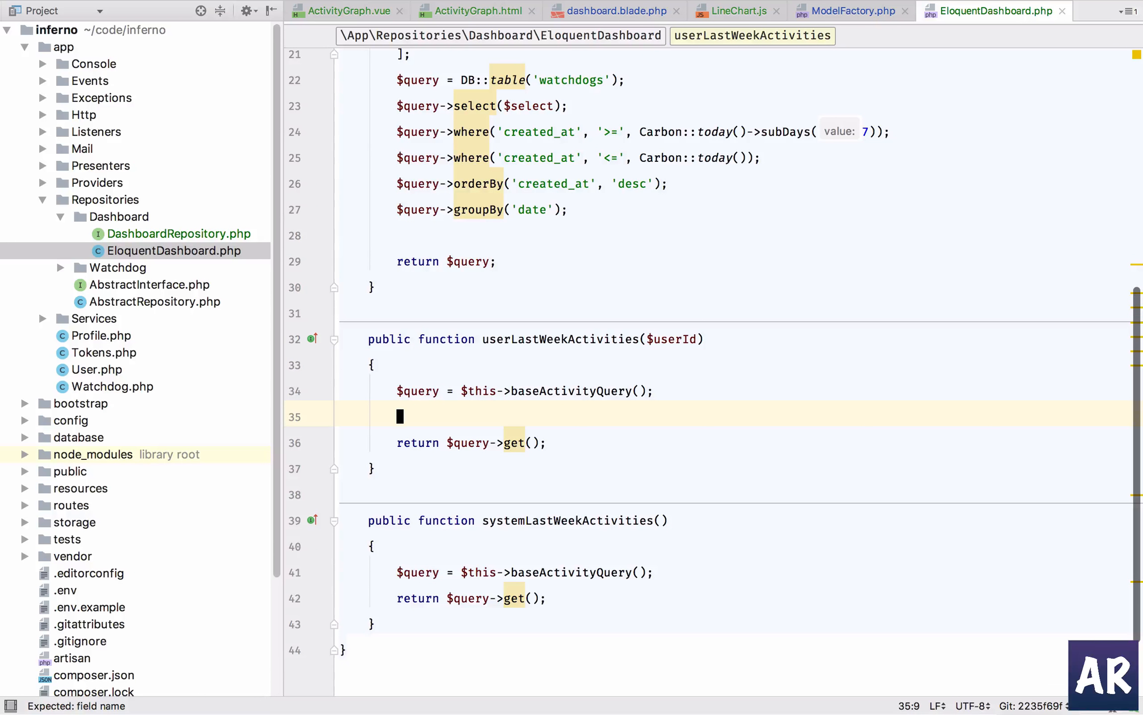
text($query->where(')
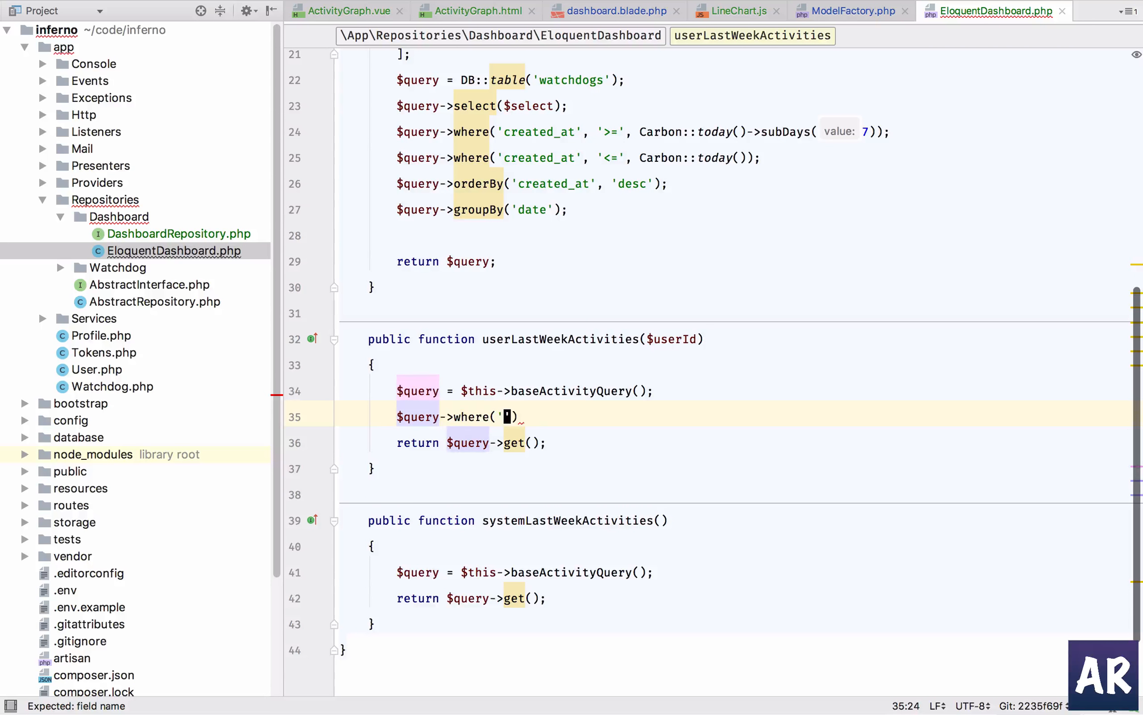
text(user_id',)
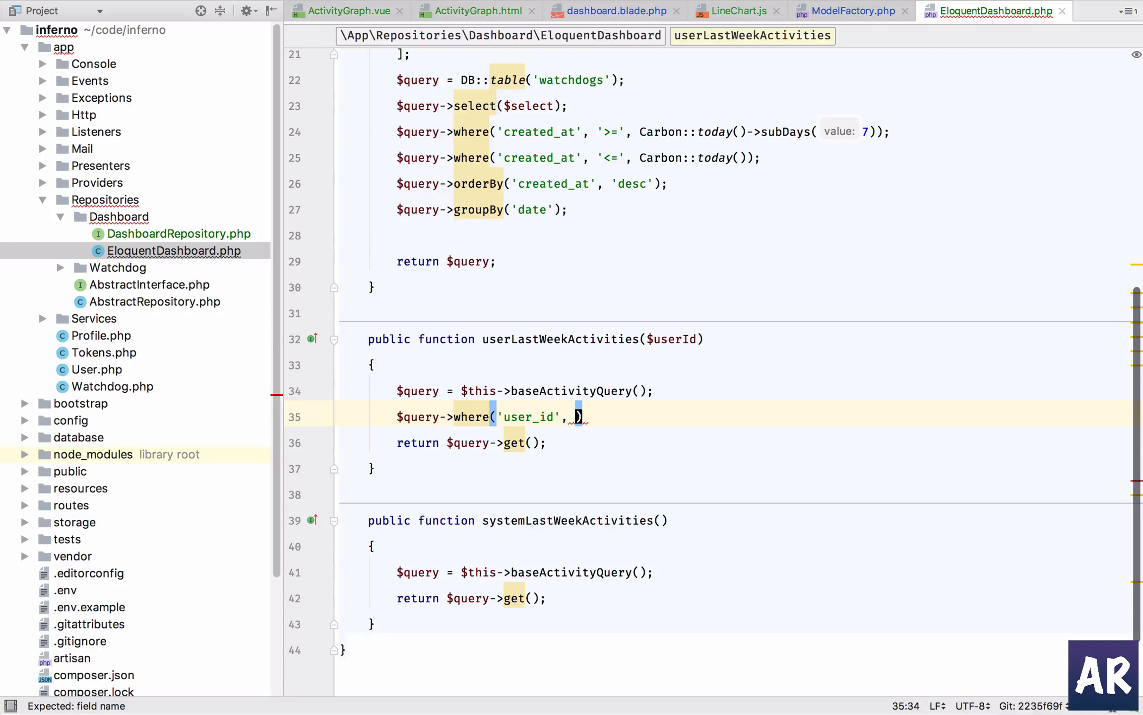
text($userId);)
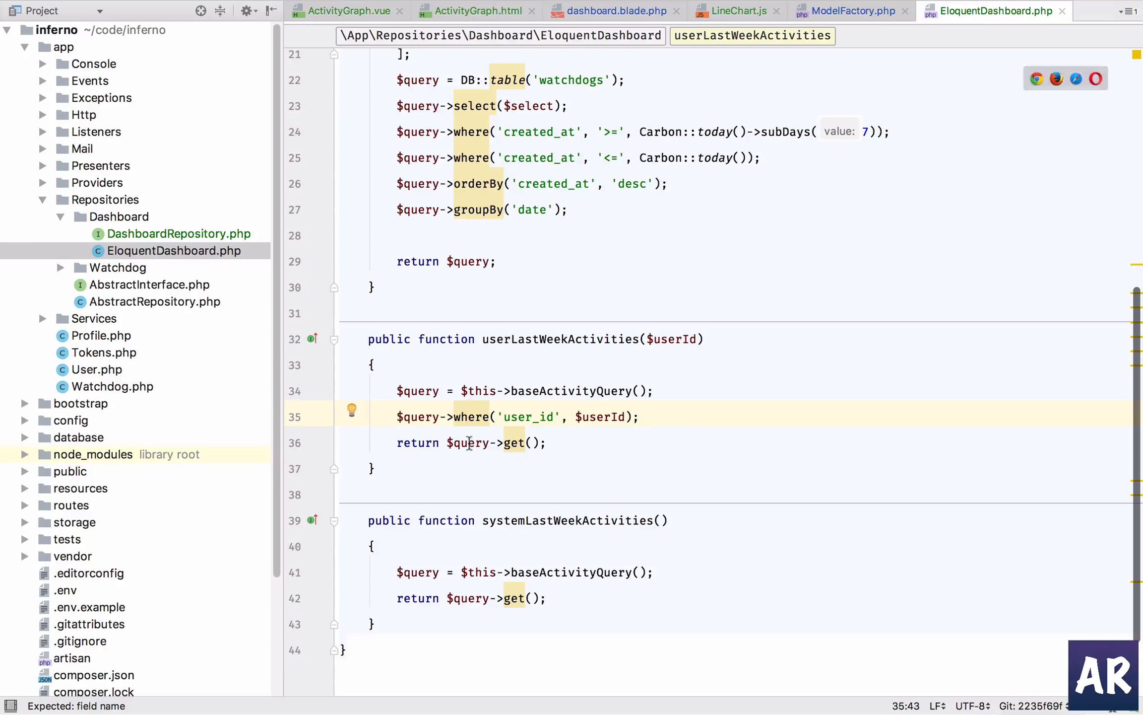
mouse_move(514, 442)
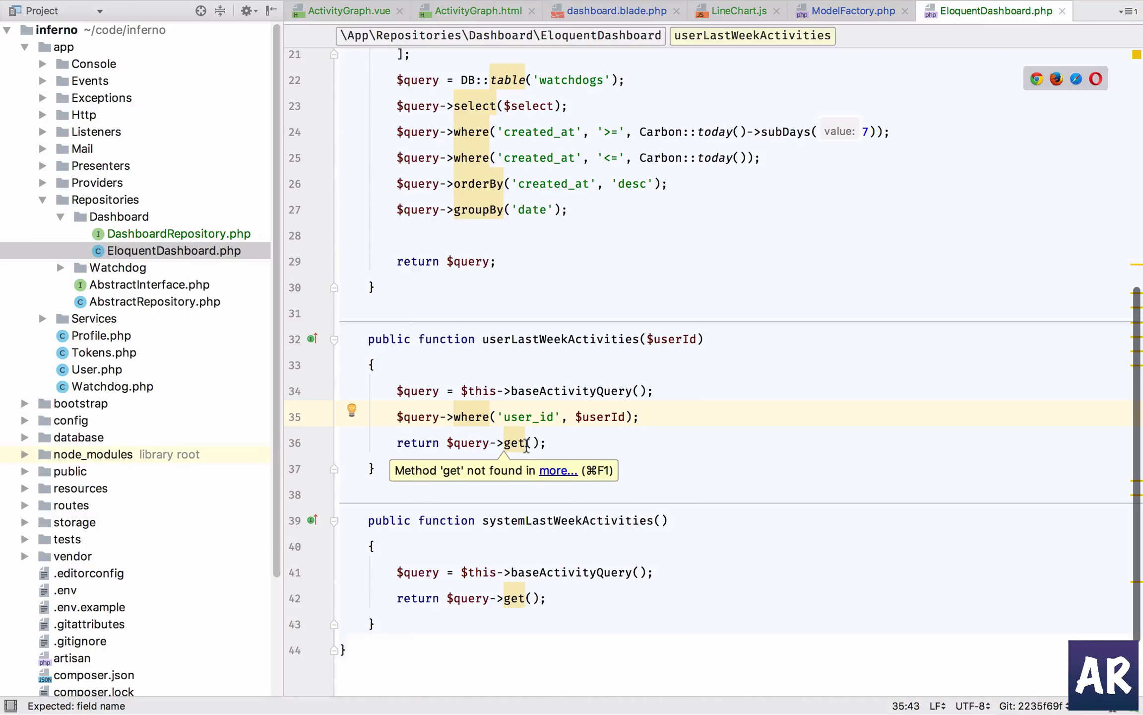
Scroll through EloquentDashboard.php to review the refactor, then switch to api.php
scroll(up, 3)
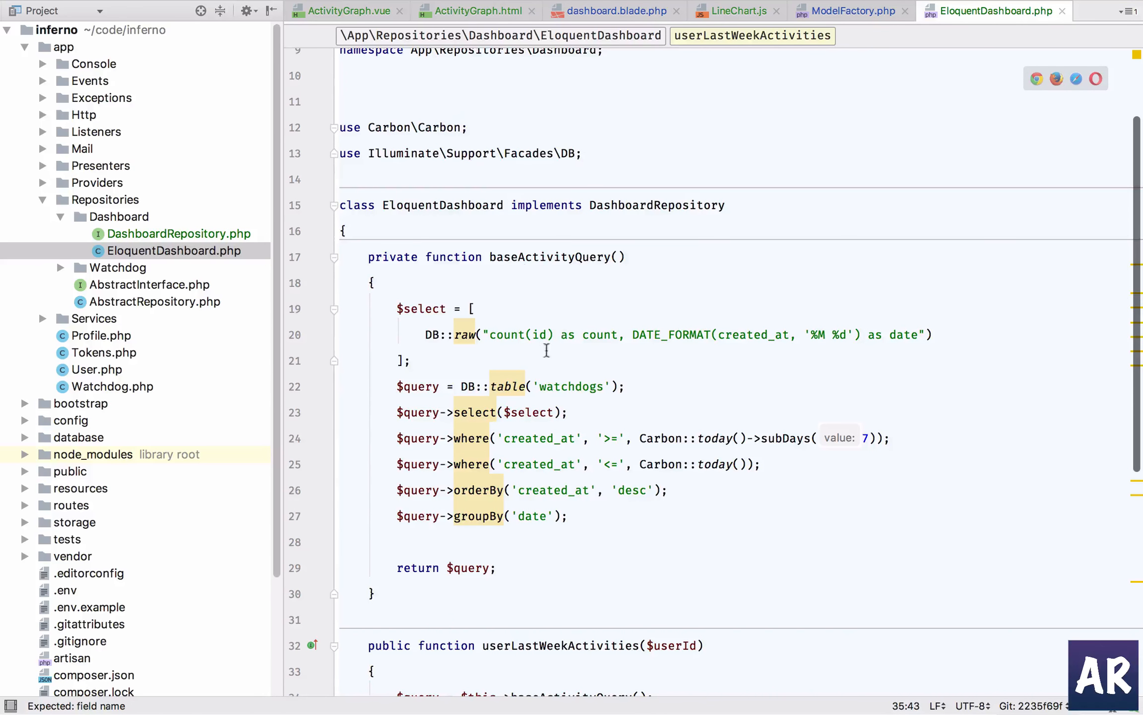
scroll(down, 3)
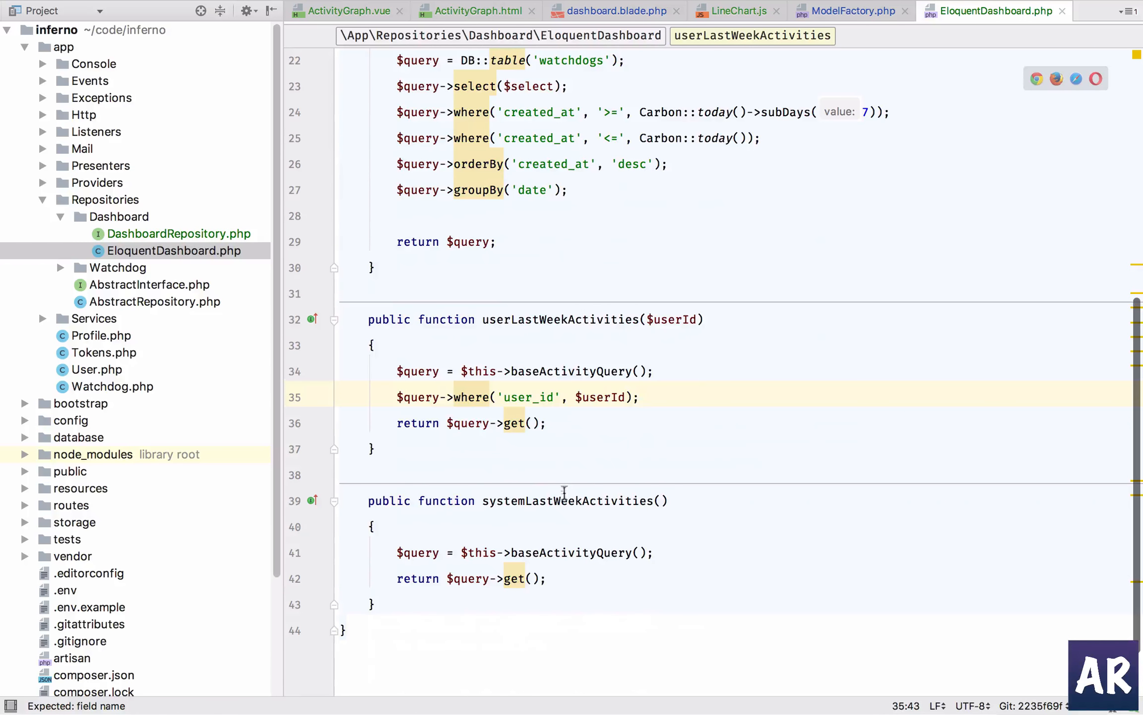
scroll(up, 3)
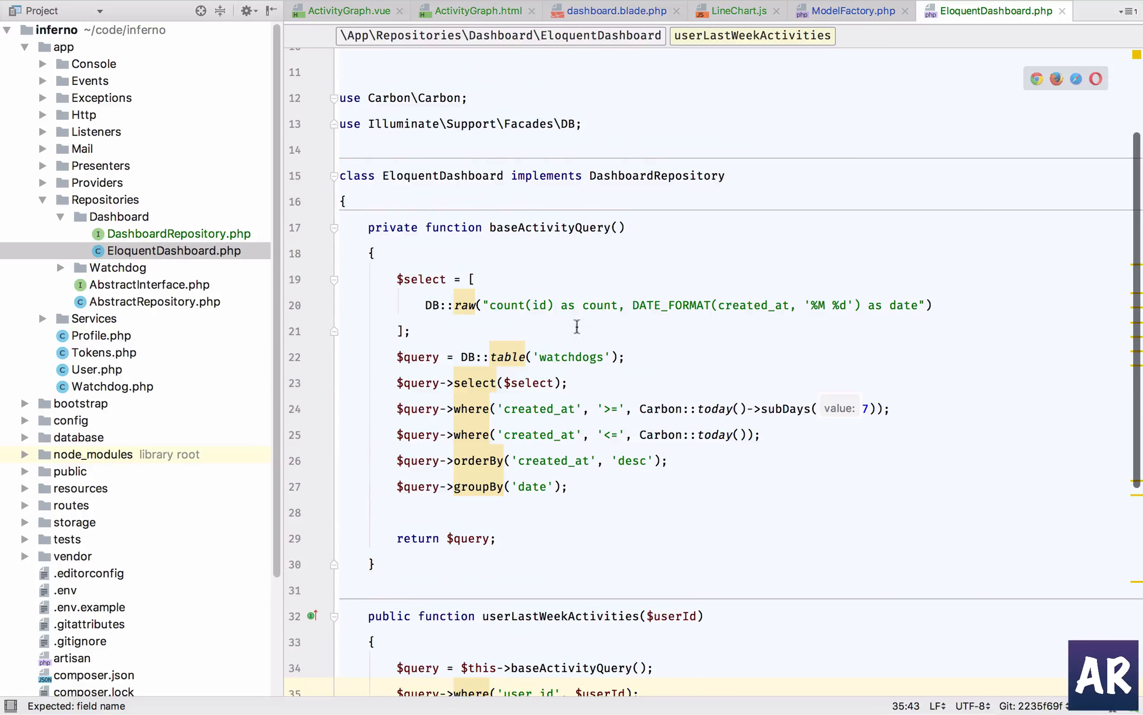
scroll(down, 3)
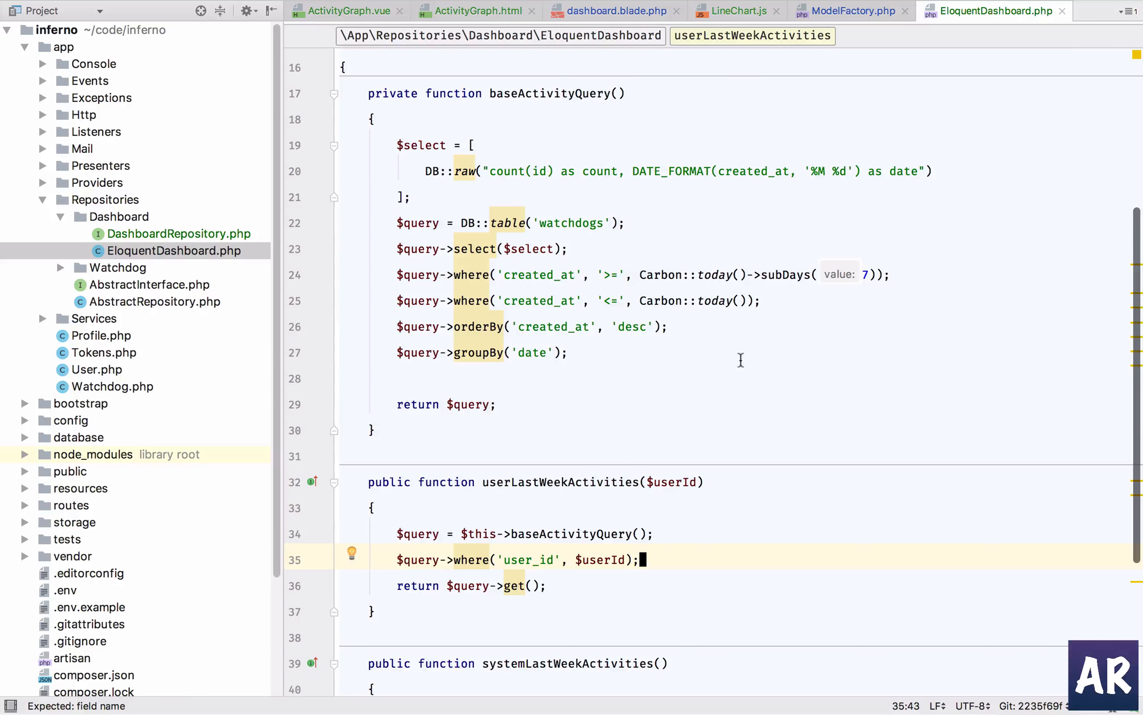
click(1084, 10)
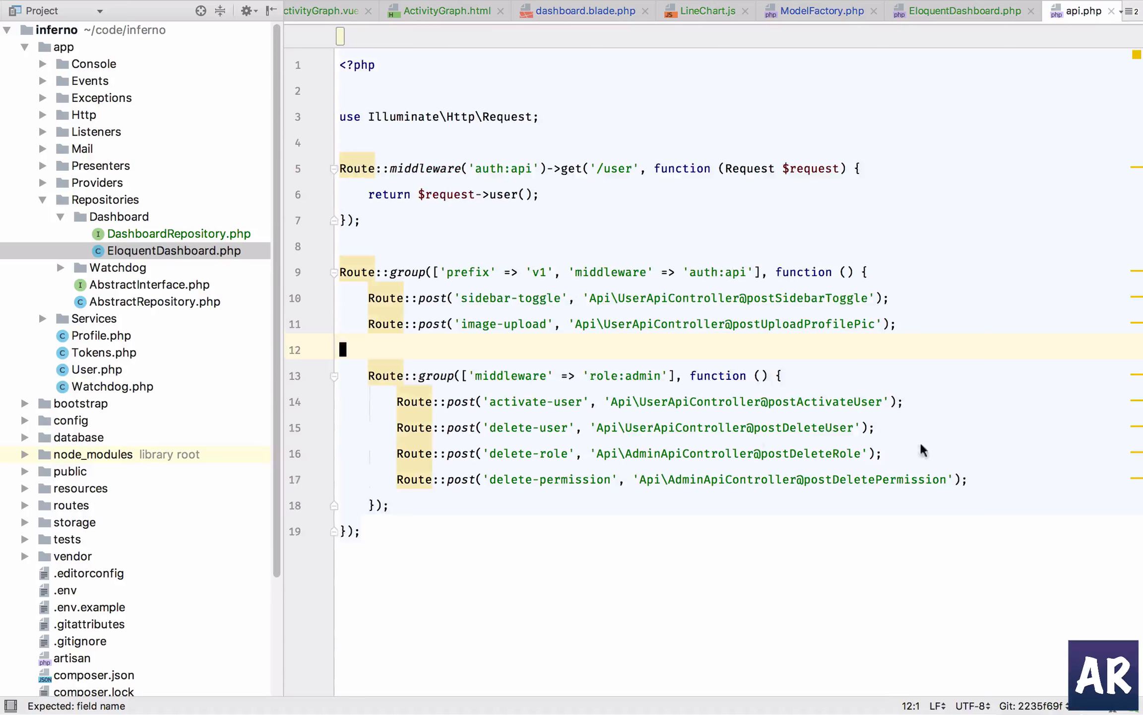
text(Route)
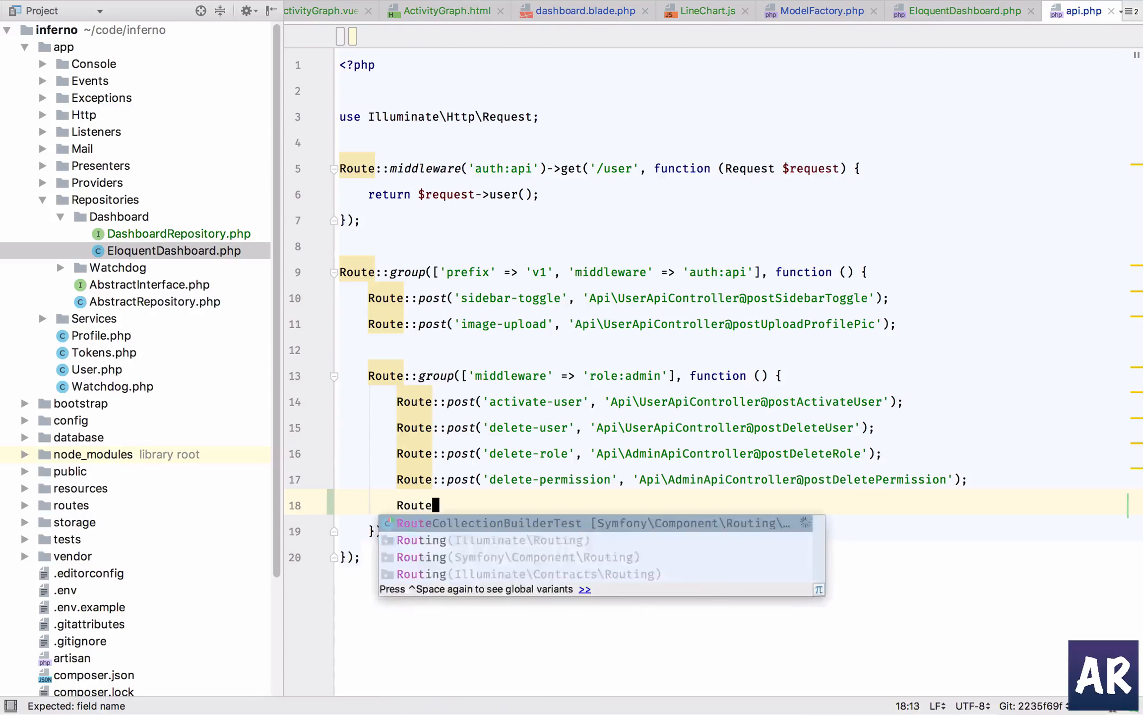
text(::get(''))
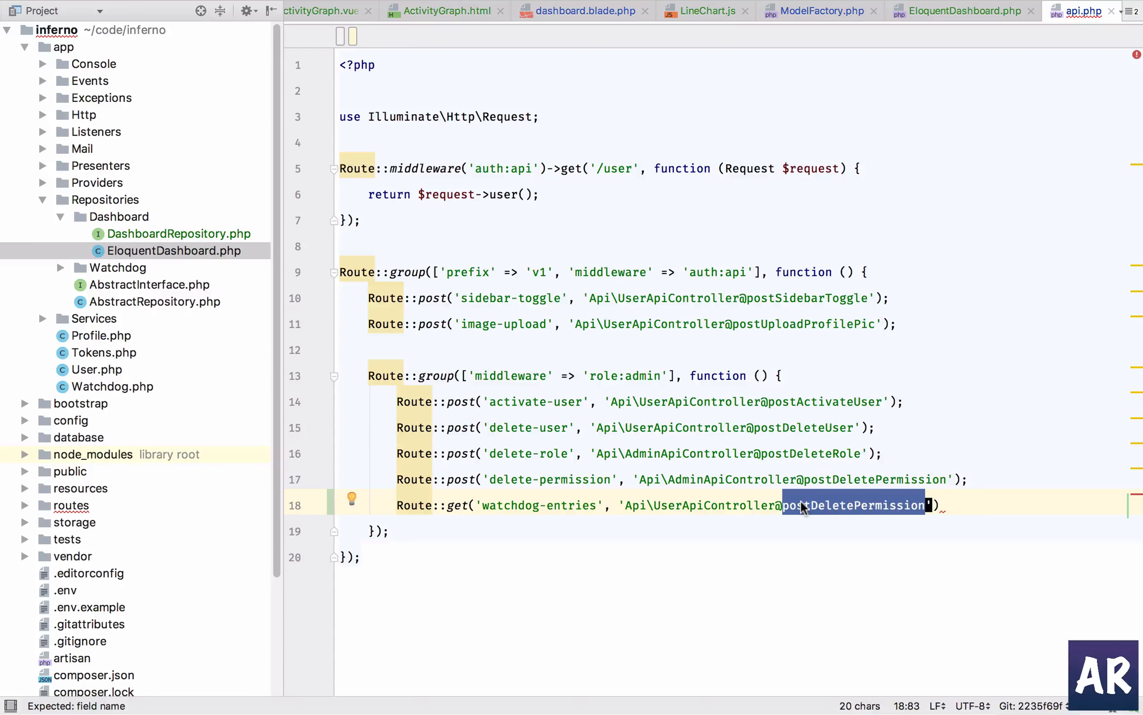
text(getUser)
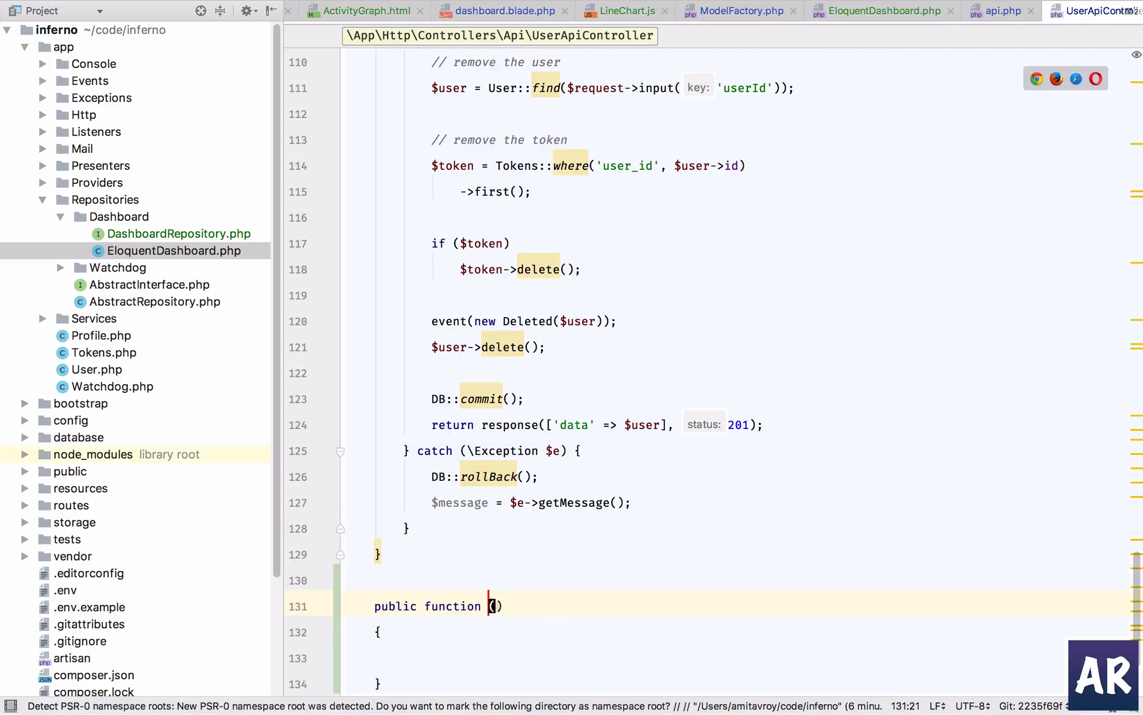
Name the method getUserWatchdogEntries(Request $request) and add '$userId = $request->user()->id;'
text(getUserWatchdogEntries(Request $request)
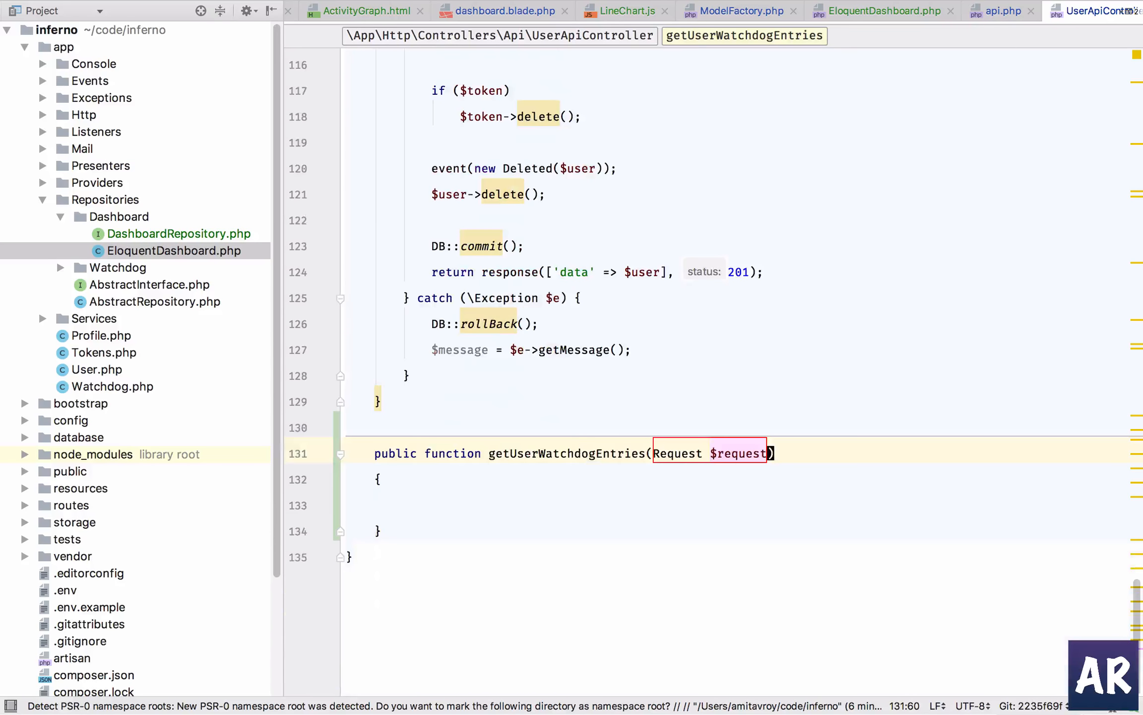
text($userId = $)
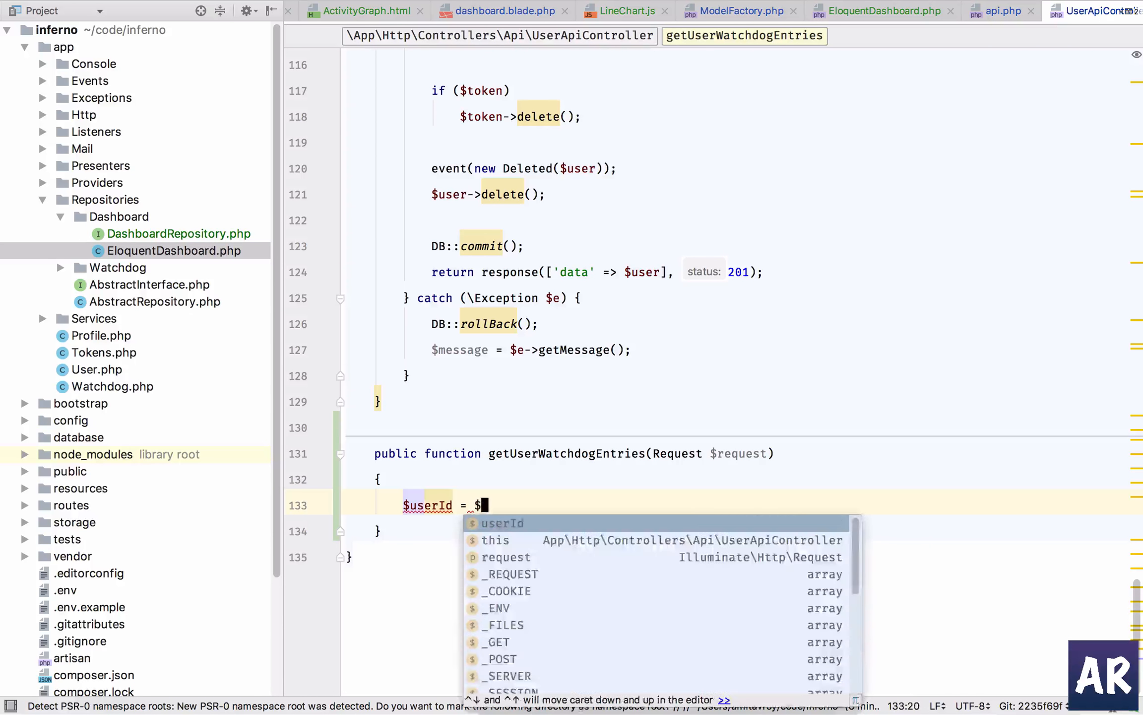
text(request->user()-)
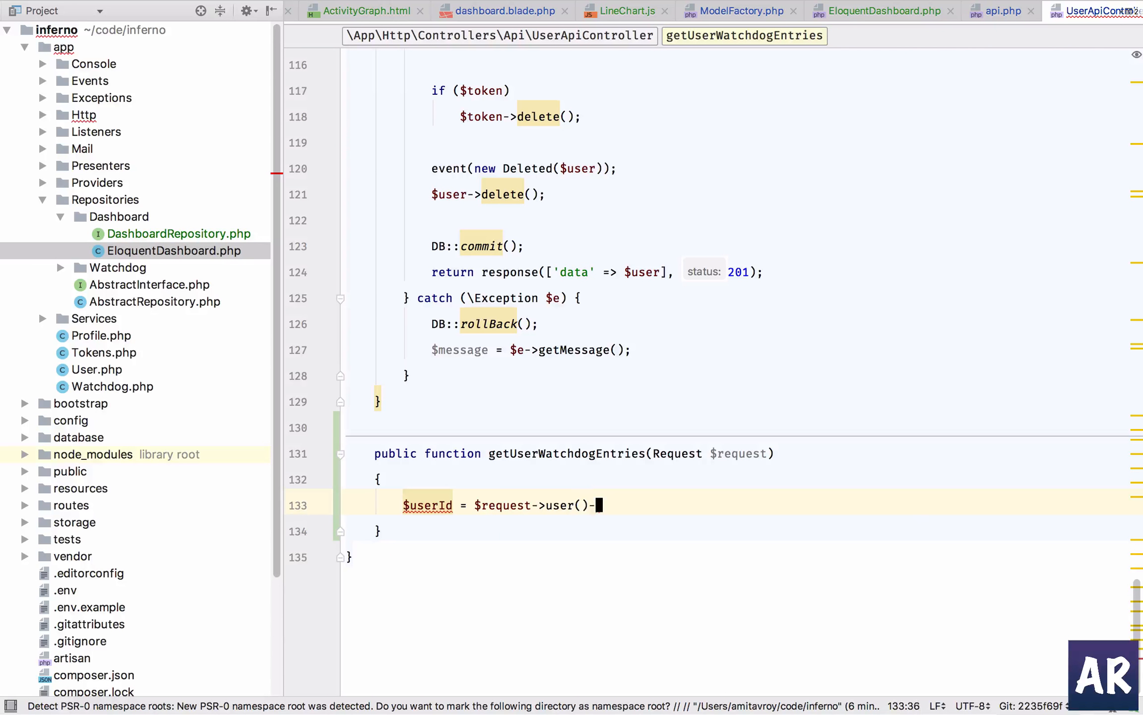
text(id;)
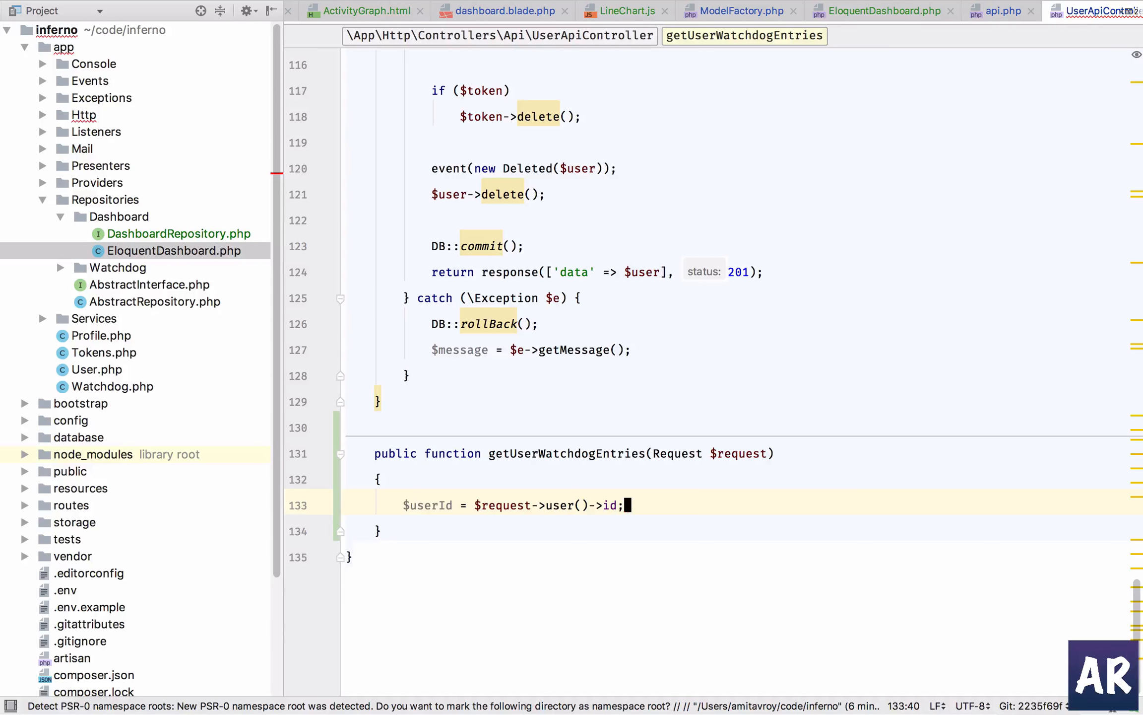
key(Return)
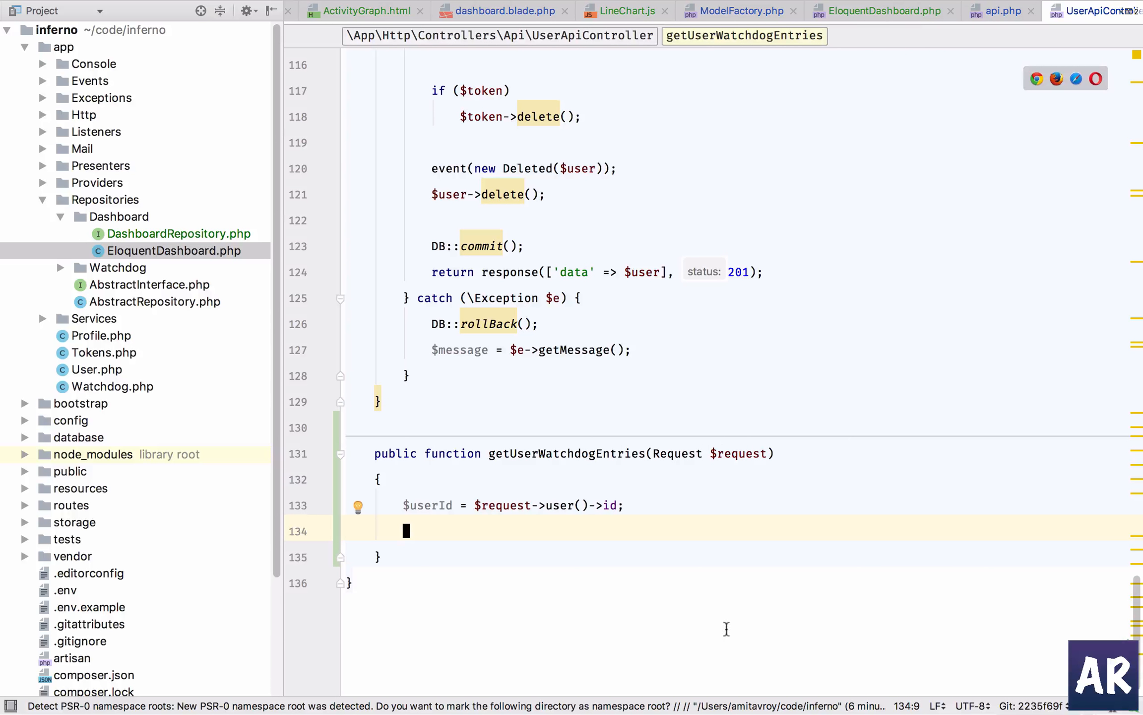
Copy the watchdog-entries route name and add a watchdogDate constant for 'api/v1/watchdog-entries' in config.js
click(1001, 10)
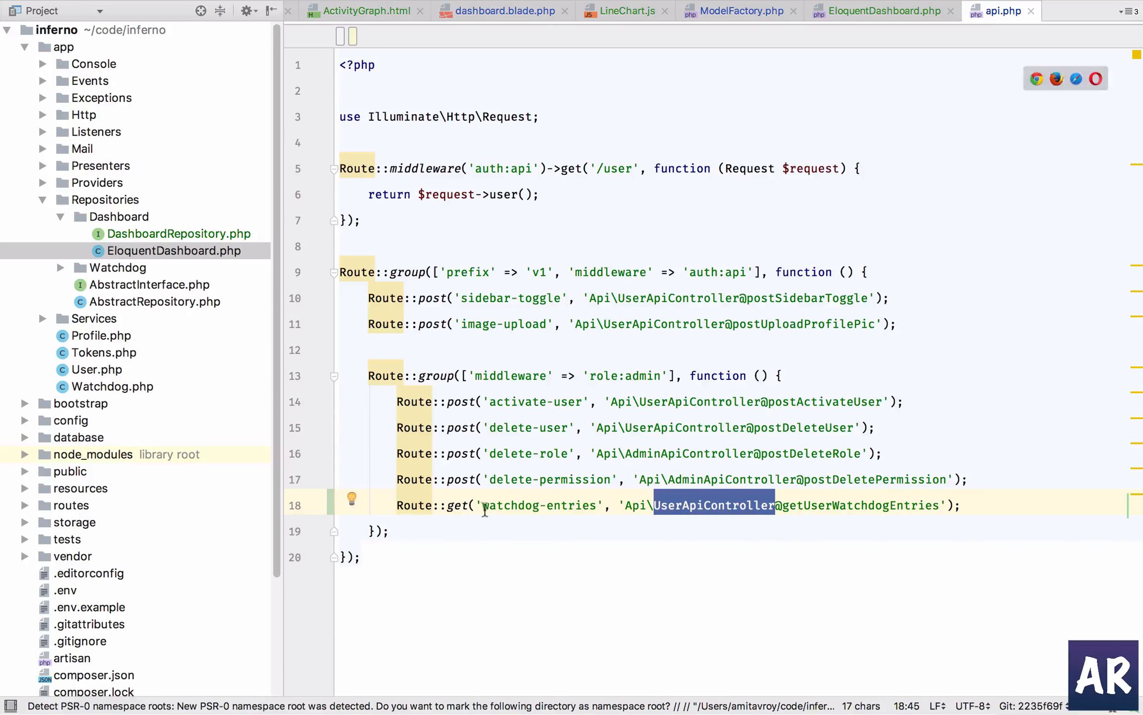
double_click(539, 505)
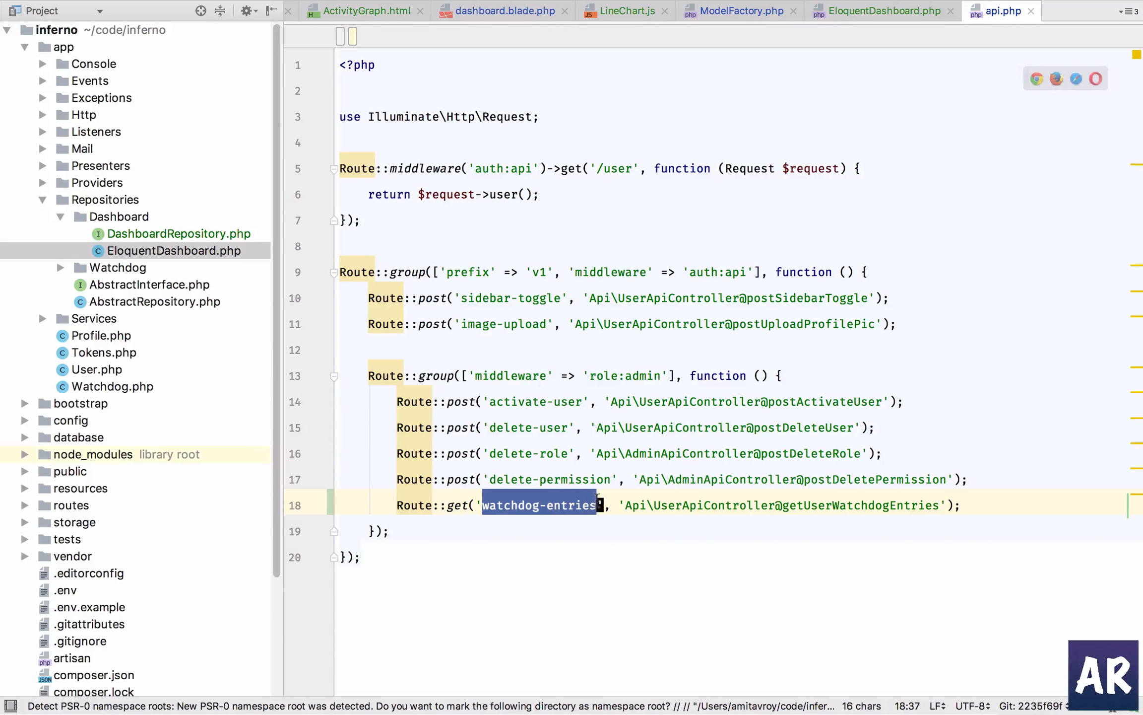
click(1072, 10)
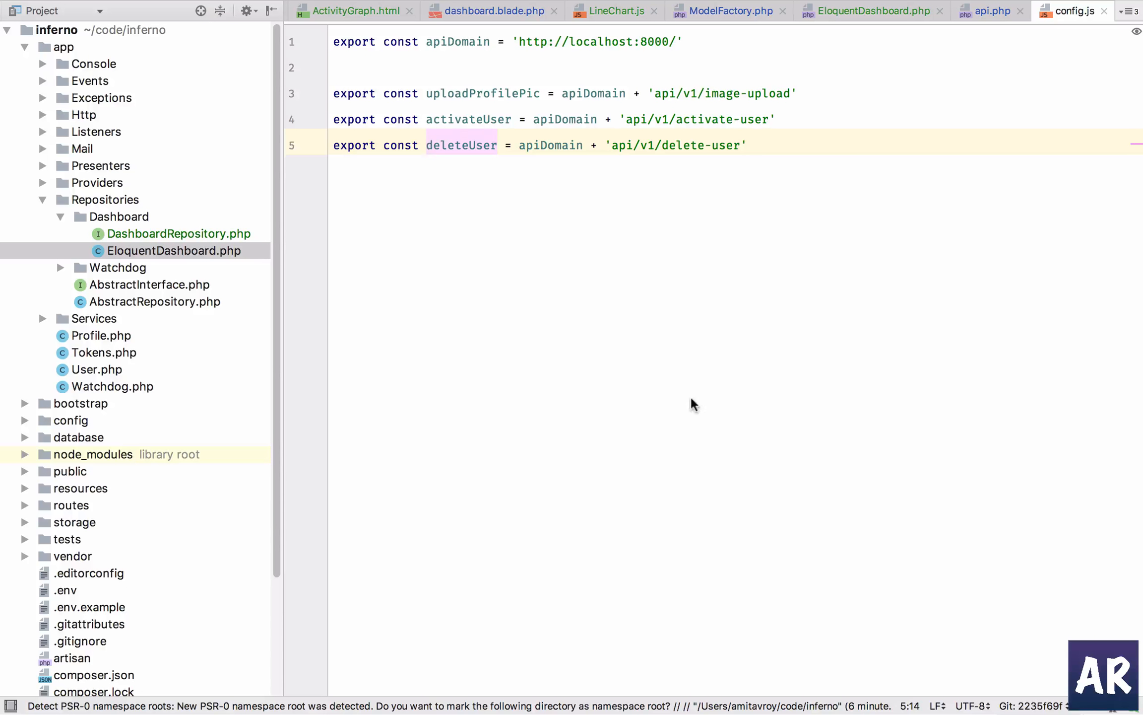
text(export const deleteUser = apiDomain + 'api/v1/watchdog-entries')
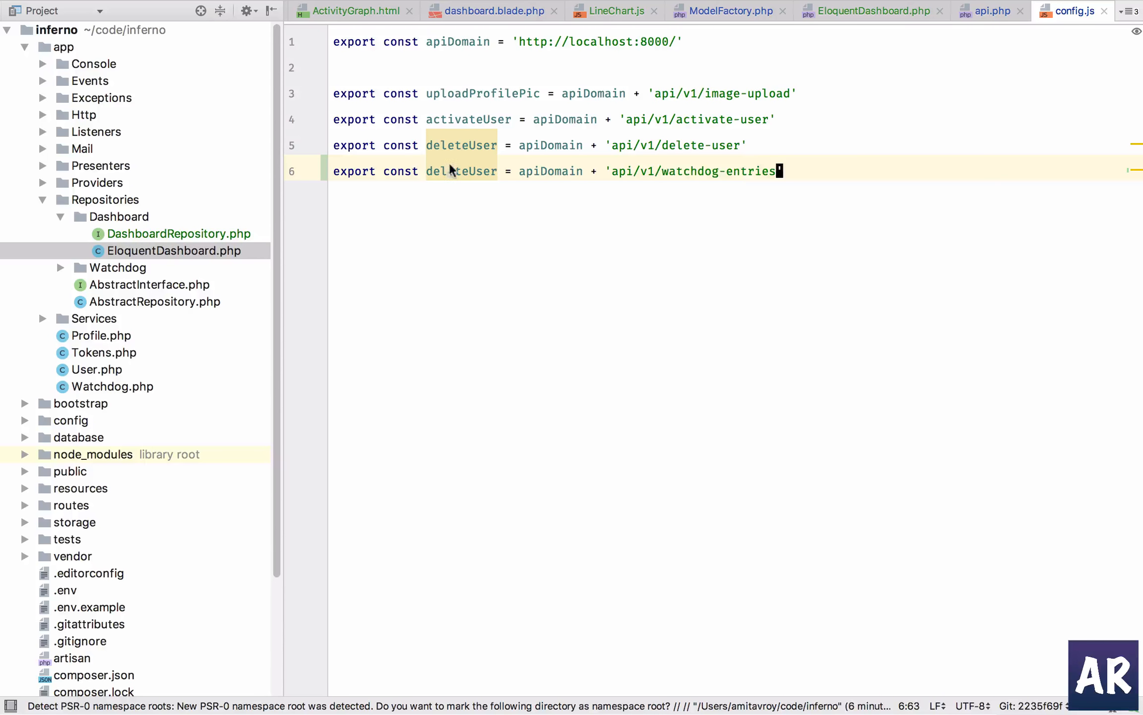
double_click(461, 170)
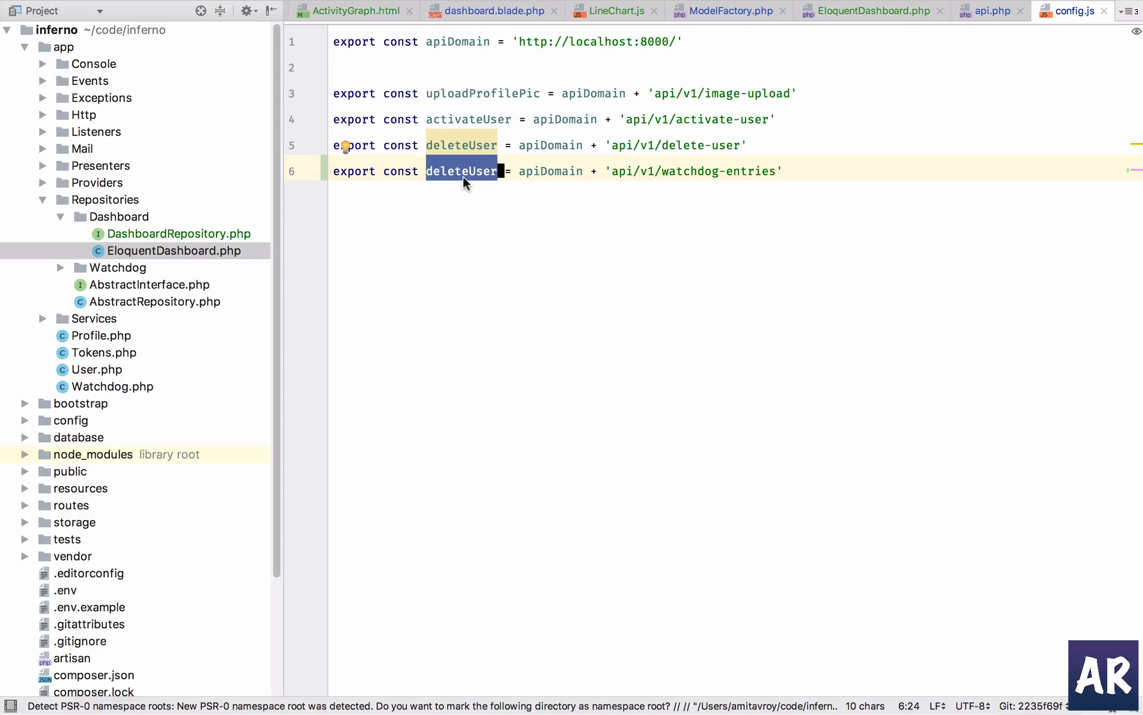
mouse_move(461, 171)
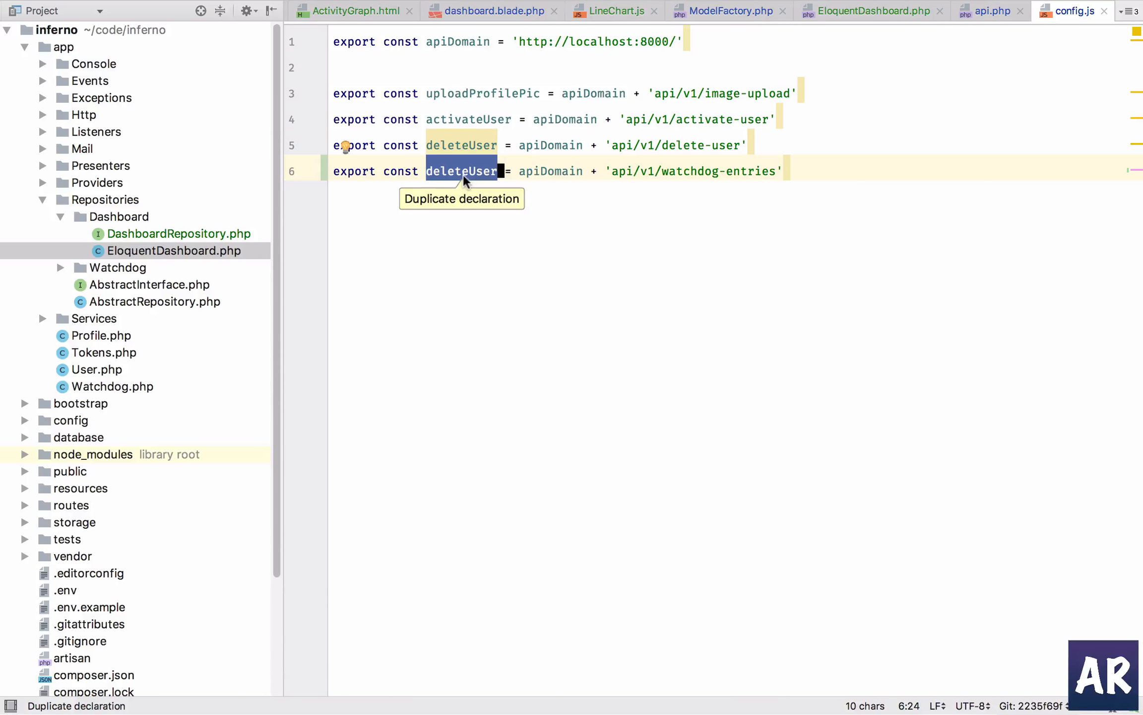
text(watchdogDa)
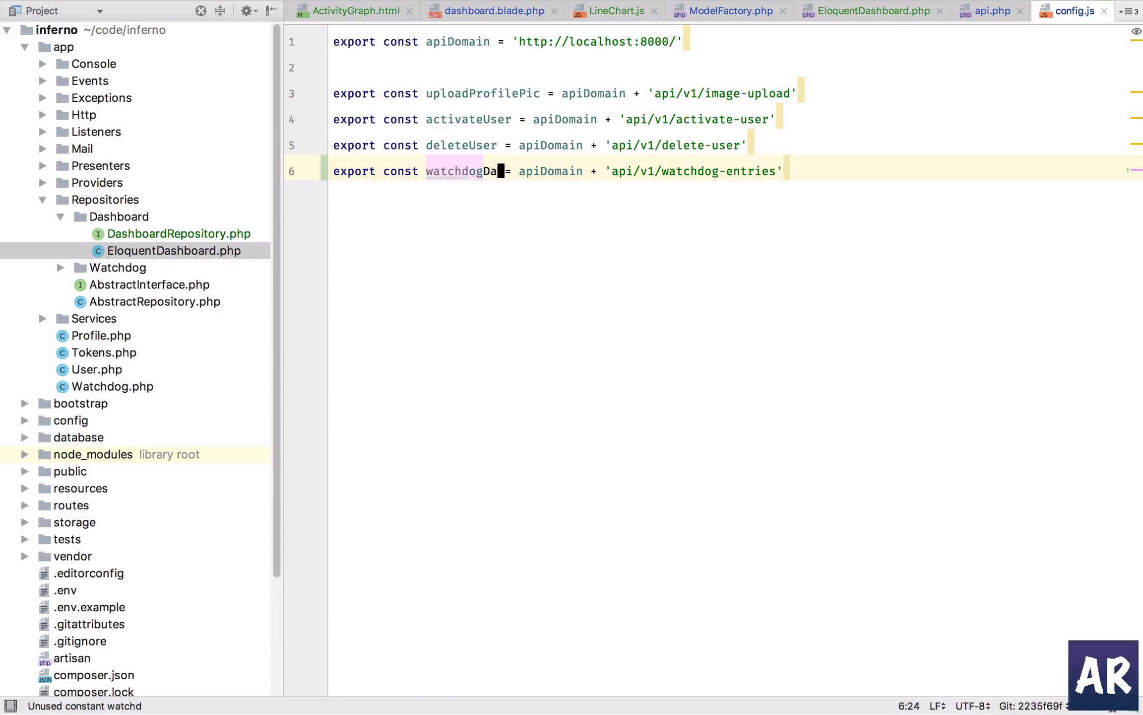
text(te)
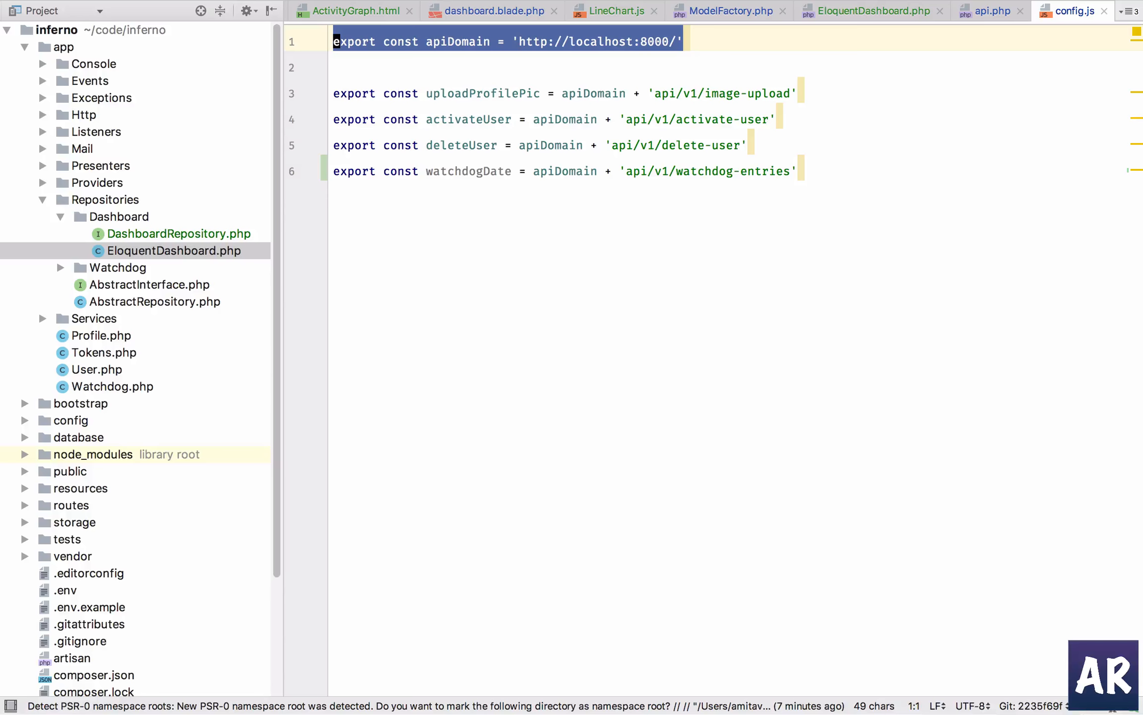
Replace the hard-coded localhost apiDomain value in config.js with window.inferno.host
double_click(596, 41)
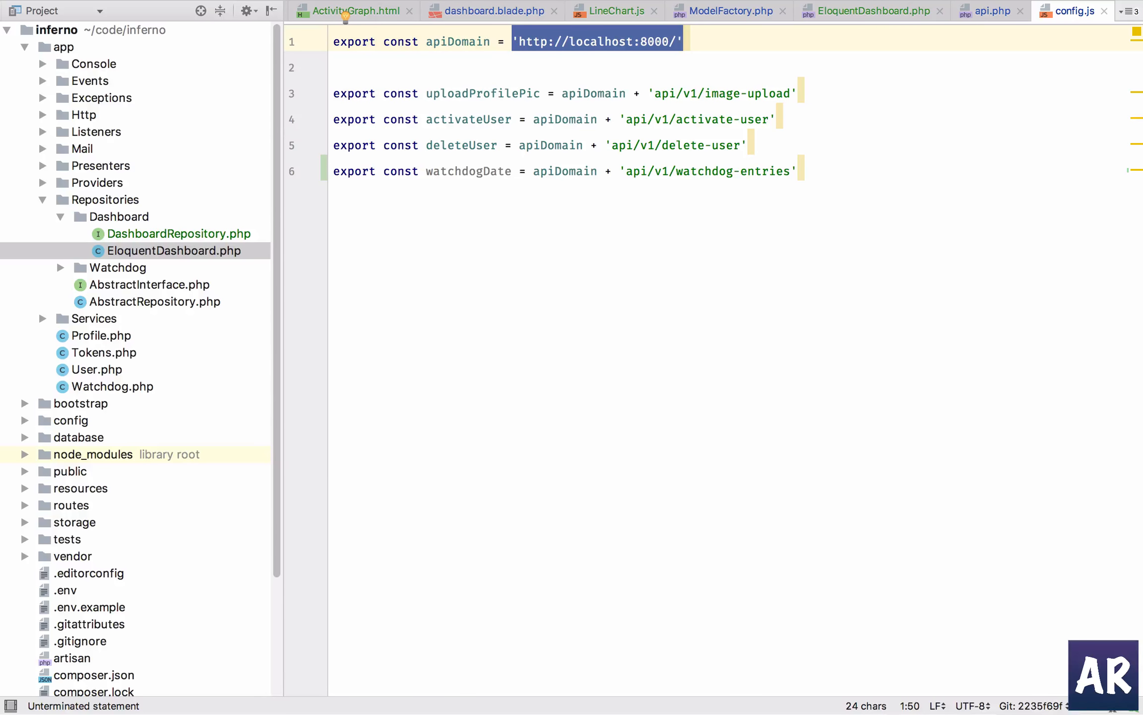
text(window.)
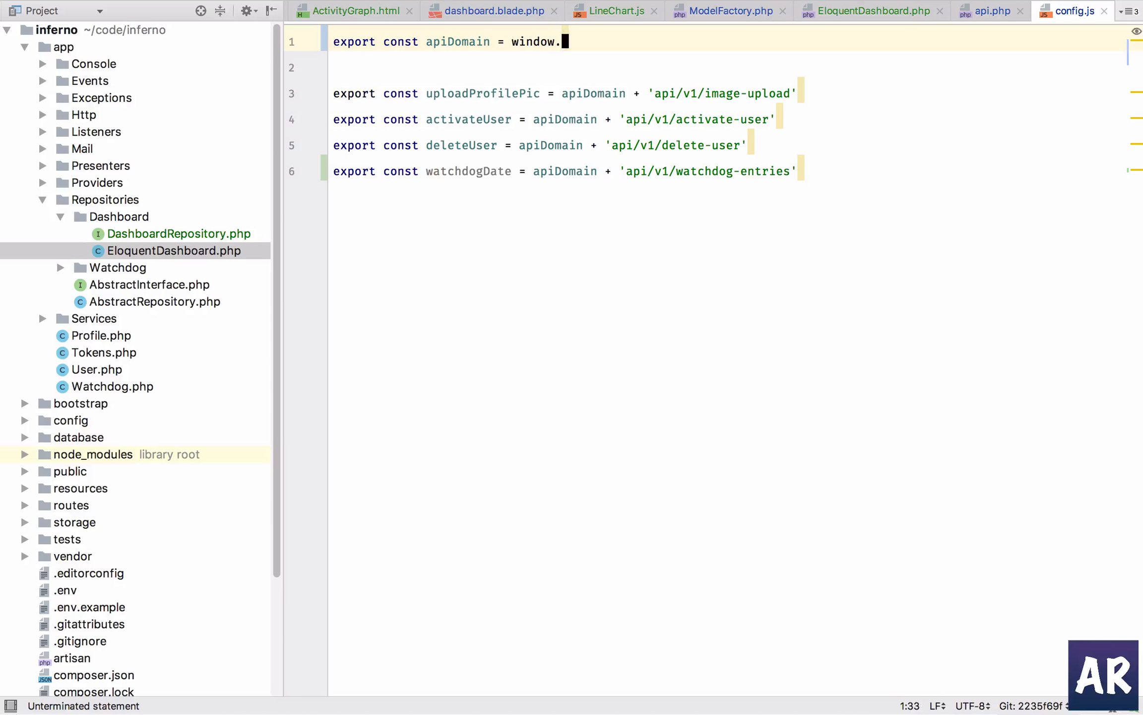
text(ine)
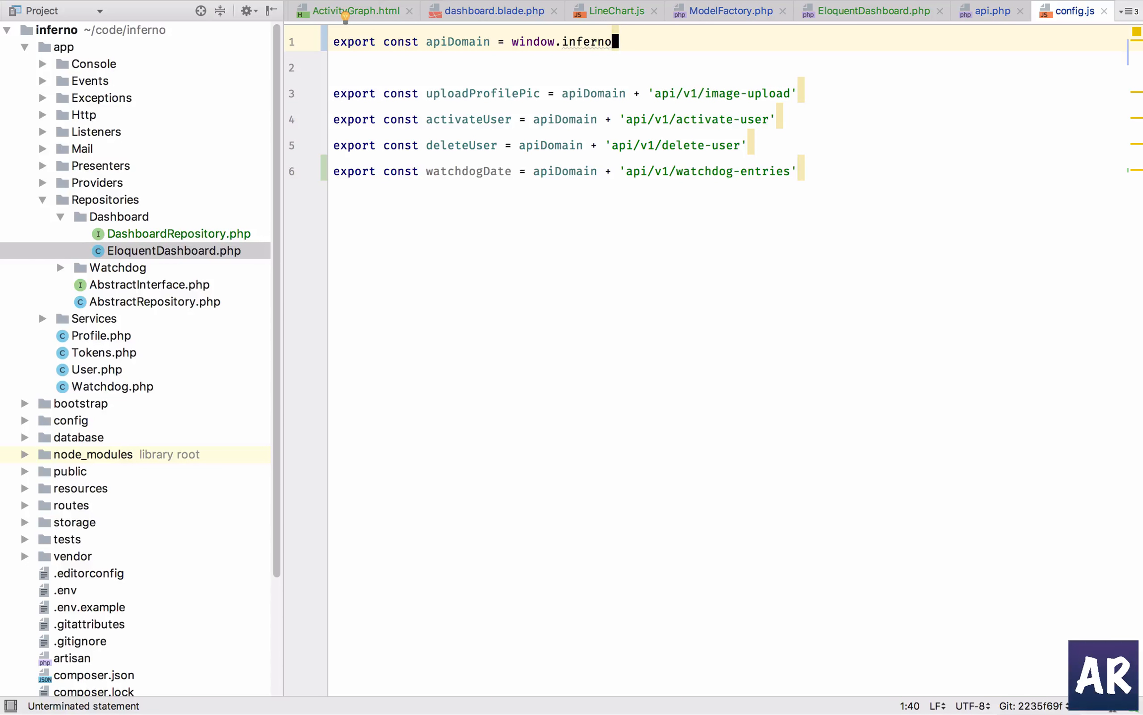
text(.hos)
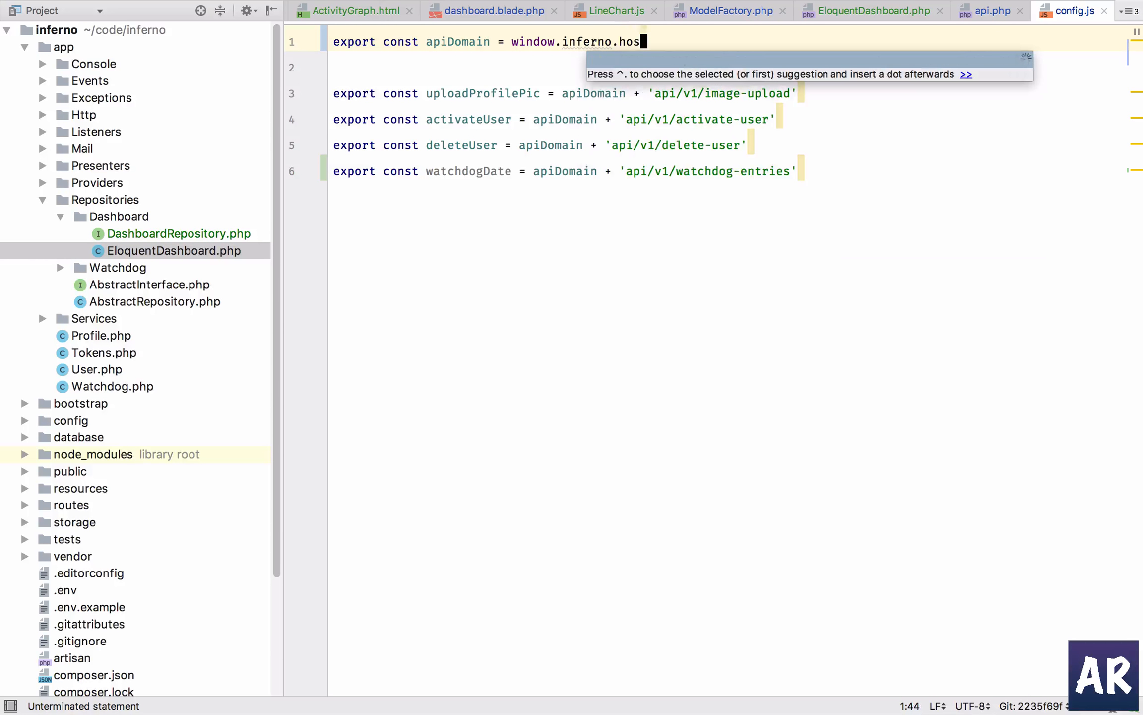
text(t)
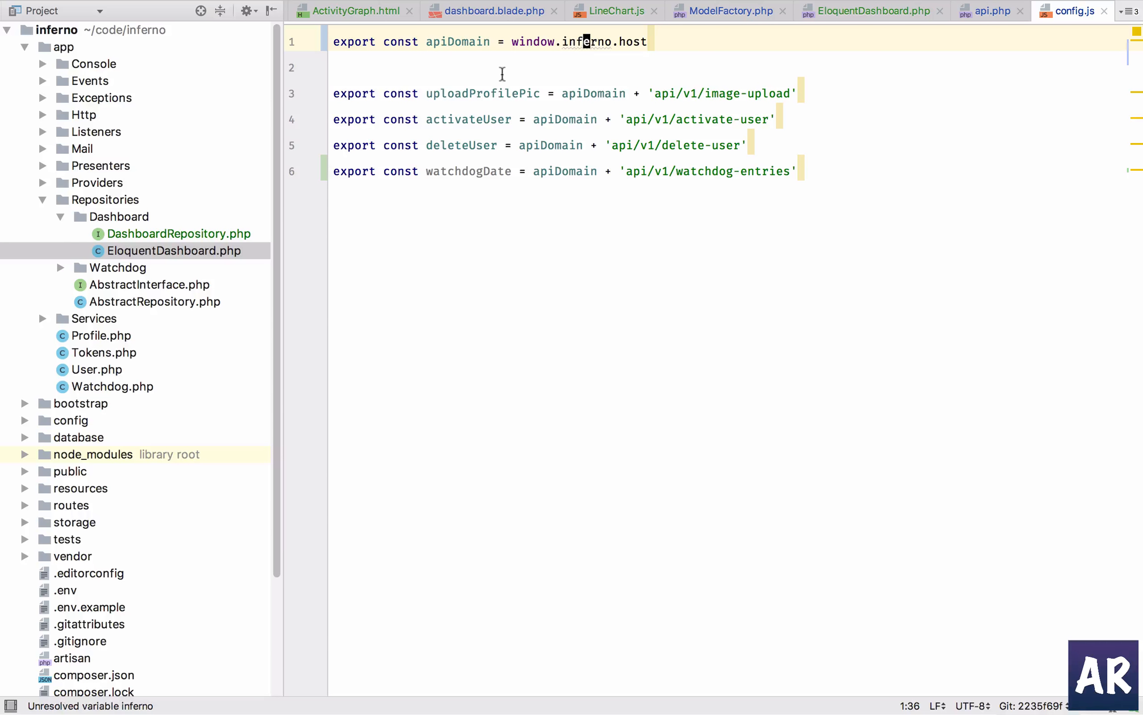
Copy the word 'inferno' and open header.blade.php
double_click(458, 41)
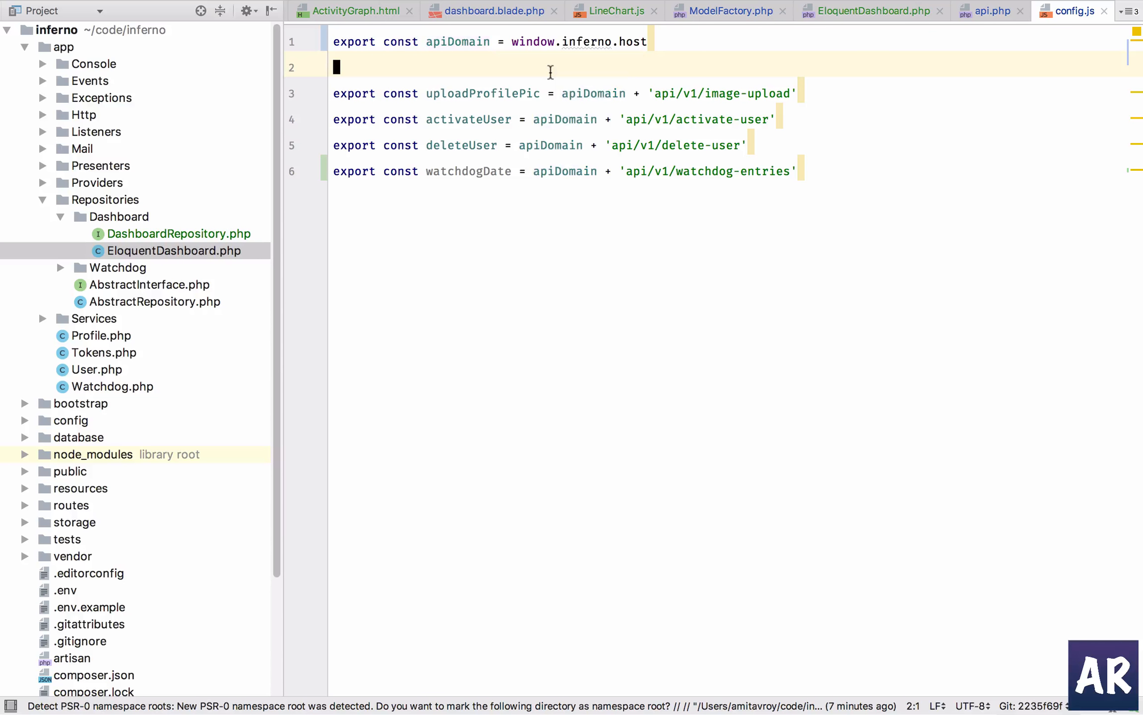
text(hea)
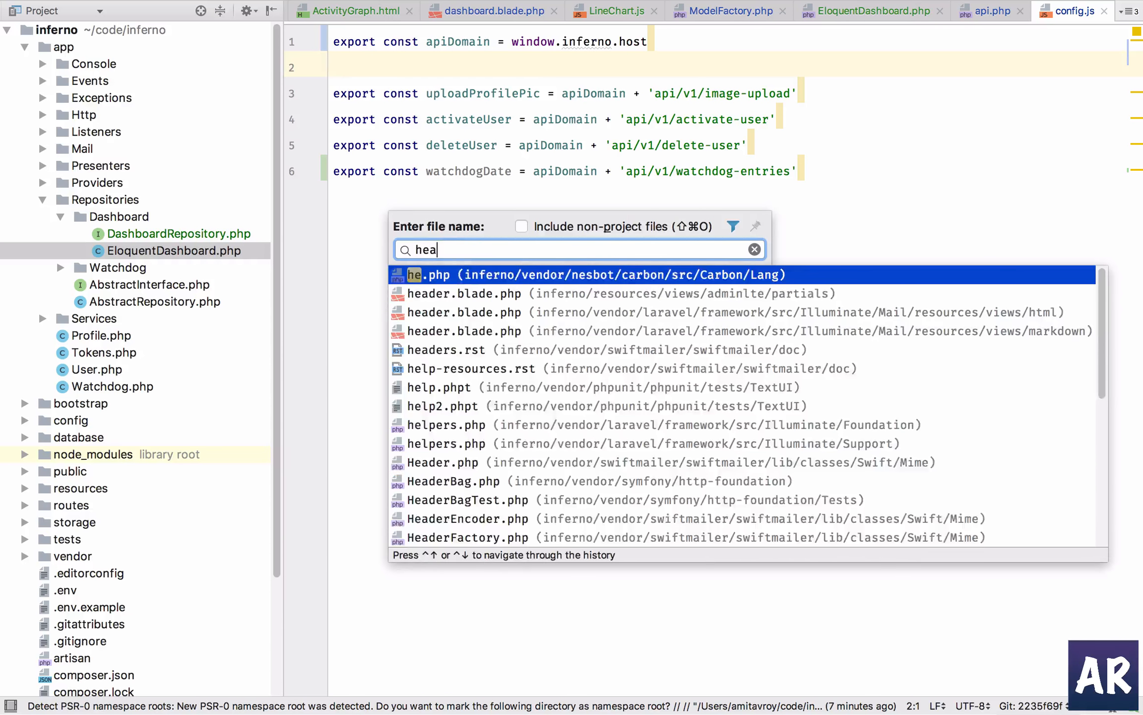
click(464, 293)
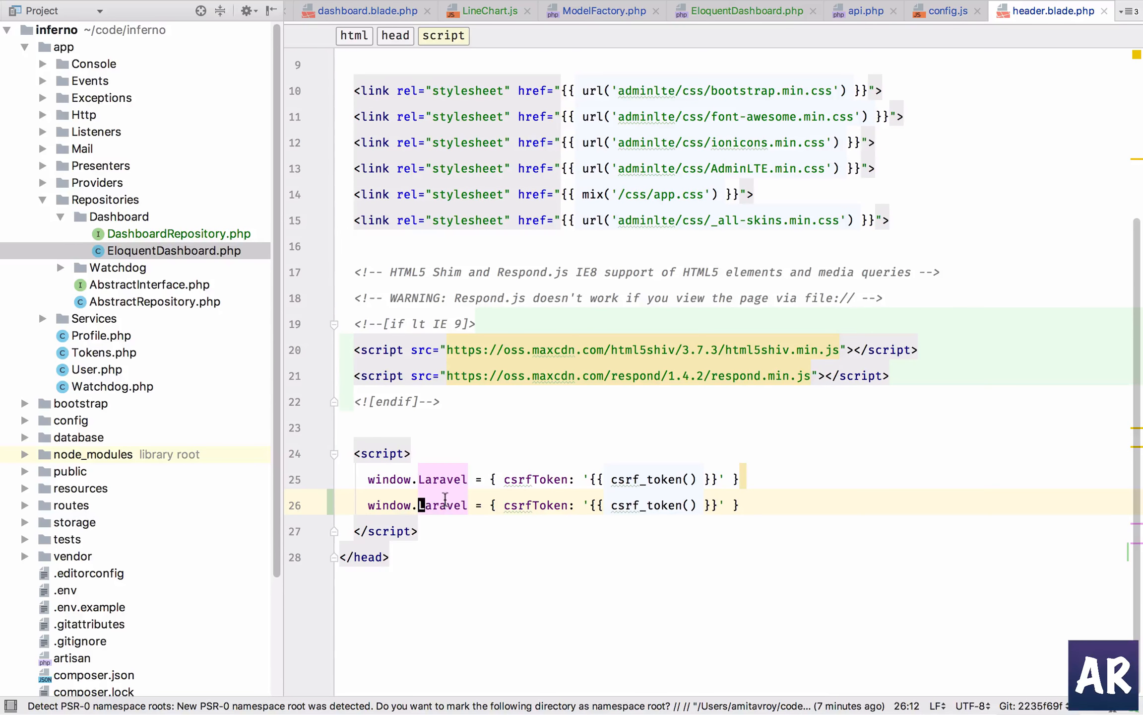
Turn the duplicated window.Laravel line into window.inferno = { host: '{{ url('/') }}/' }
text(inferno)
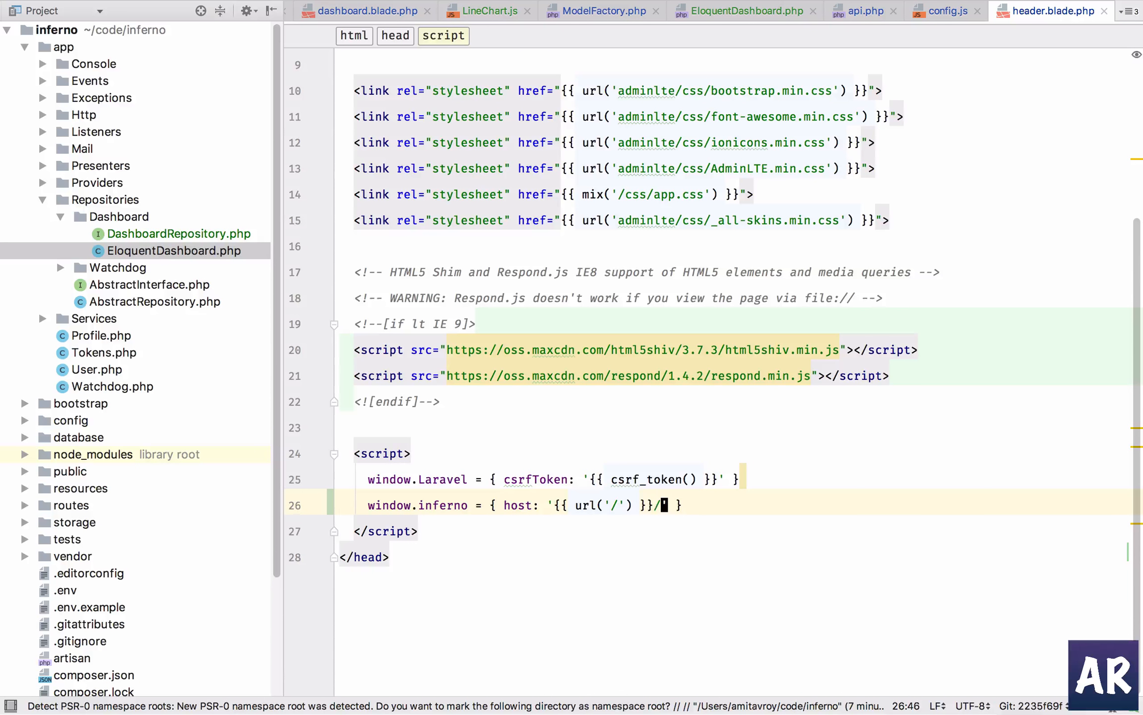
text(')
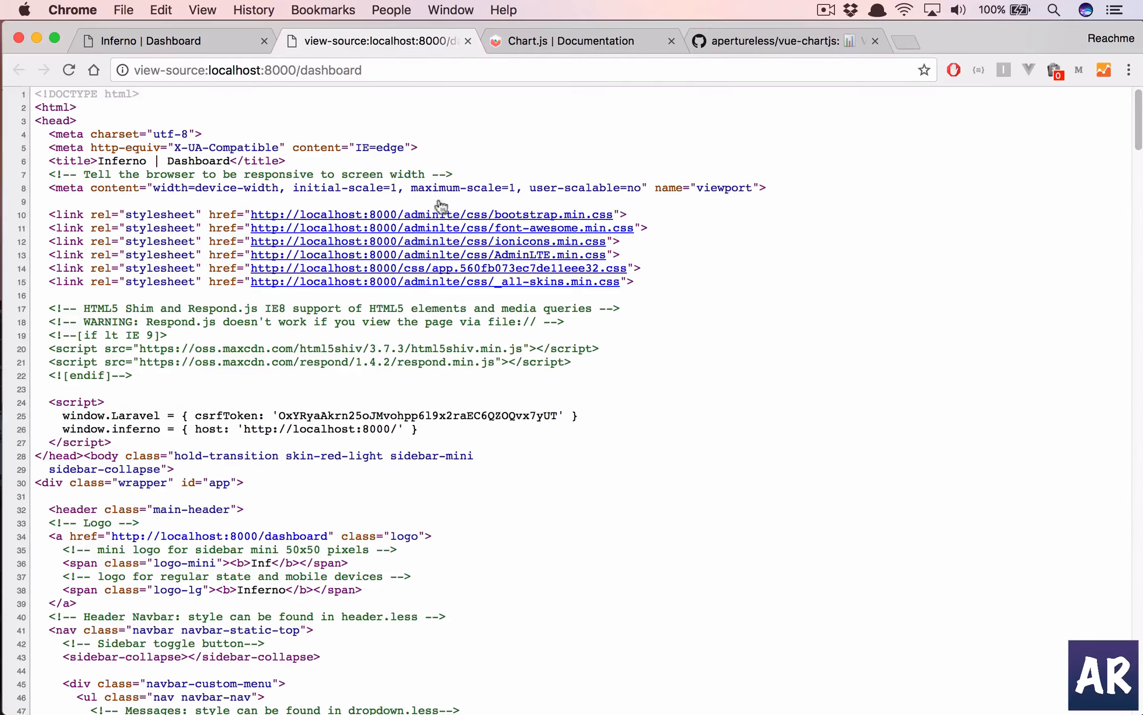
Check window.inferno in the dashboard page source, then query window.inferno.host in the console
scroll(down, 3)
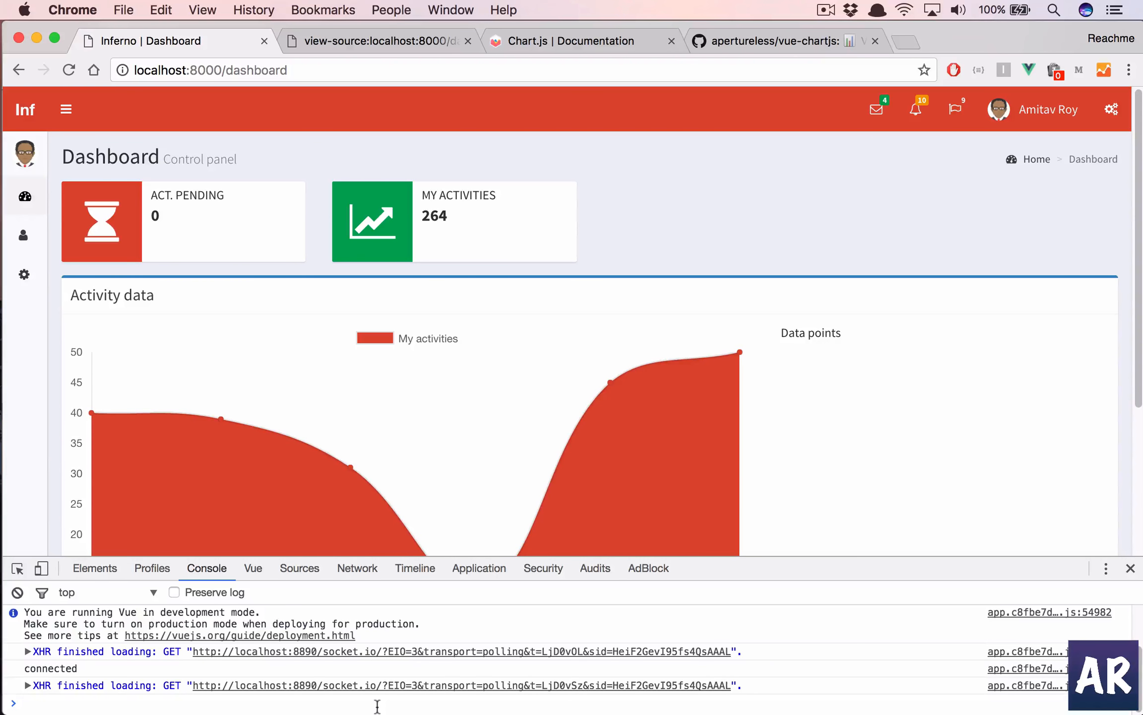
text(indow.inferno)
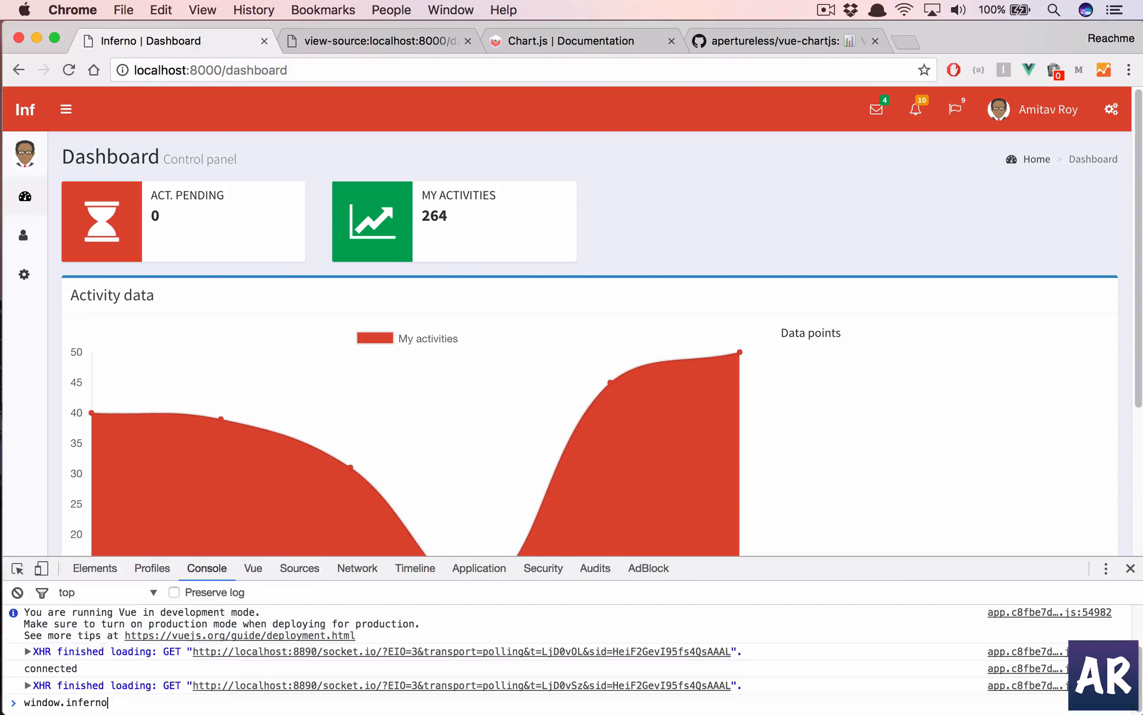
text(.host)
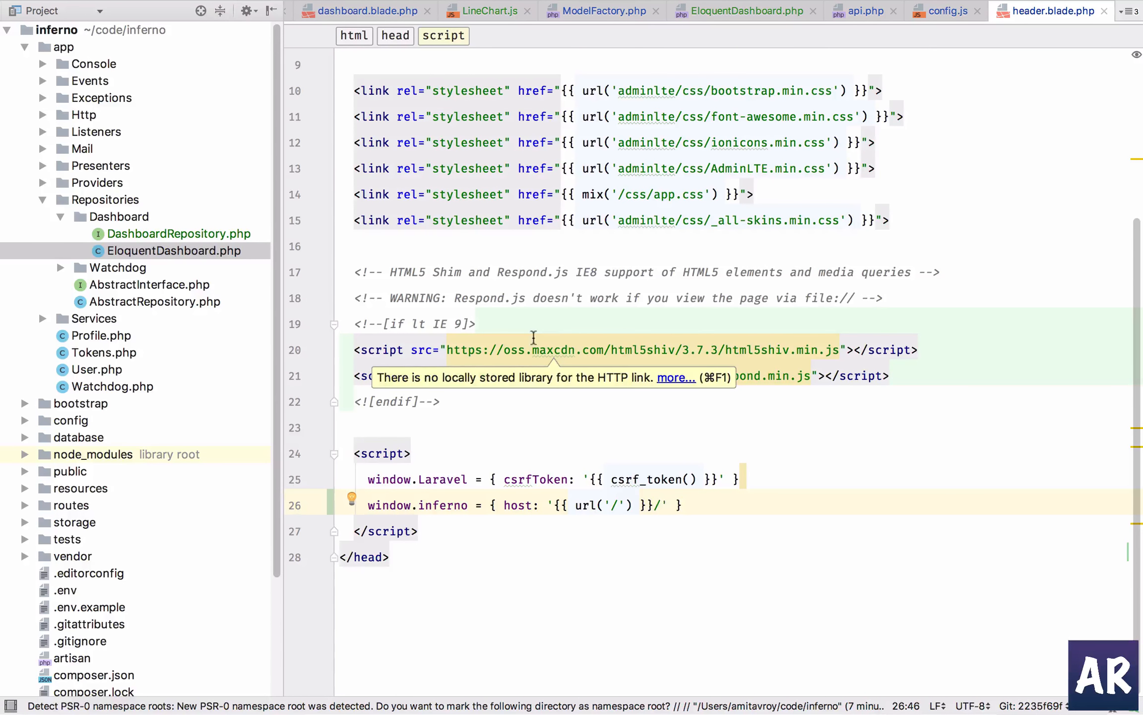
mouse_move(960, 18)
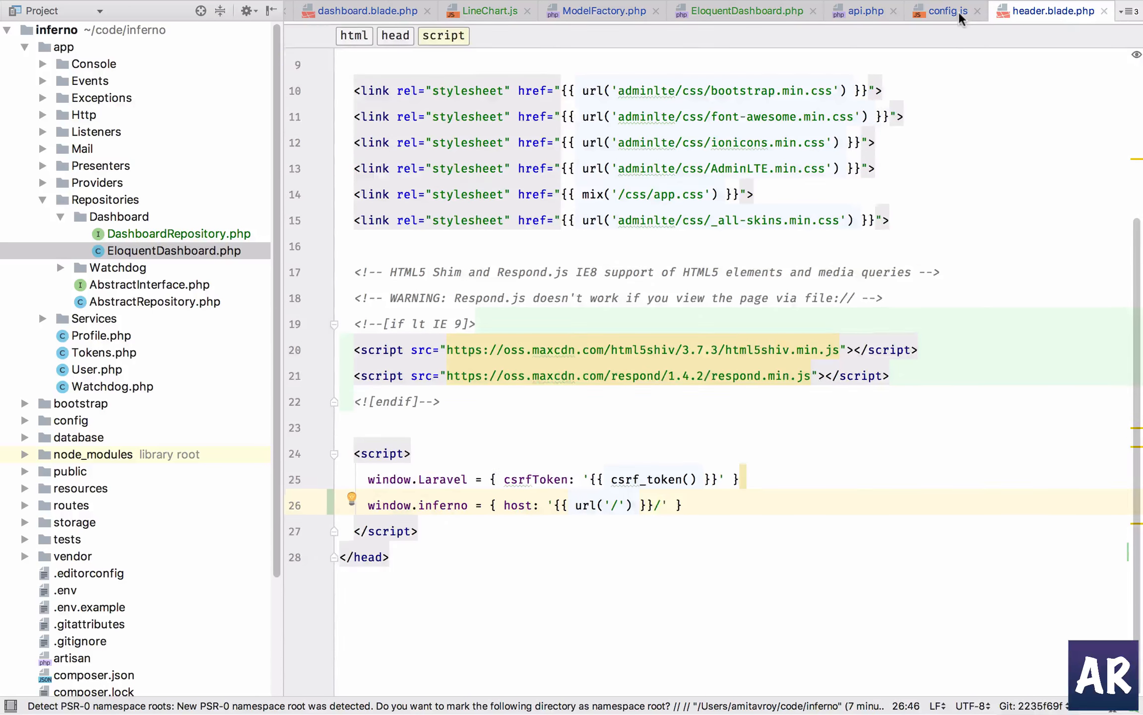
Close the config.js and header.blade.php editor tabs
click(943, 11)
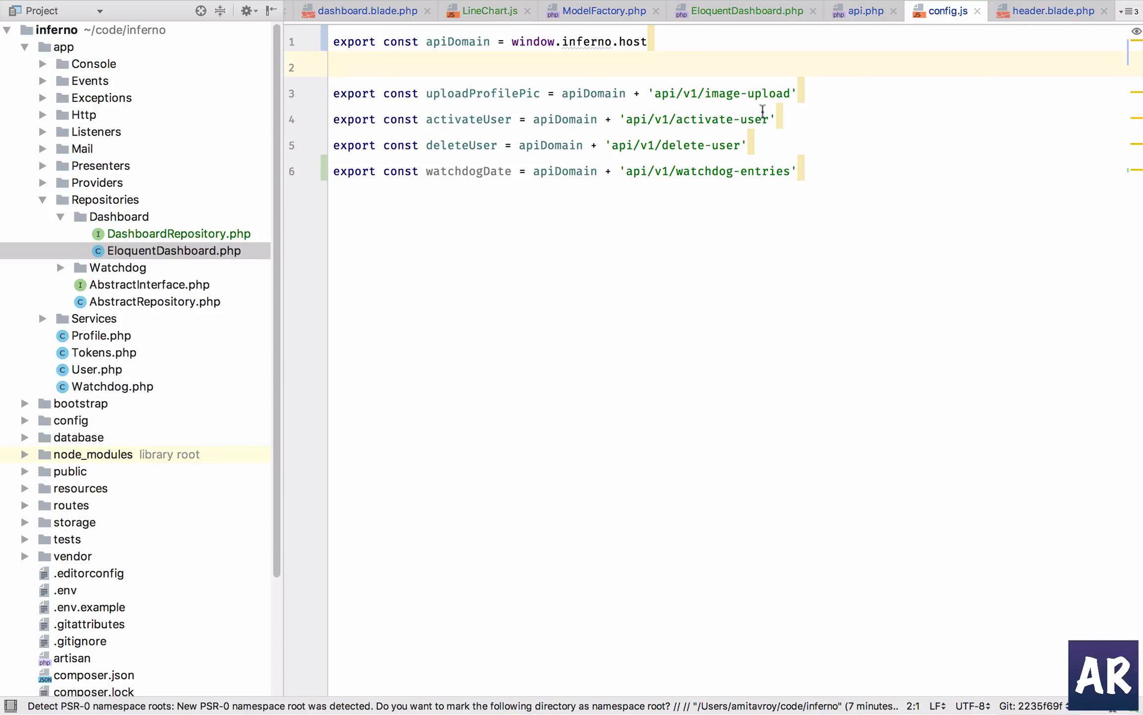
click(864, 11)
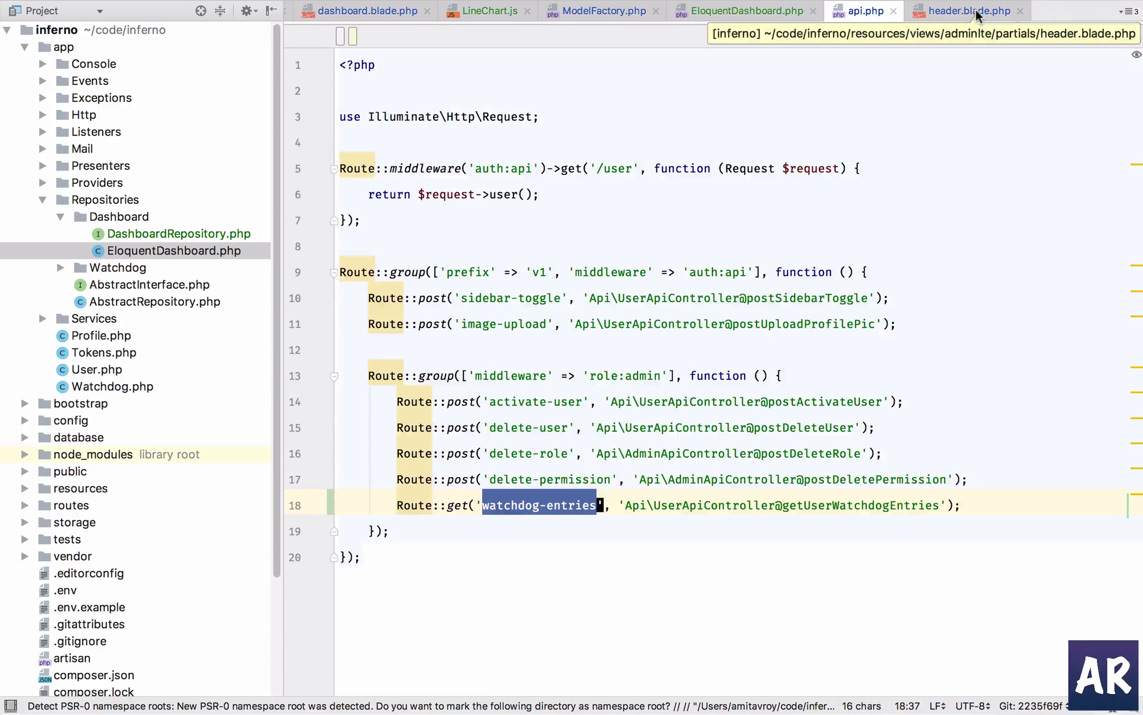
click(1019, 11)
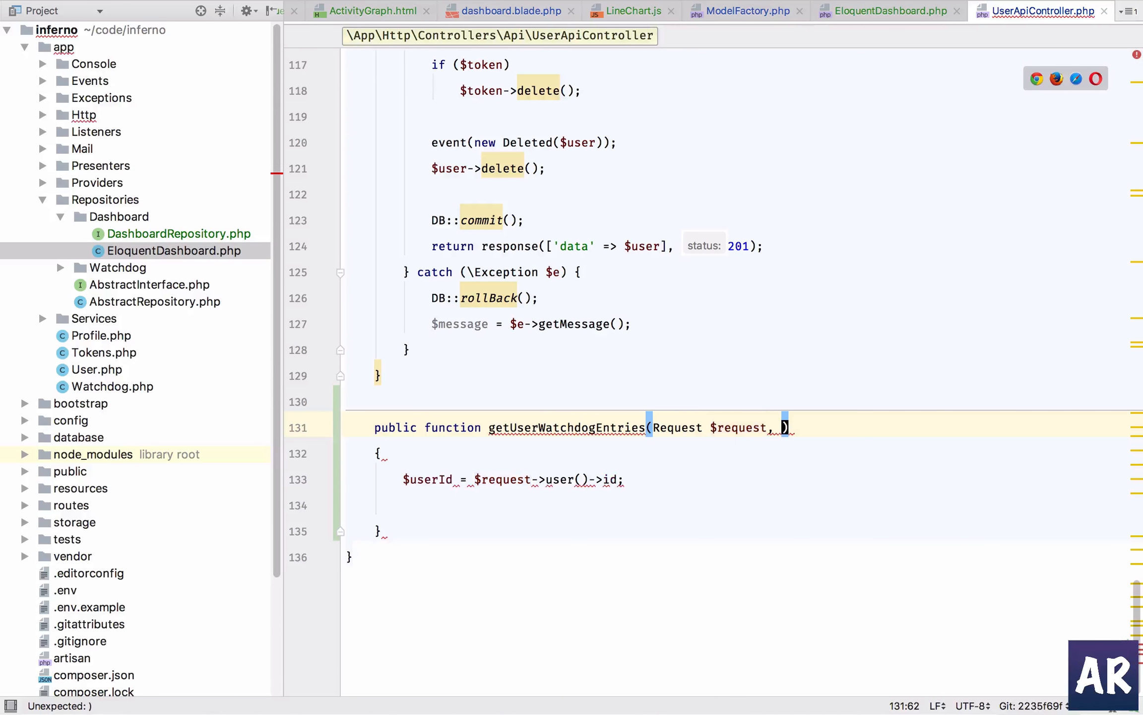
Add DashboardRepository $dashboardRepository to the getUserWatchdogEntries signature, then search for header.blade
text(DashboardRepository)
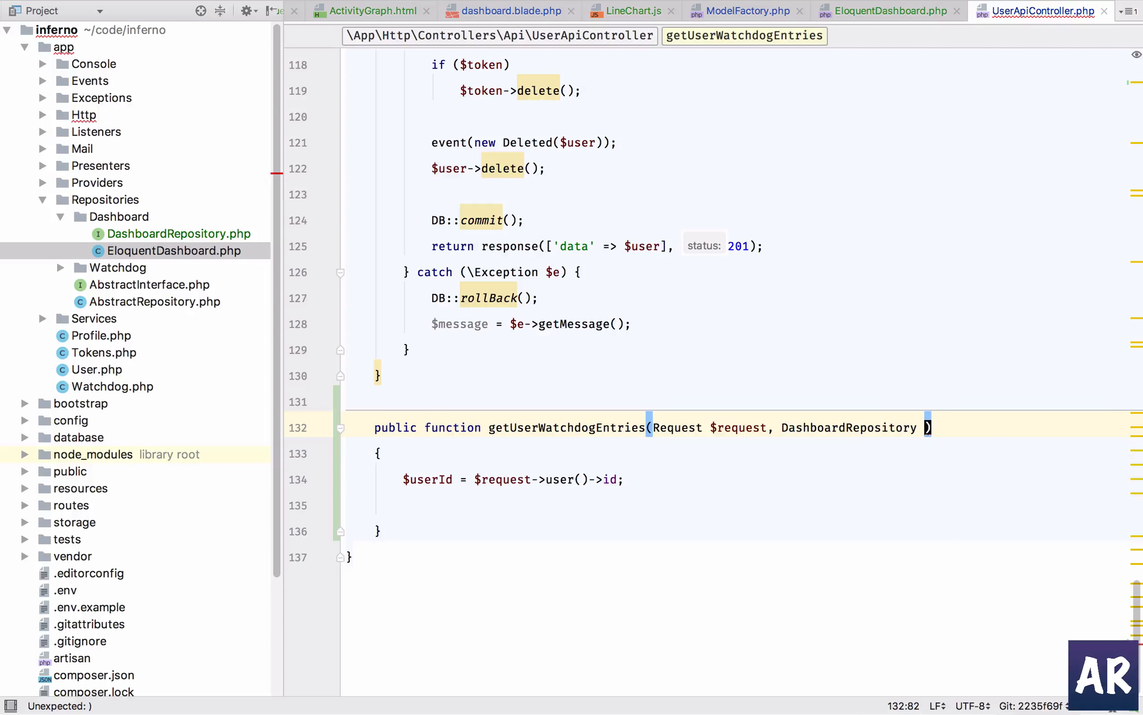
text($dashboardRepository)
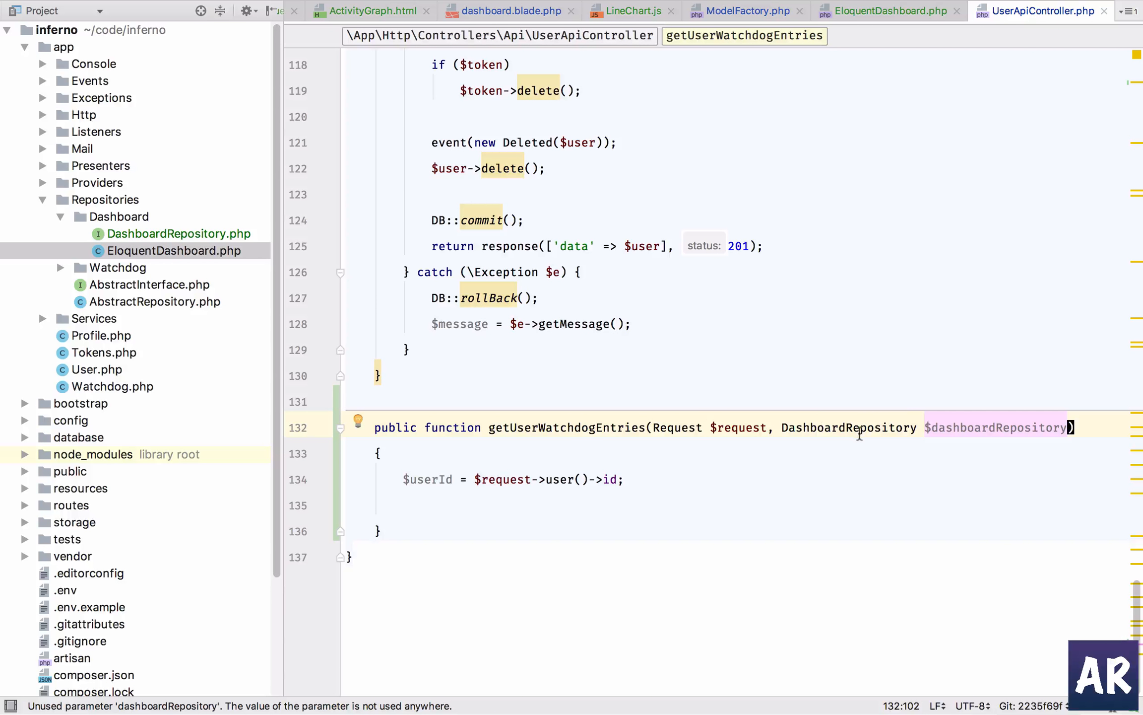
text(header.blad)
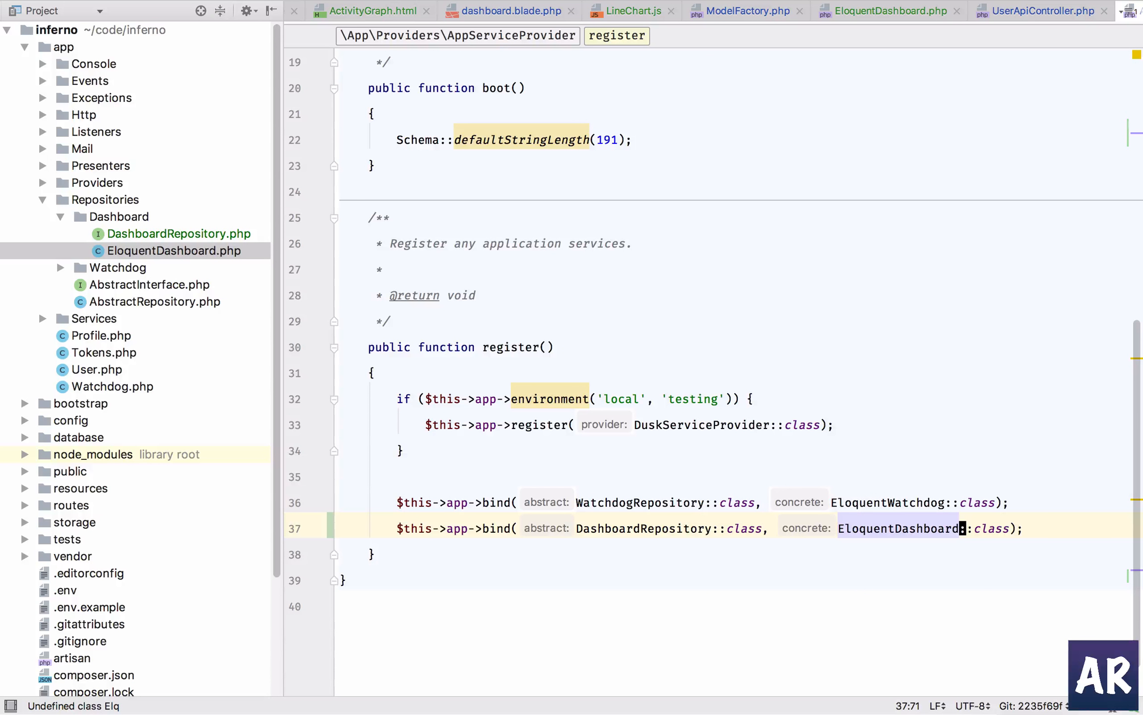
mouse_move(674, 531)
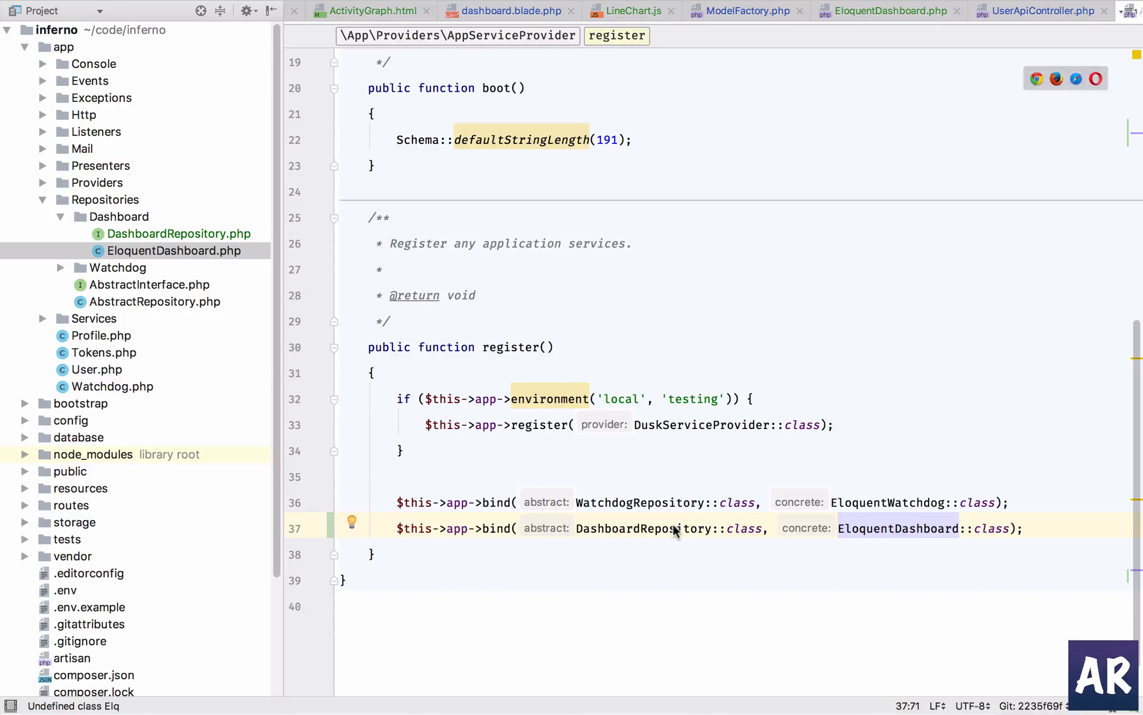
mouse_move(558, 525)
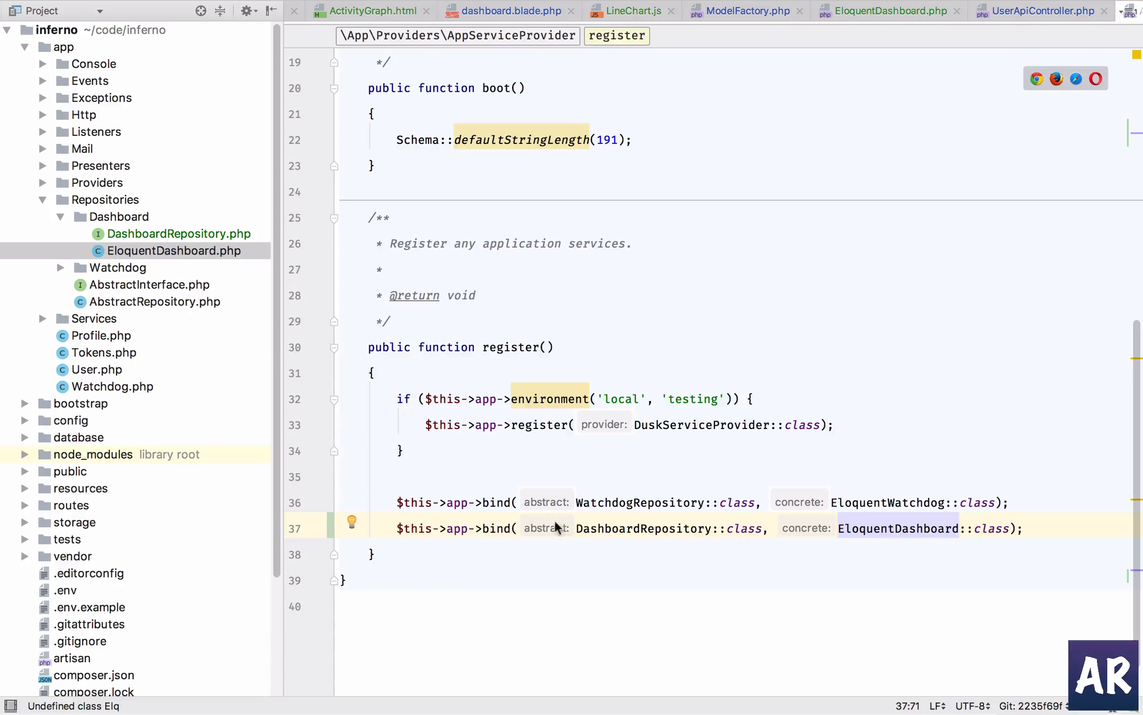
mouse_move(608, 518)
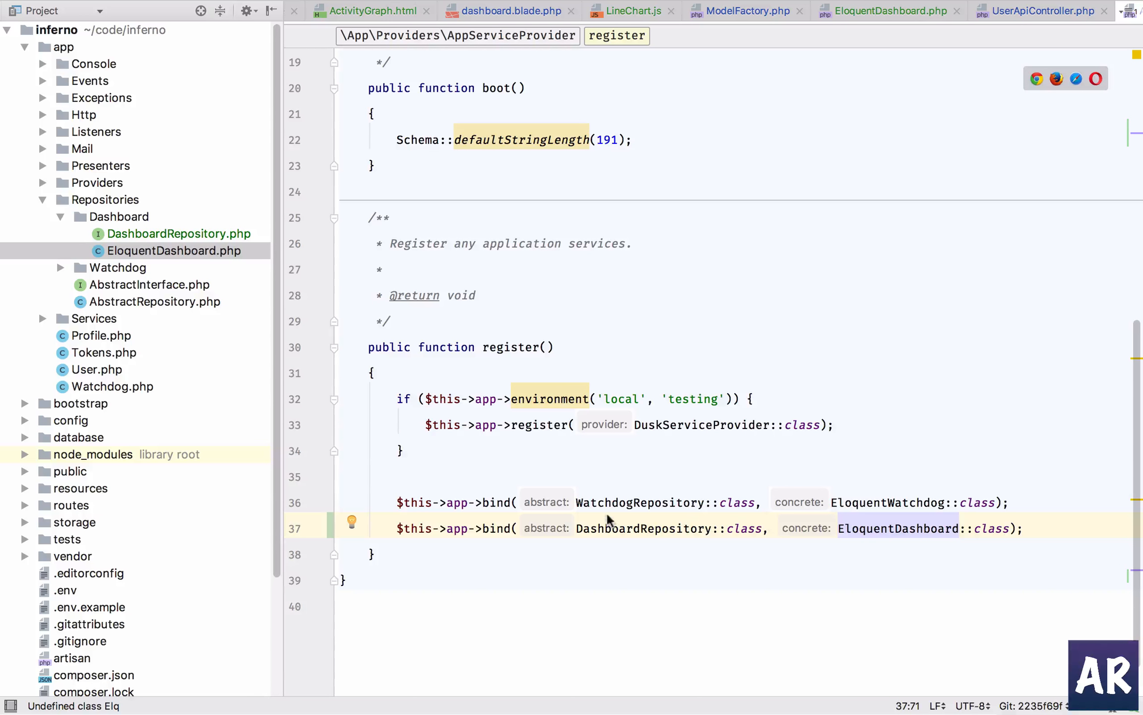
mouse_move(895, 528)
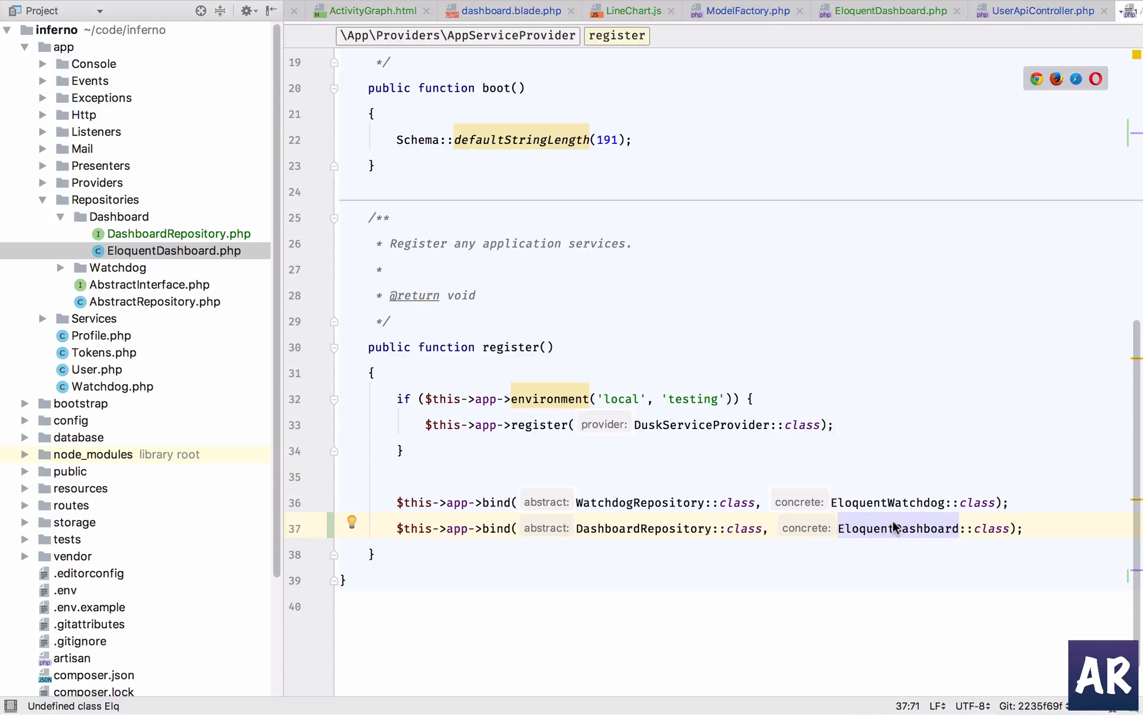
Inspect the EloquentDashboard binding in AppServiceProvider, then return to UserApiController.php
double_click(898, 528)
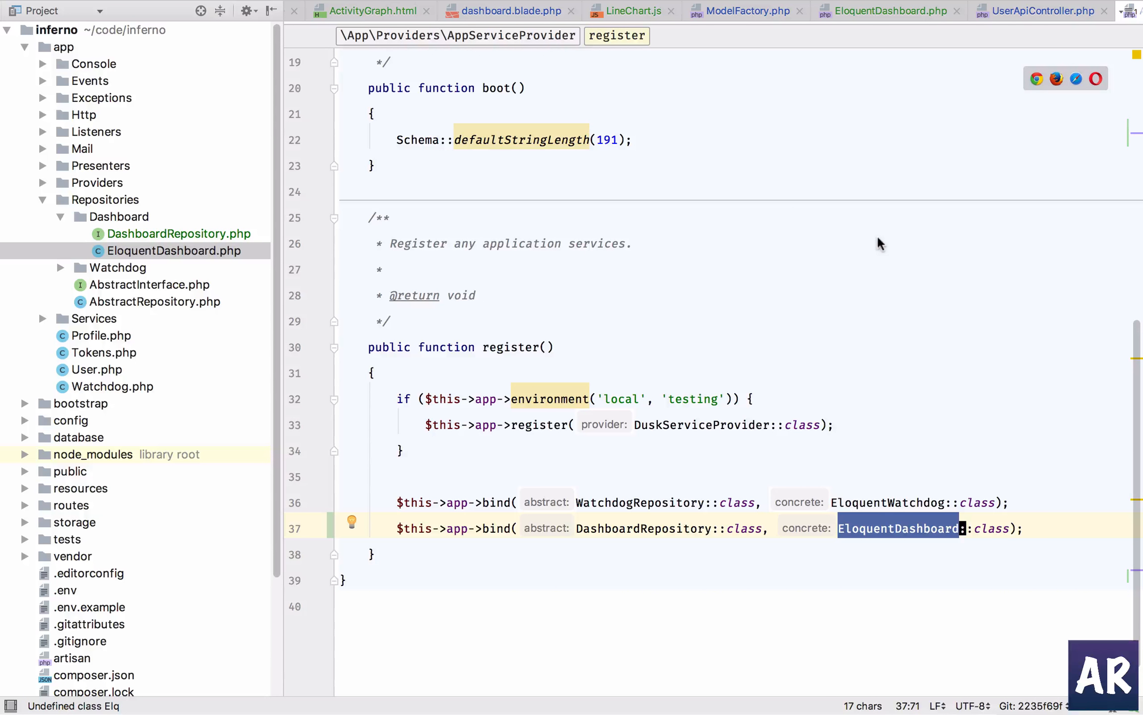
click(1041, 11)
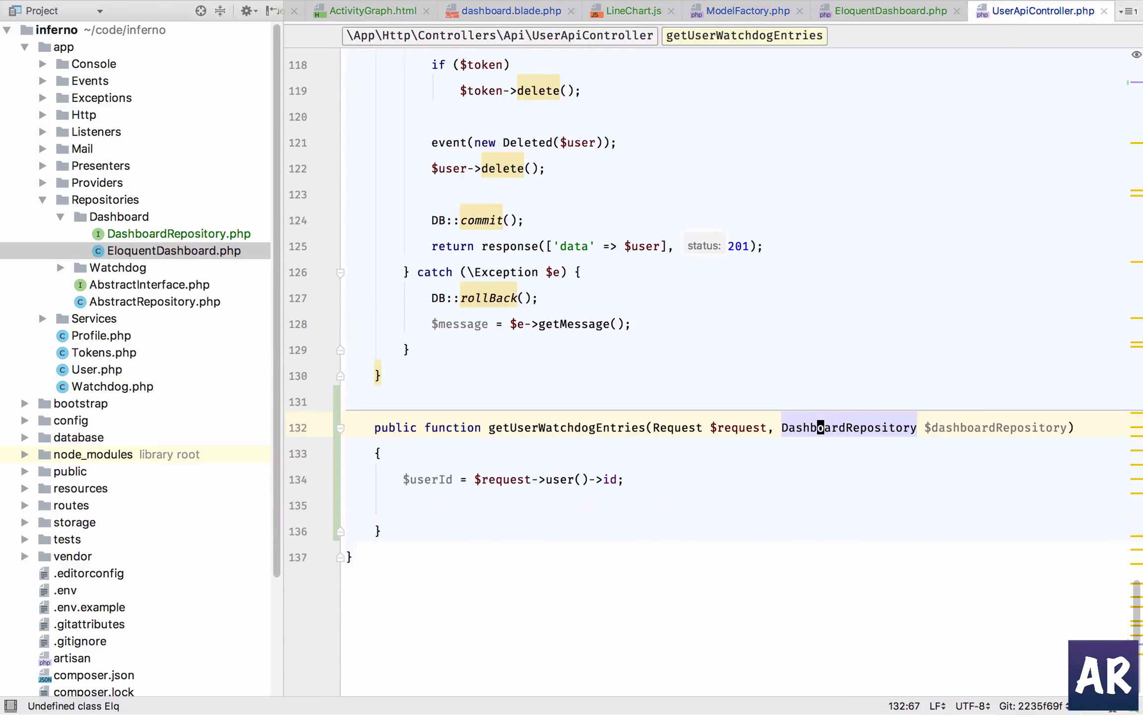
Assign $userActivity from $dashboardRepository->userLastWeekActivities($userId)
click(503, 503)
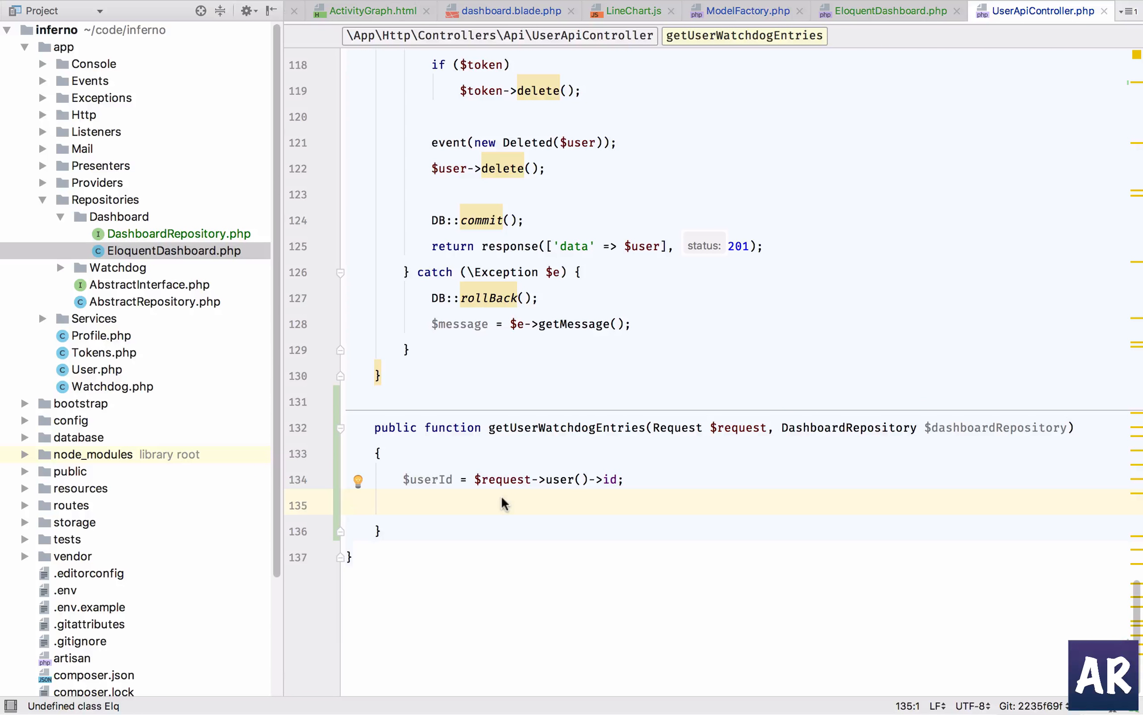
text($dat)
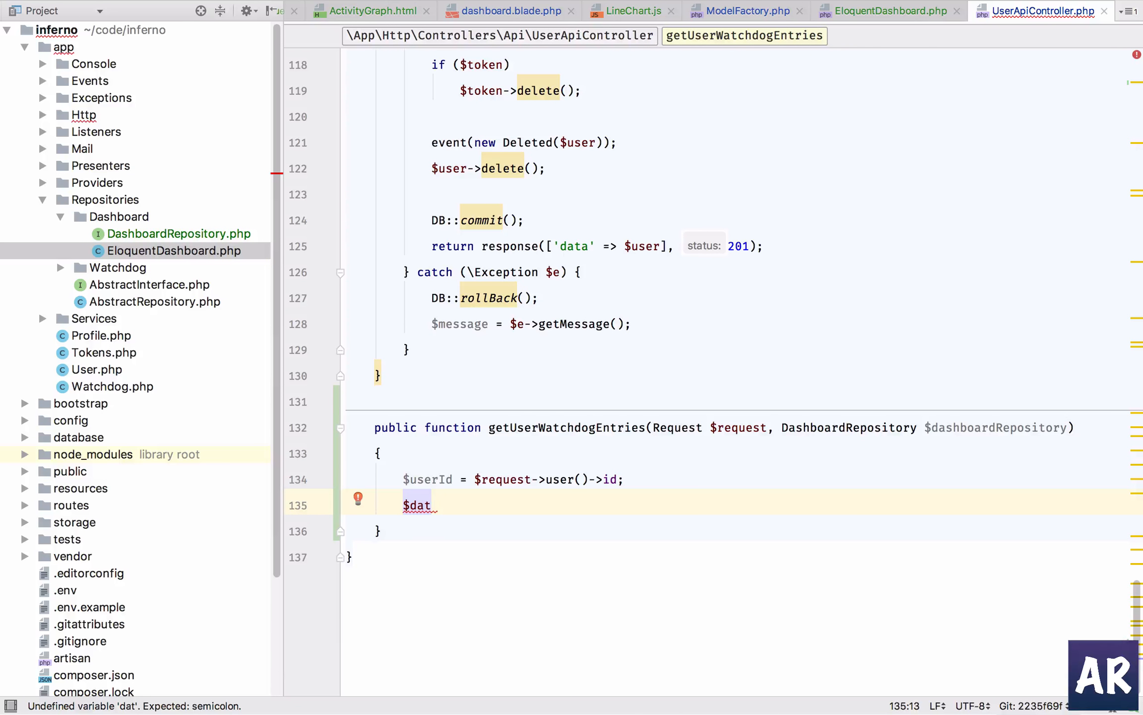
text(userActivity =)
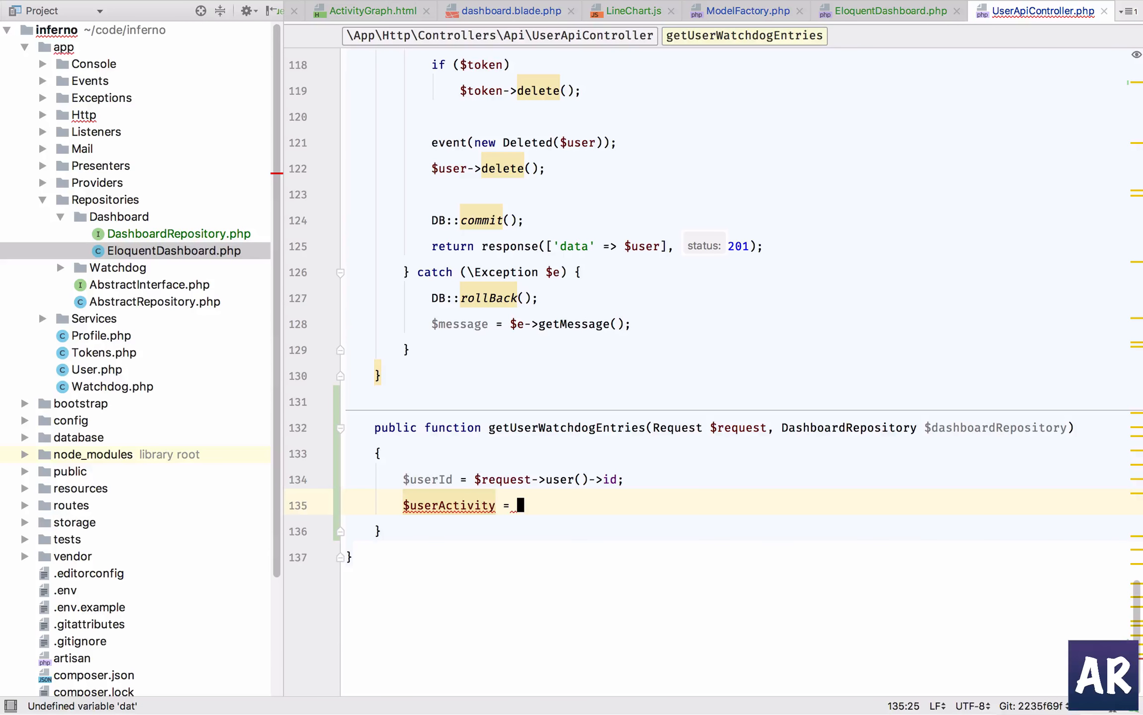
text($dashboardRepository->)
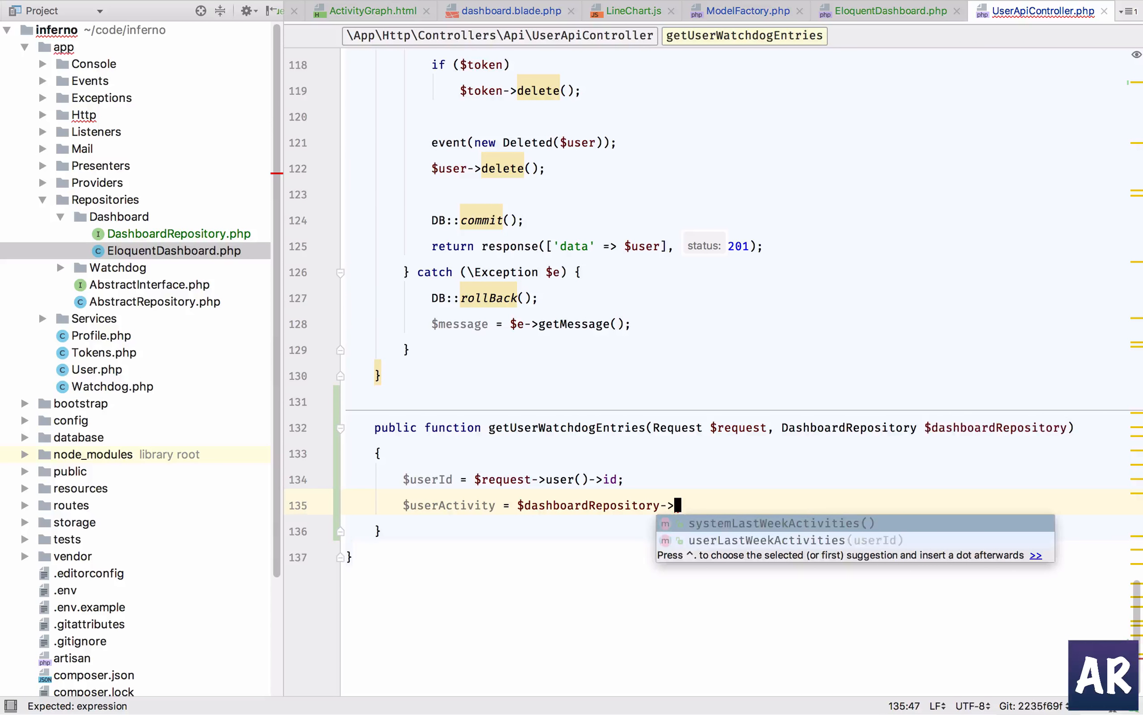
click(766, 540)
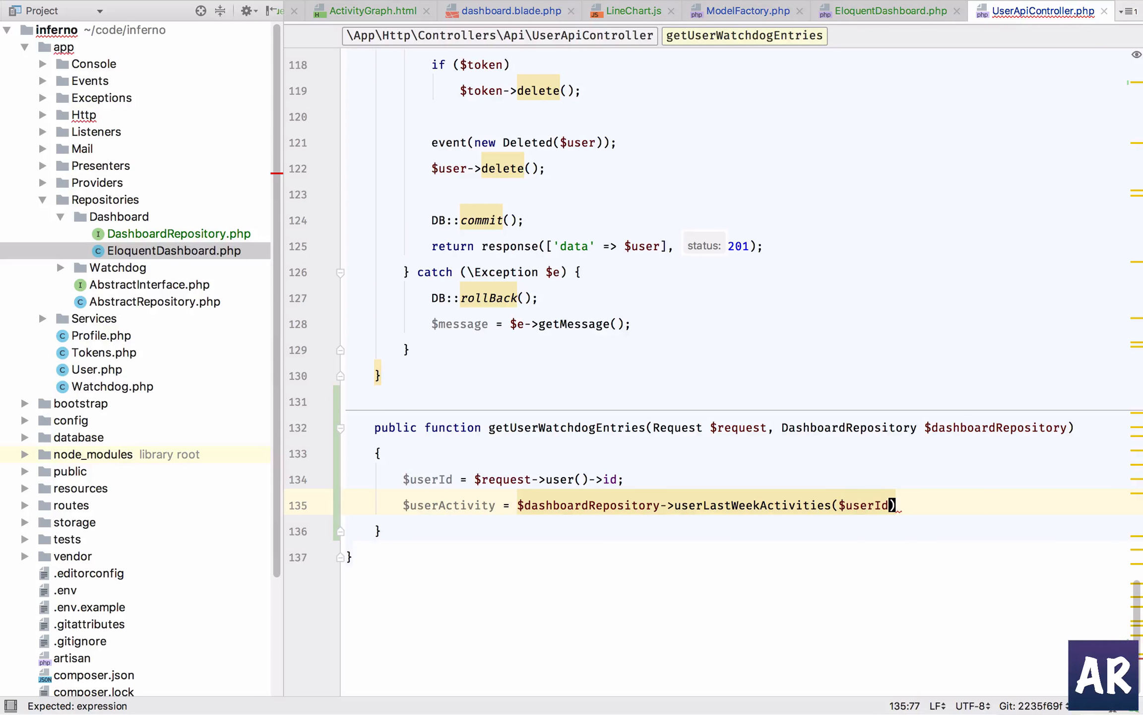
text(;)
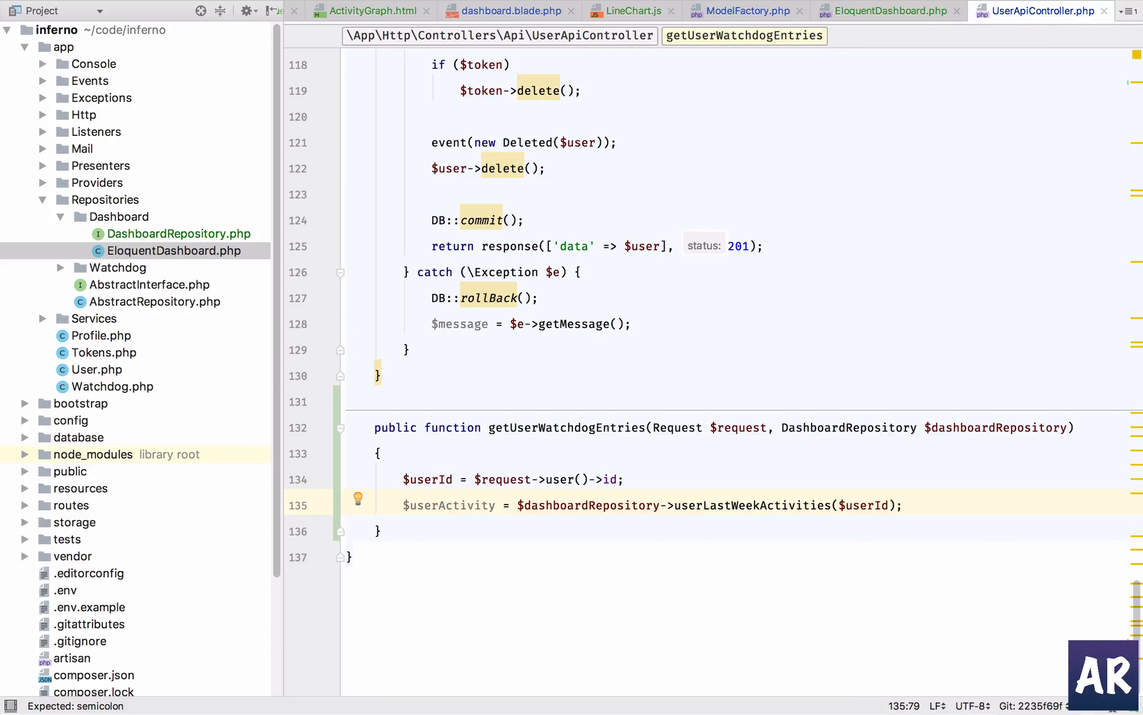
Return response()->json(['data' => $userActivity], 200)
text(return response()-)
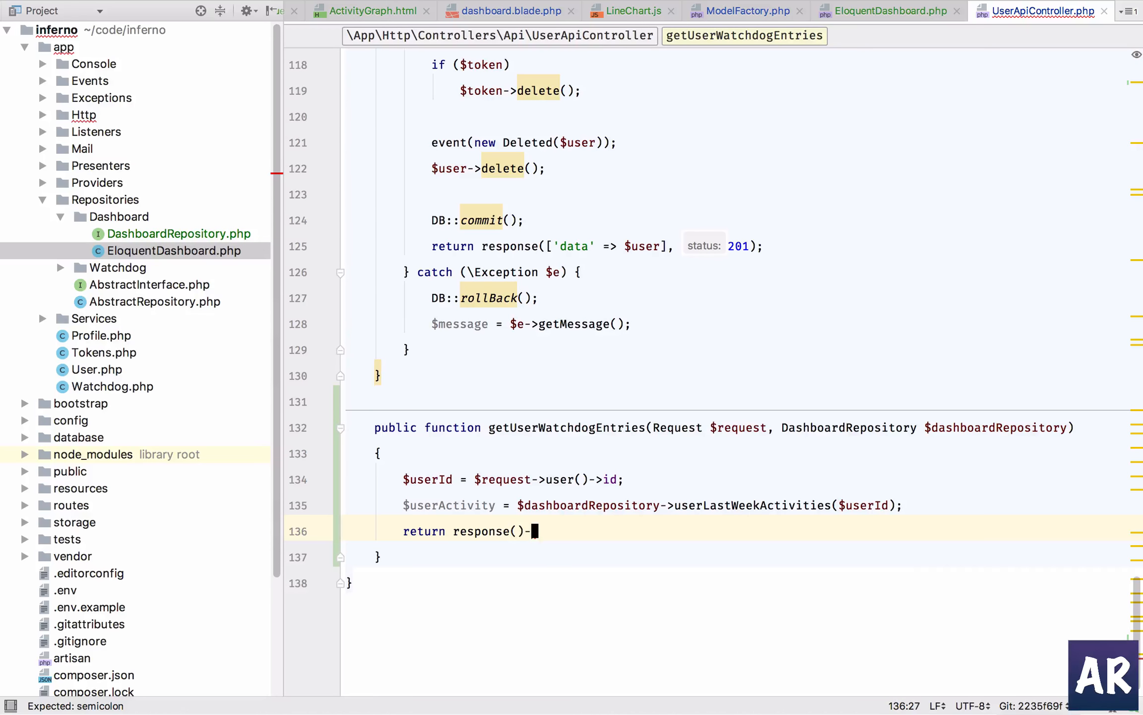
text(>json([]))
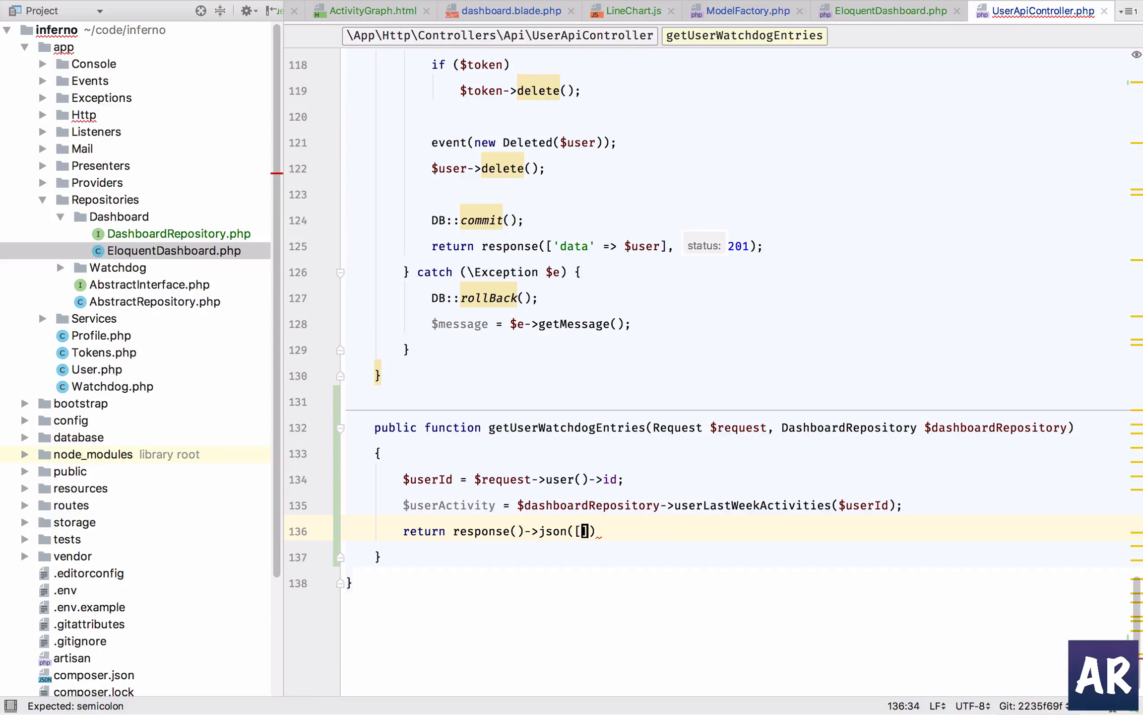
text('data' =>)
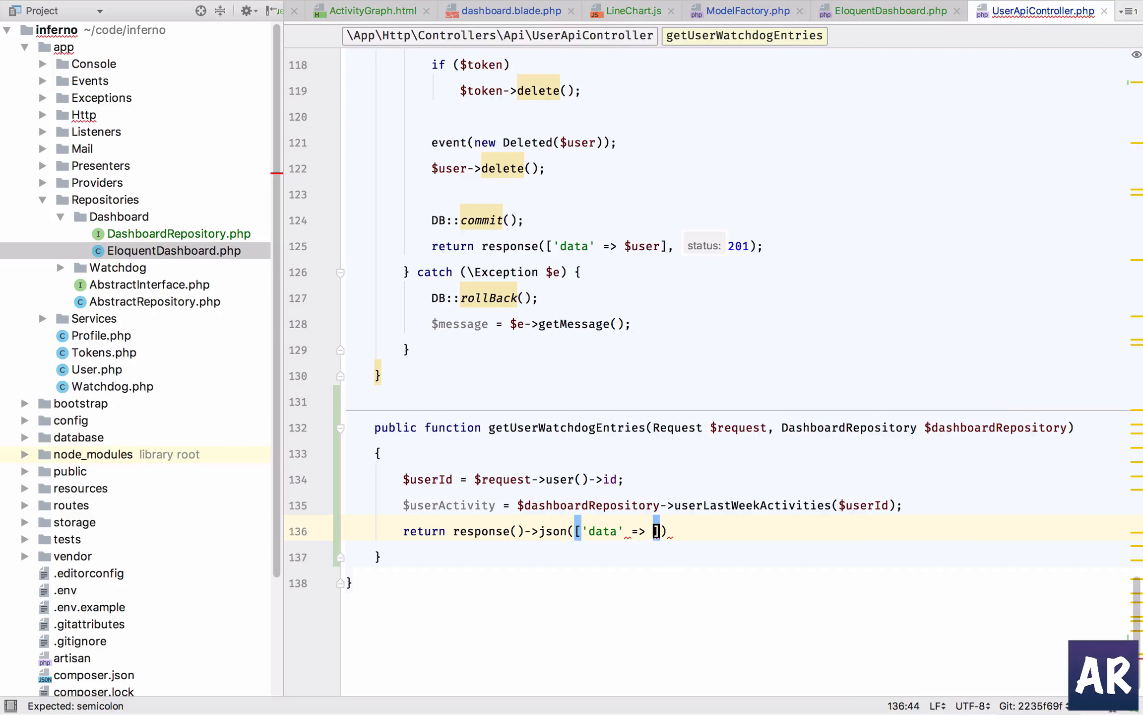
text($userActivity)
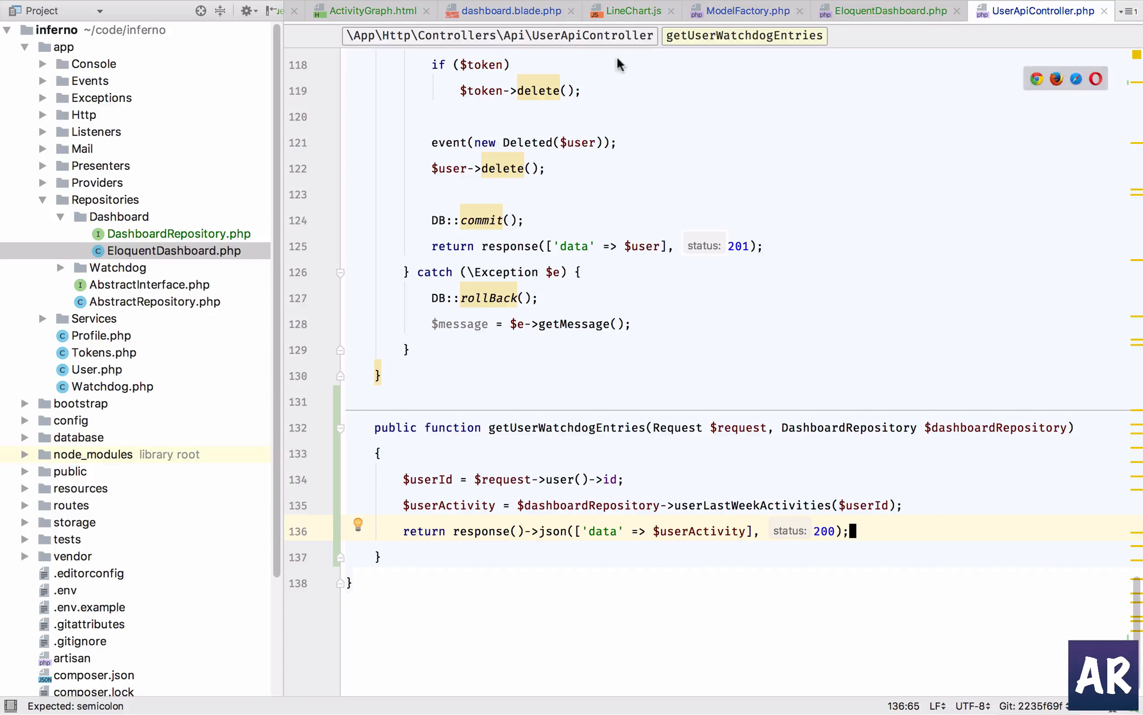
Look over the hard-coded month labels in LineChart.js, then return to UserApiController.php
click(630, 11)
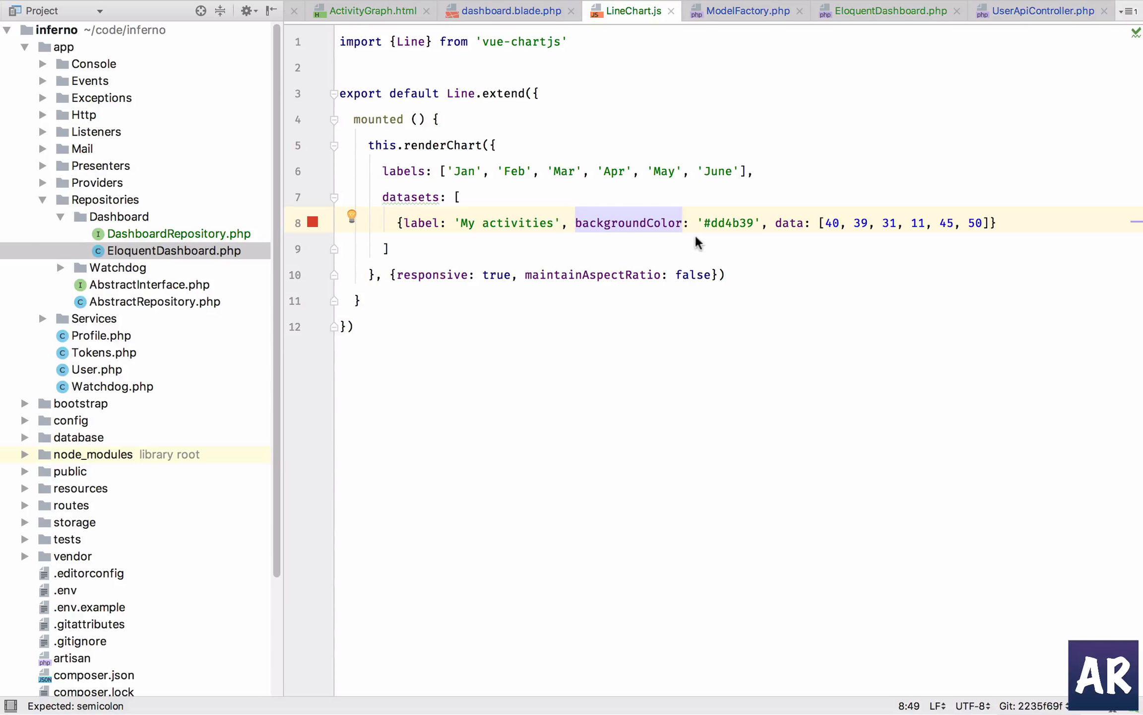
double_click(790, 222)
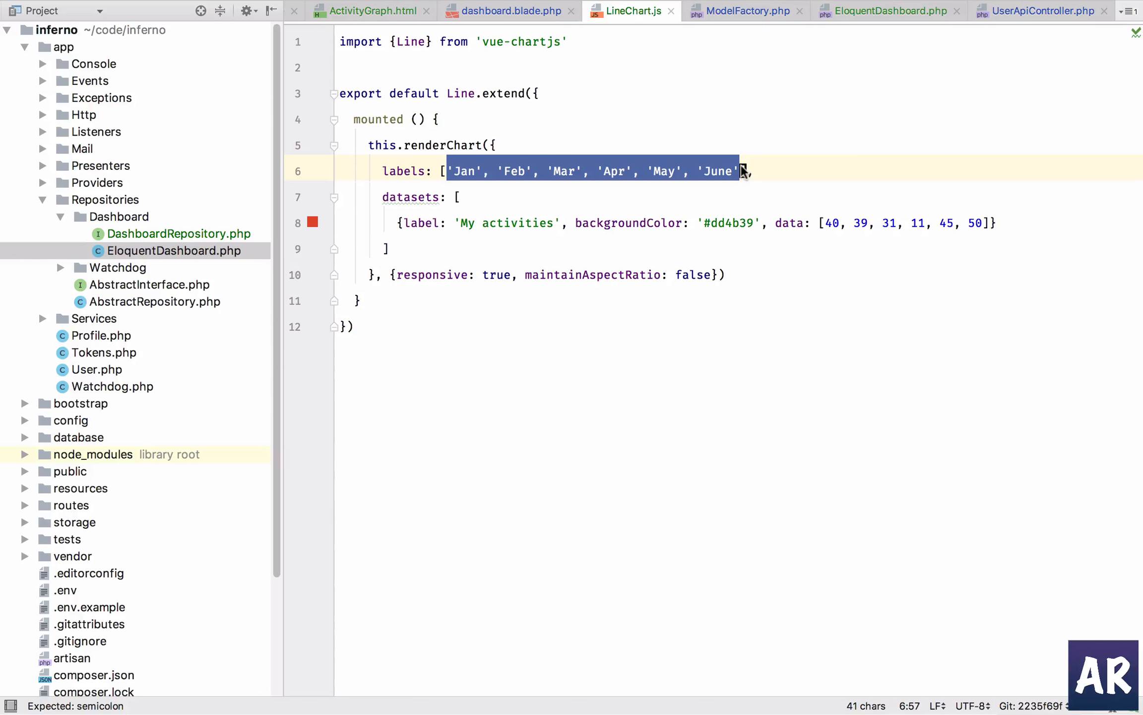
mouse_move(598, 390)
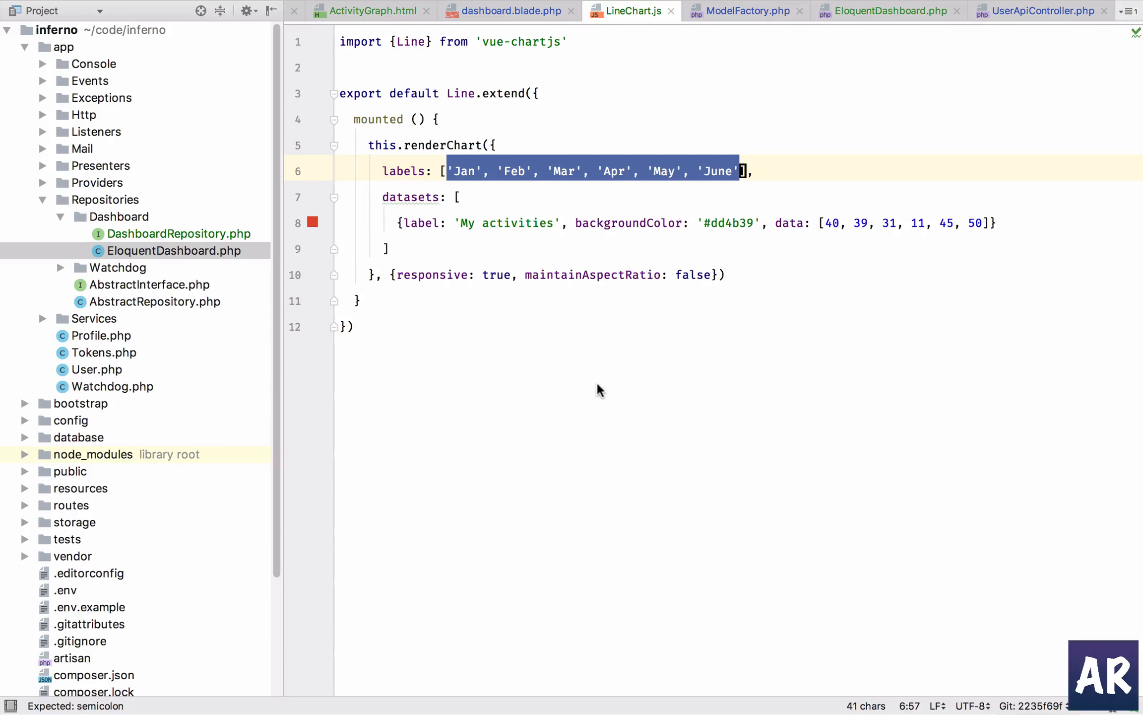
mouse_move(915, 19)
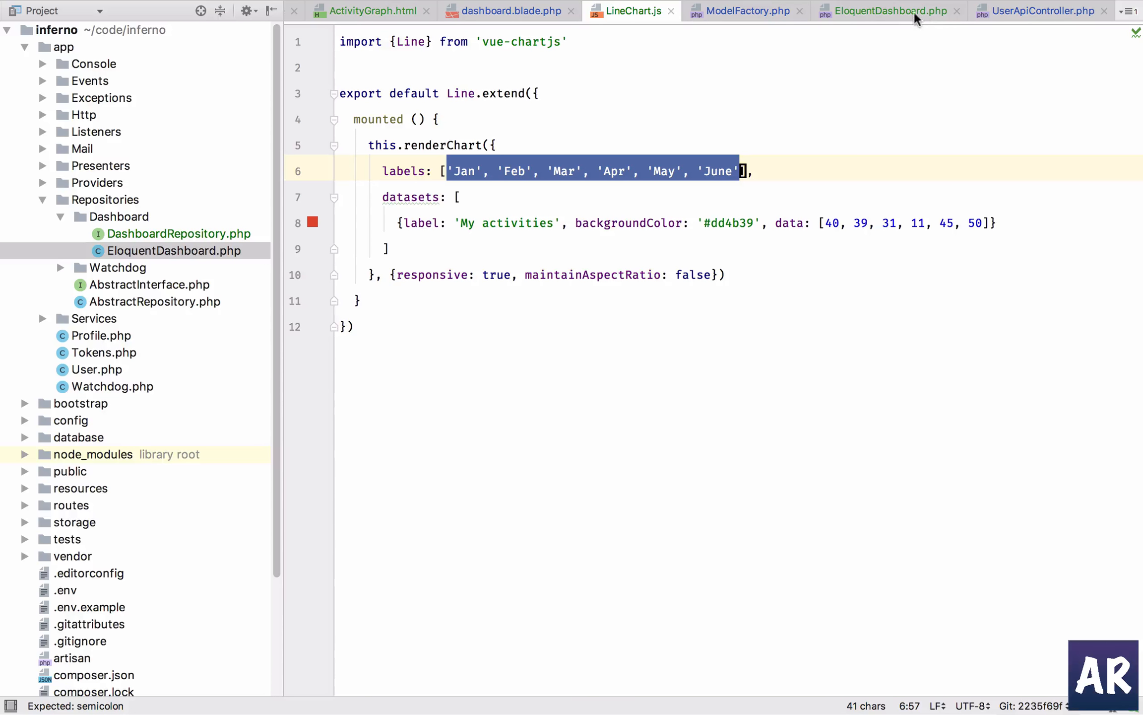
click(1040, 11)
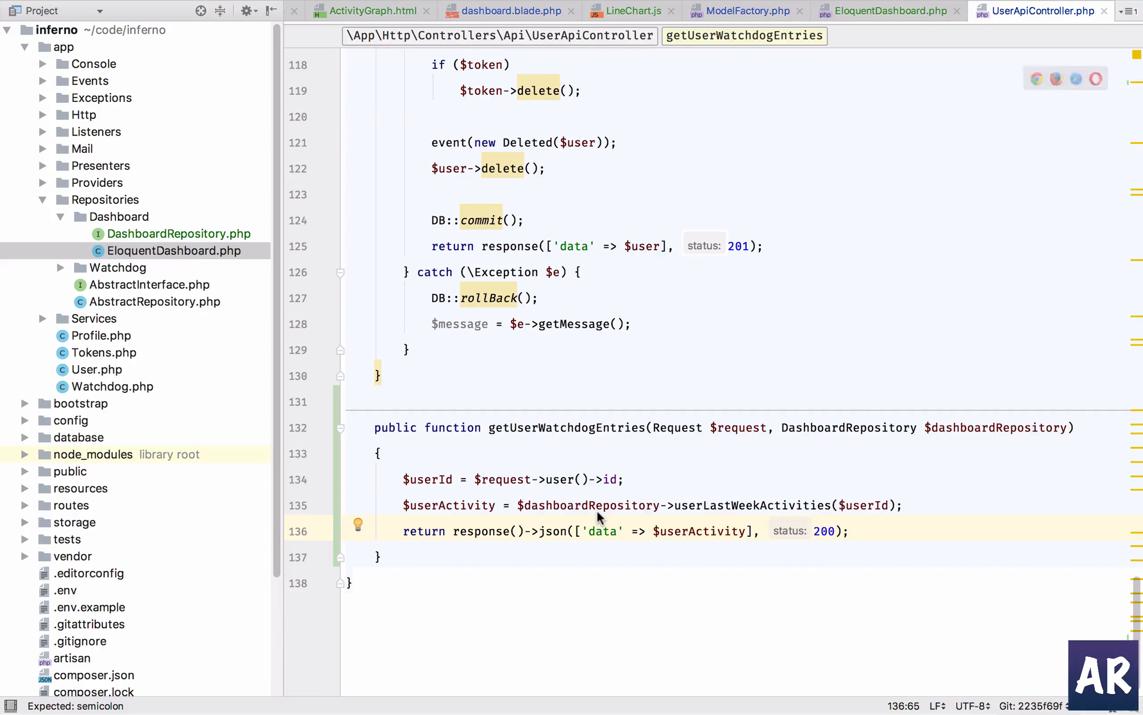
click(851, 531)
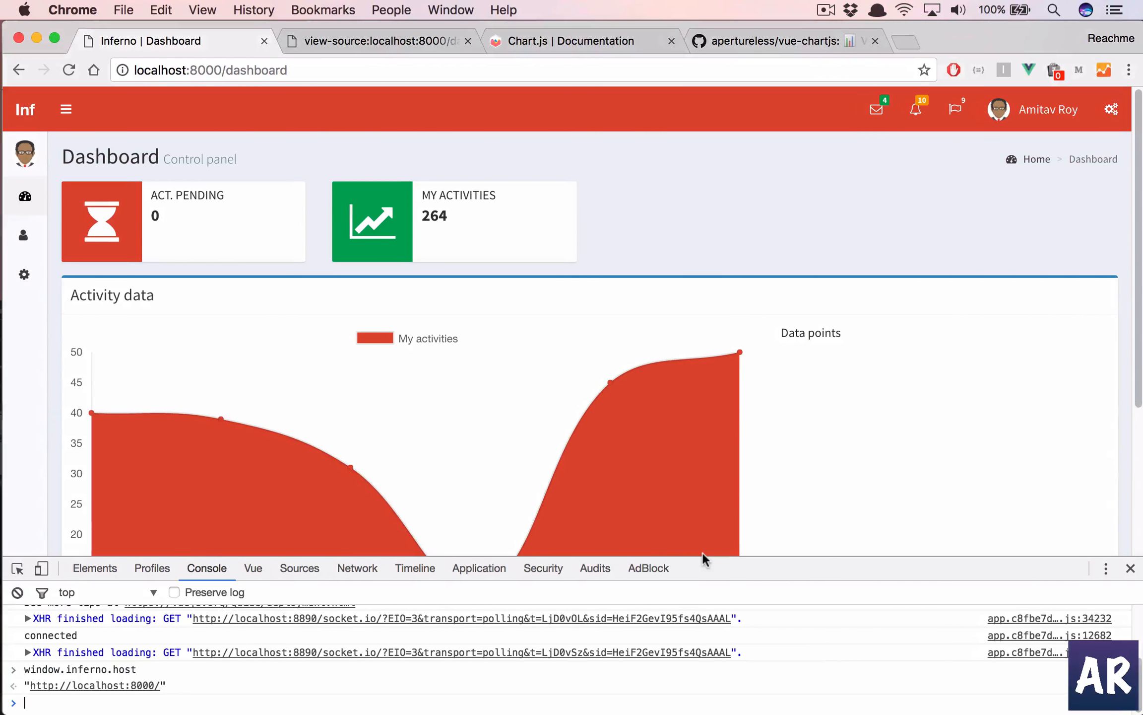
mouse_move(629, 404)
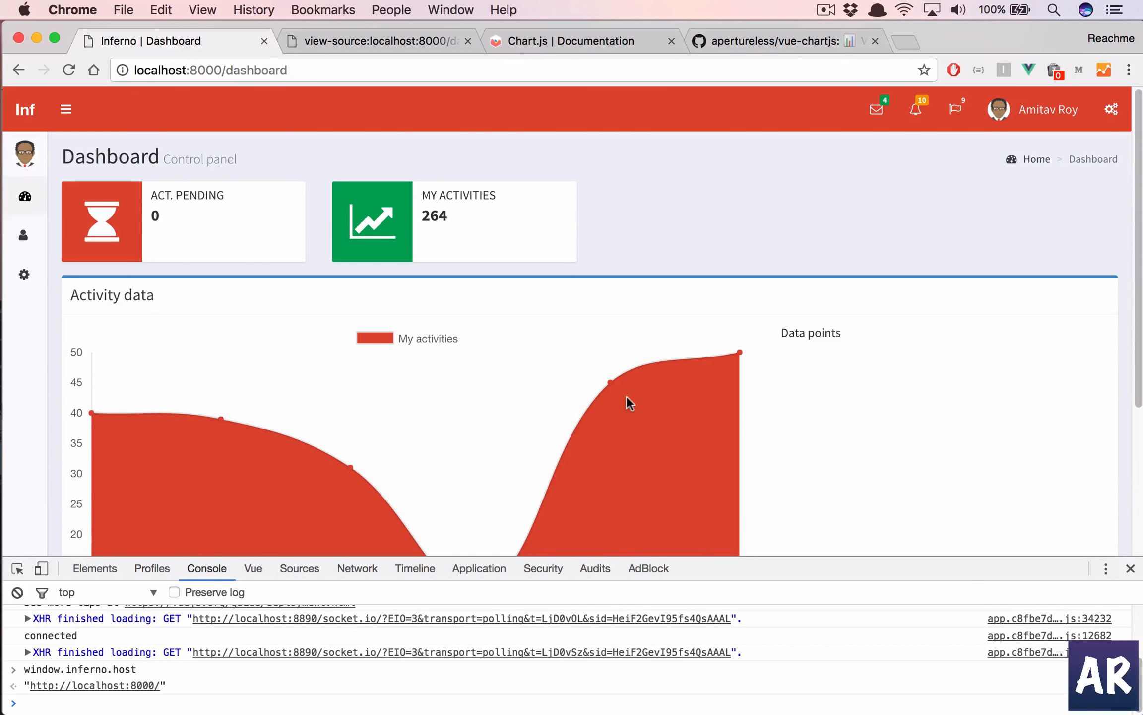
Scroll the Inferno dashboard to show the full Activity data chart with hard-coded Jan–June values
scroll(down, 3)
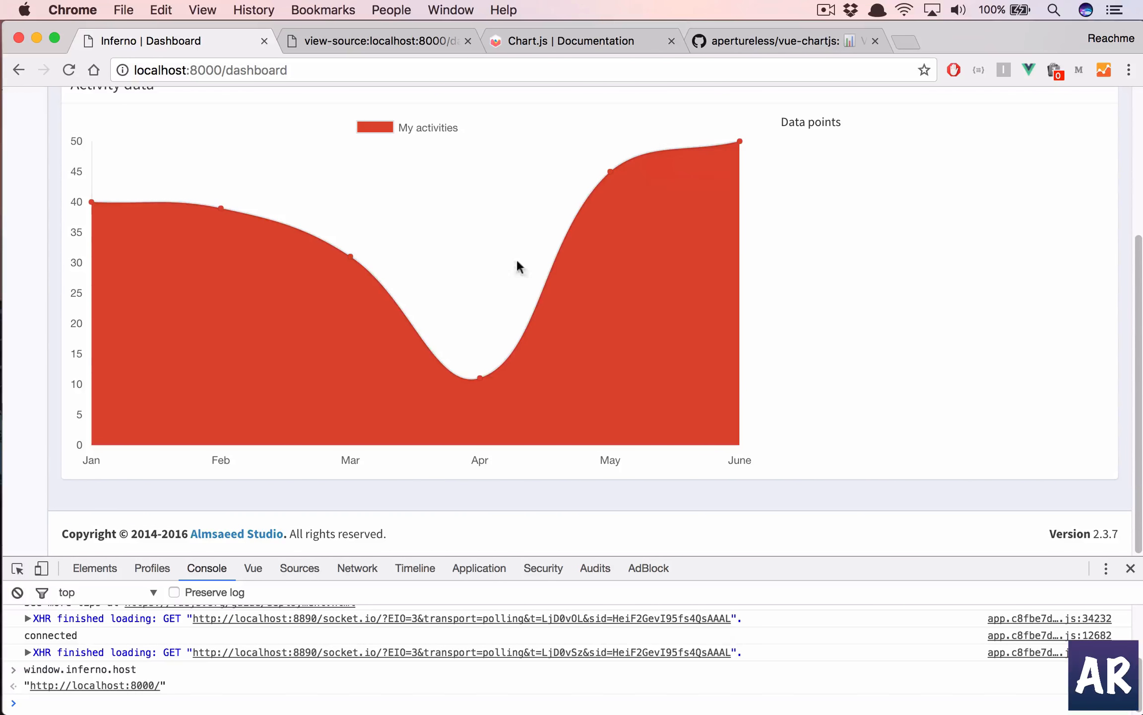
mouse_move(469, 382)
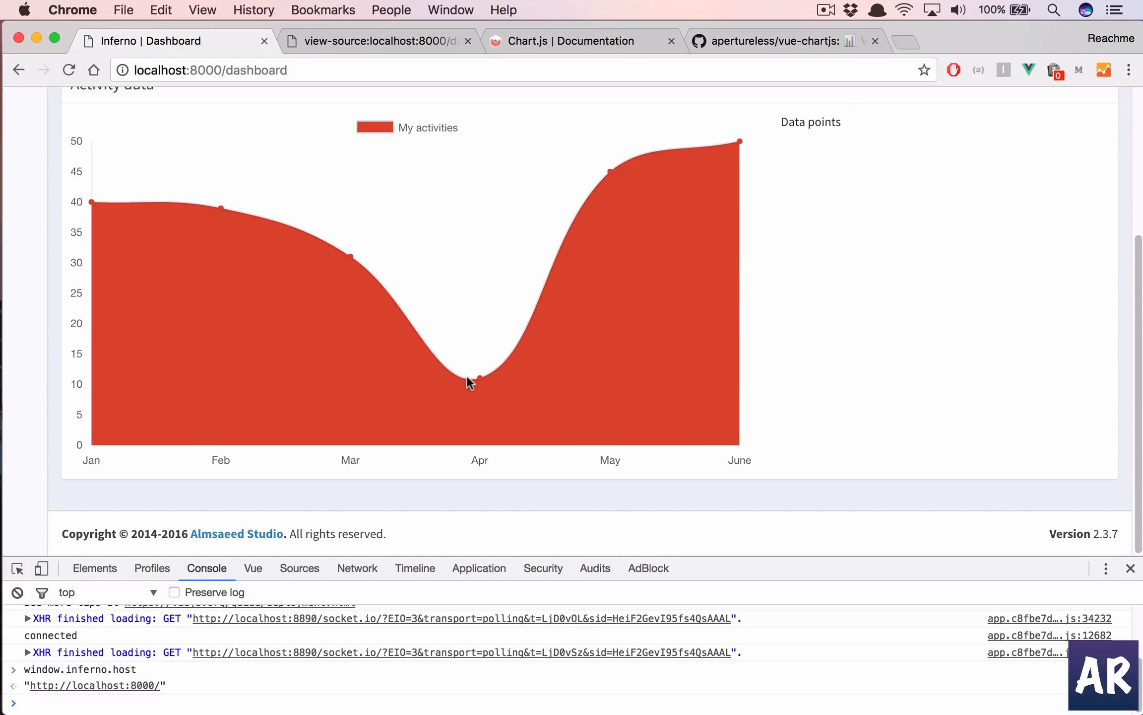
mouse_move(853, 416)
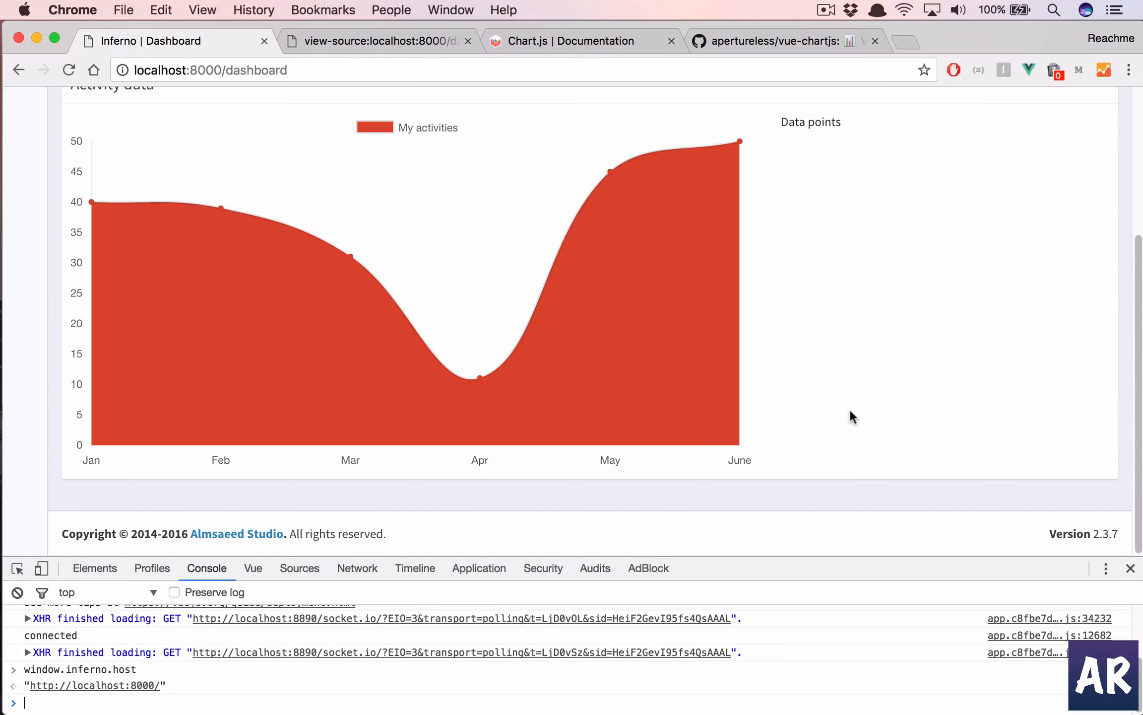
mouse_move(963, 347)
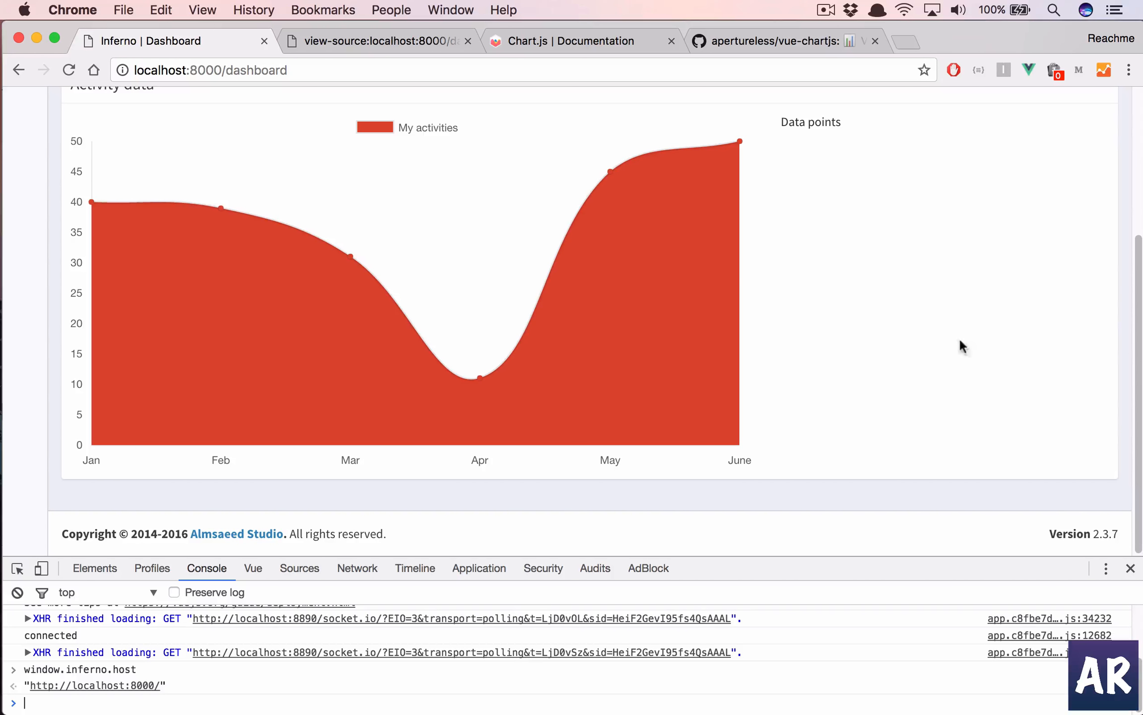
mouse_move(617, 119)
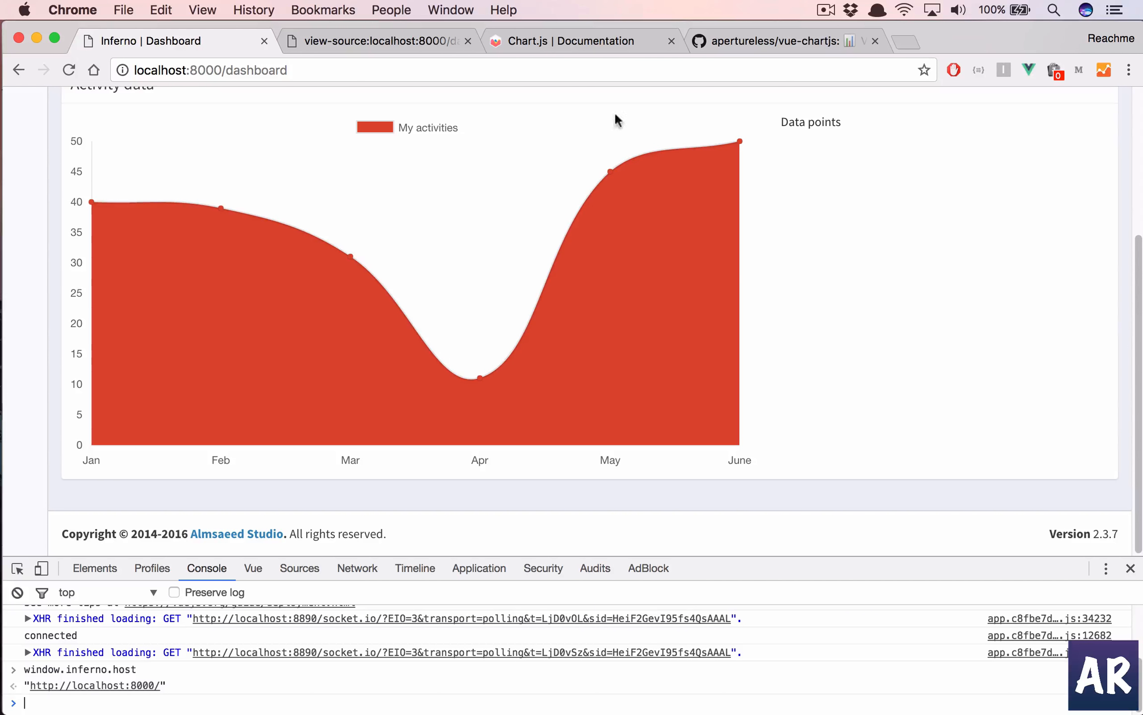
mouse_move(693, 289)
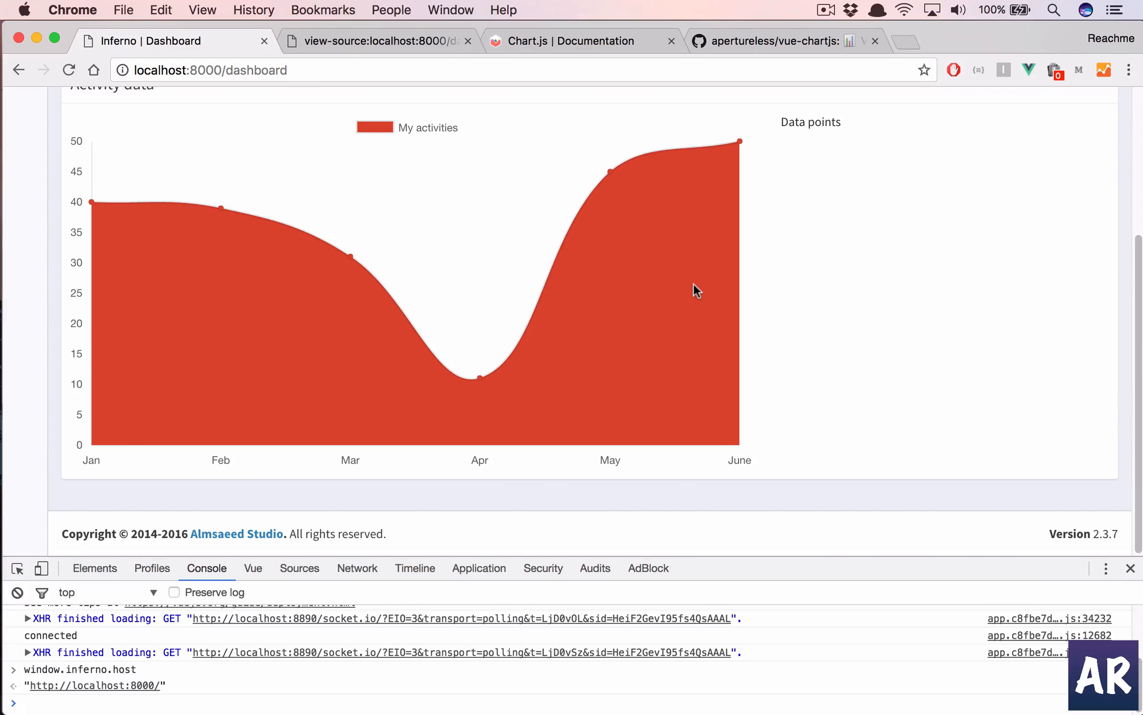